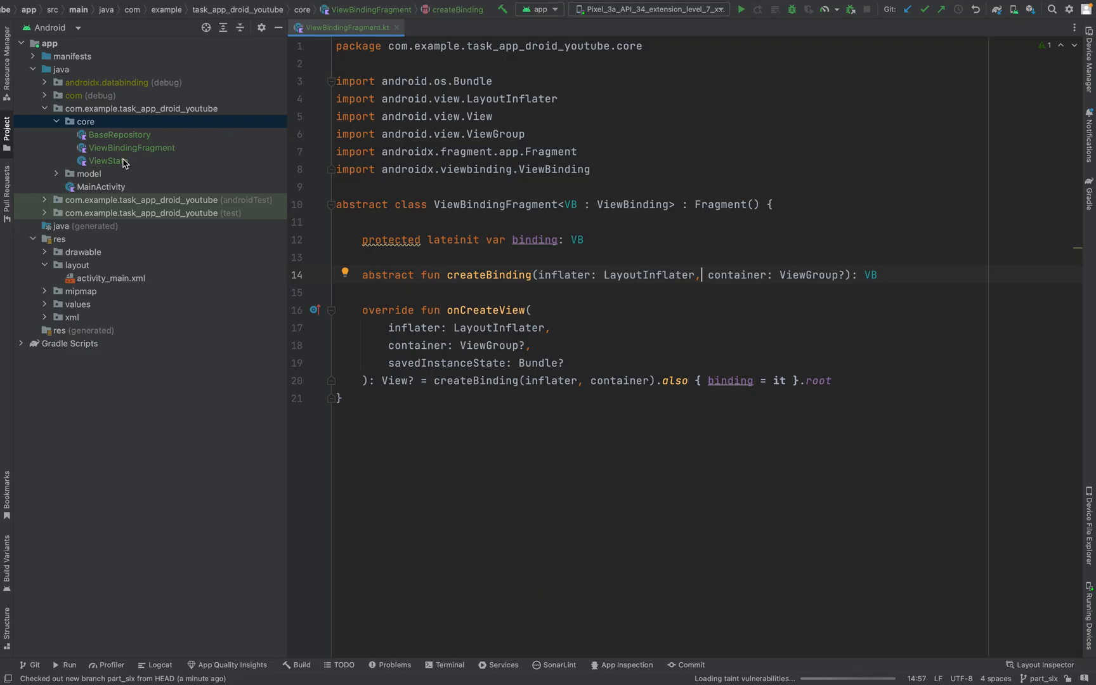
Create a new package named networking inside the main app package
{"action": "left_click", "coordinate": [56, 122]}
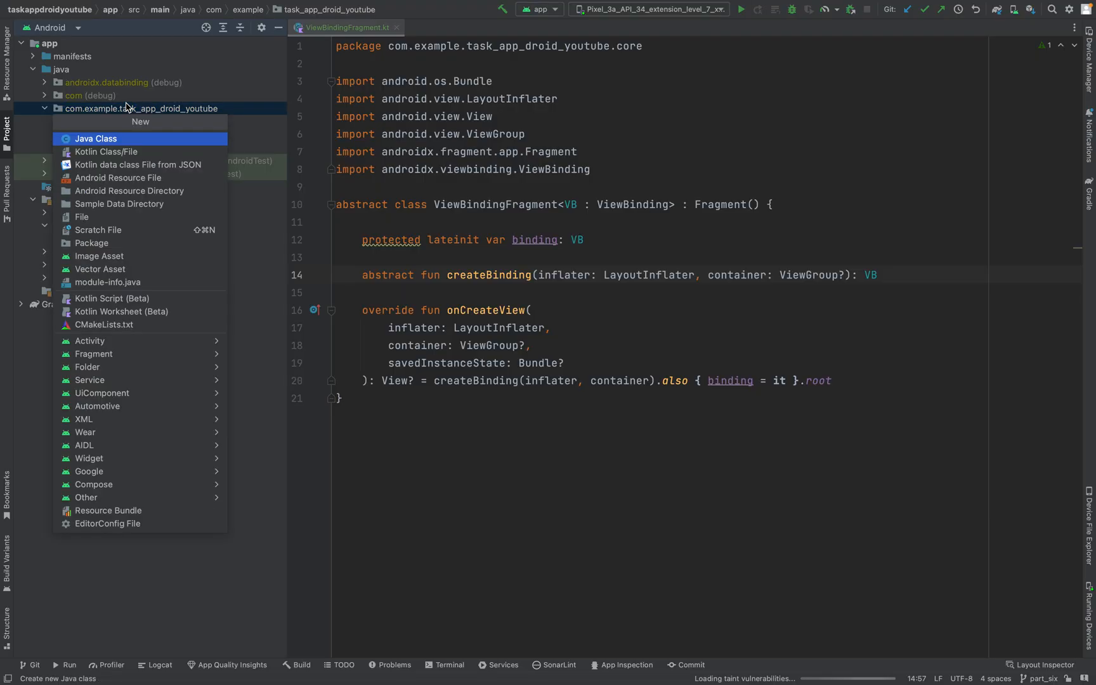
{"action": "mouse_move", "coordinate": [91, 242]}
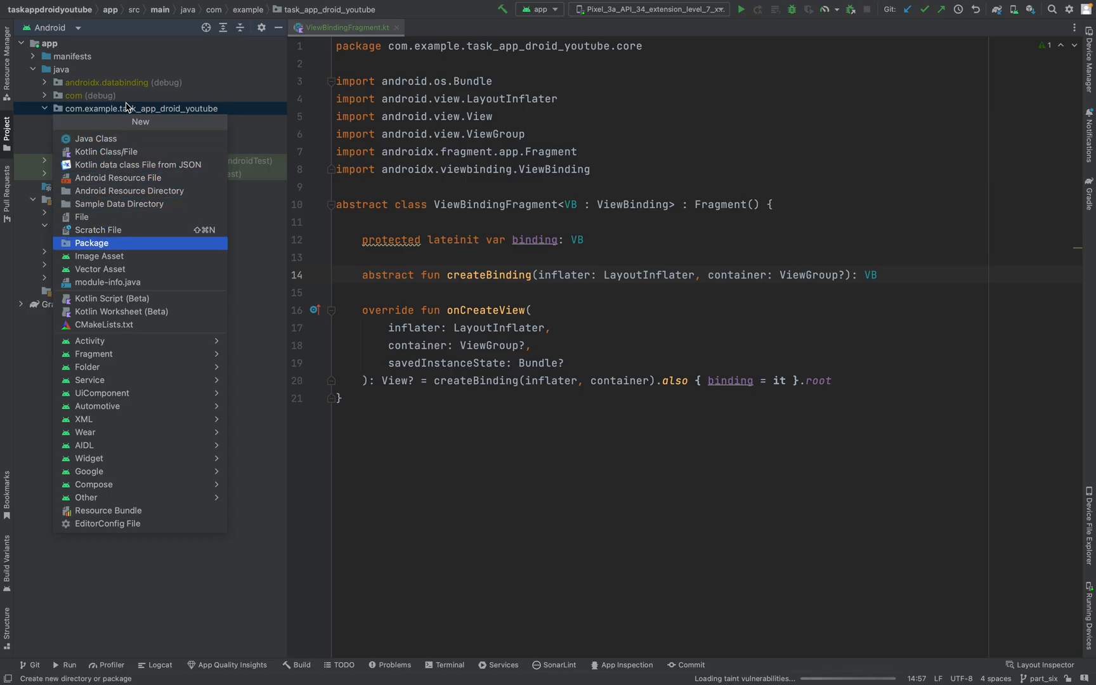
{"action": "left_click", "coordinate": [91, 242]}
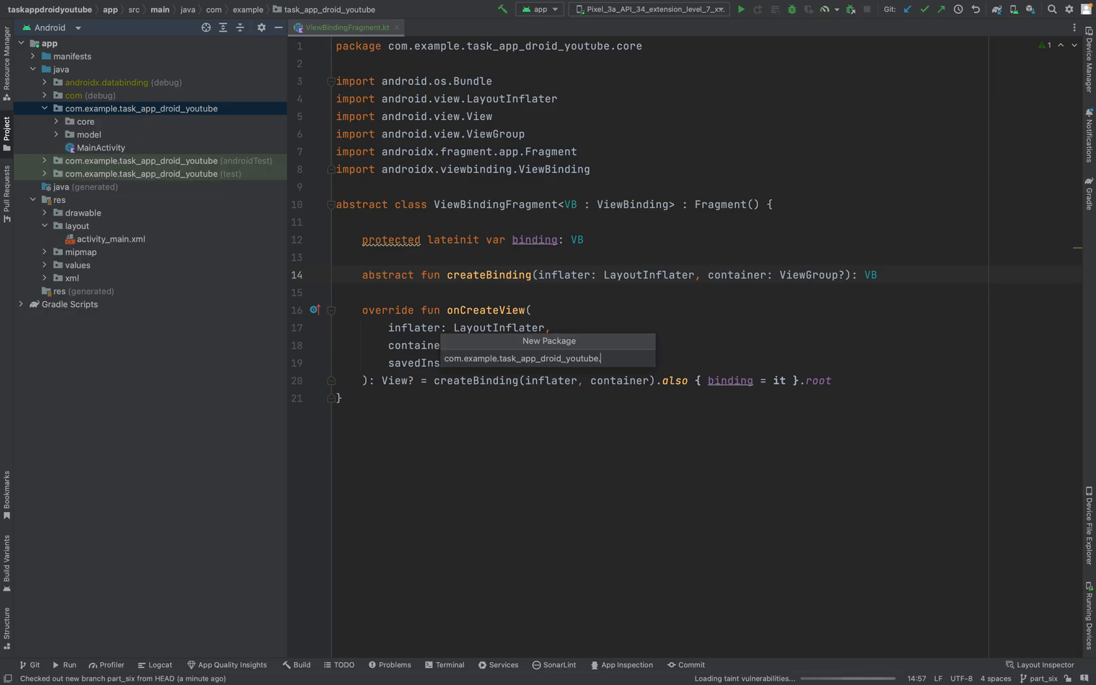
{"action": "type", "text": "net"}
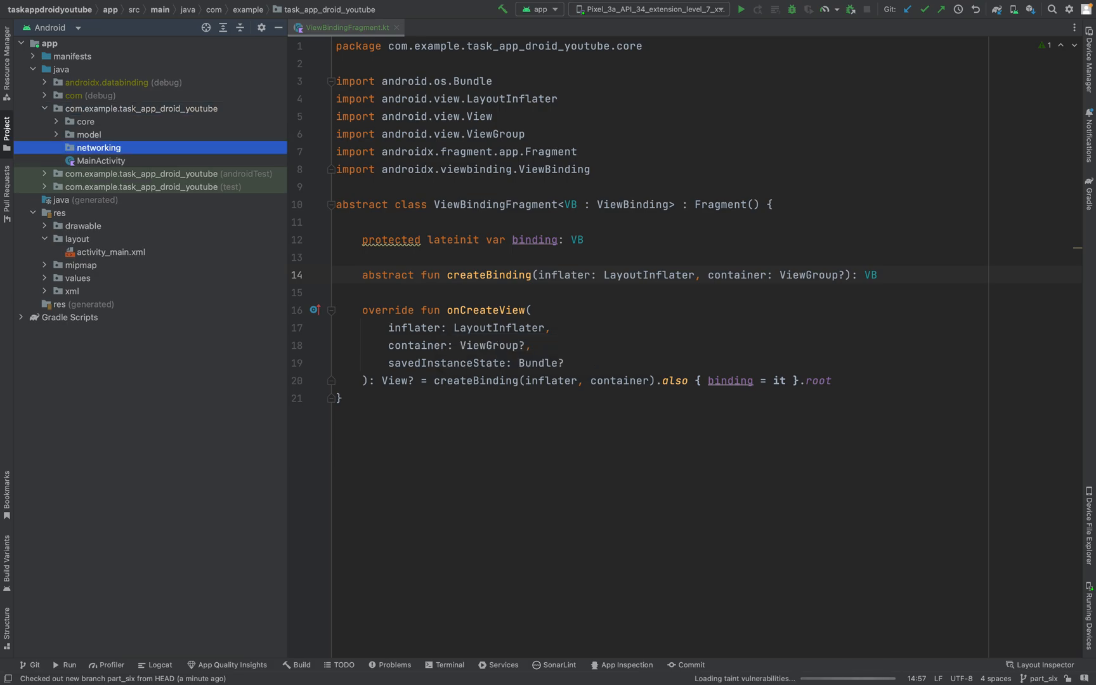
{"action": "mouse_move", "coordinate": [138, 156]}
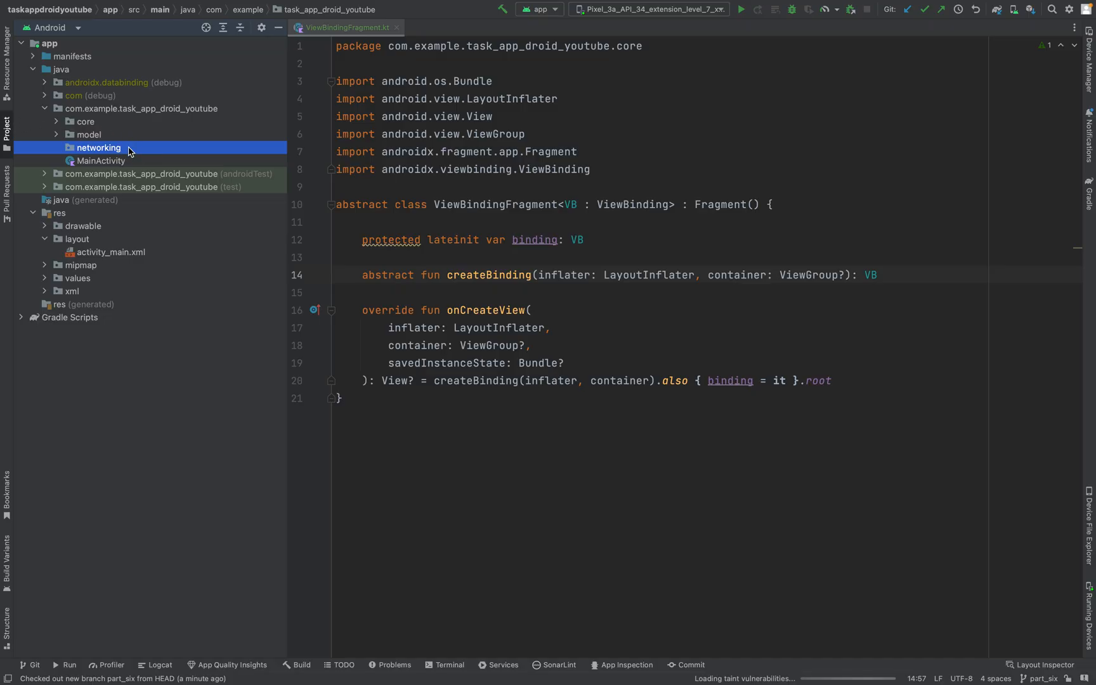
Create a Kotlin interface TaskApi in the networking package and answer the Add to Git prompt
{"action": "right_click", "coordinate": [99, 147]}
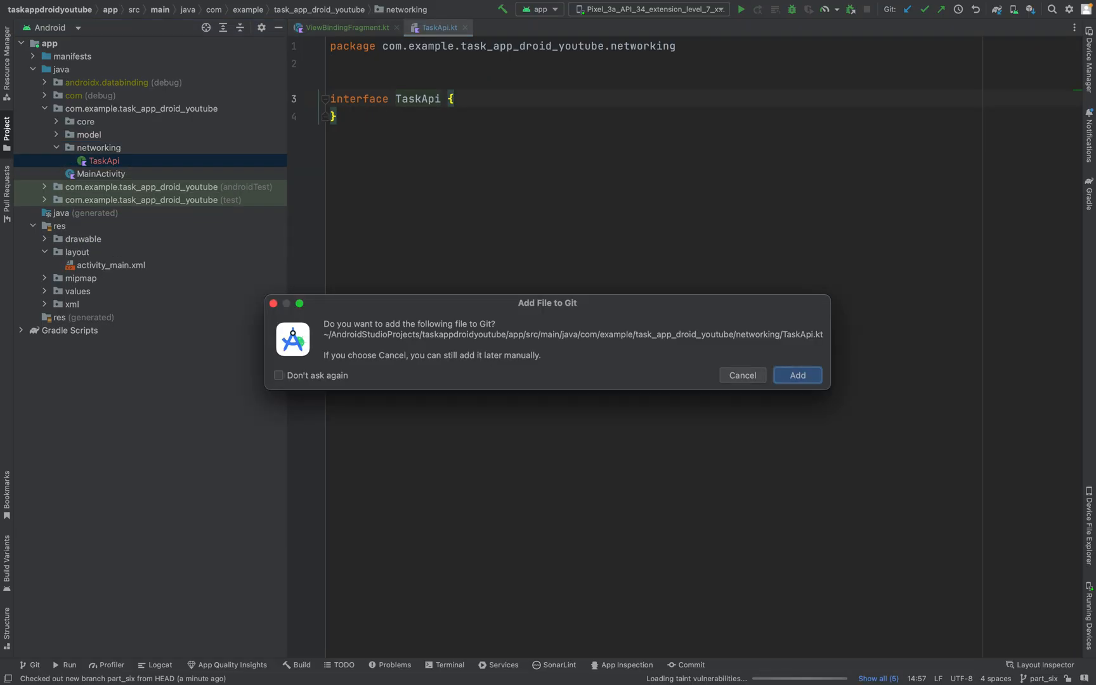
{"action": "left_click", "coordinate": [796, 374]}
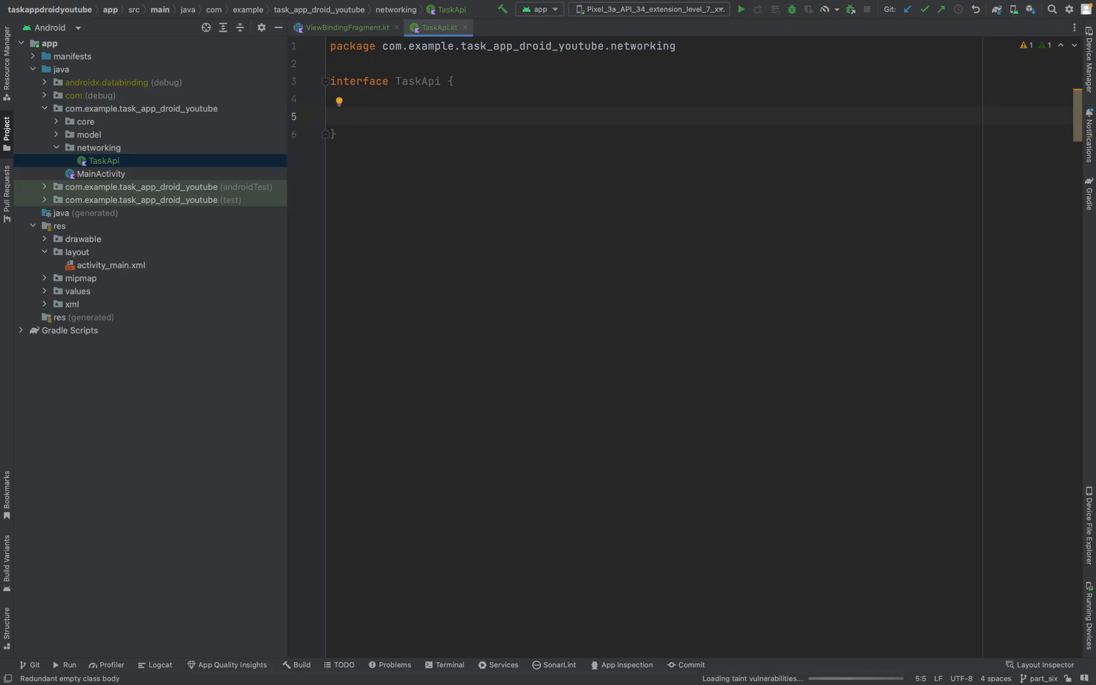
Write a companion object declaring 'private const val TASK_API_TASKS_ENDPOINT =' in TaskApi
{"action": "type", "text": "companion object {"}
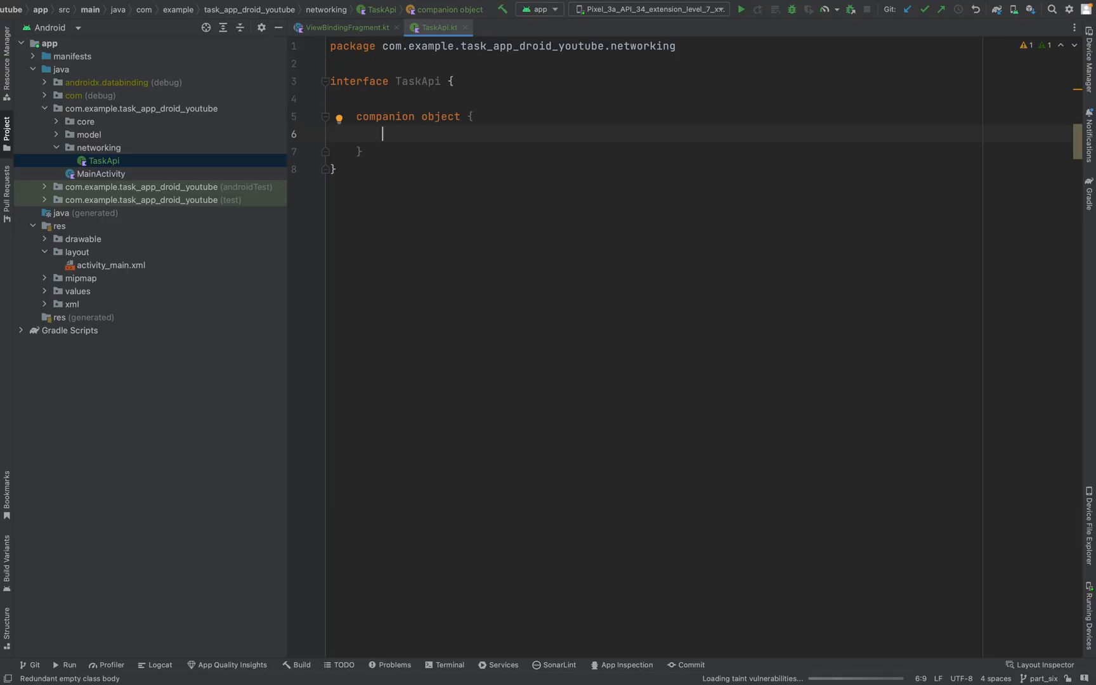
{"action": "type", "text": "private"}
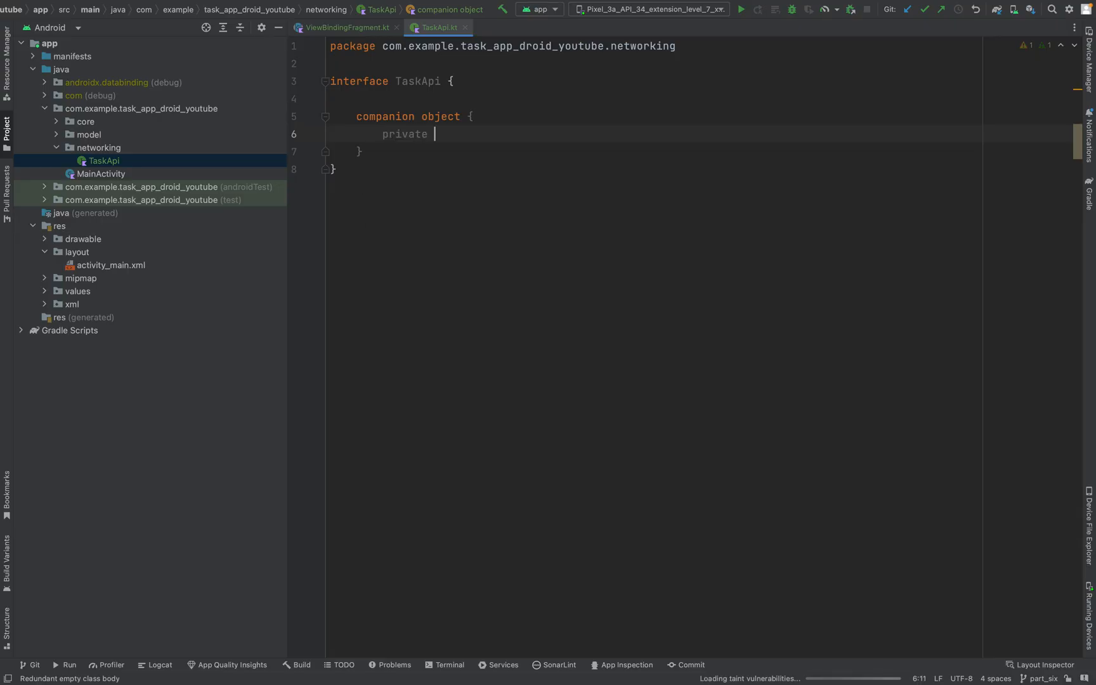
{"action": "type", "text": "const val"}
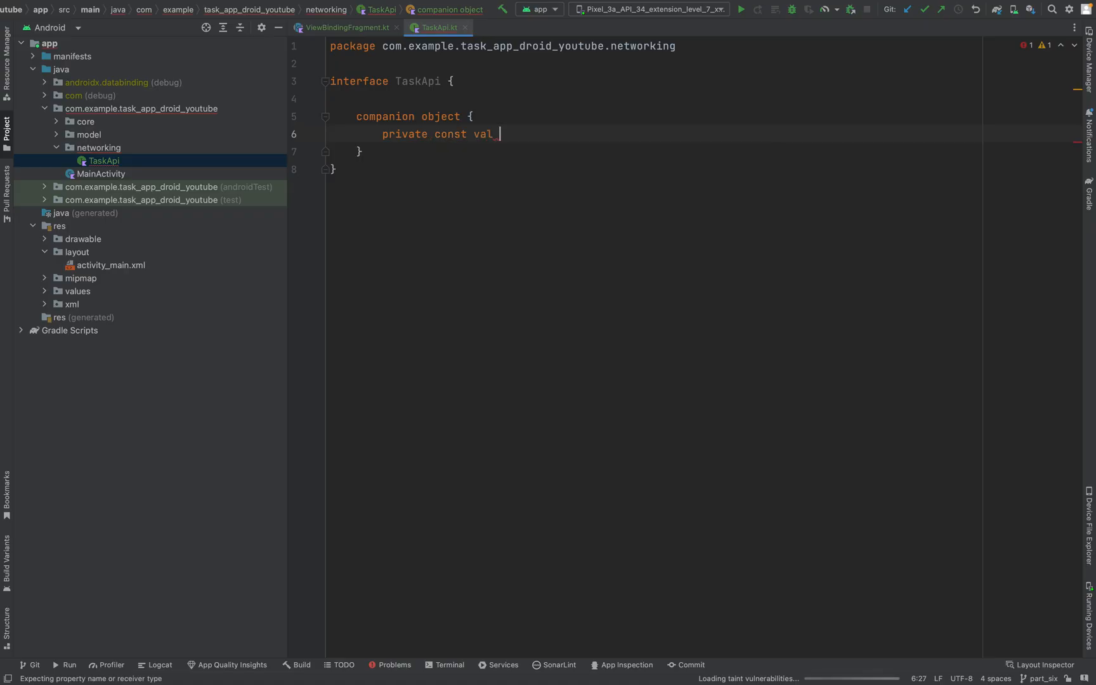
{"action": "type", "text": "TASK_"}
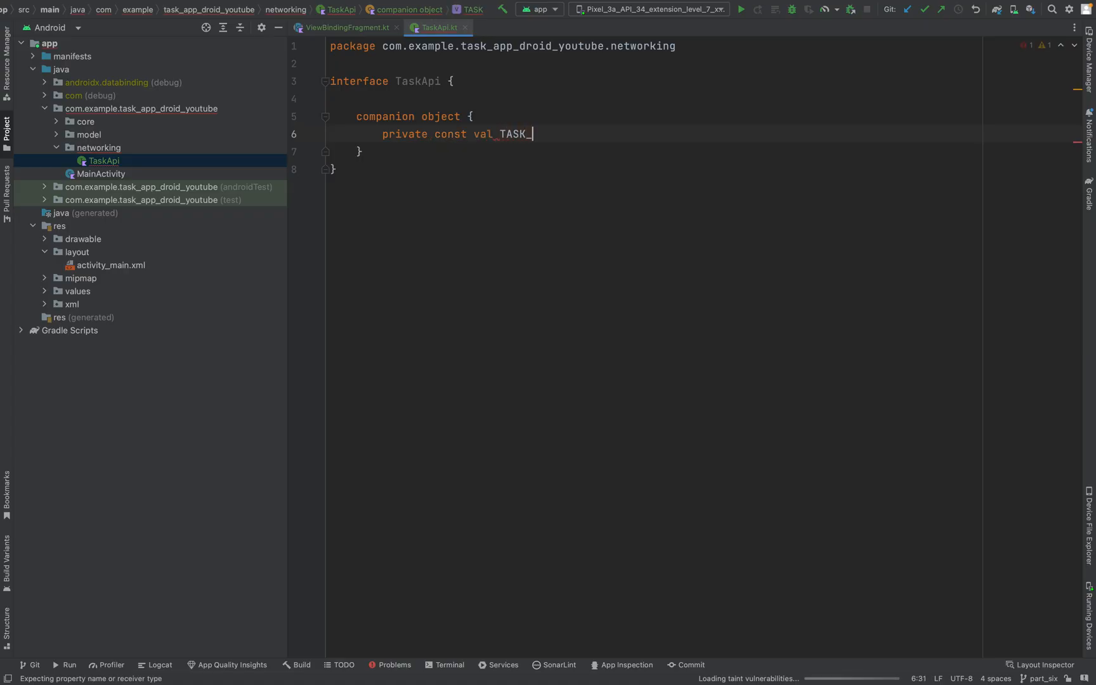
{"action": "type", "text": "A"}
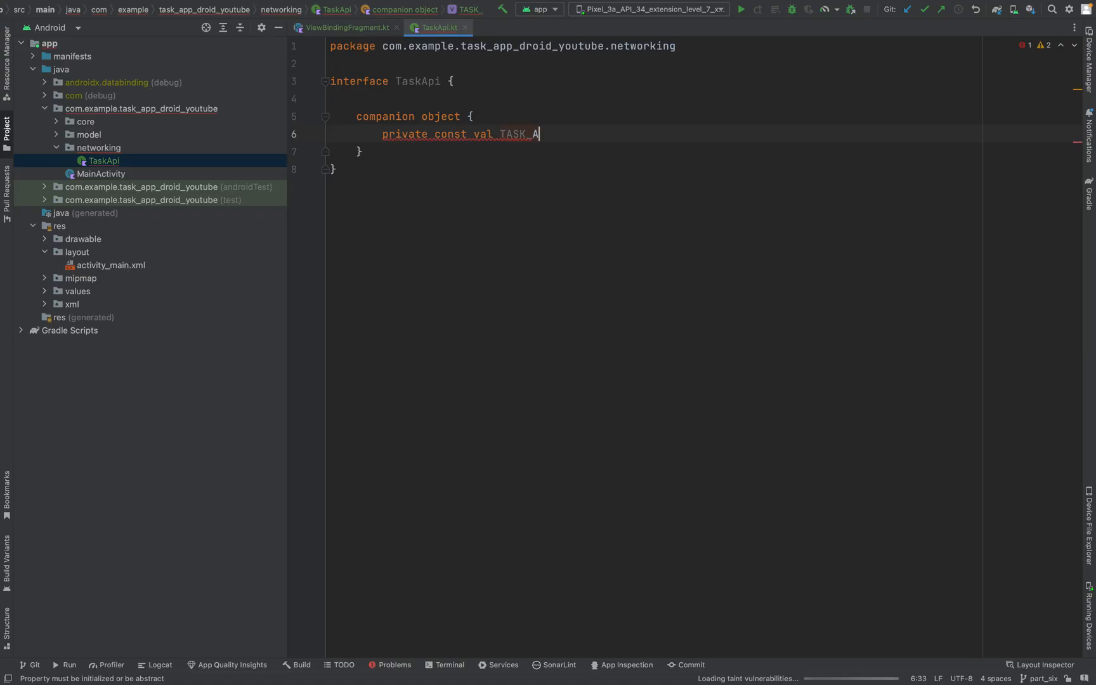
{"action": "type", "text": "PI"}
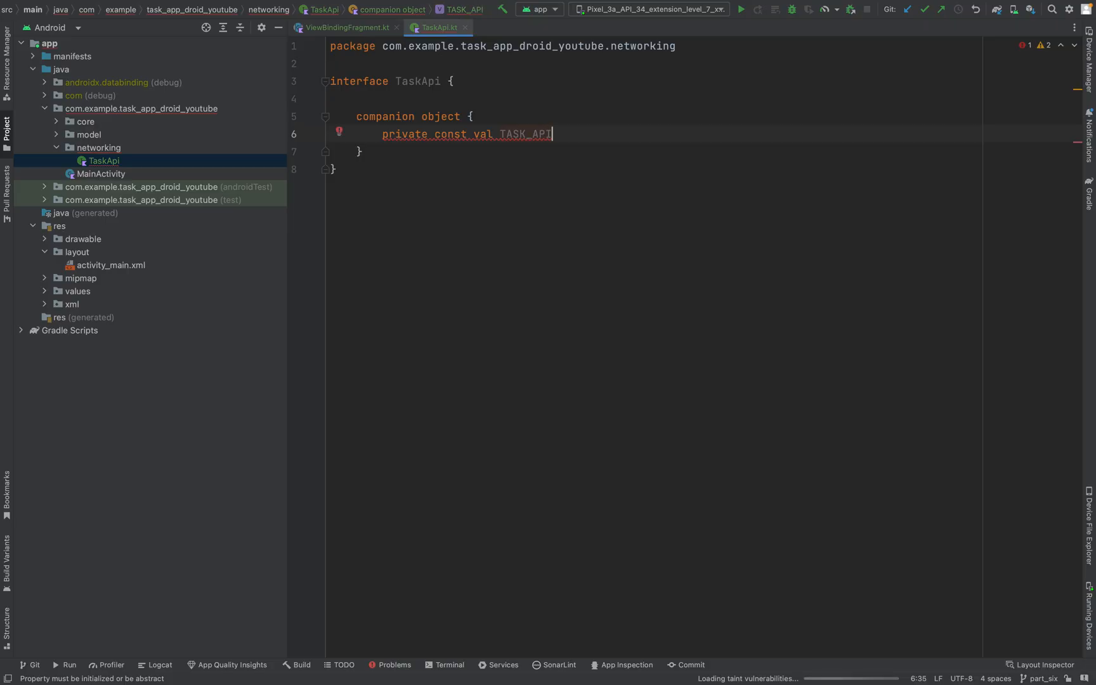
{"action": "type", "text": "_TASKS"}
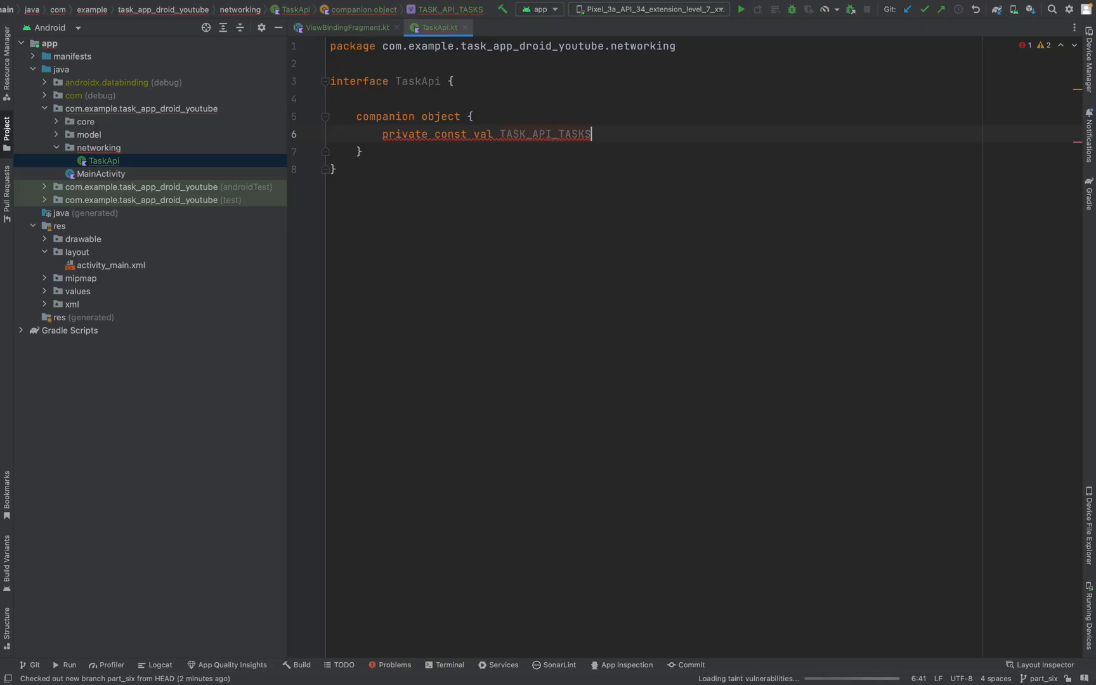
{"action": "type", "text": "_E"}
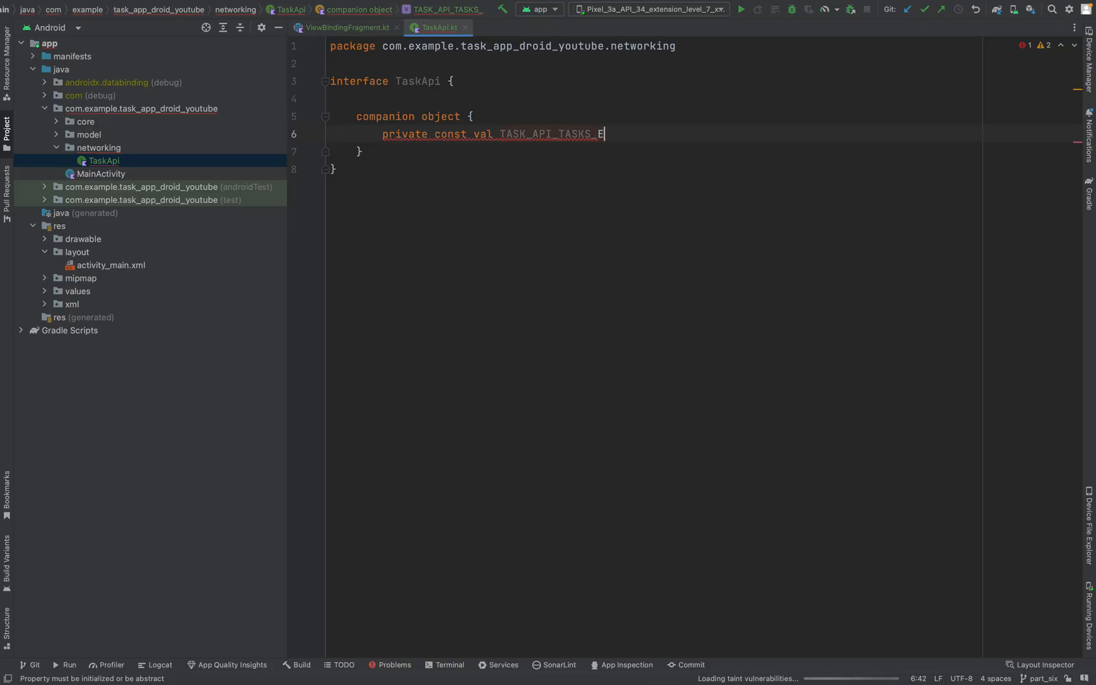
{"action": "type", "text": "NDPOIN"}
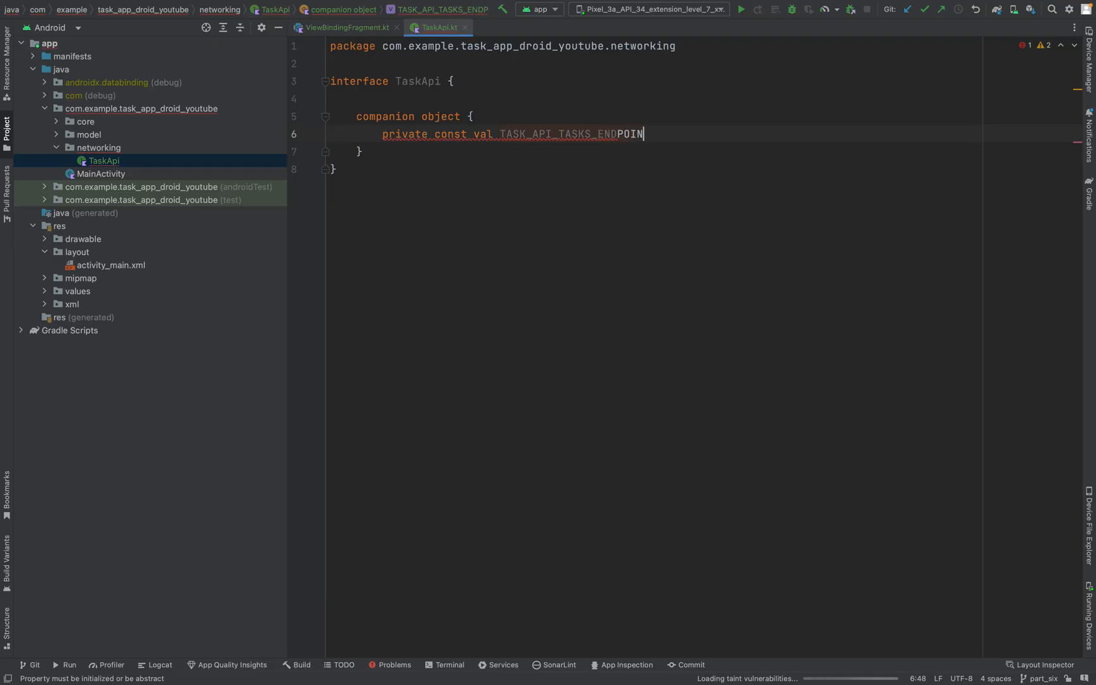
{"action": "type", "text": "T"}
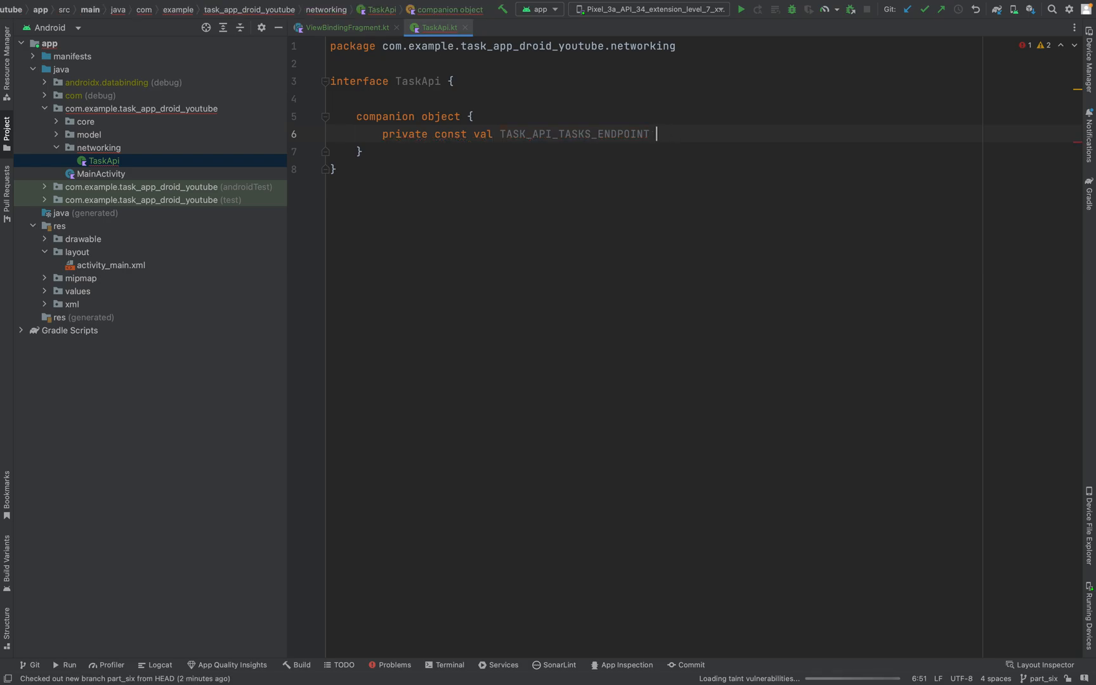
{"action": "key", "text": "cmd+tab"}
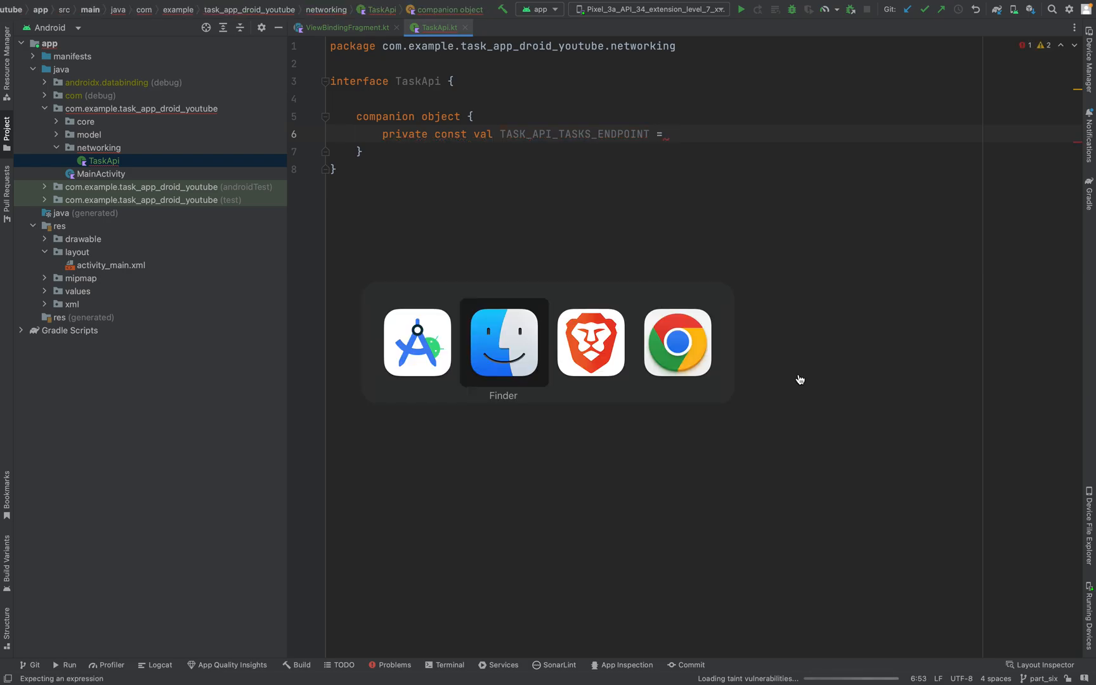
Assign TASK_API_TASKS_ENDPOINT the string "api/v1/tasks"
{"action": "left_click", "coordinate": [676, 341]}
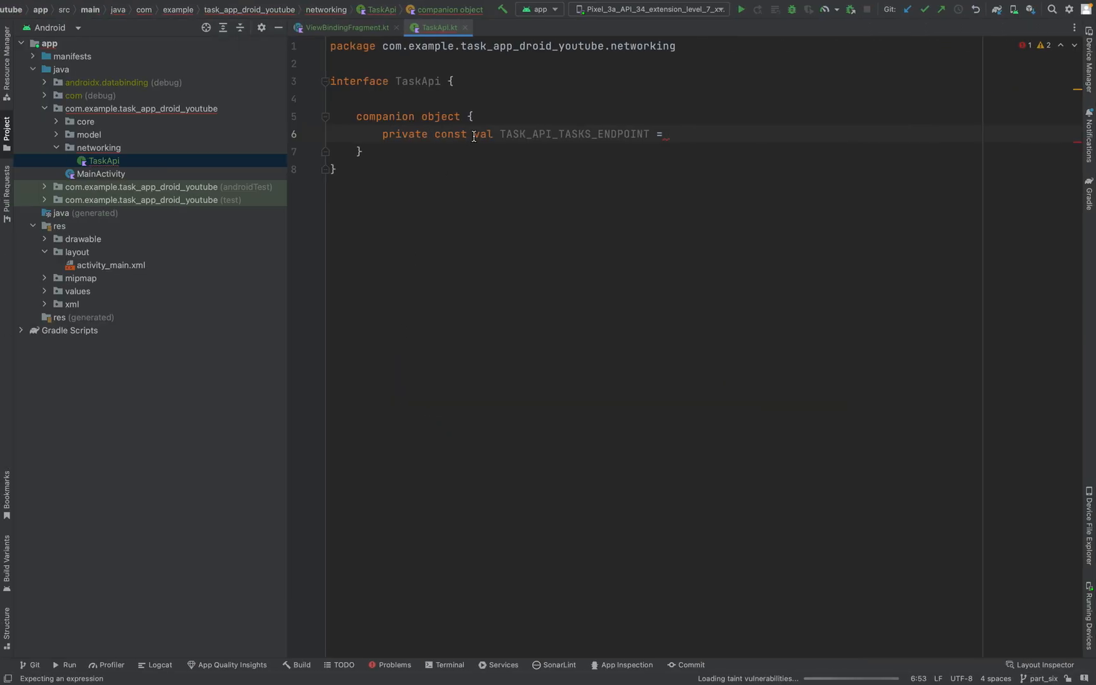
{"action": "type", "text": "\"/api/v1/tasks\""}
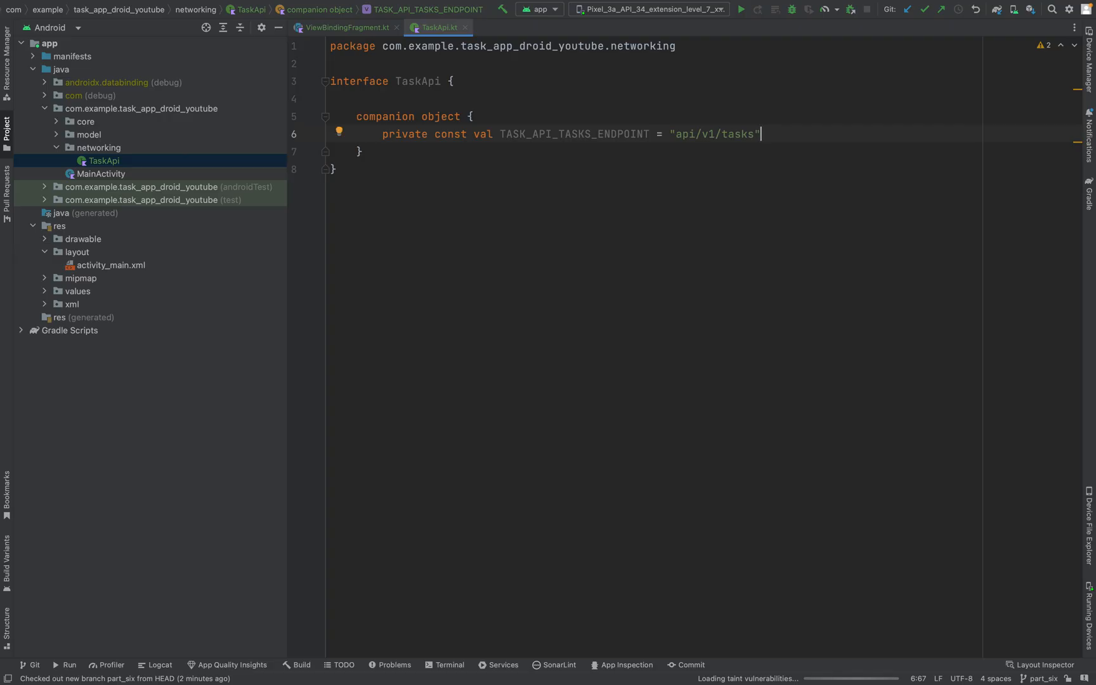
{"action": "key", "text": "cmd+tab"}
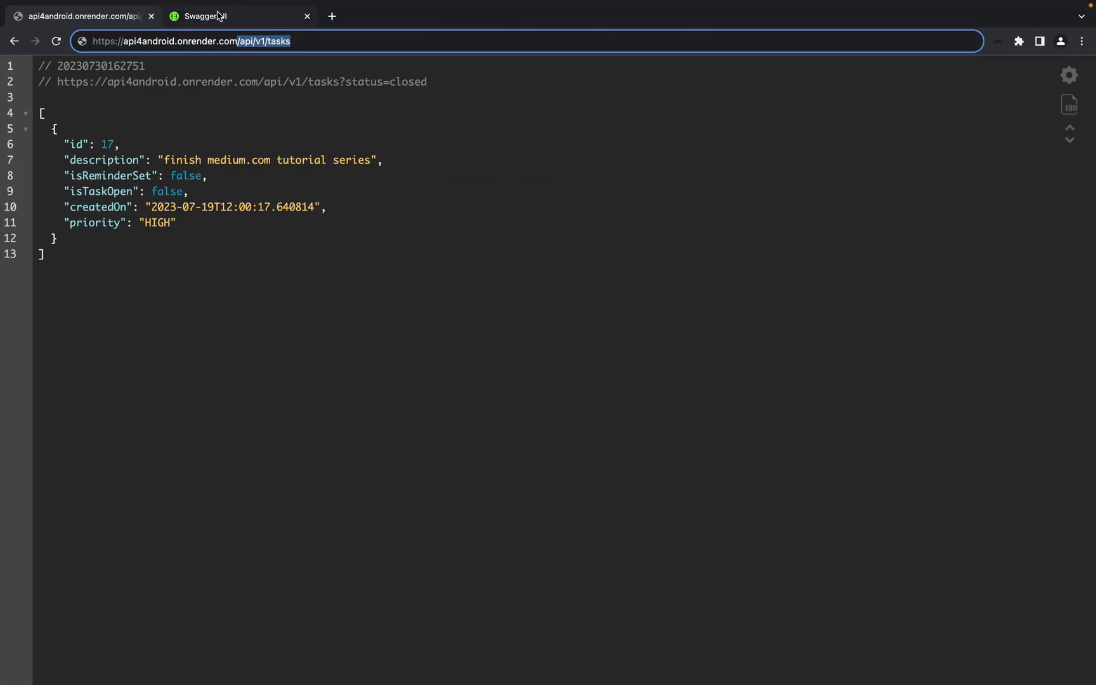
Show the Swagger UI page listing the task-controller endpoints in Chrome
{"action": "left_click", "coordinate": [238, 17]}
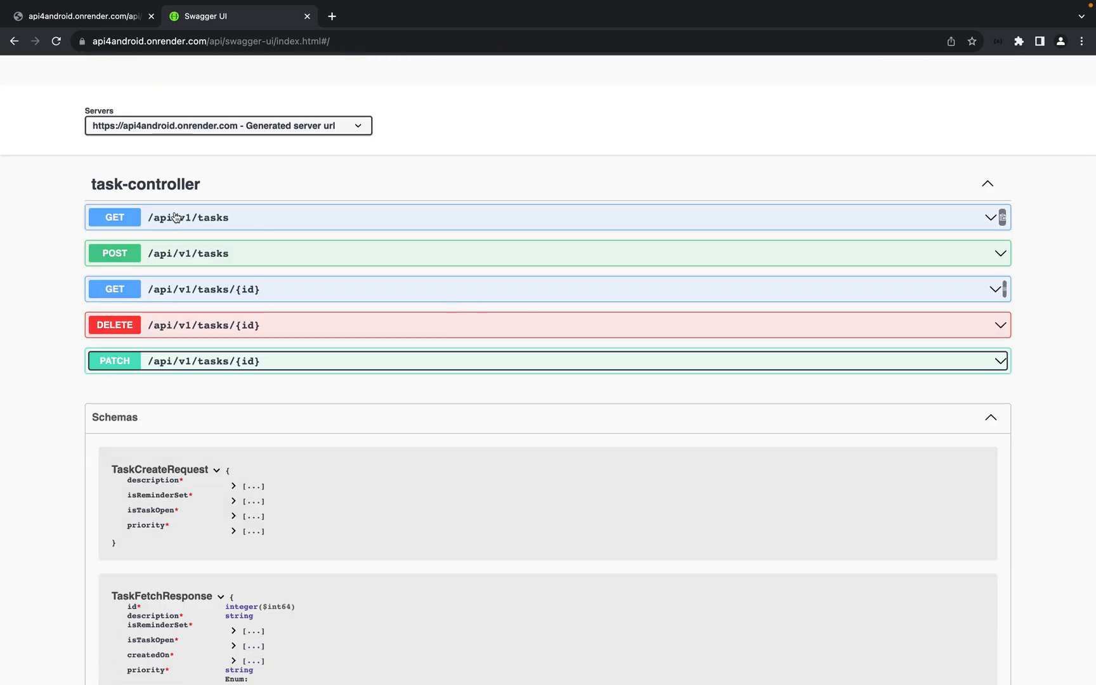
{"action": "mouse_move", "coordinate": [208, 282]}
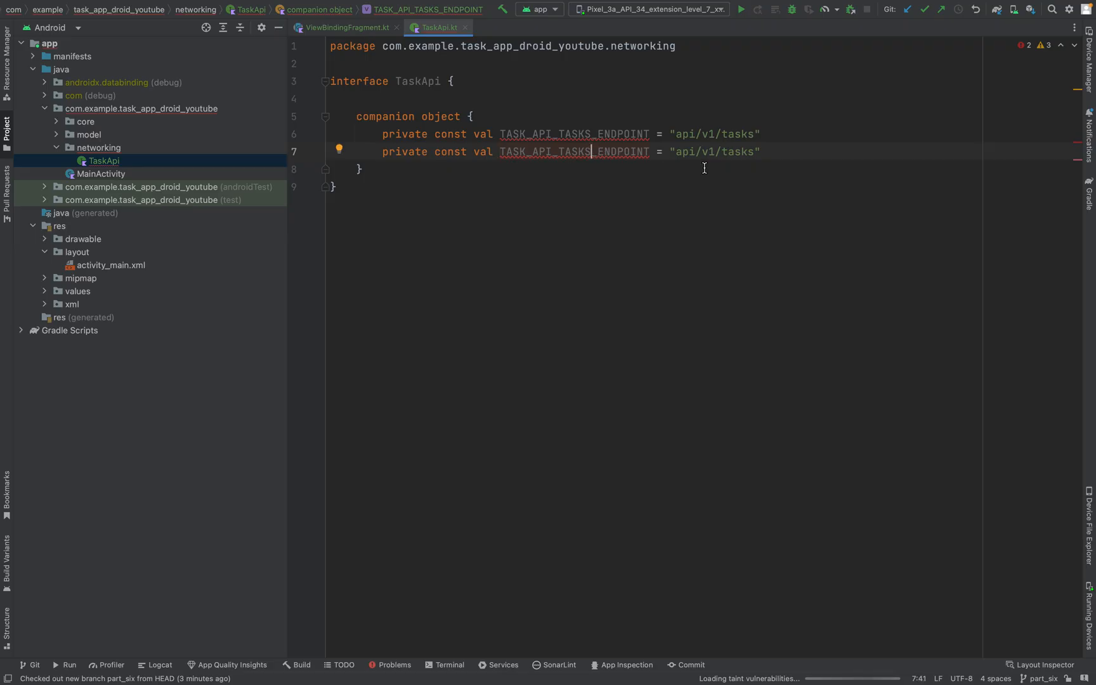
Duplicate the constant as TASK_API_TASK_ID_ENDPOINT holding "api/v1/tasks/{id}"
{"action": "key", "text": "Backspace"}
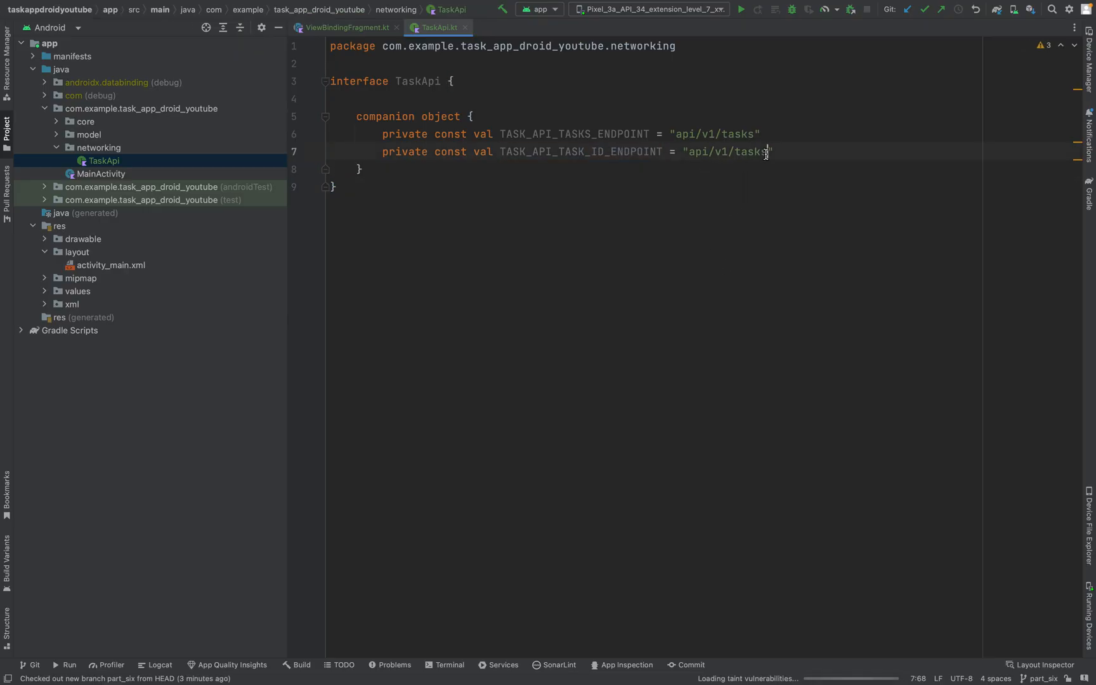
{"action": "type", "text": "/"}
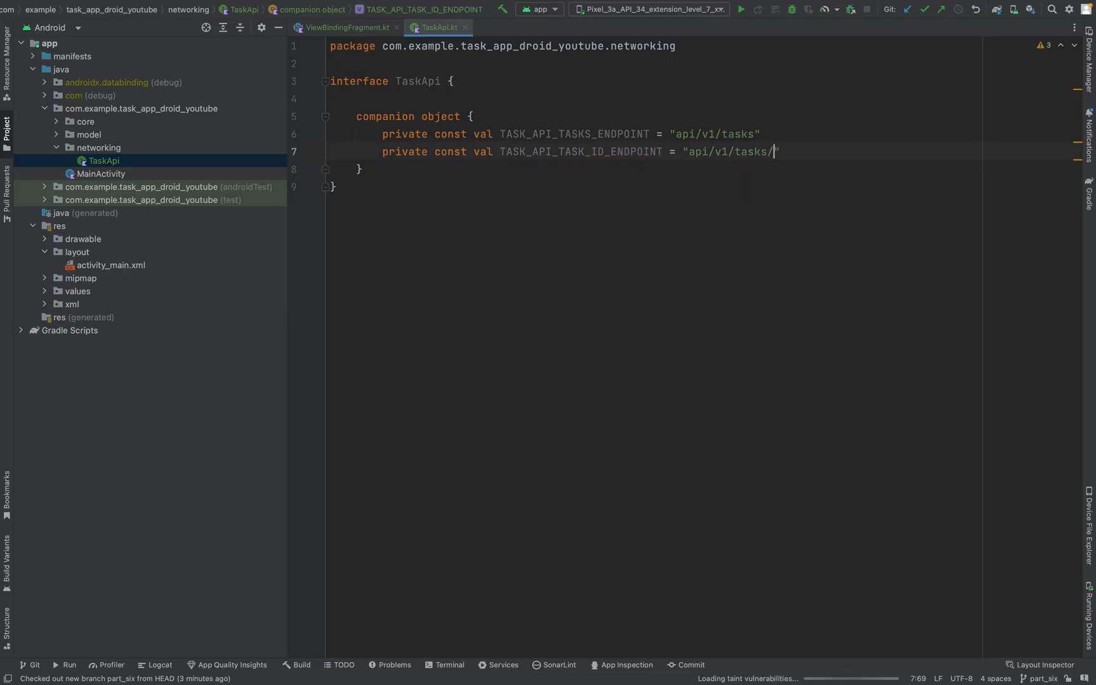
{"action": "type", "text": "{"}
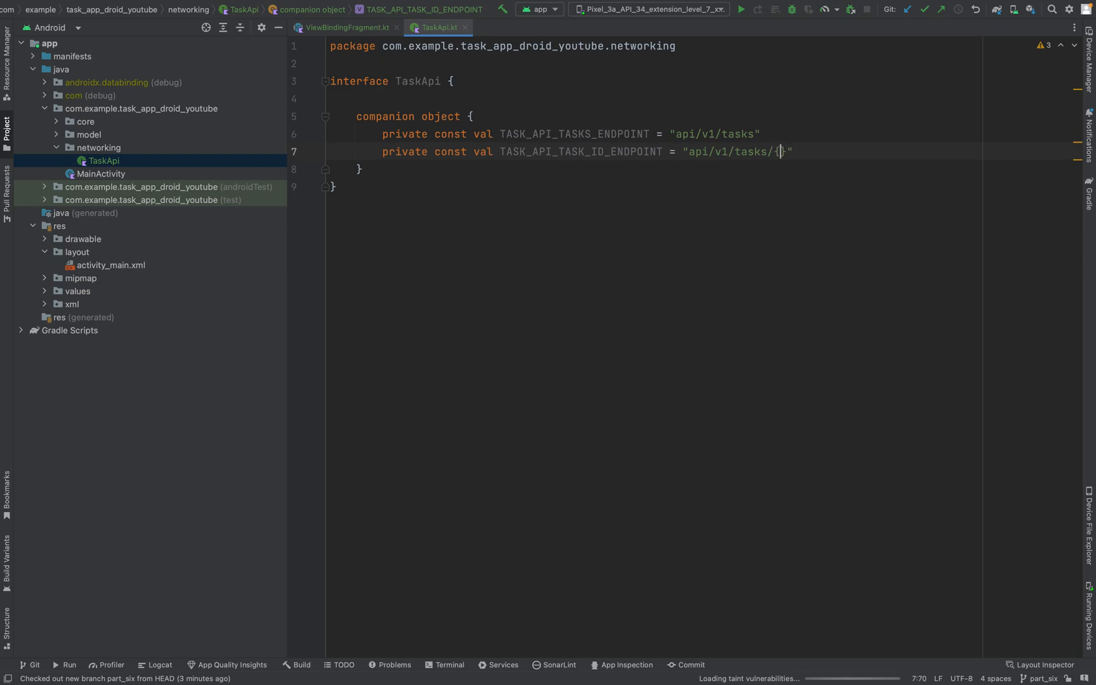
{"action": "type", "text": "id"}
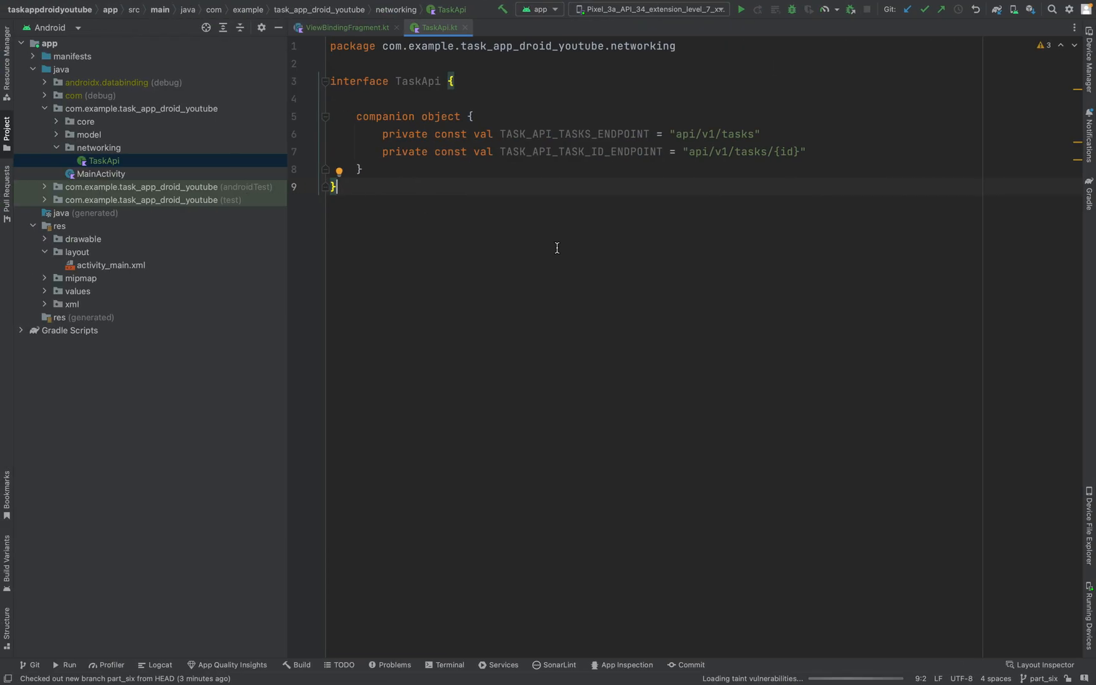
{"action": "mouse_move", "coordinate": [549, 174]}
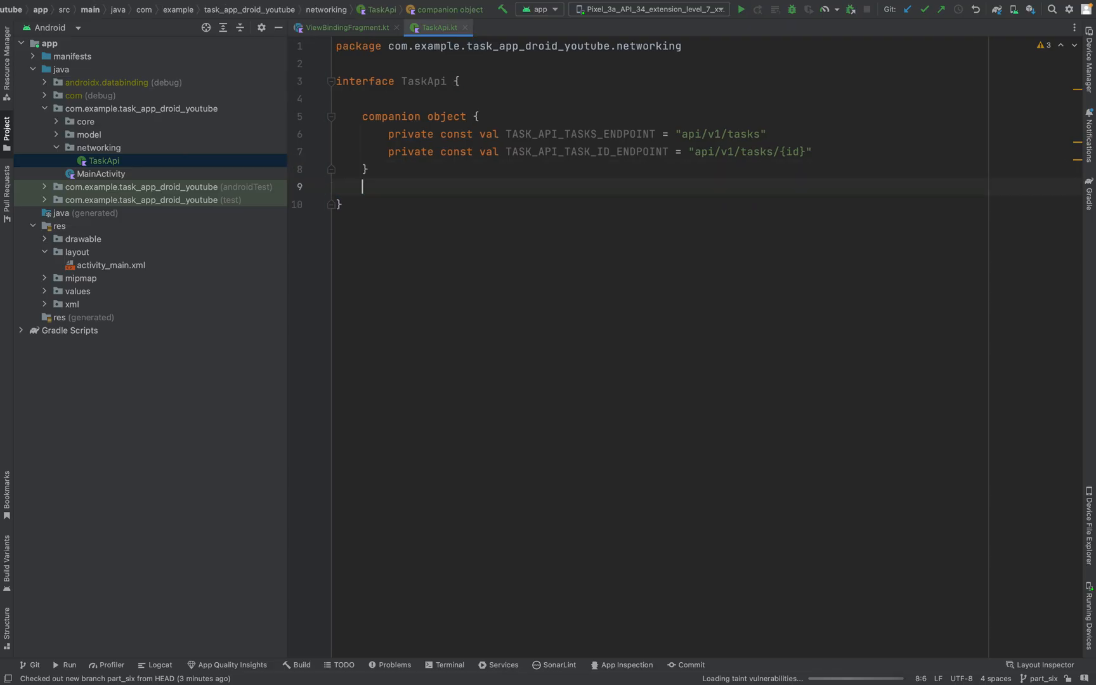
{"action": "key", "text": "enter"}
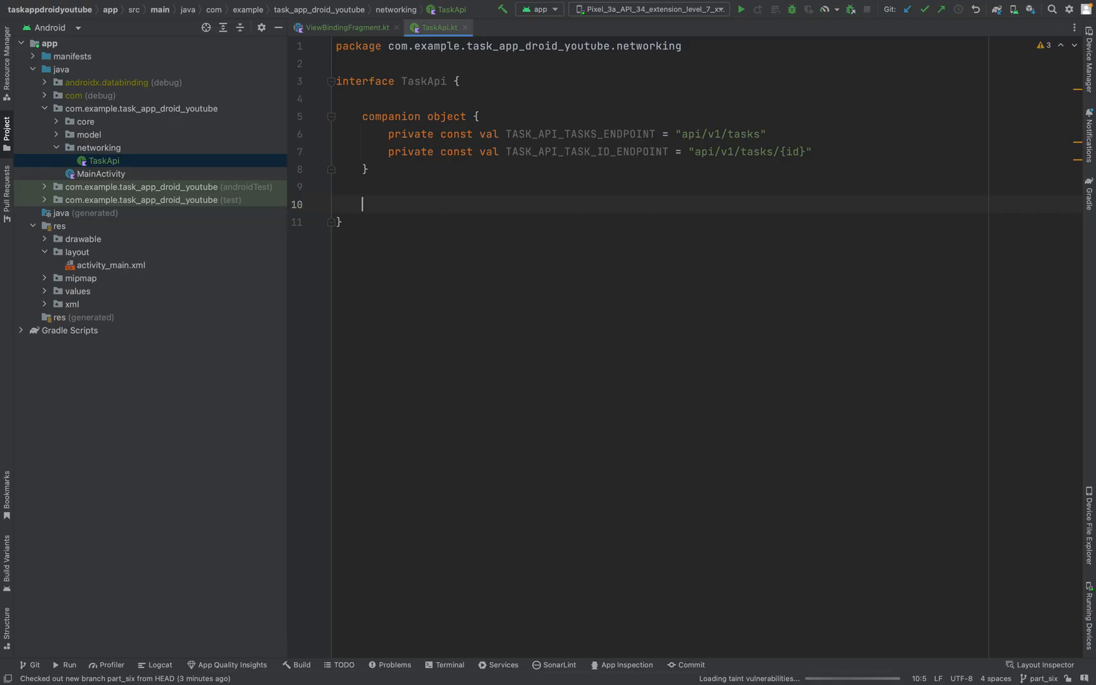
{"action": "type", "text": "@"}
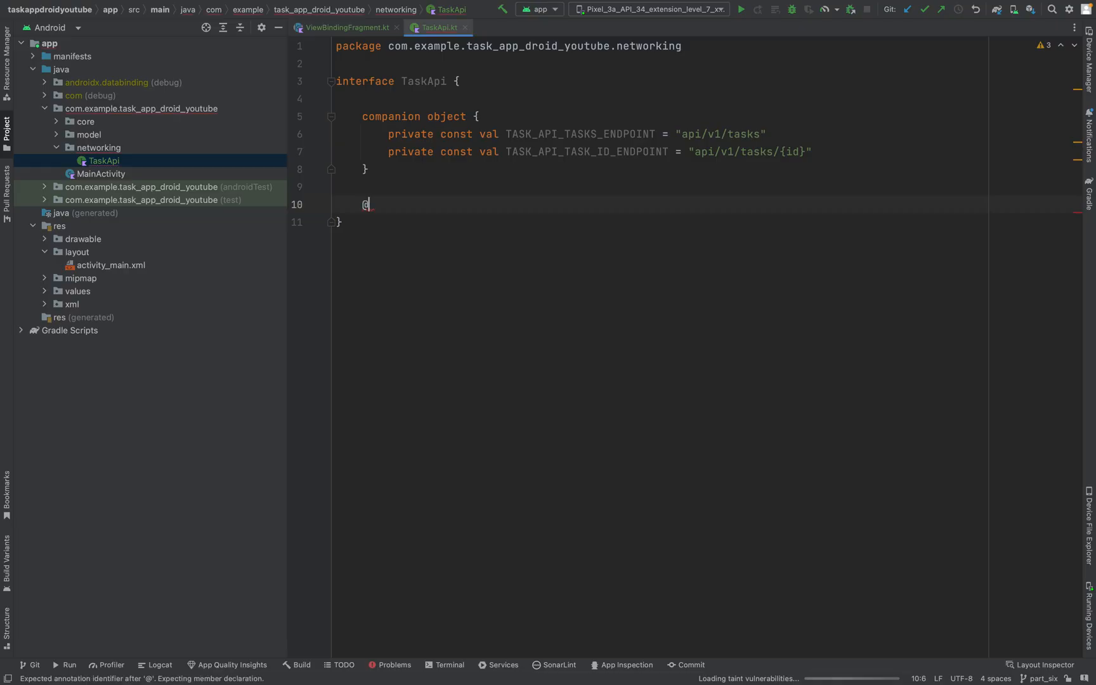
{"action": "type", "text": "GET"}
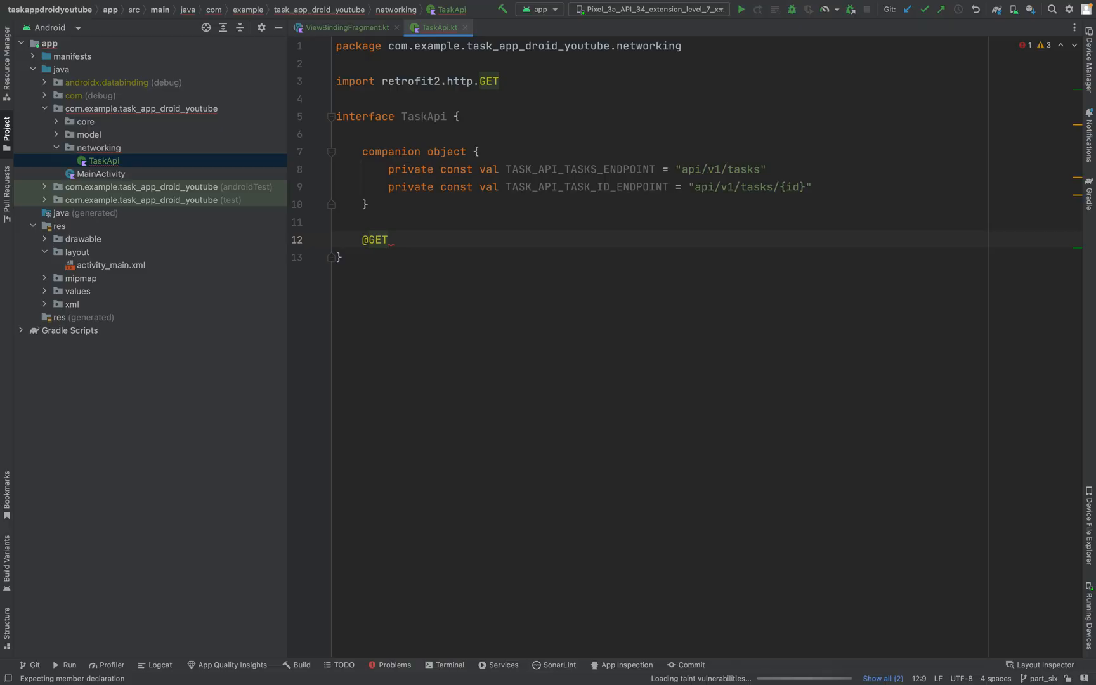
{"action": "type", "text": "()"}
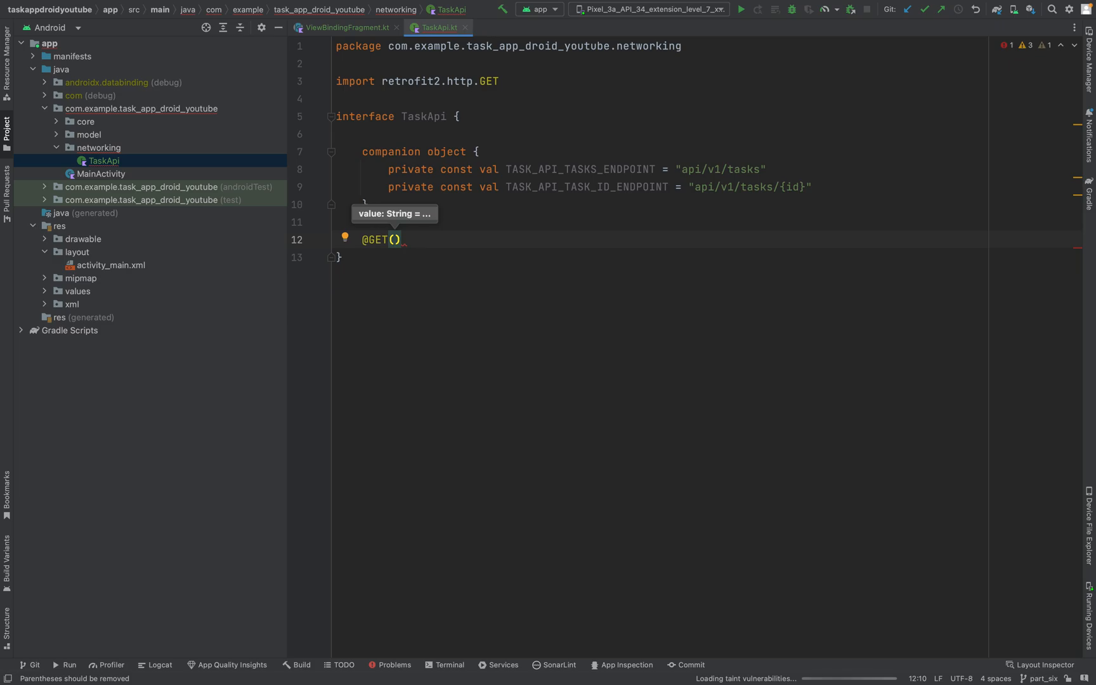
{"action": "type", "text": "TASK_API_TASKS_ENDPOINT"}
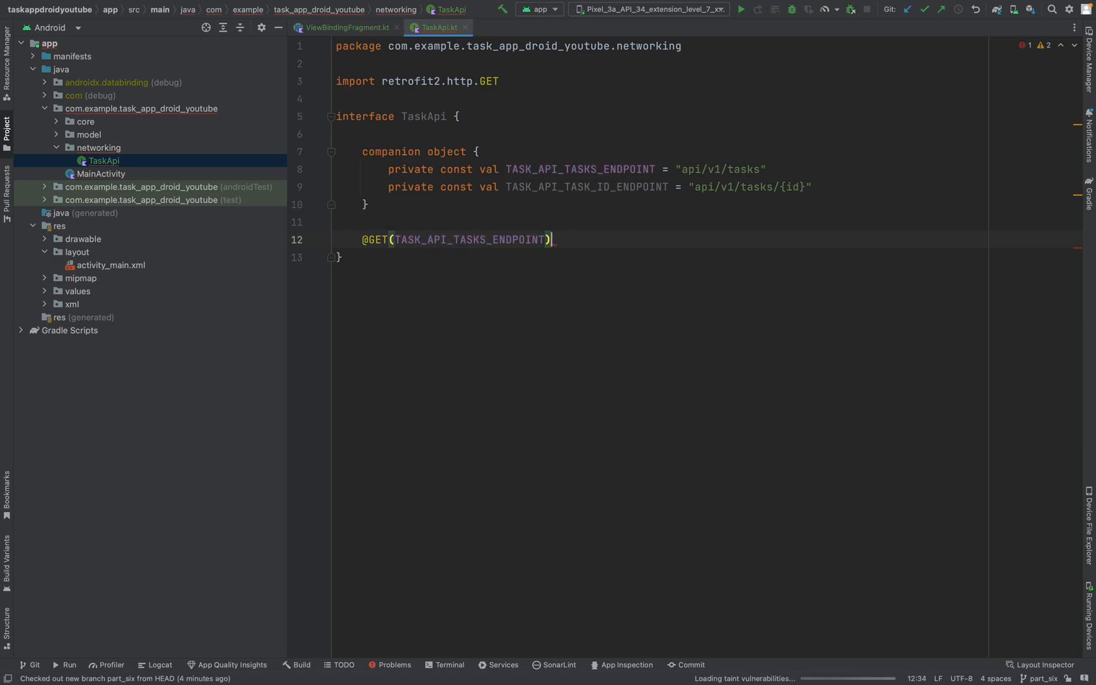
{"action": "type", "text": "sus"}
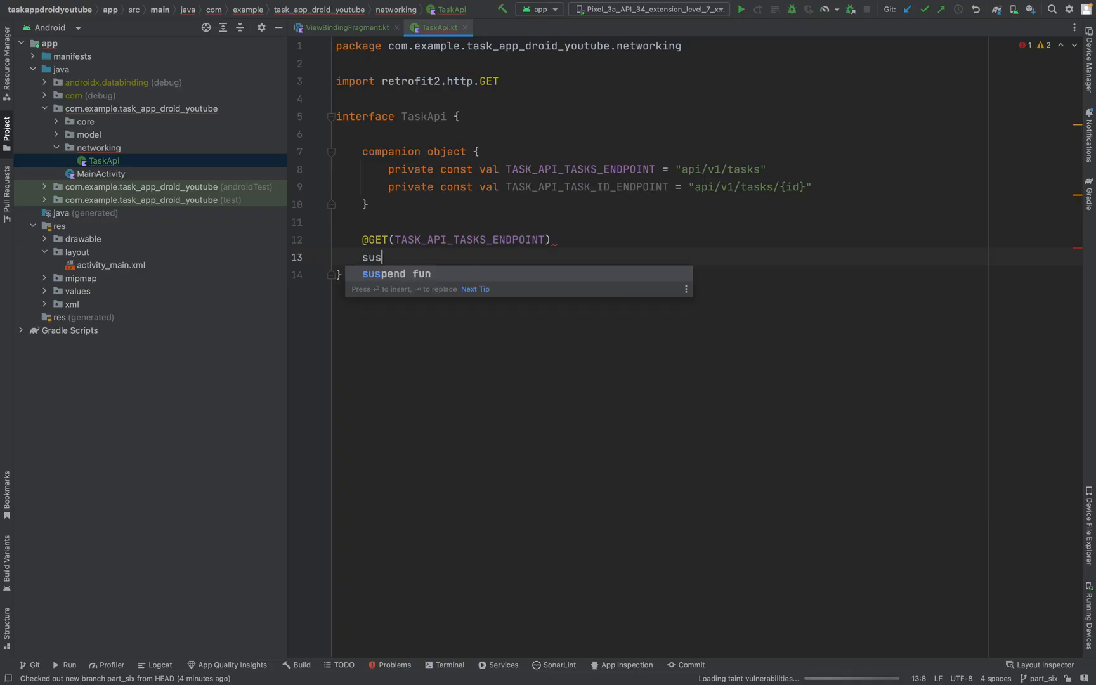
{"action": "key", "text": "Tab"}
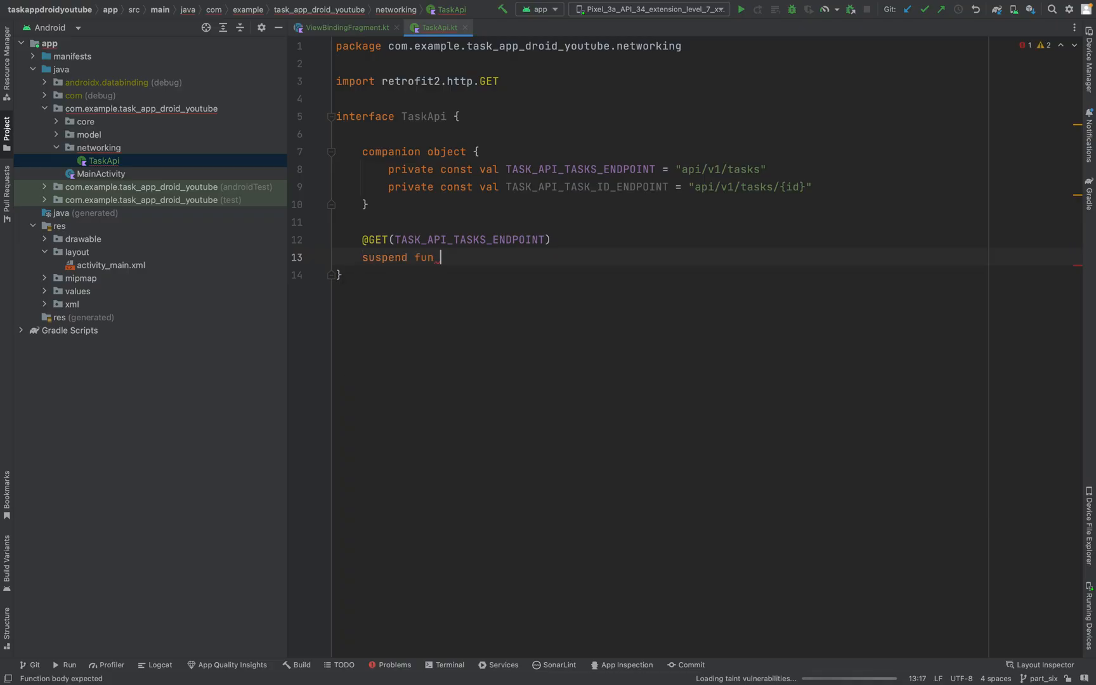
{"action": "type", "text": "getTasks"}
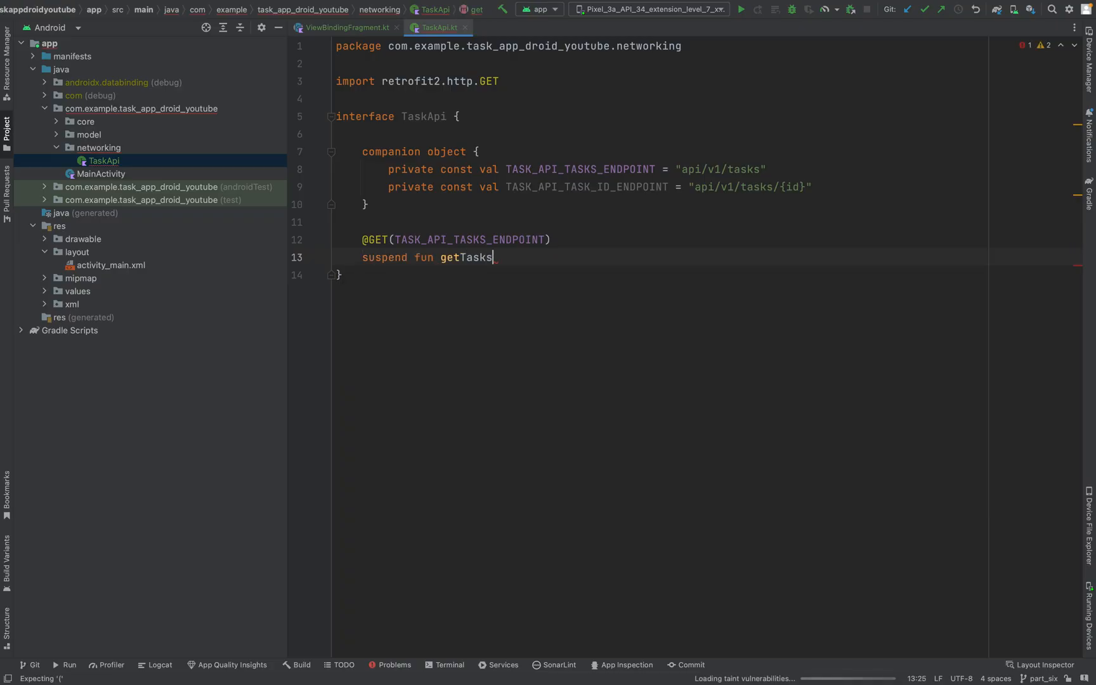
{"action": "type", "text": "()"}
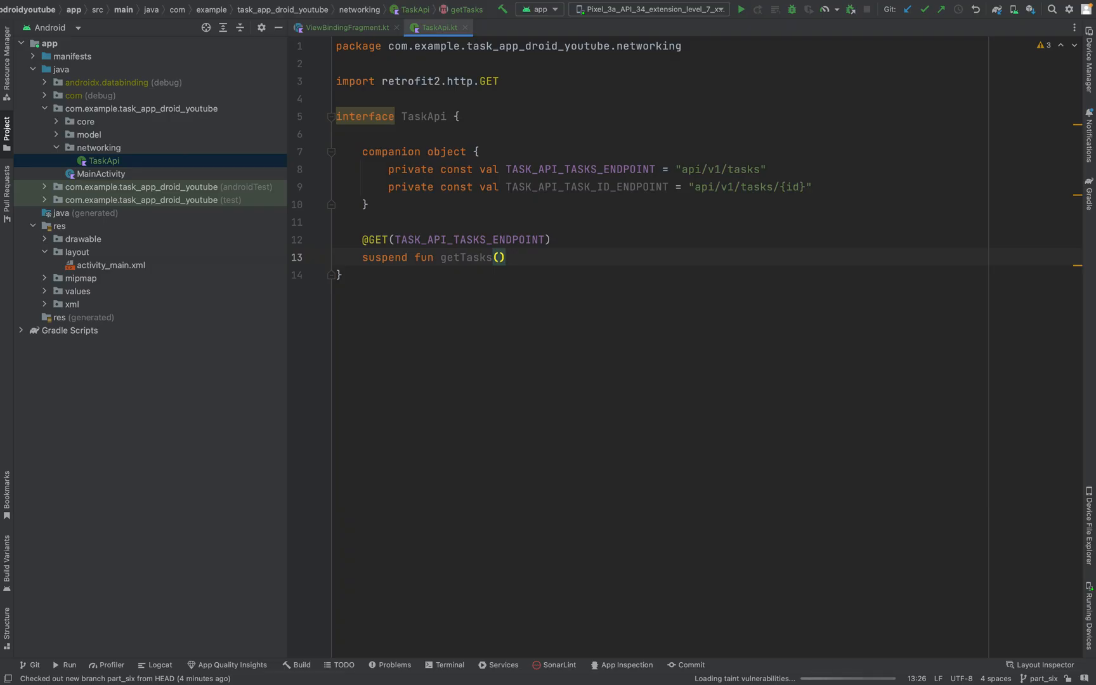
{"action": "type", "text": "d"}
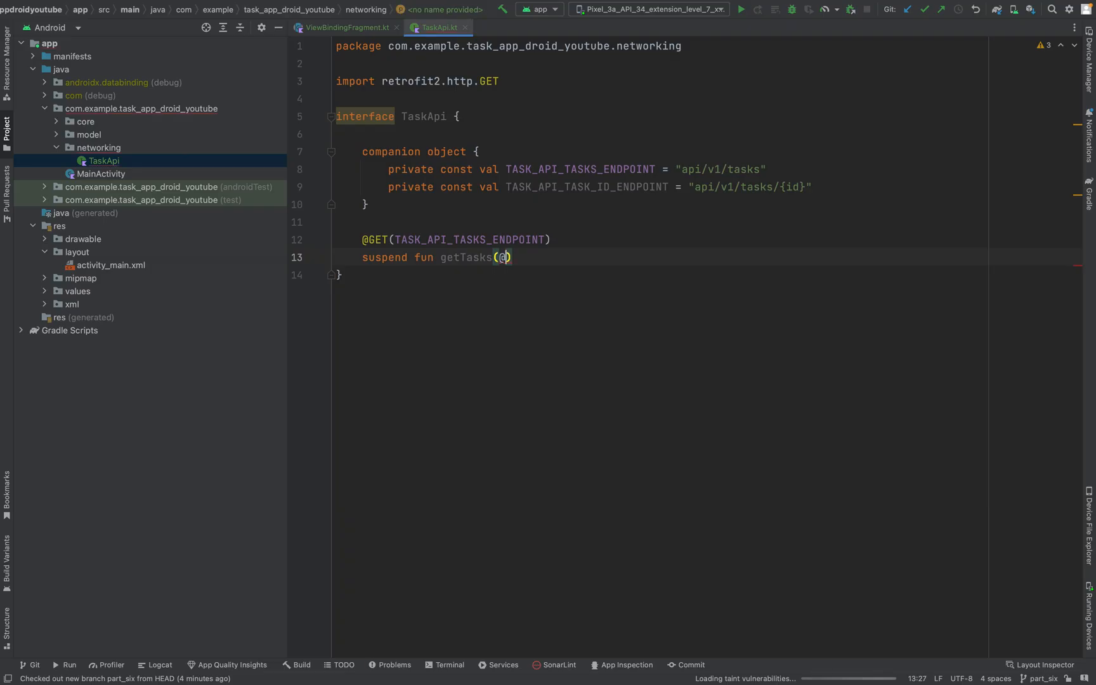
{"action": "type", "text": "@Query("}
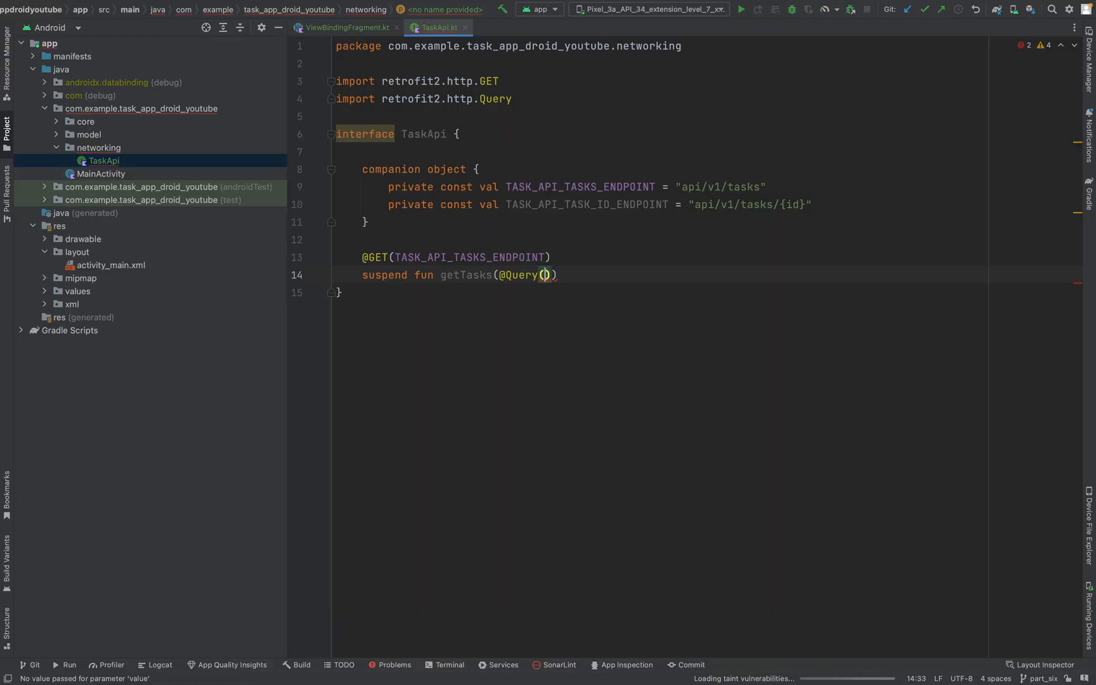
{"action": "type", "text": "\"stat\""}
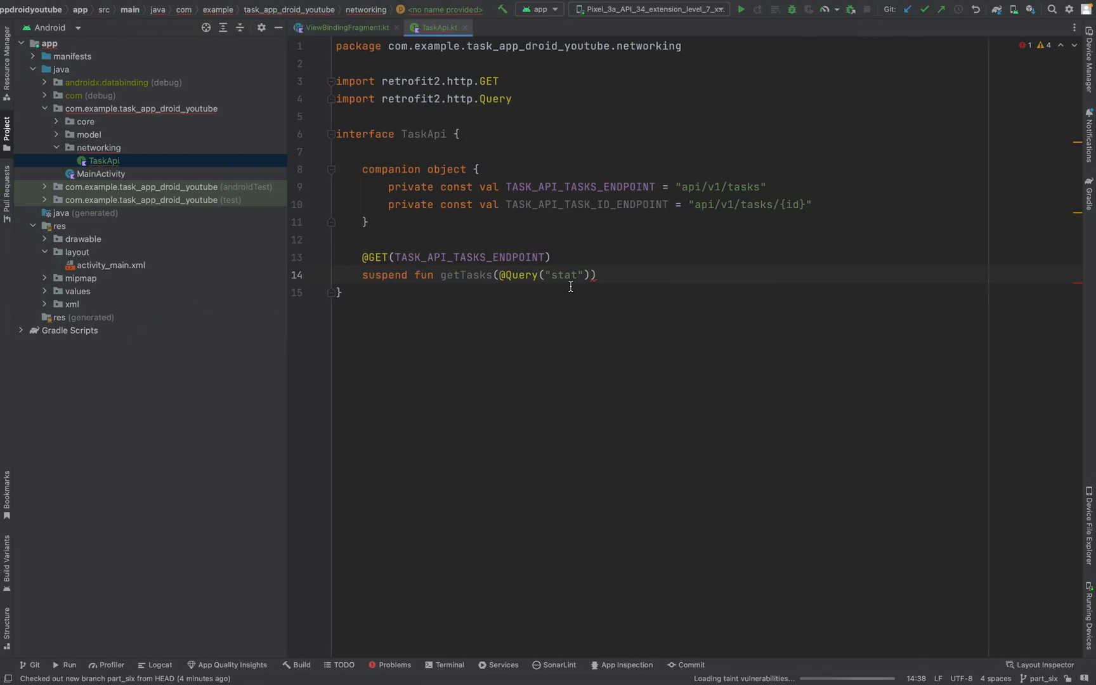
{"action": "type", "text": "us"}
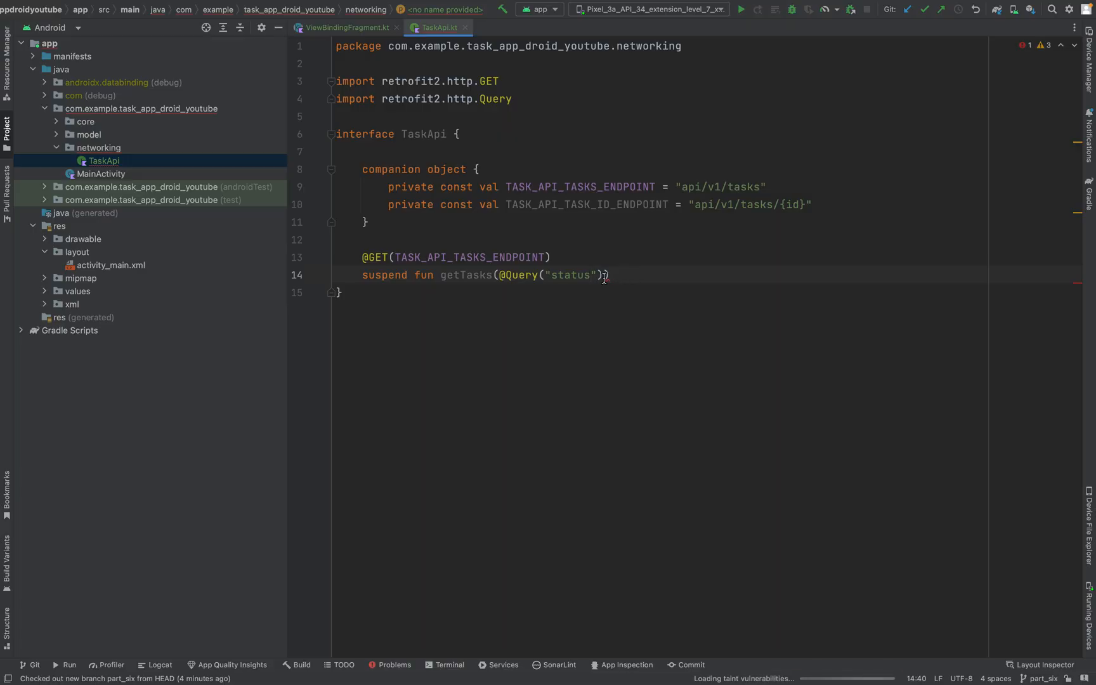
{"action": "type", "text": "status"}
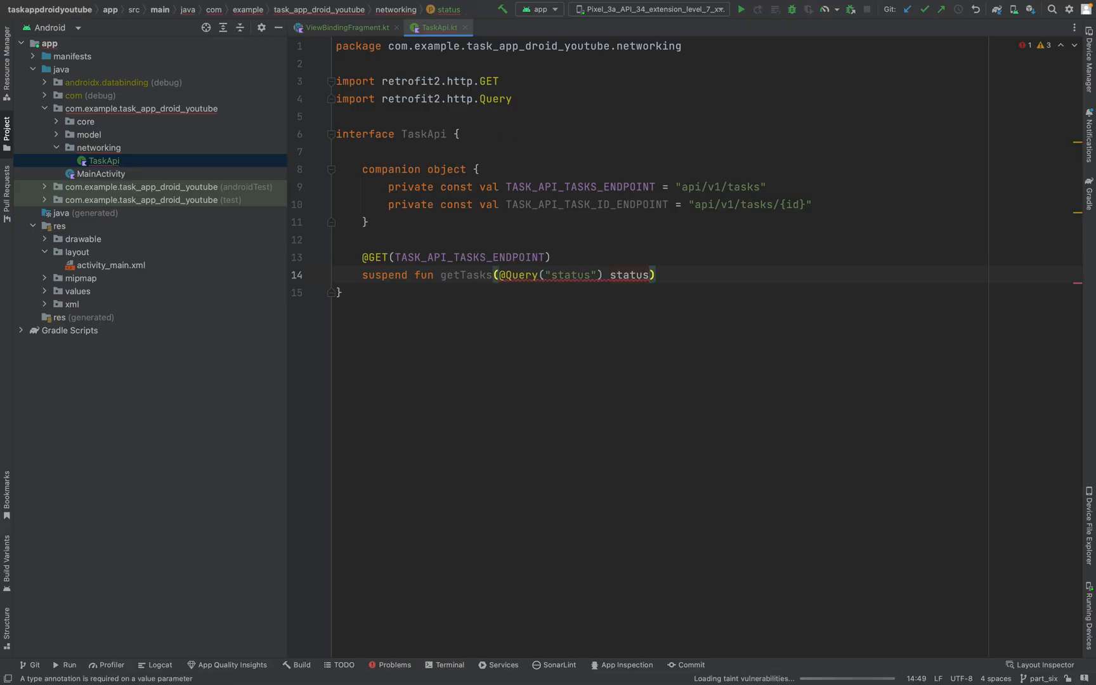
{"action": "type", "text": ":"}
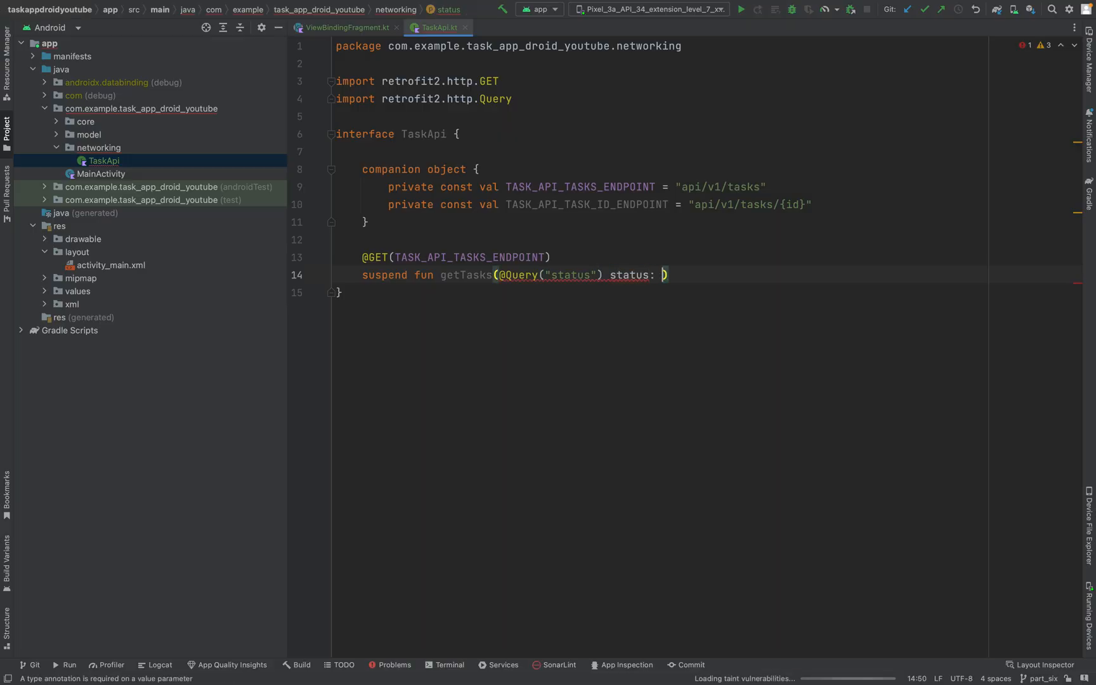
{"action": "type", "text": "String"}
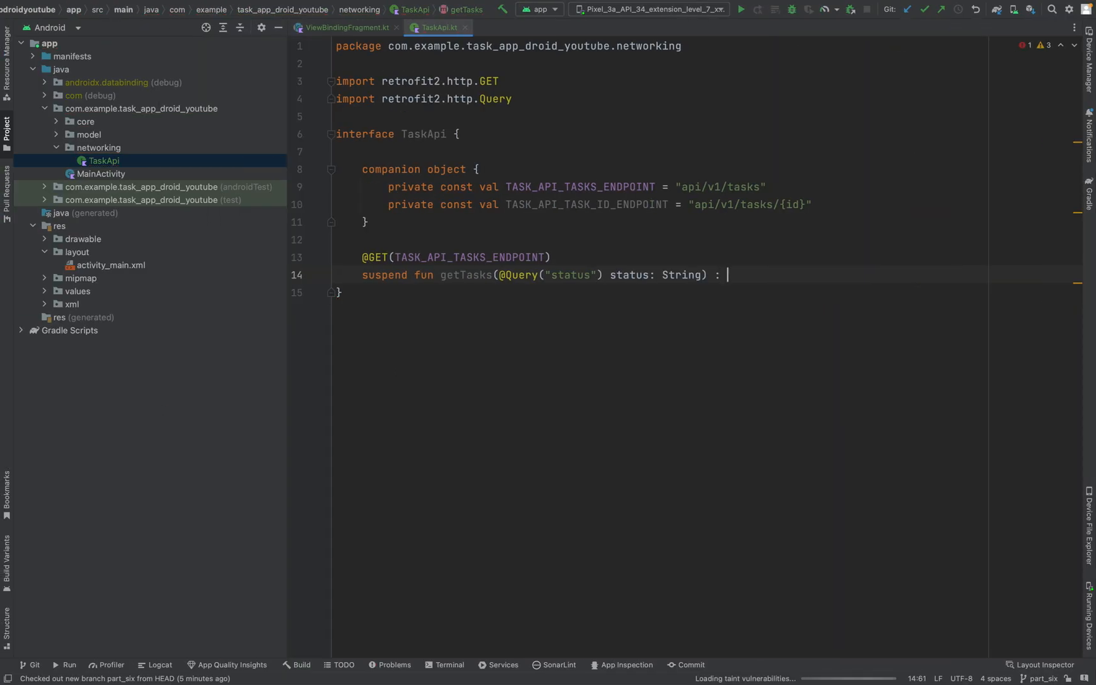
{"action": "type", "text": "List"}
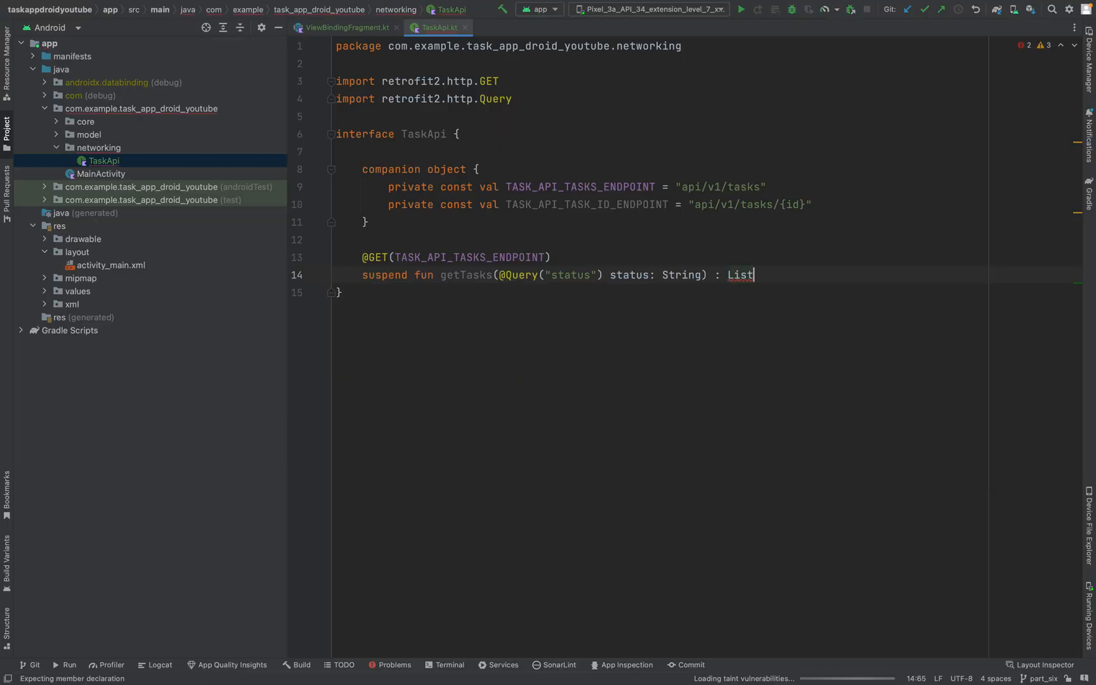
{"action": "type", "text": "<>"}
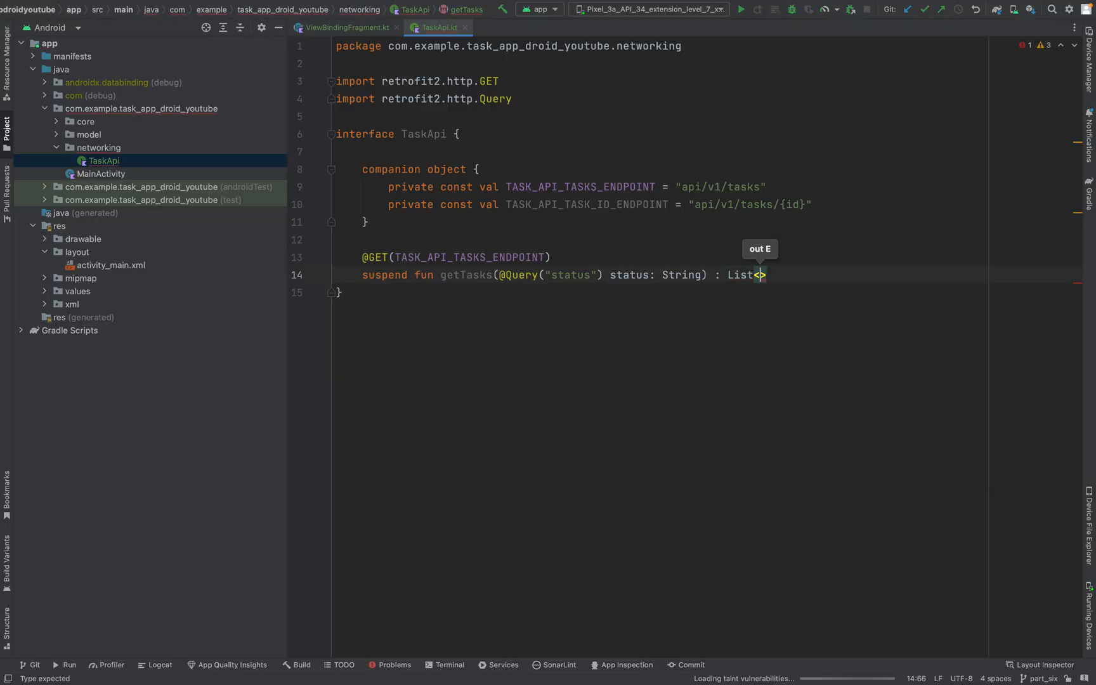
{"action": "type", "text": "Tasks"}
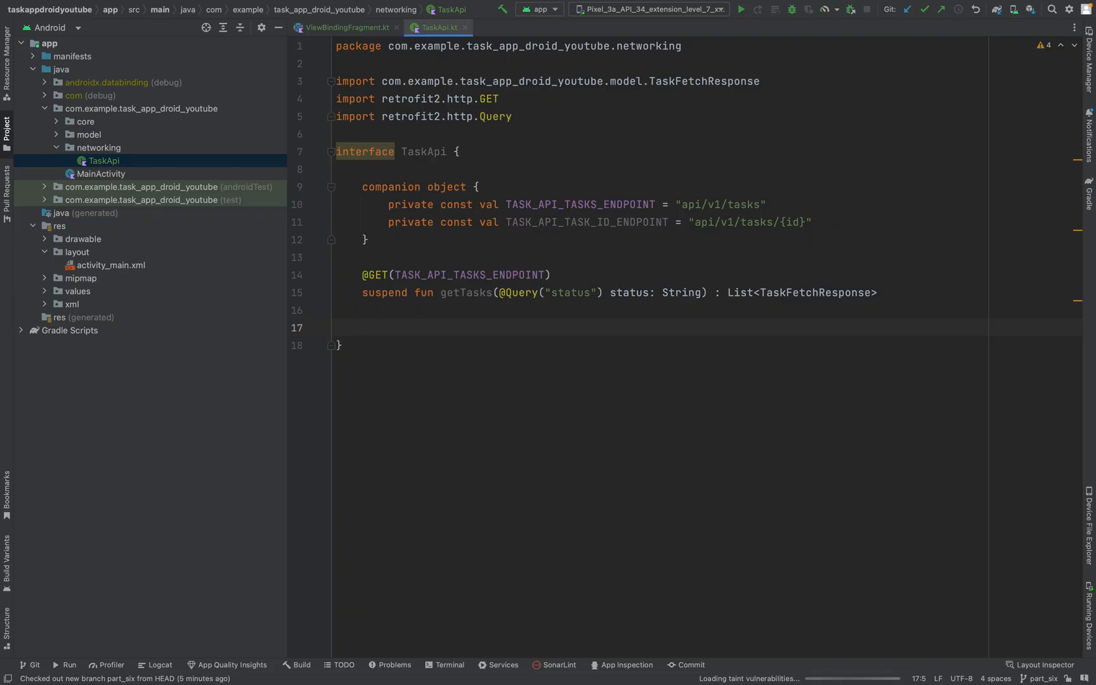
{"action": "type", "text": "@GET("}
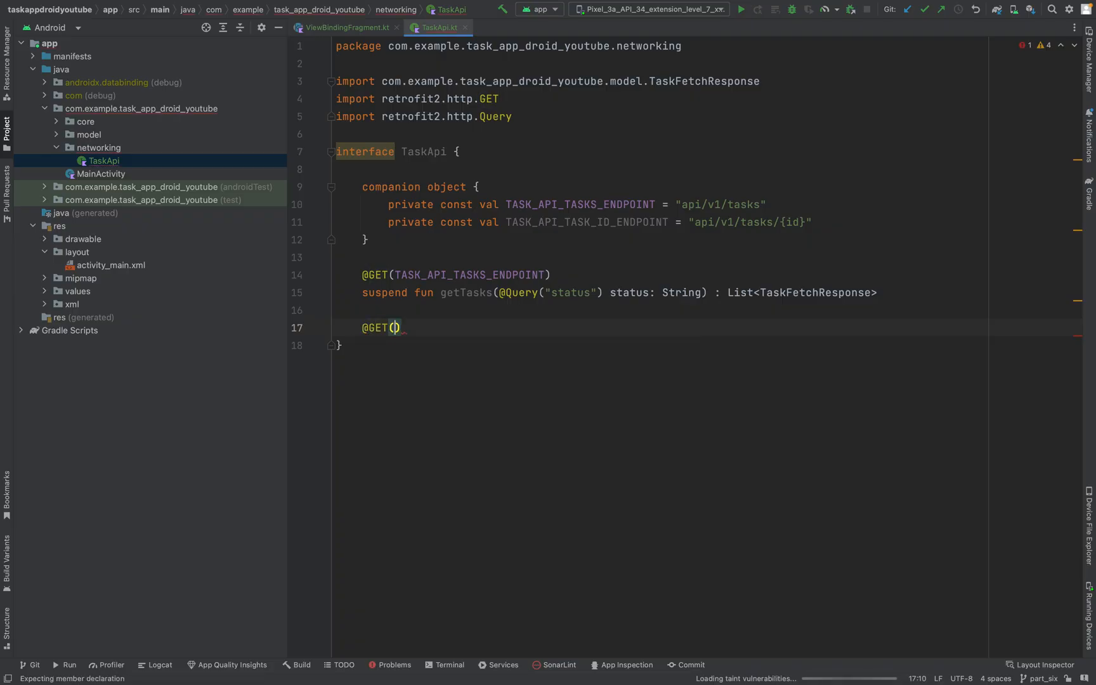
{"action": "double_click", "coordinate": [587, 222]}
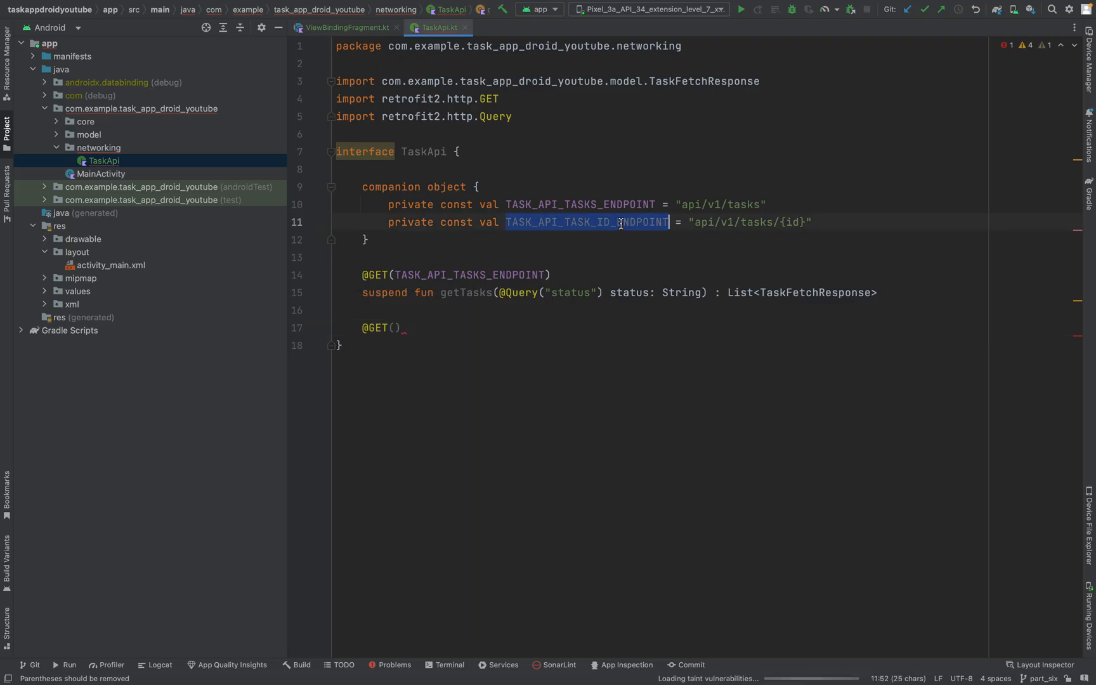
{"action": "type", "text": "TASK_API_TASK_ID_ENDPOINT"}
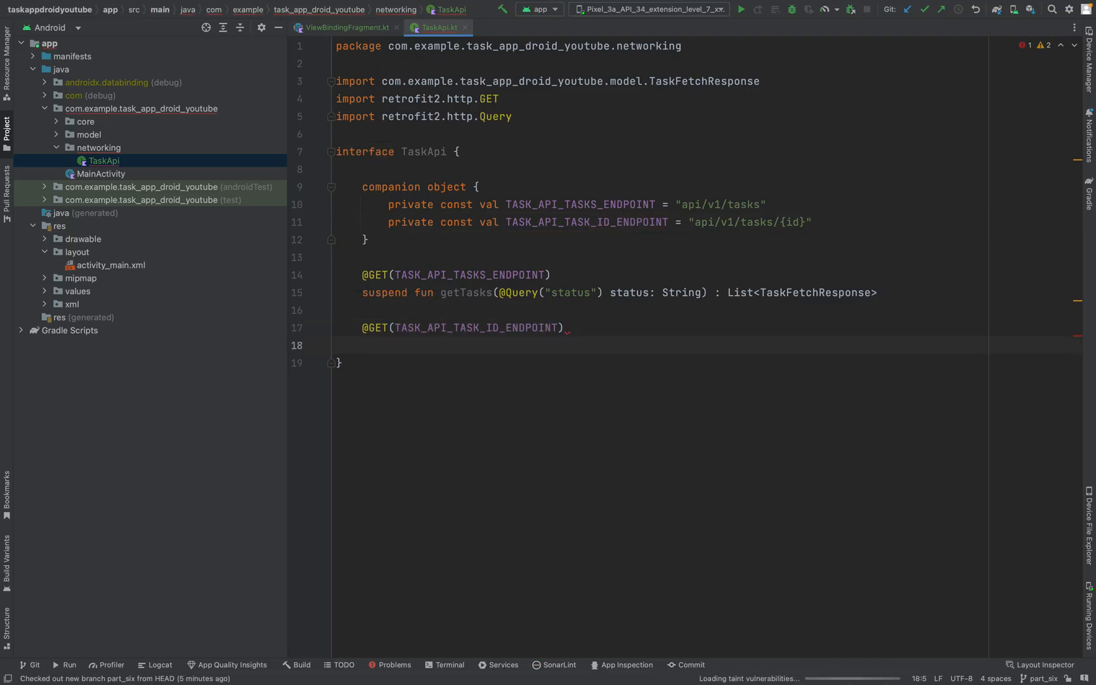
{"action": "type", "text": "suspend fun"}
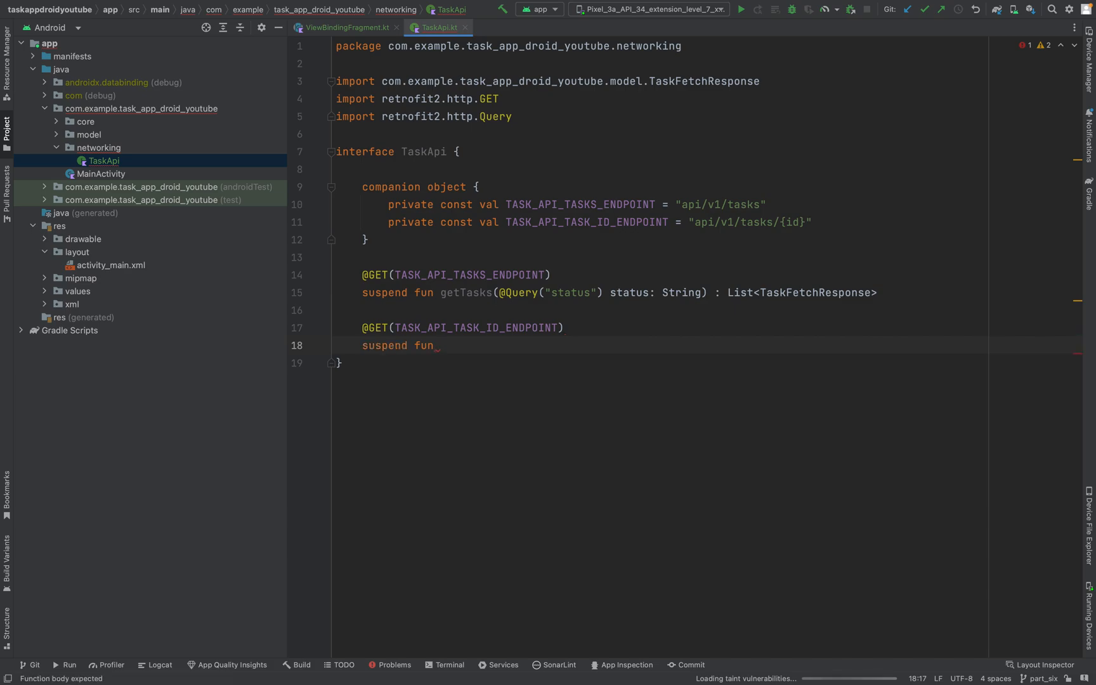
{"action": "type", "text": "getTa"}
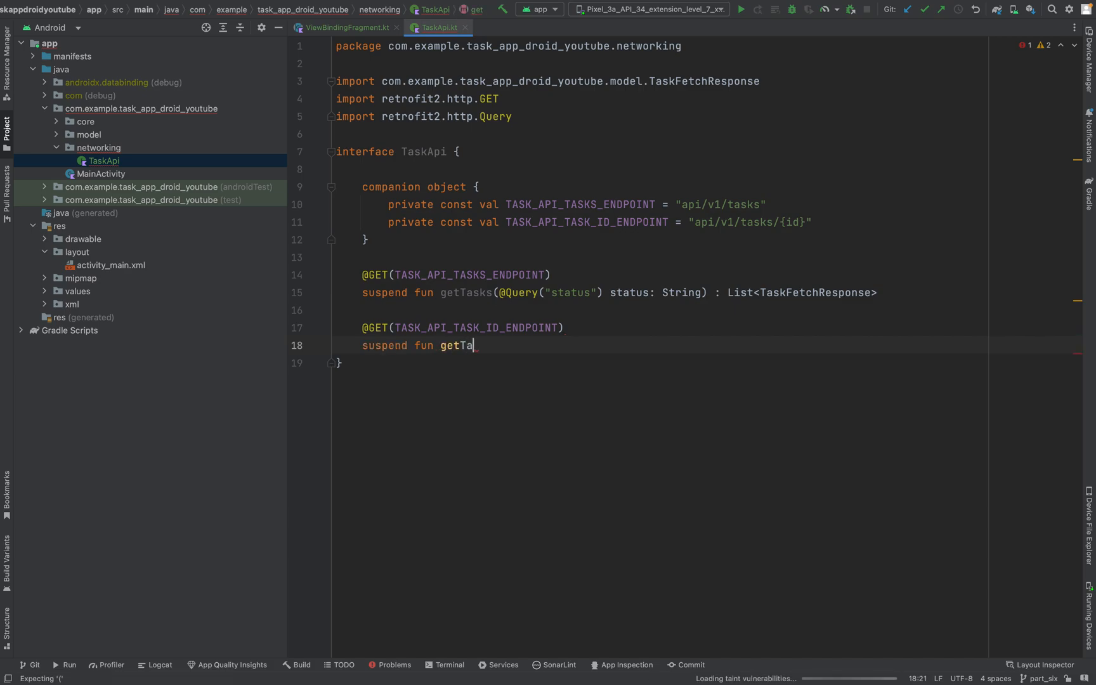
{"action": "type", "text": "skByI"}
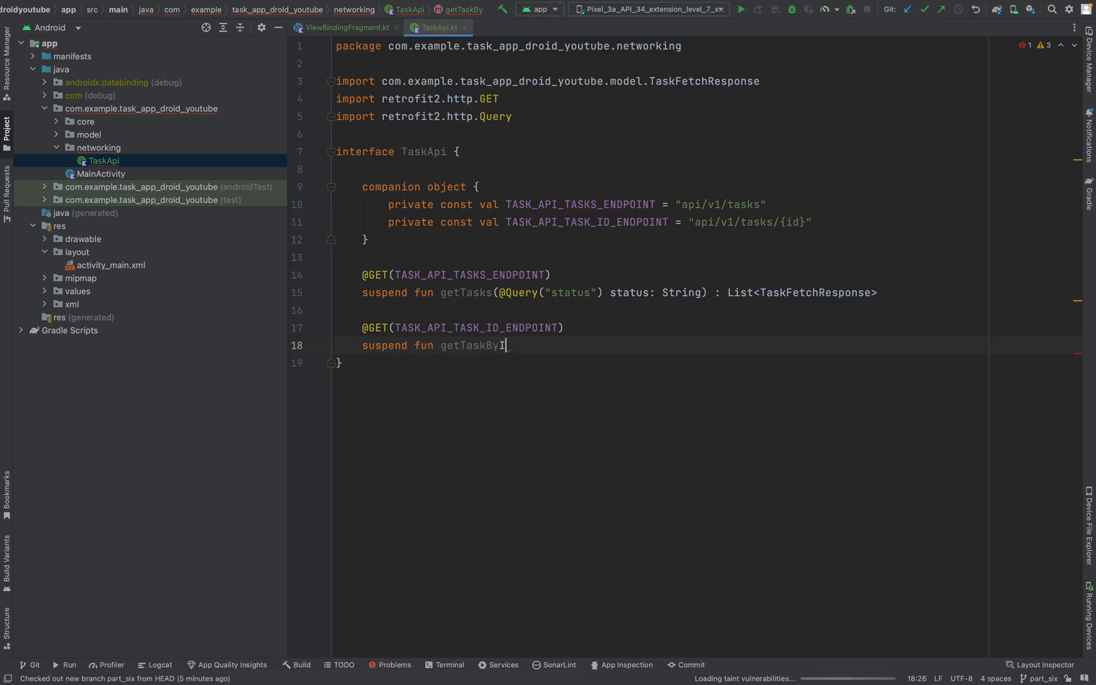
{"action": "type", "text": "d()"}
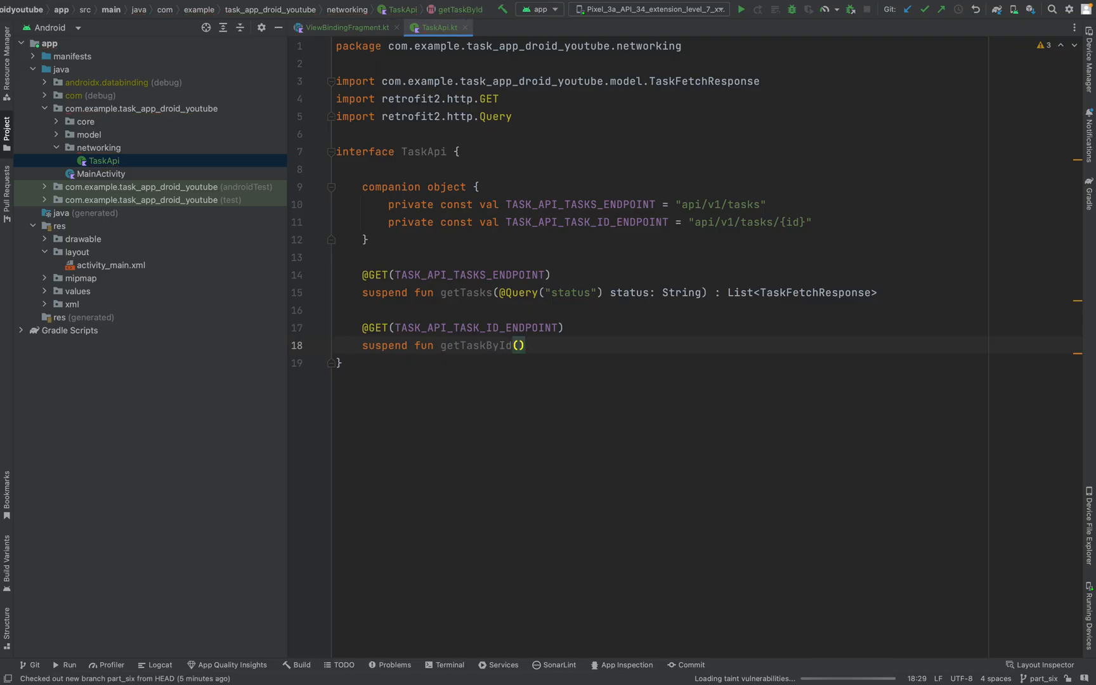
{"action": "type", "text": "@O"}
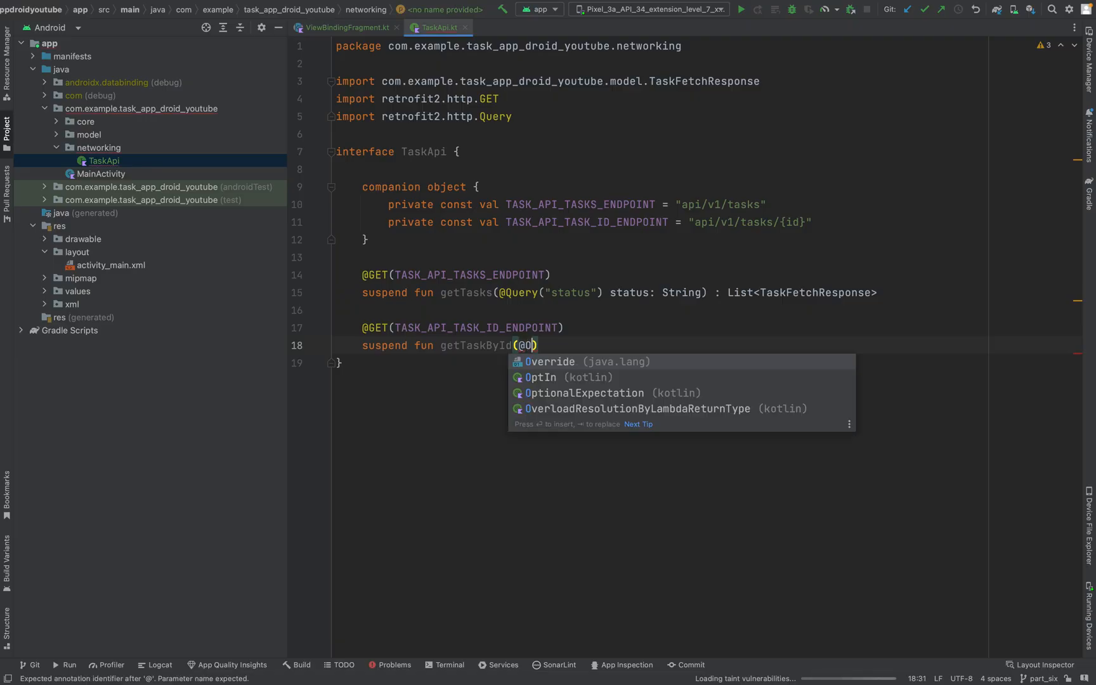
{"action": "type", "text": "P"}
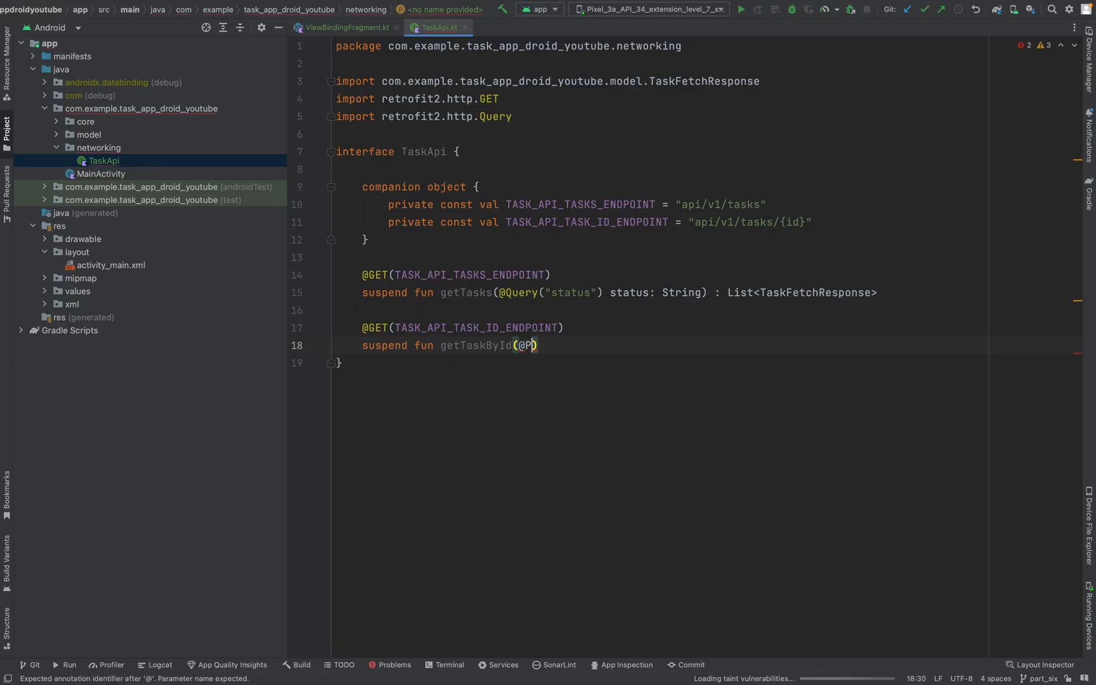
{"action": "type", "text": "ath"}
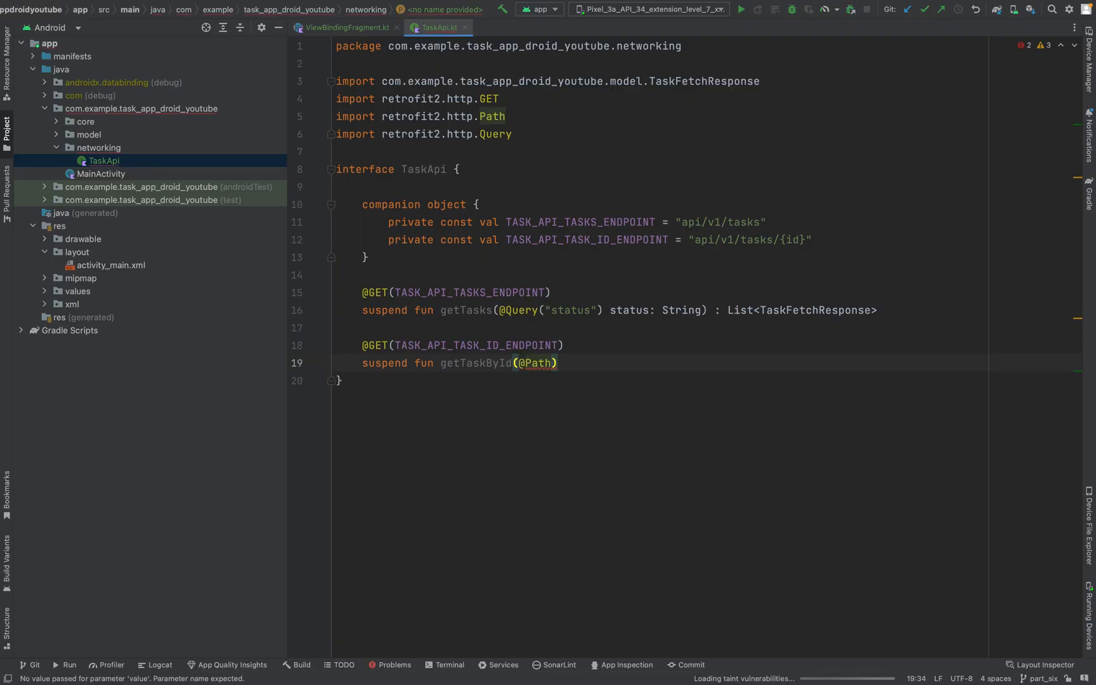
{"action": "type", "text": "()"}
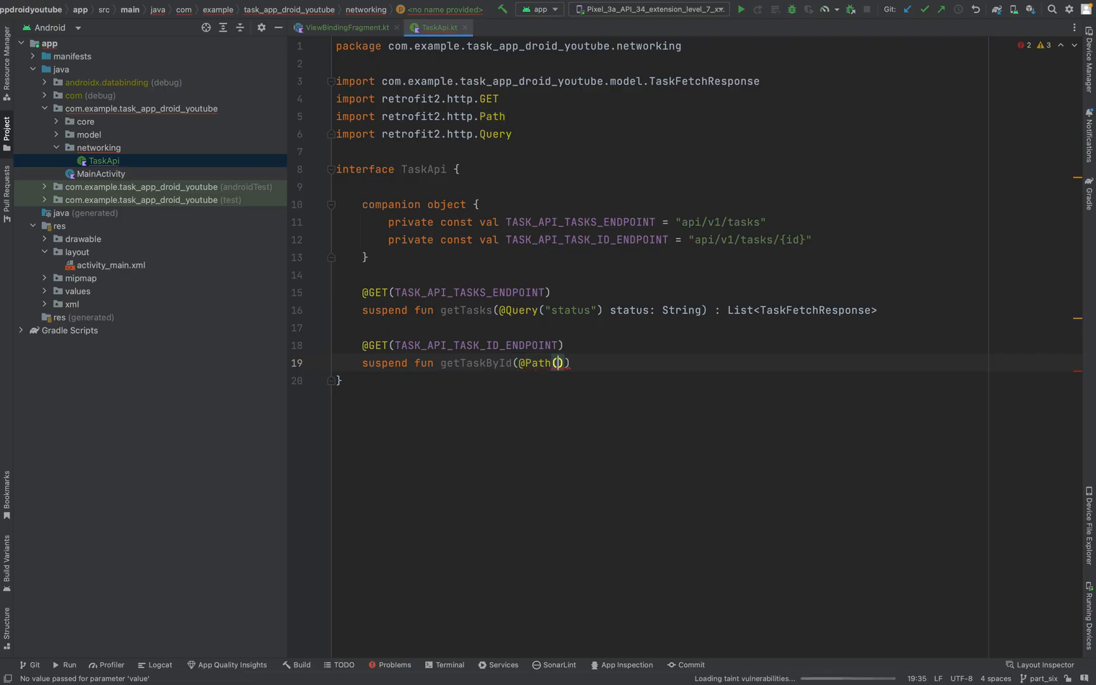
{"action": "type", "text": "\"id\""}
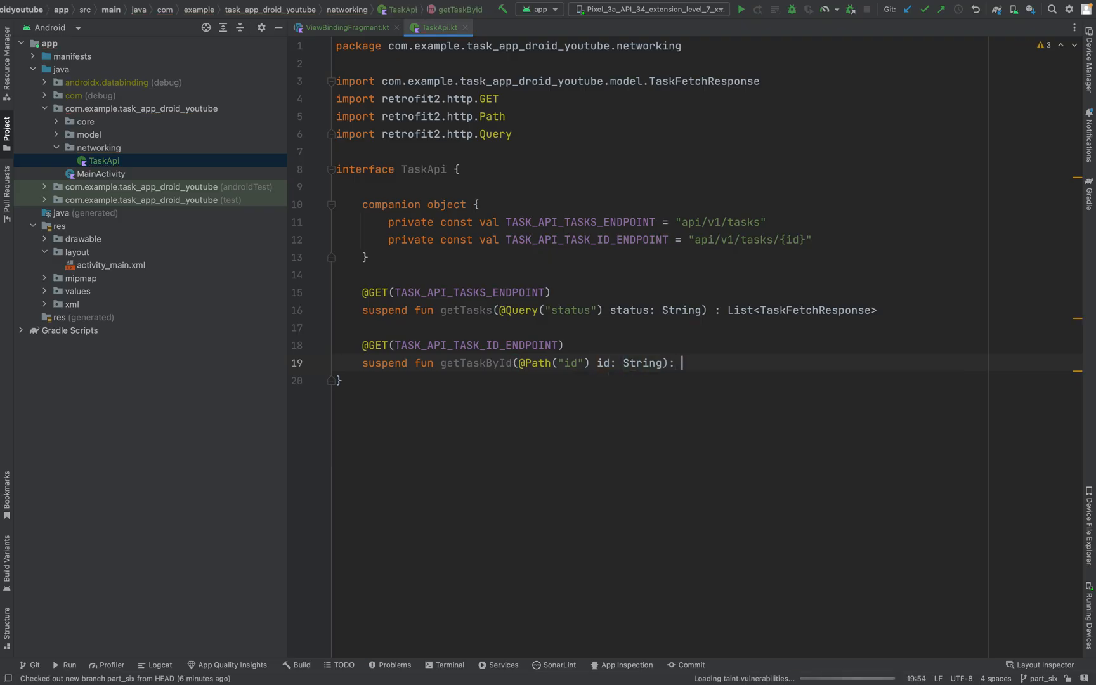
{"action": "type", "text": "TaskFetchResponse"}
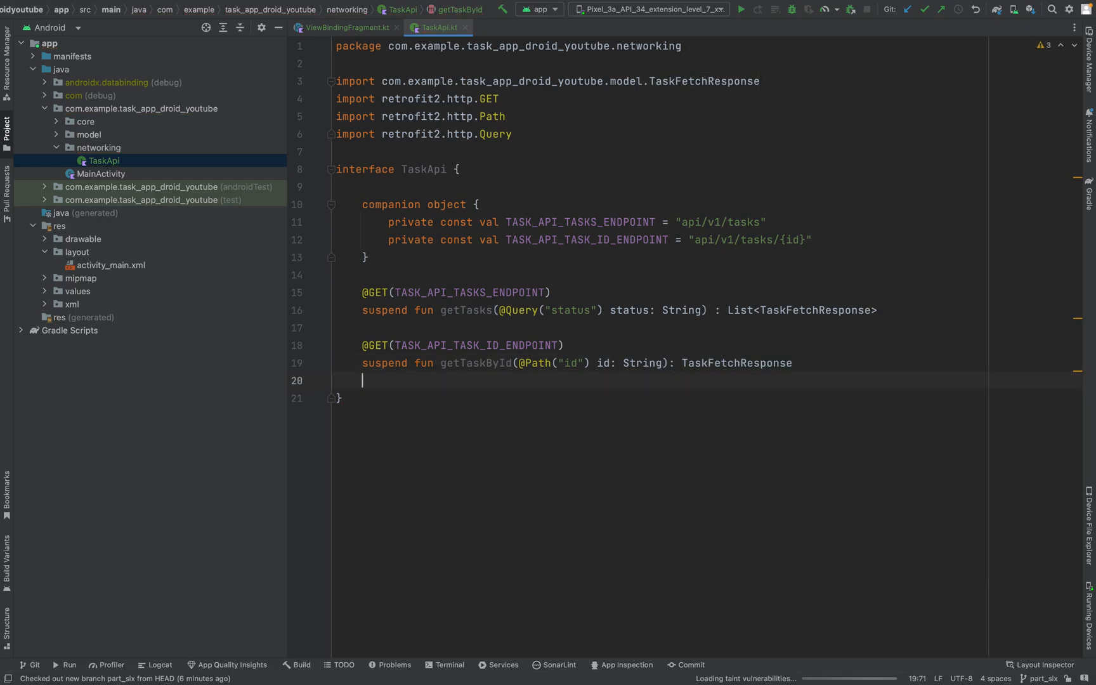
{"action": "key", "text": "enter"}
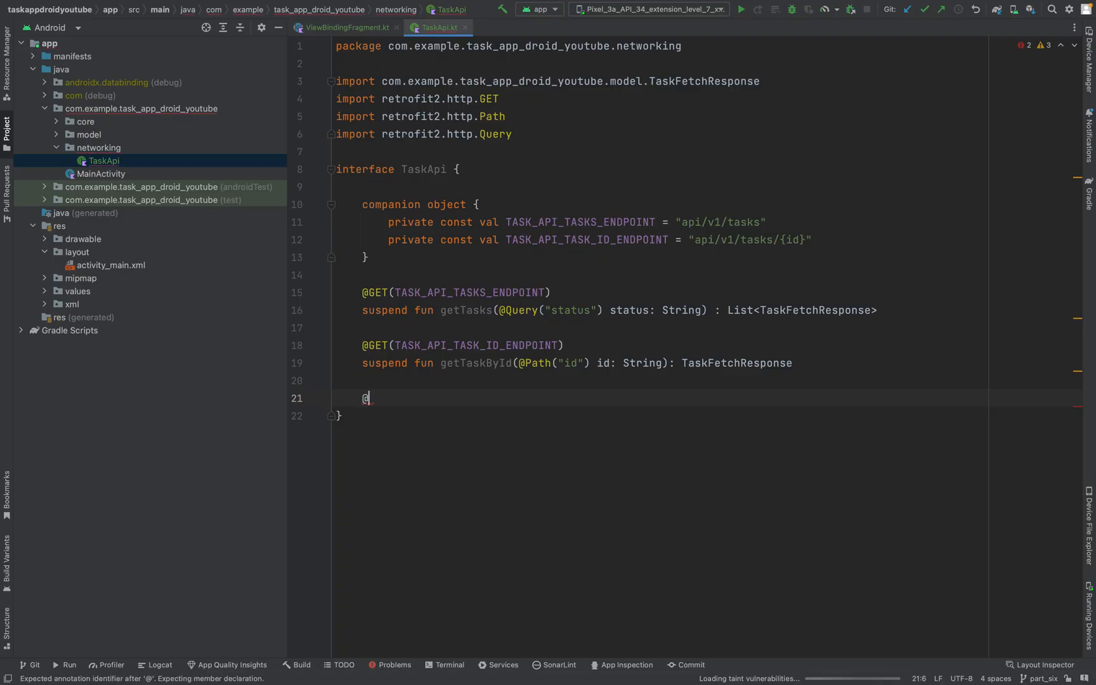
{"action": "type", "text": "POST"}
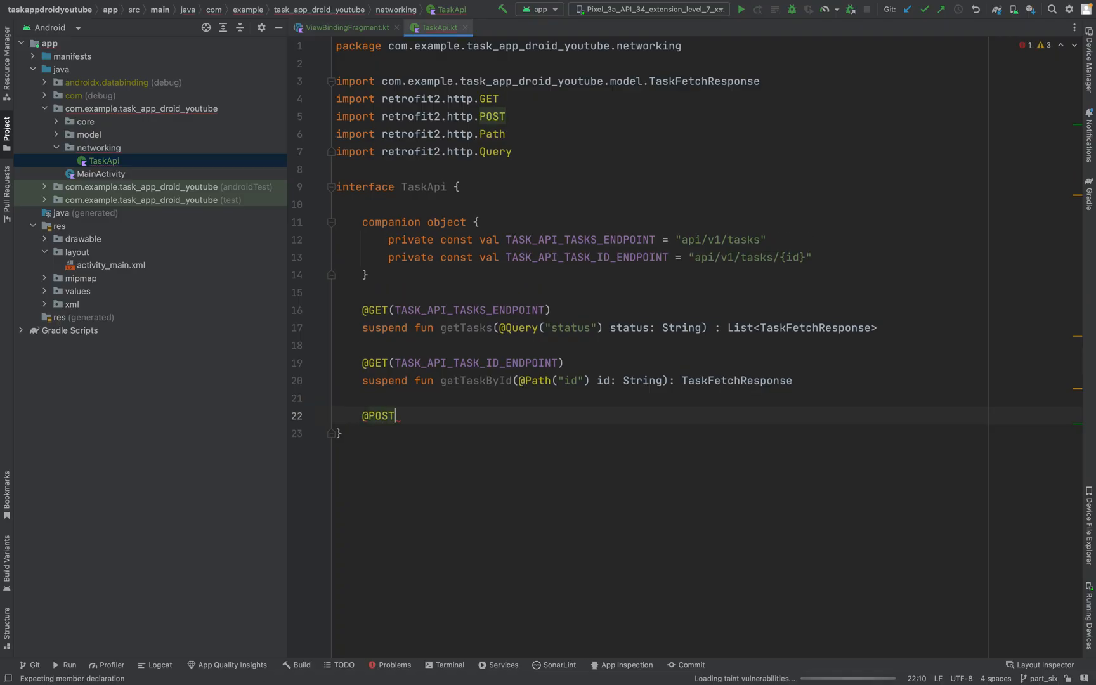
{"action": "type", "text": "()"}
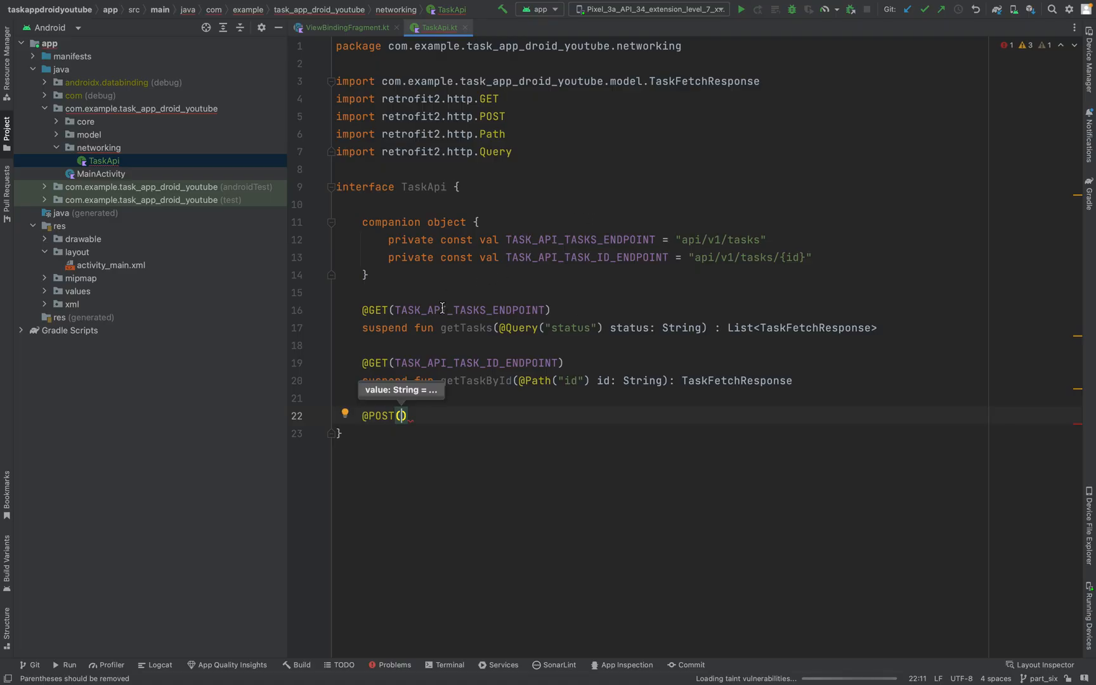
{"action": "double_click", "coordinate": [468, 309]}
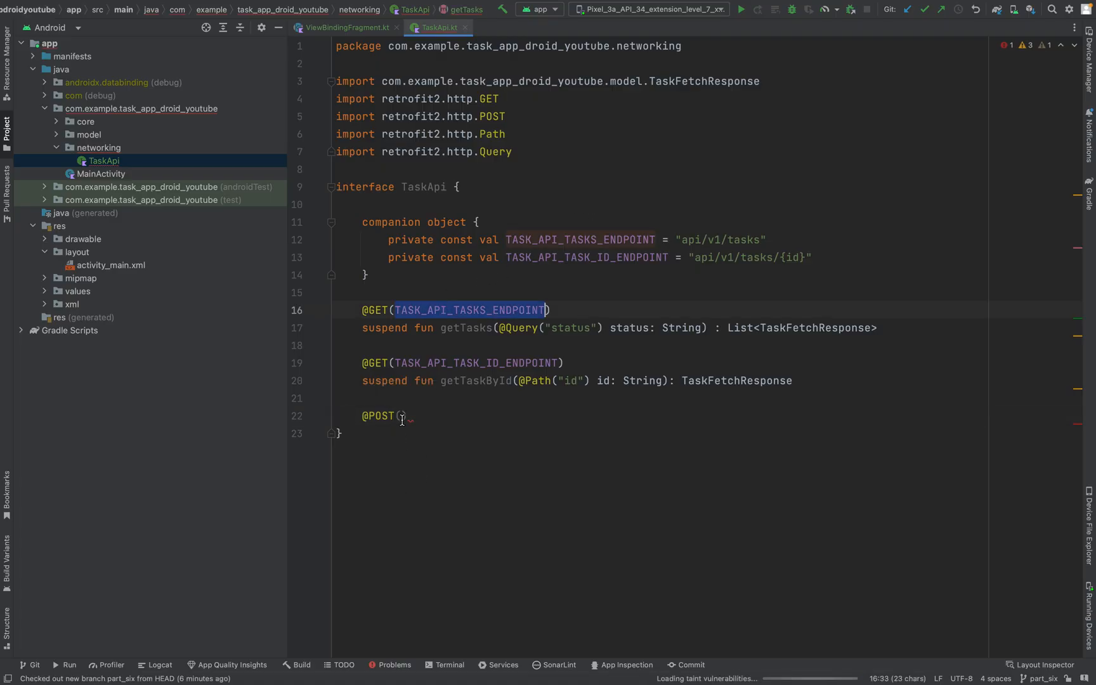
{"action": "type", "text": "TASK_API_TASKS_ENDPOINT"}
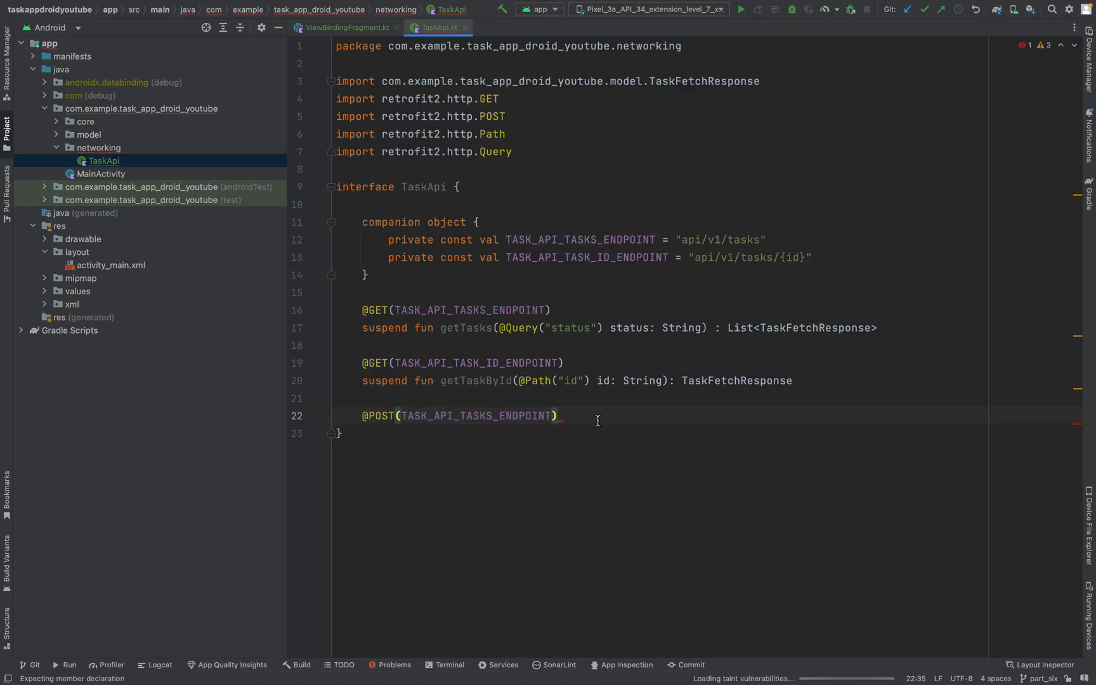
{"action": "type", "text": "suspend fun"}
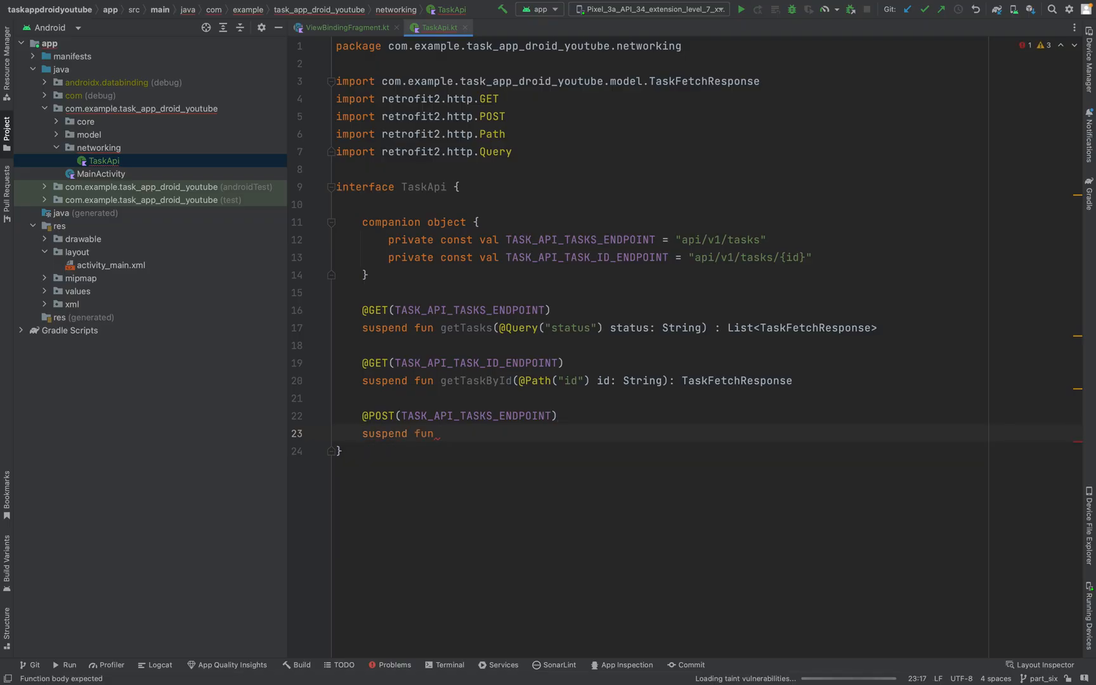
{"action": "type", "text": "cr"}
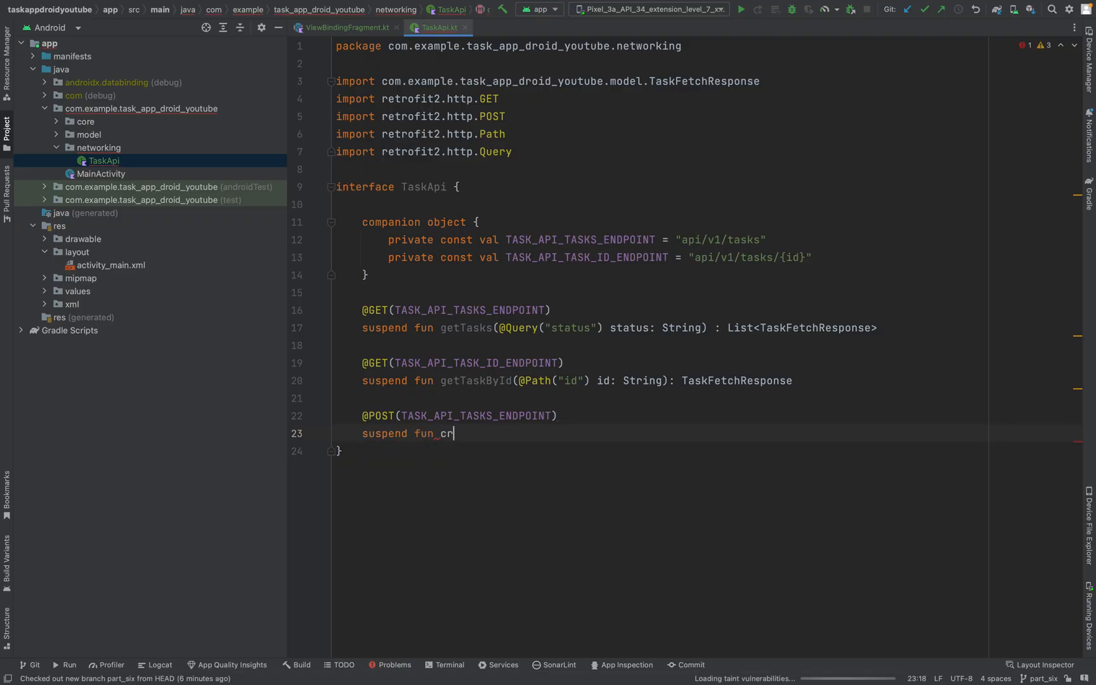
{"action": "type", "text": "eateTask"}
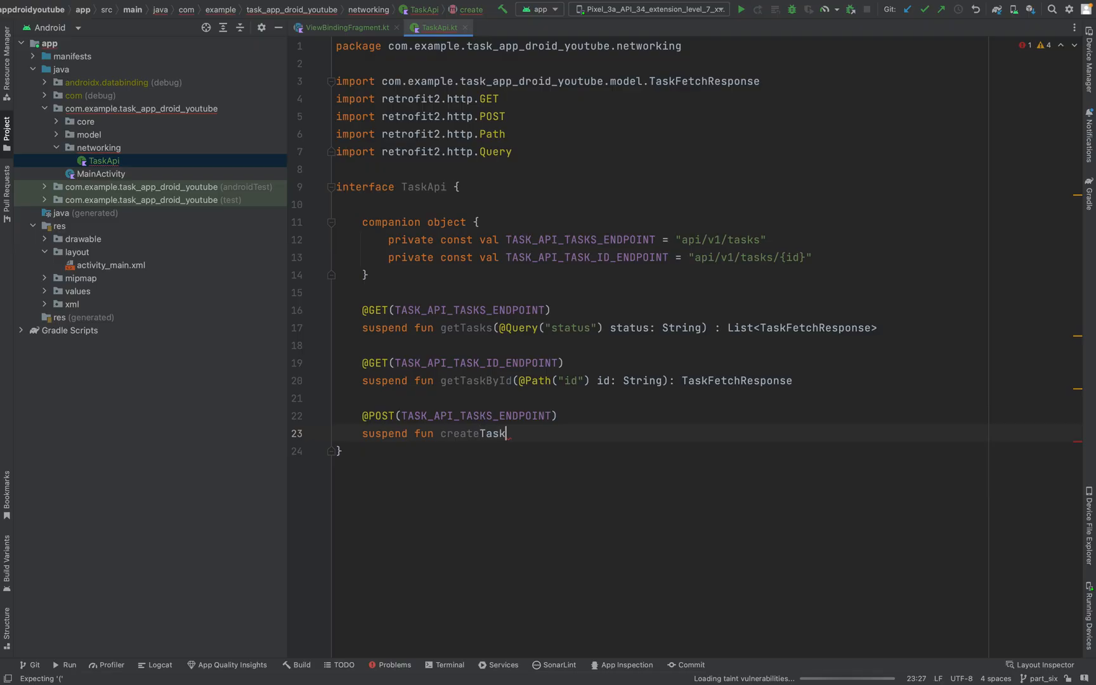
{"action": "type", "text": "()"}
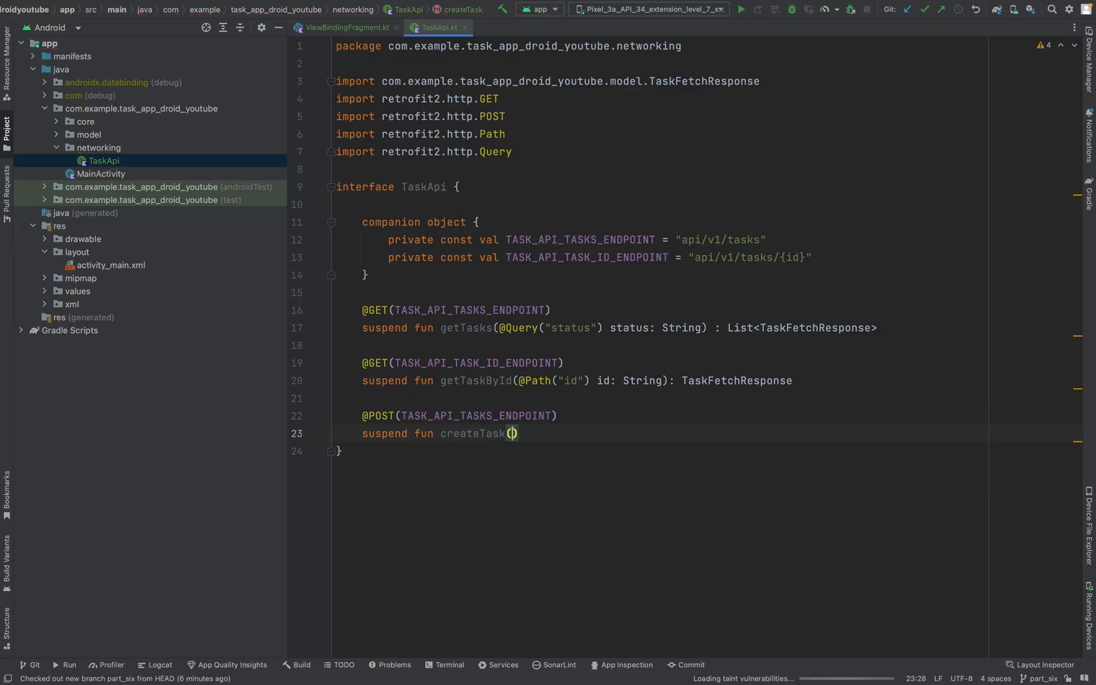
{"action": "type", "text": "@"}
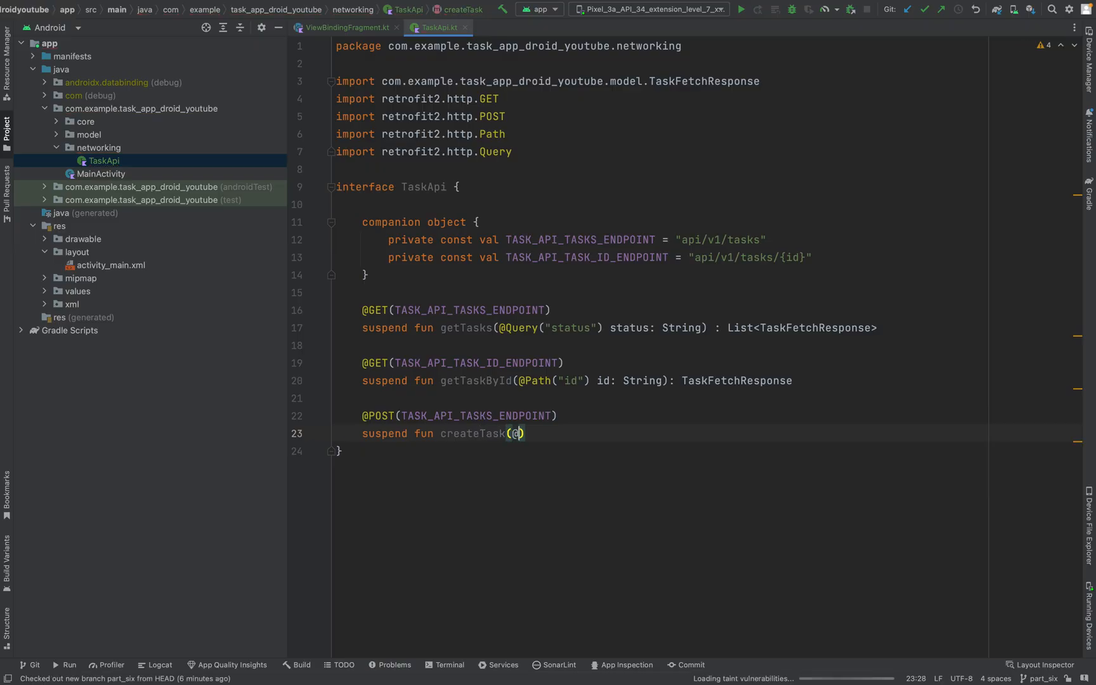
{"action": "type", "text": "Body"}
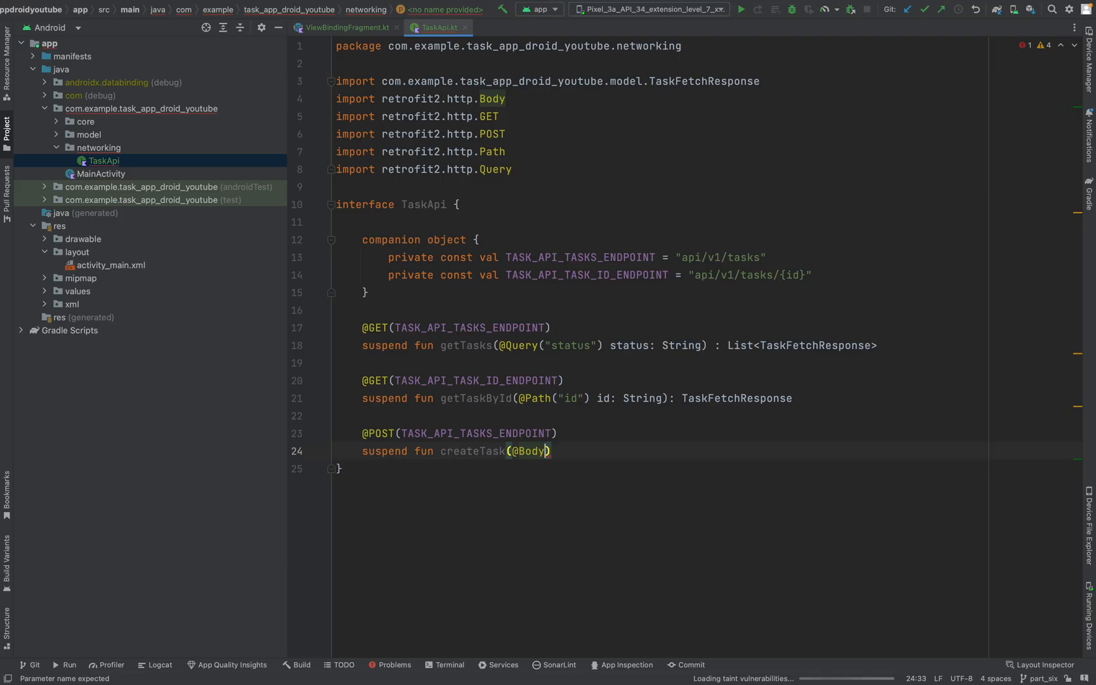
{"action": "type", "text": "createRequest: TaskCreateRequest"}
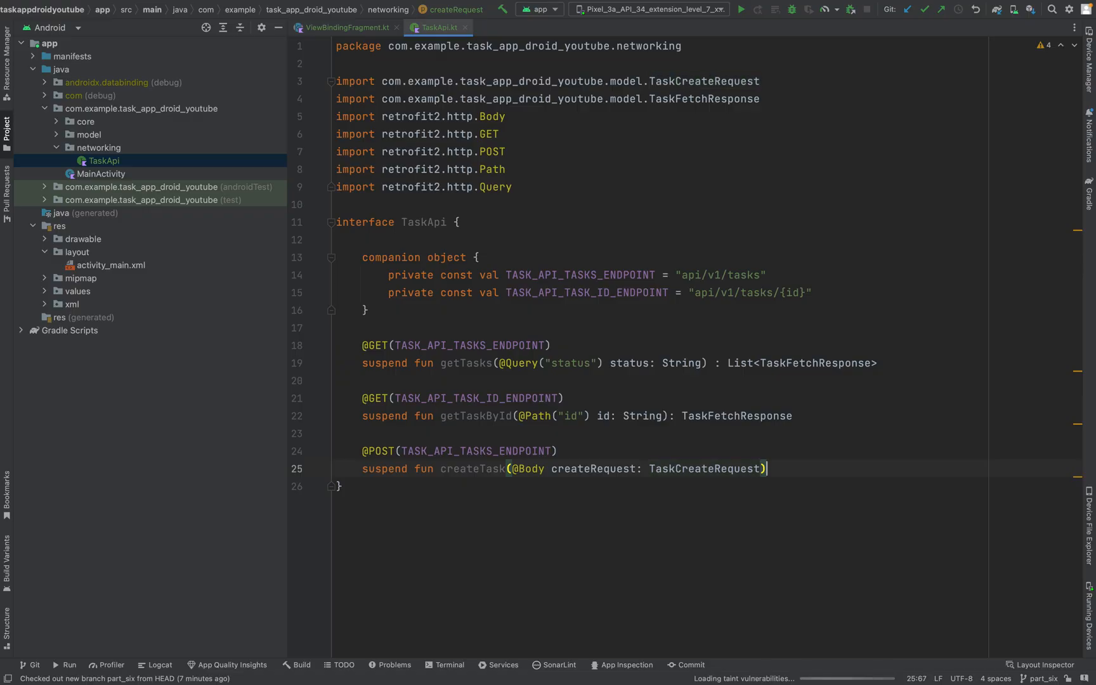
{"action": "type", "text": ": TaskFetchResponse"}
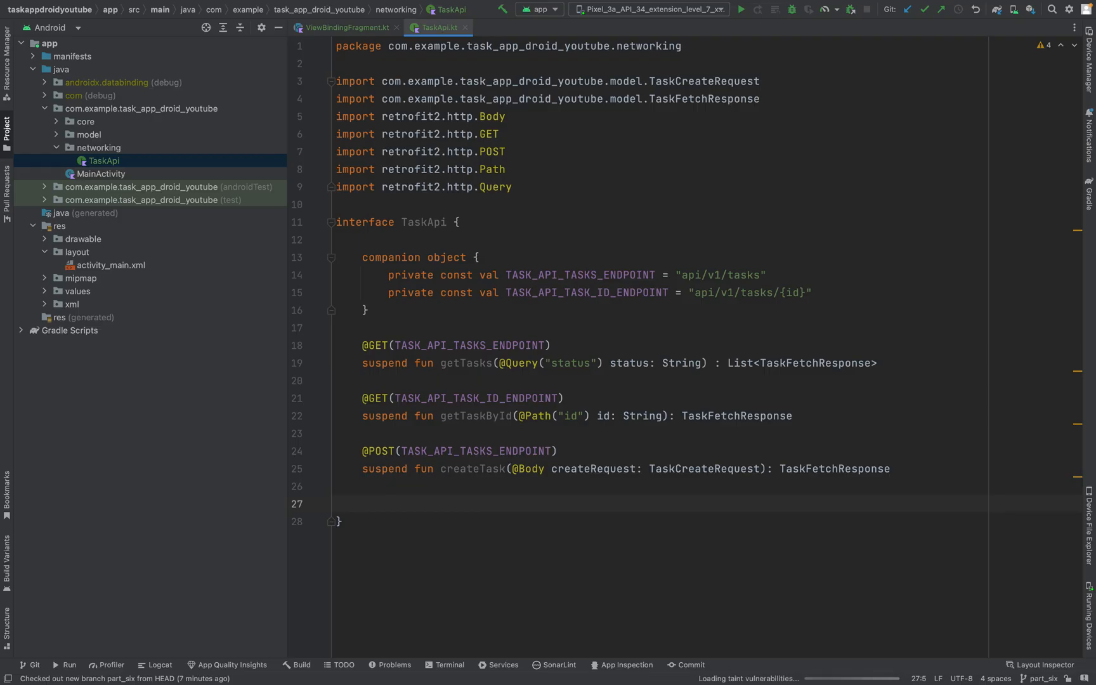
{"action": "type", "text": "@"}
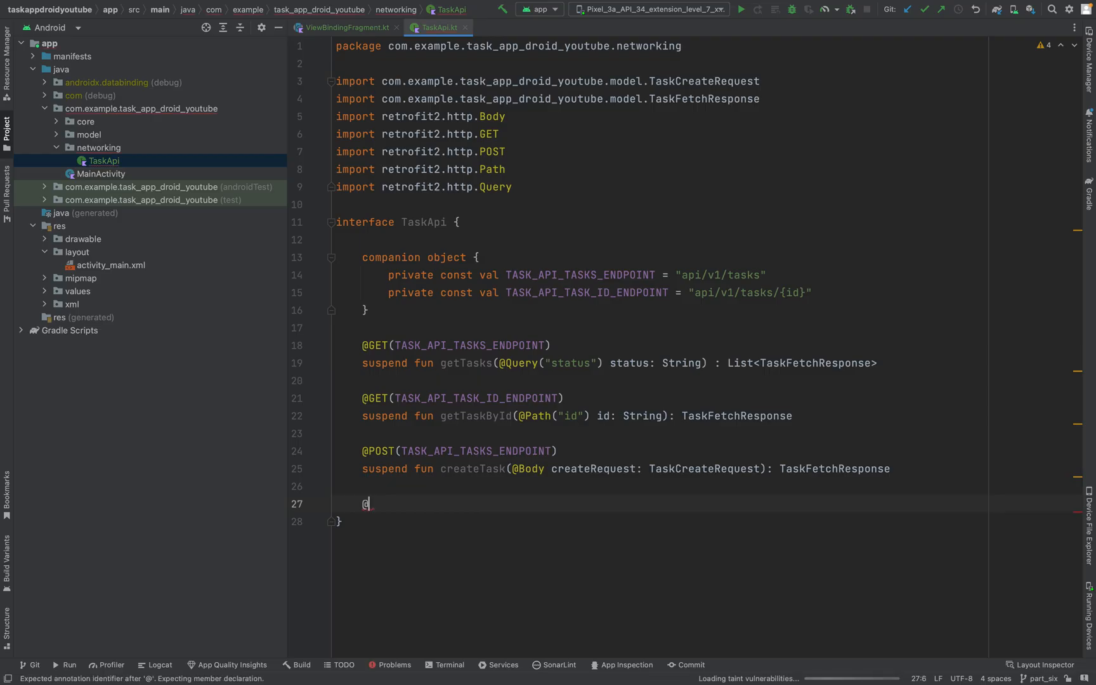
{"action": "type", "text": "DELETE"}
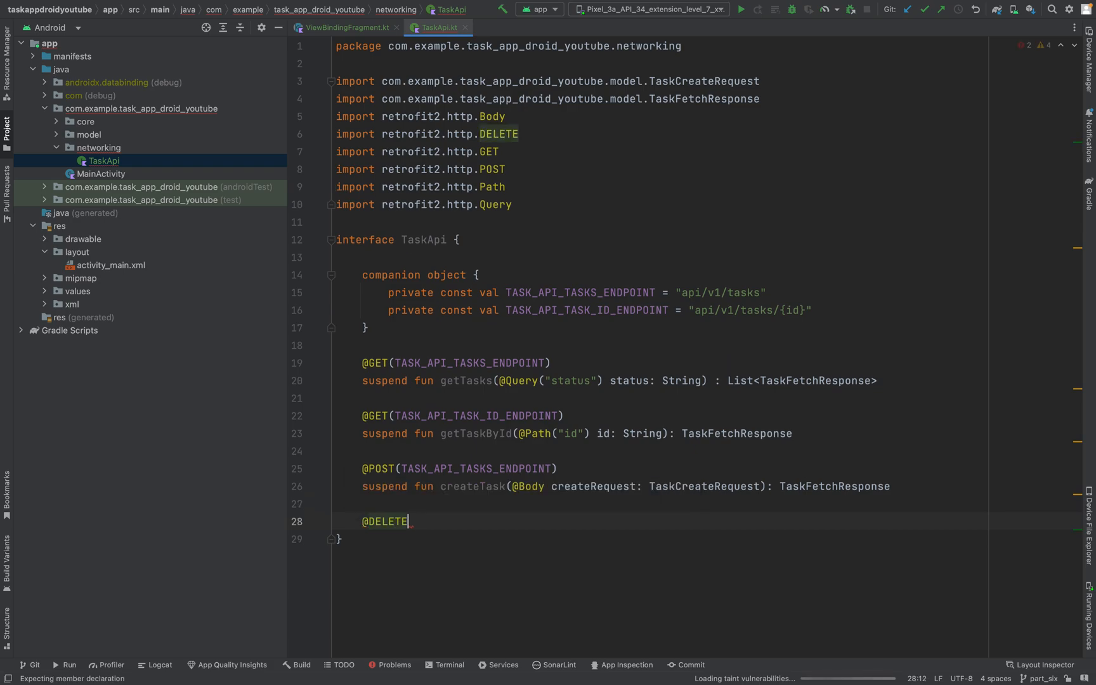
{"action": "type", "text": "()"}
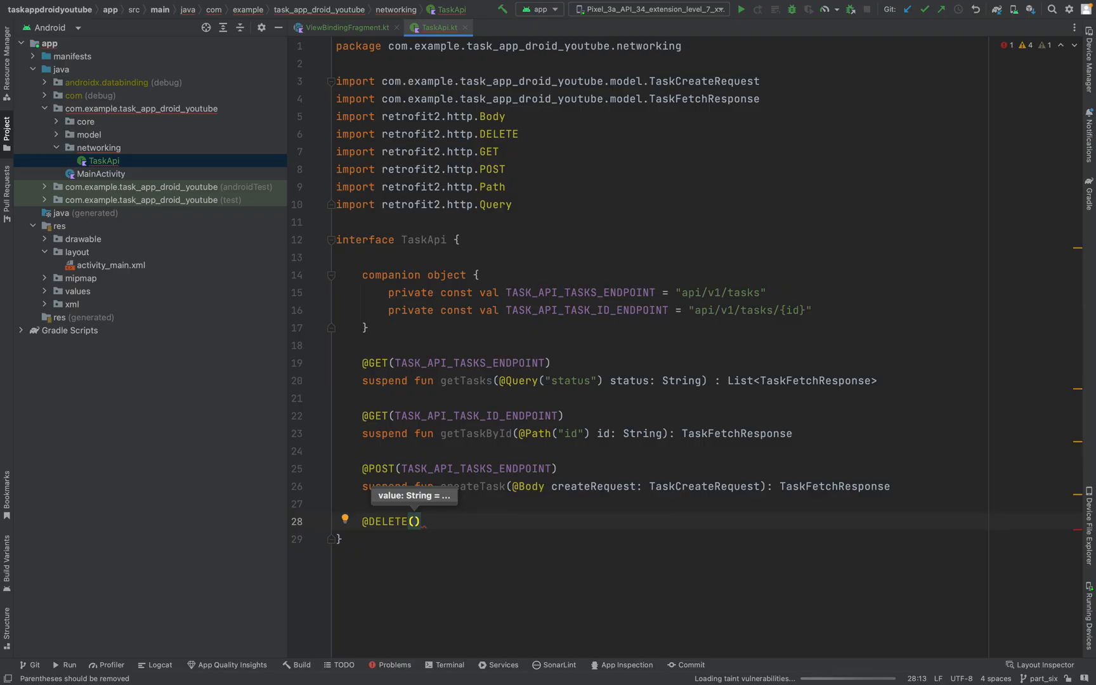
{"action": "type", "text": "TASK_API_TASK_ID_ENDPOINT"}
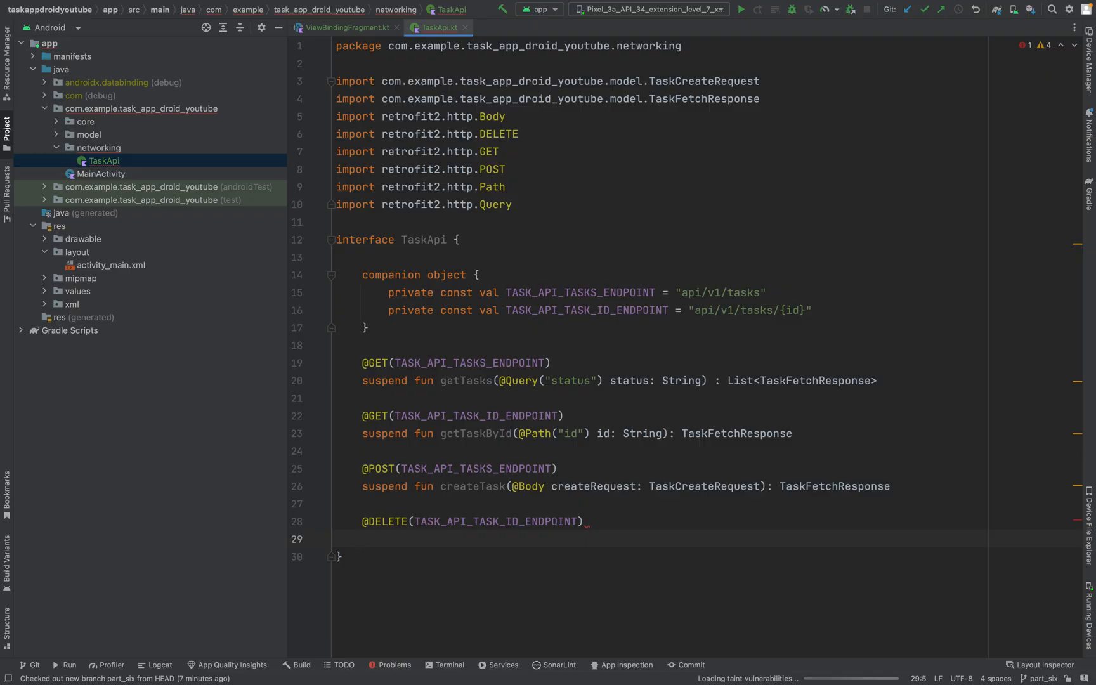
{"action": "type", "text": "suspend fun"}
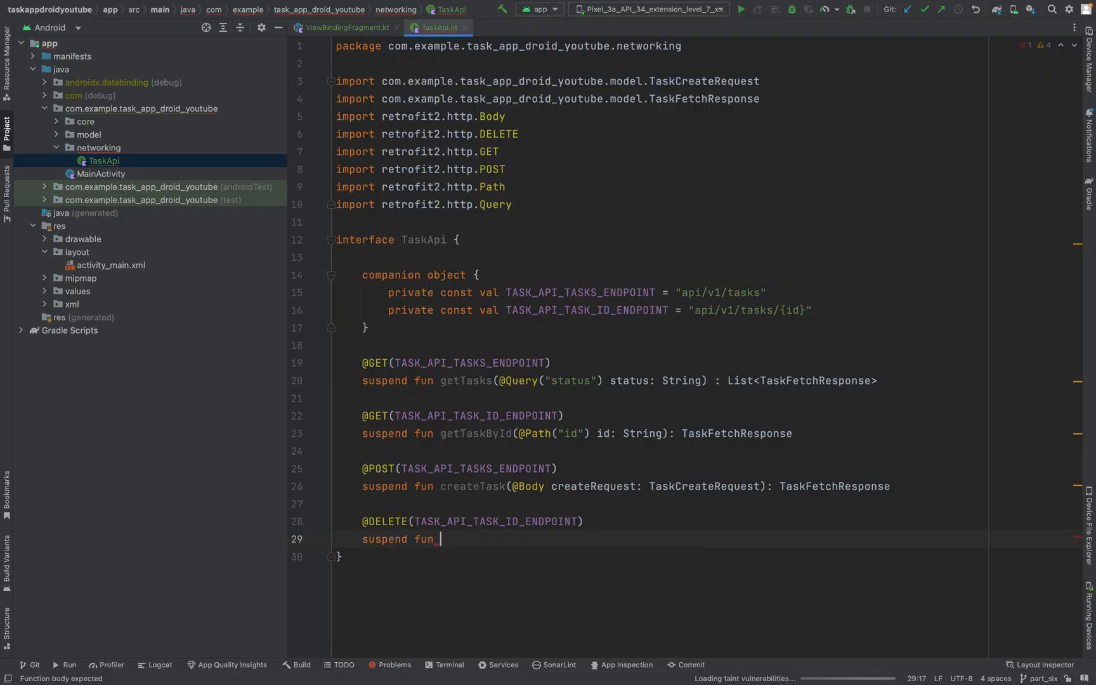
{"action": "type", "text": "c"}
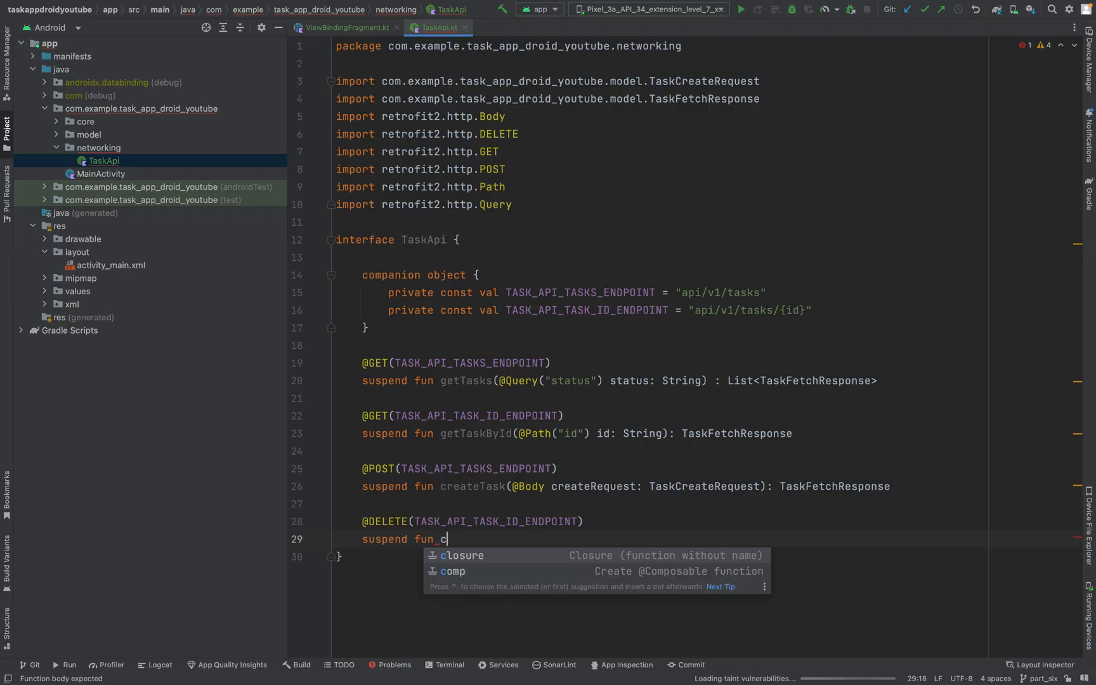
{"action": "type", "text": "anDe"}
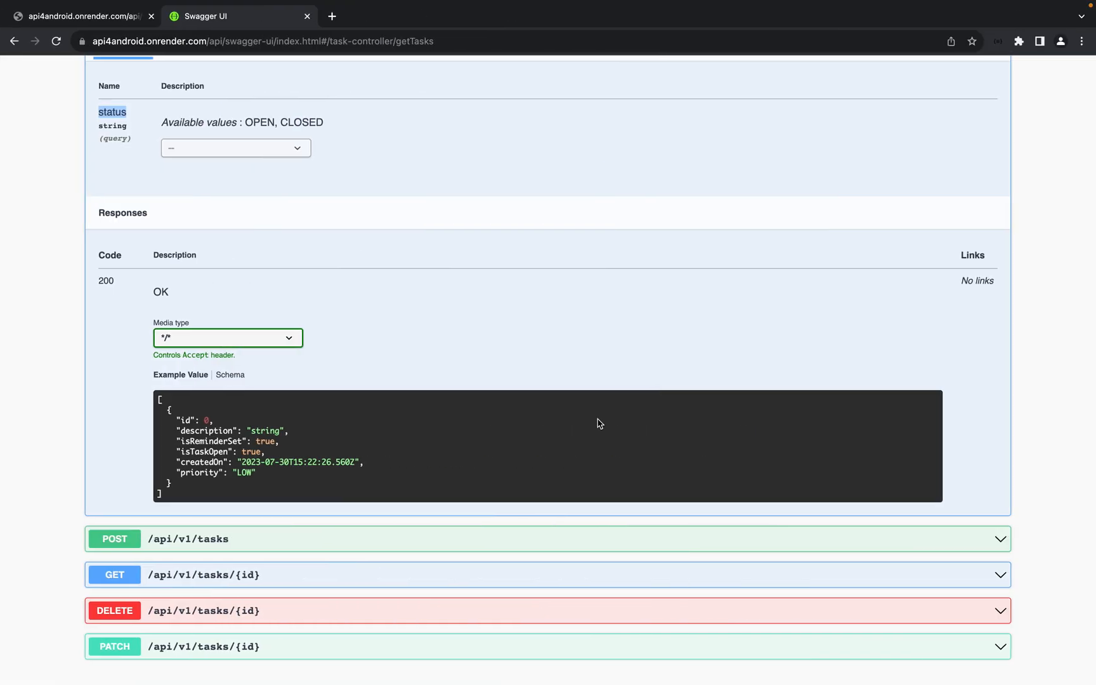
Scroll Swagger UI down to the DELETE /api/v1/tasks/{id} endpoint and its id parameter
{"action": "scroll", "scroll_direction": "down", "scroll_amount": 3}
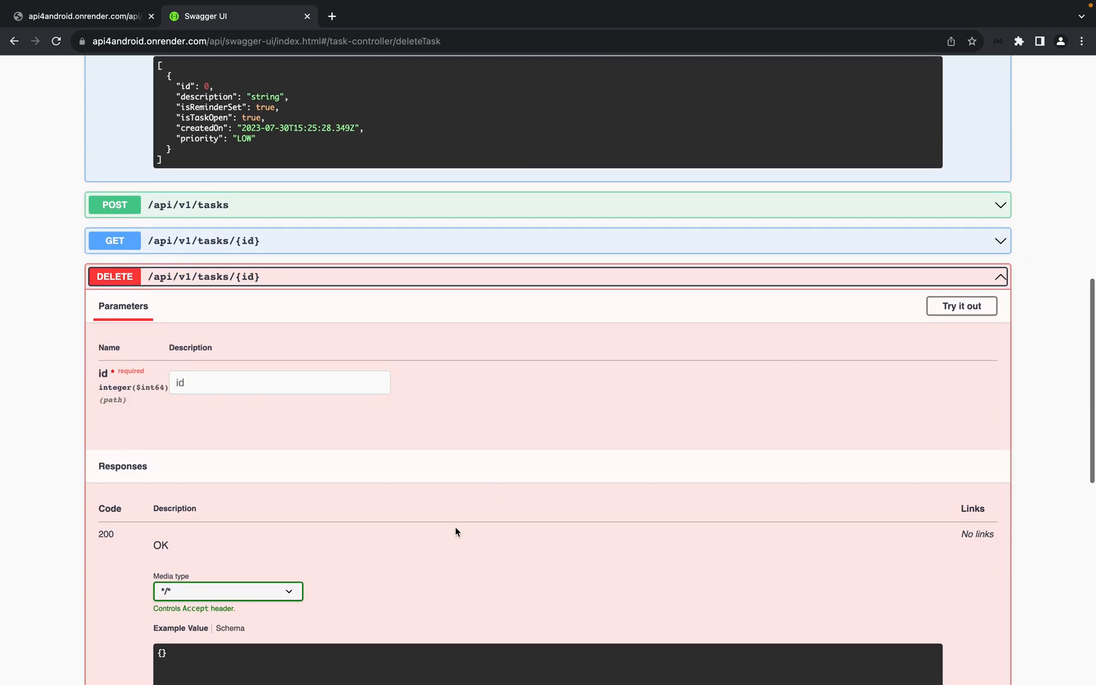
{"action": "scroll", "scroll_direction": "down", "scroll_amount": 3}
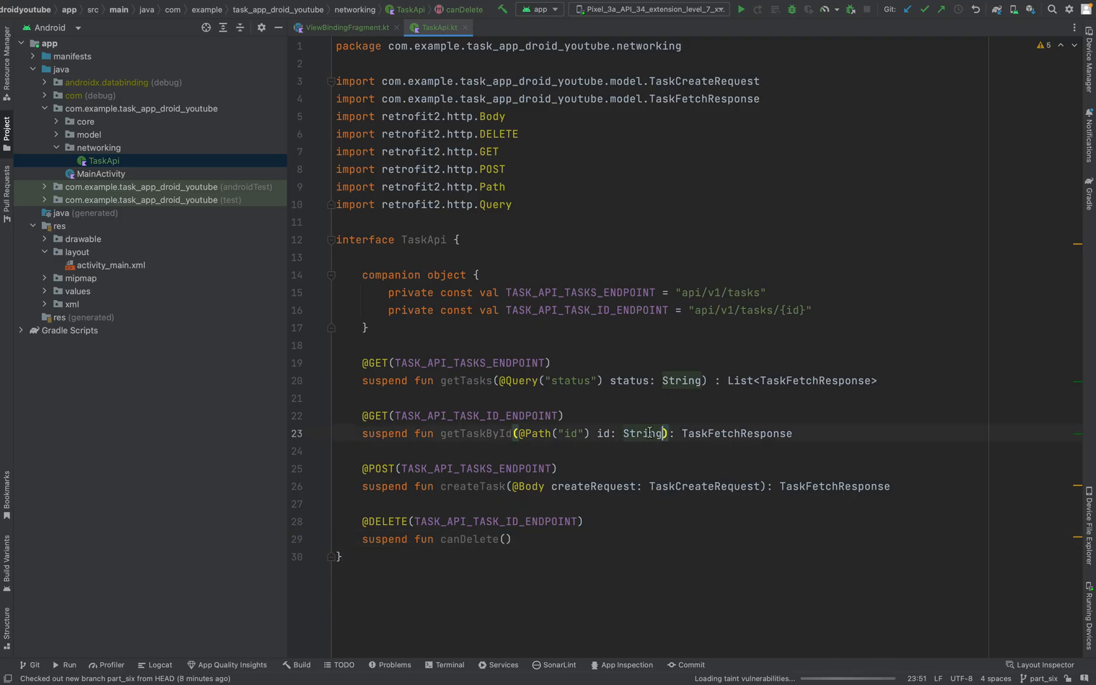
{"action": "left_click_drag", "start_coordinate": [518, 434], "coordinate": [663, 434]}
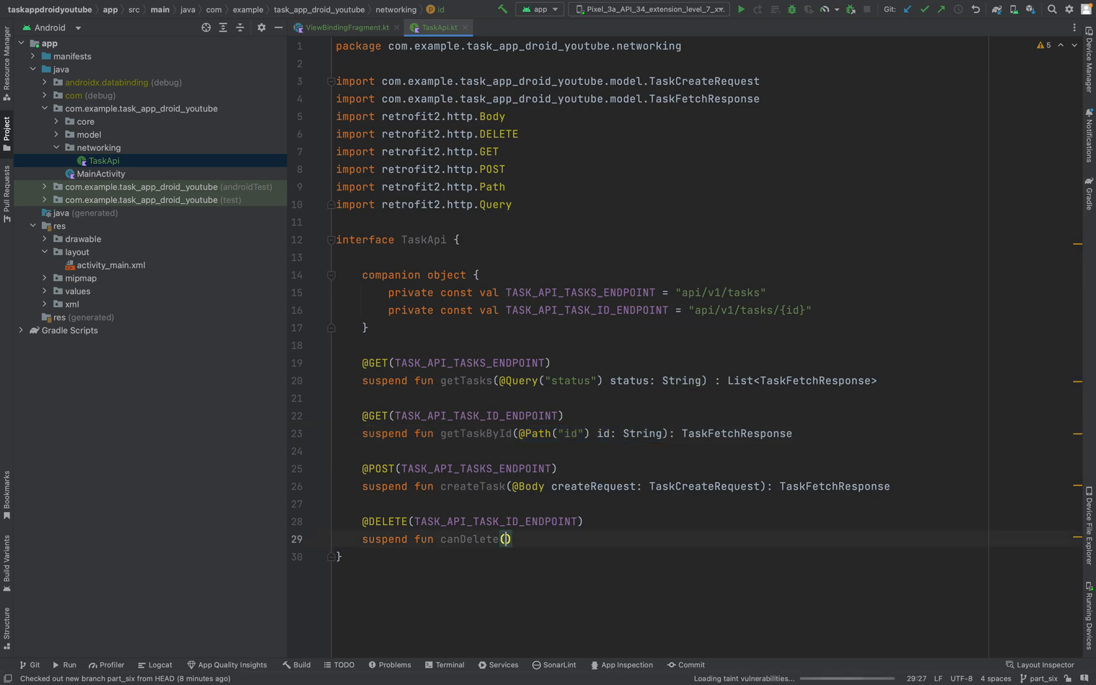
{"action": "type", "text": "@Path(\"id\") id: String)"}
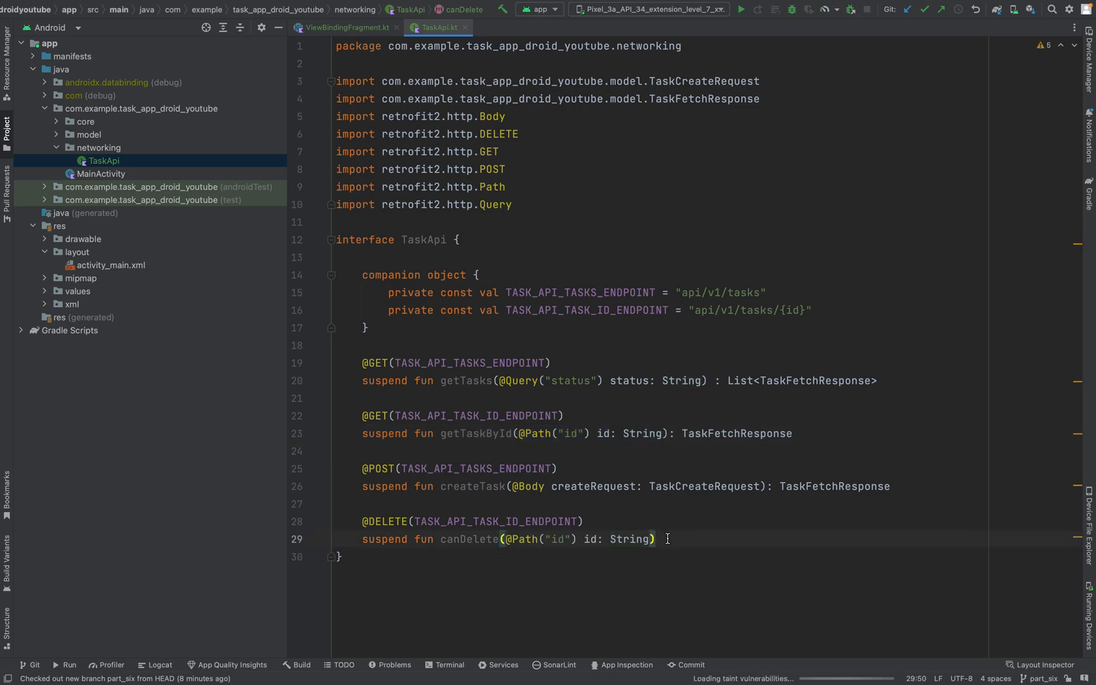
{"action": "type", "text": ":"}
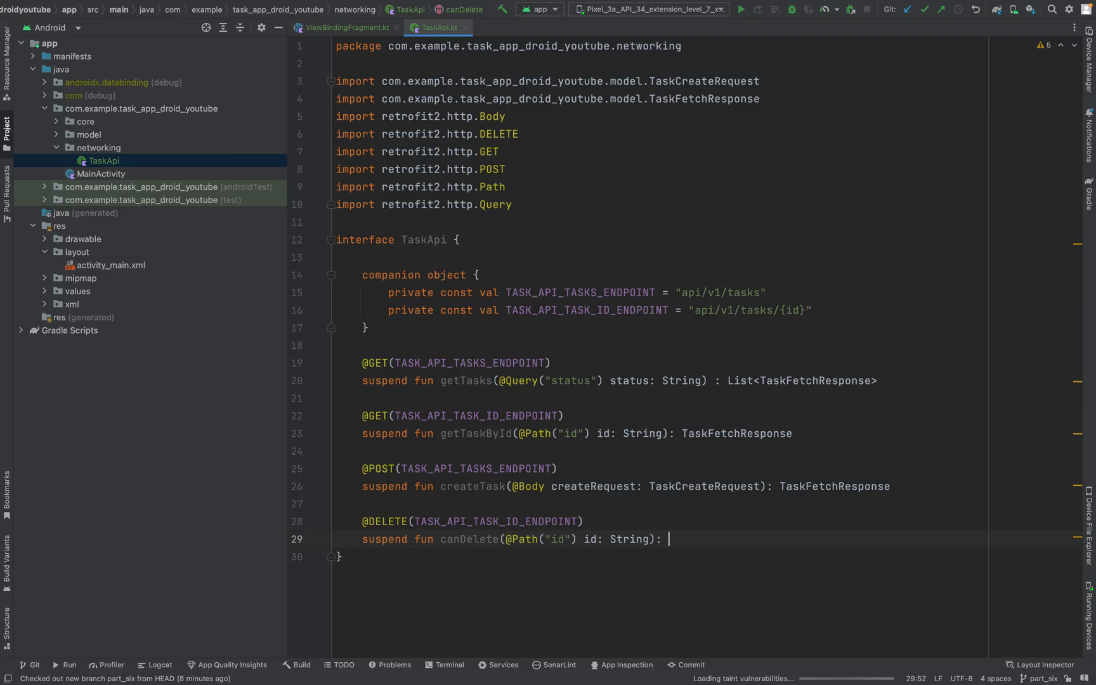
{"action": "type", "text": "Response"}
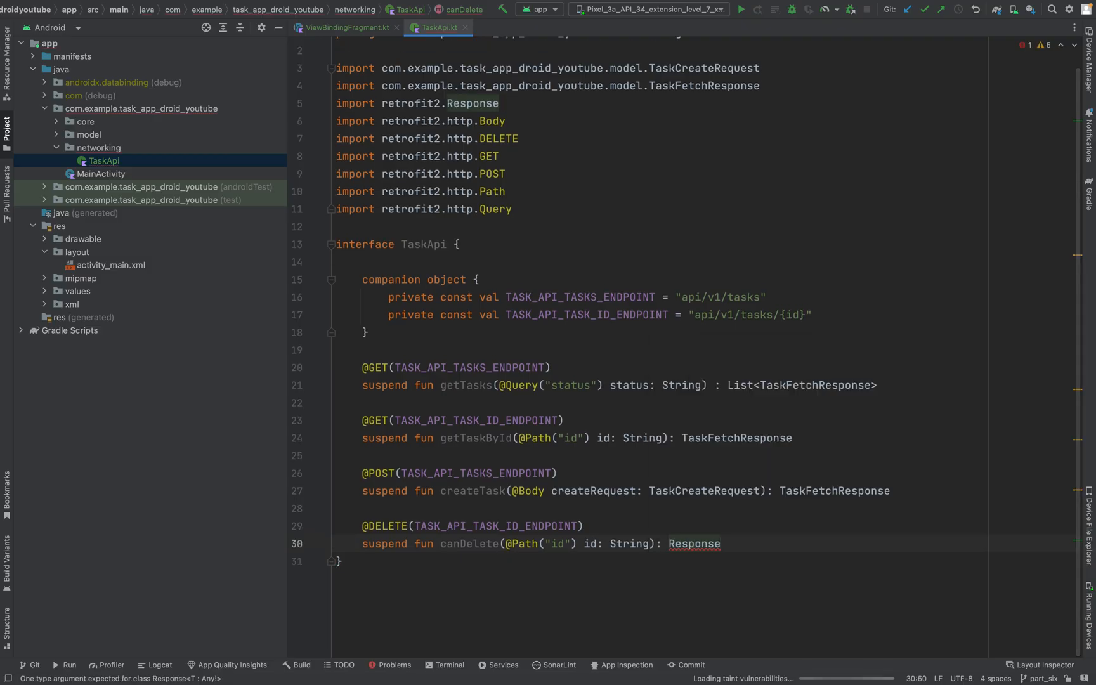
{"action": "left_click", "coordinate": [718, 544]}
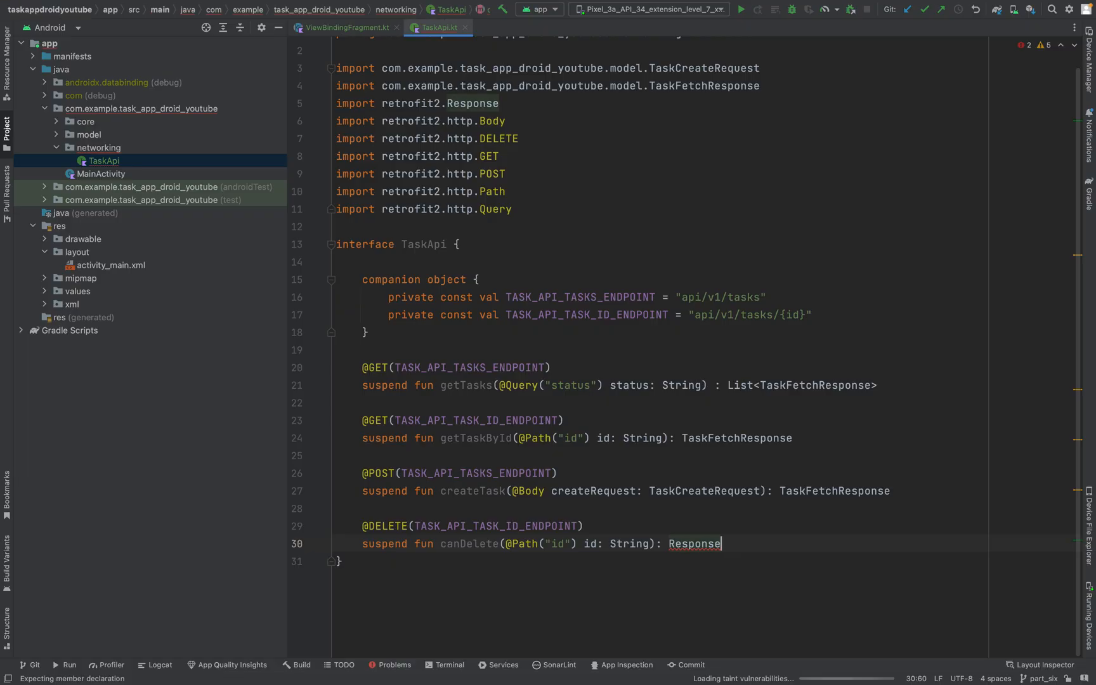
{"action": "type", "text": "<Boolean>"}
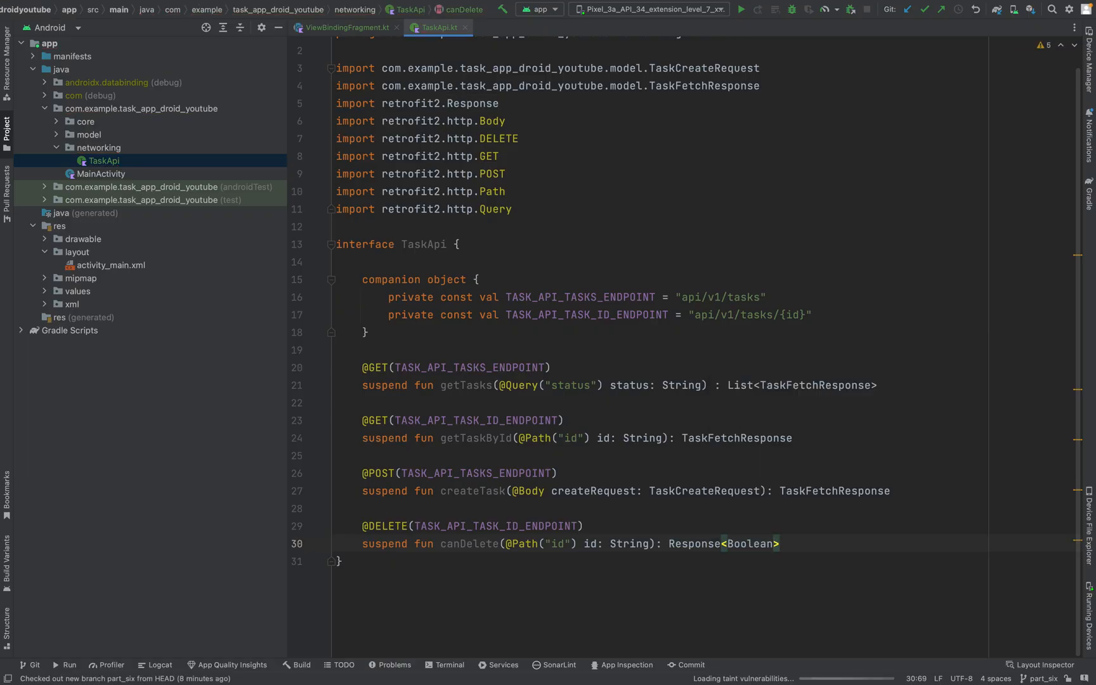
{"action": "key", "text": "Enter"}
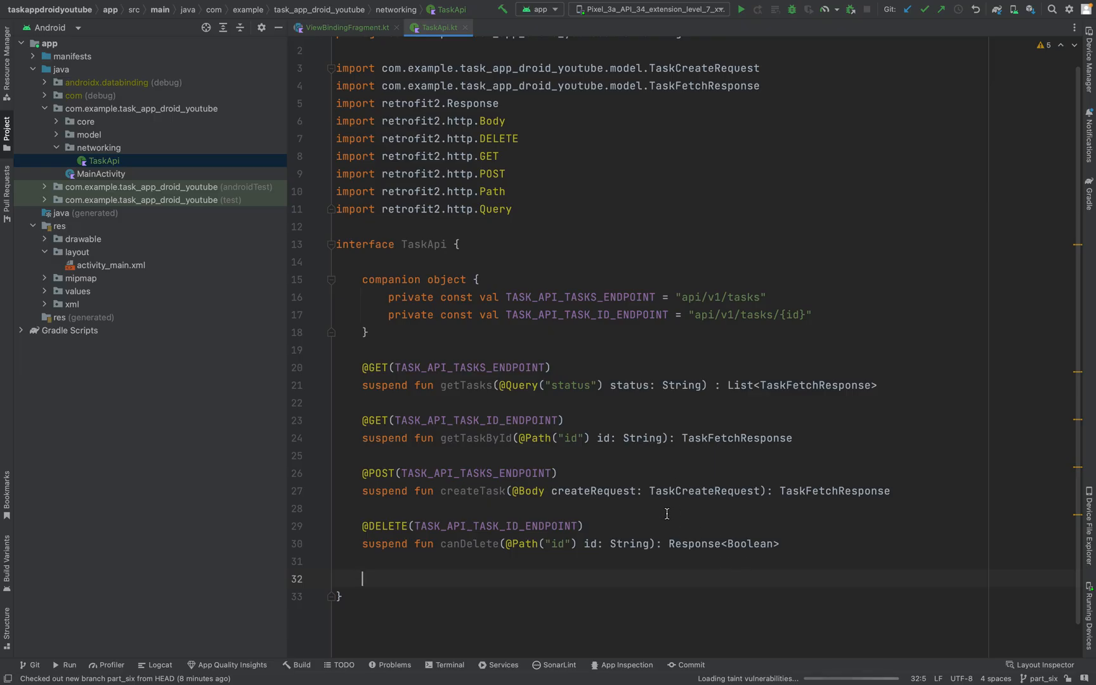
{"action": "left_click", "coordinate": [469, 544]}
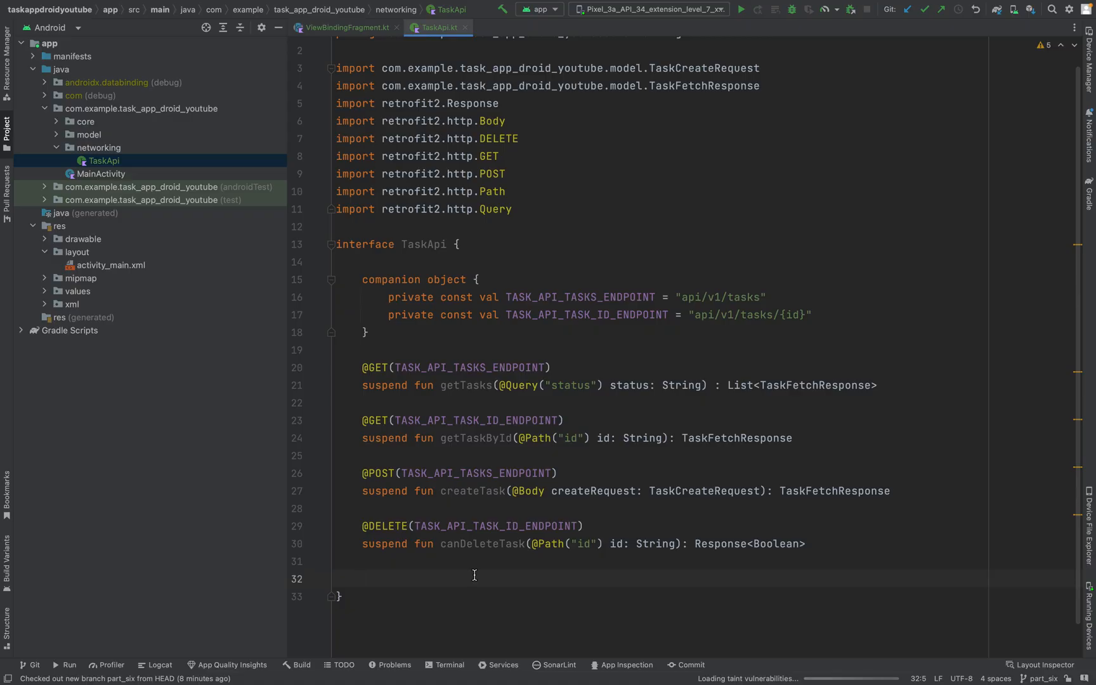
{"action": "mouse_move", "coordinate": [688, 535]}
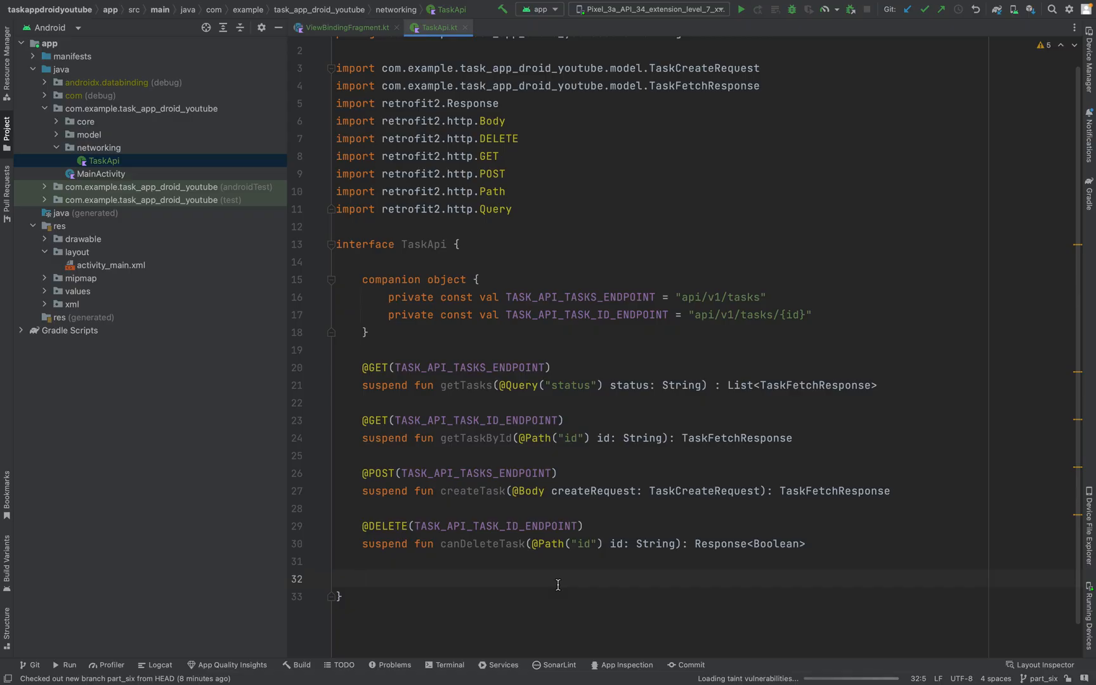
{"action": "type", "text": "@PATCH"}
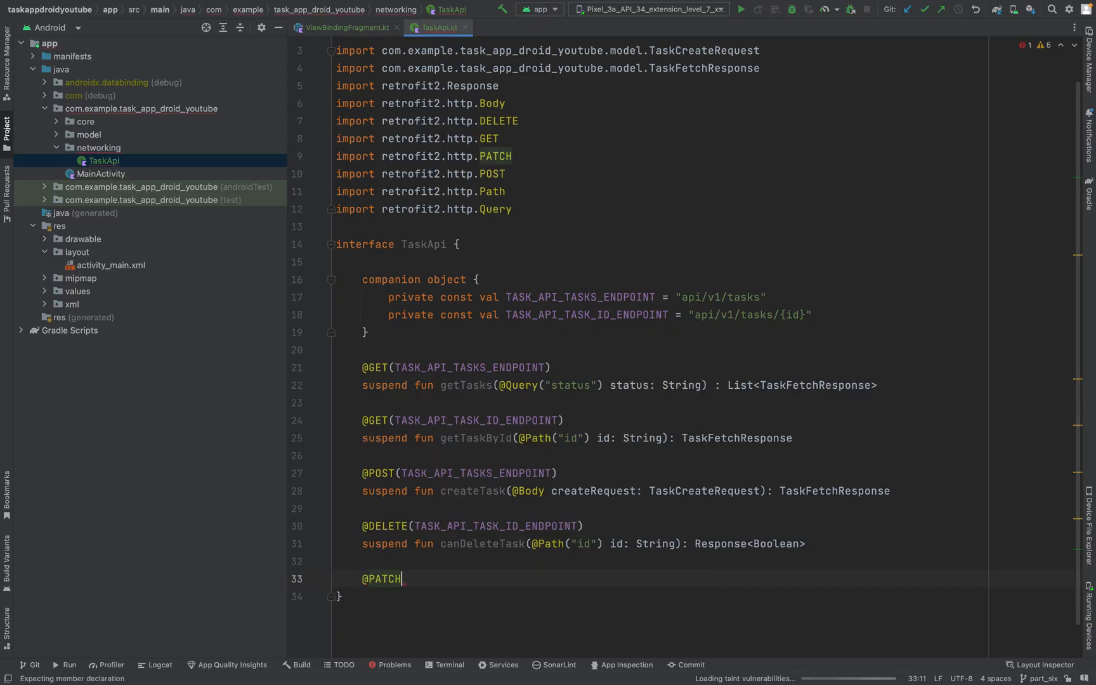
{"action": "type", "text": "()"}
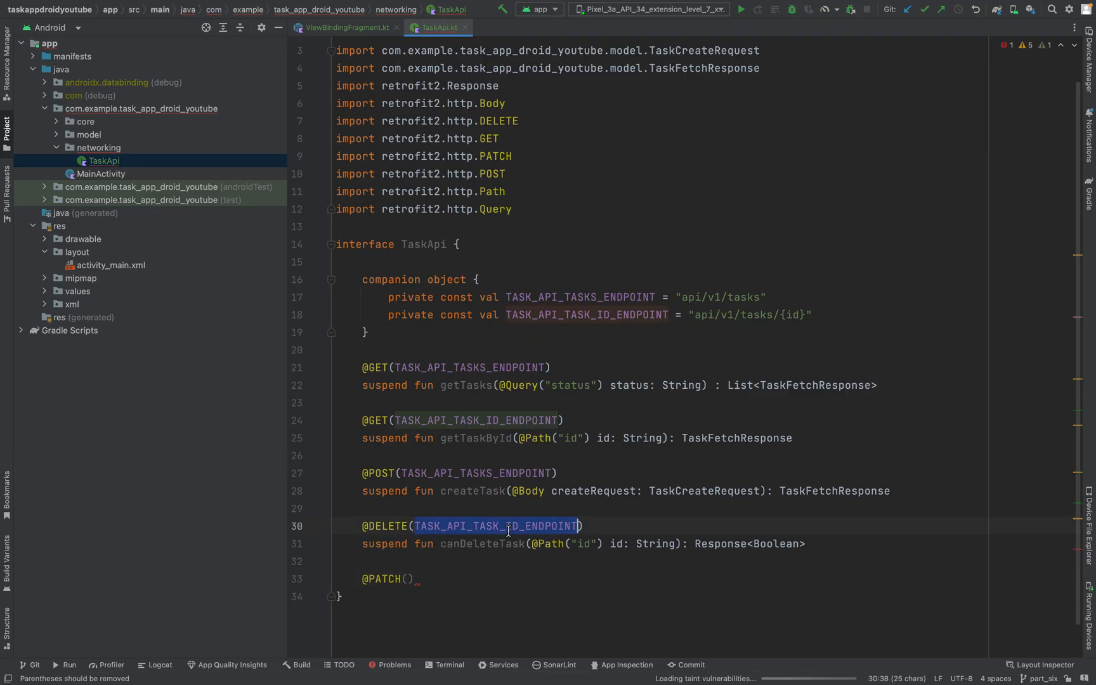
{"action": "type", "text": "TASK_API_TASK_ID_ENDPOINT"}
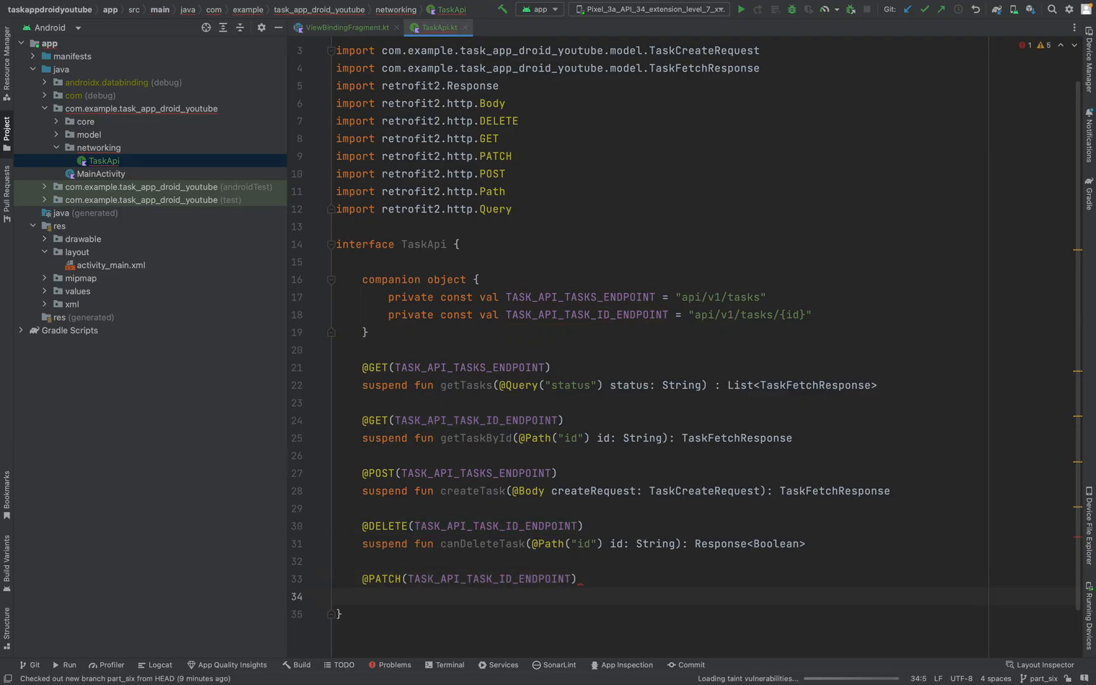
{"action": "type", "text": "suspend fun"}
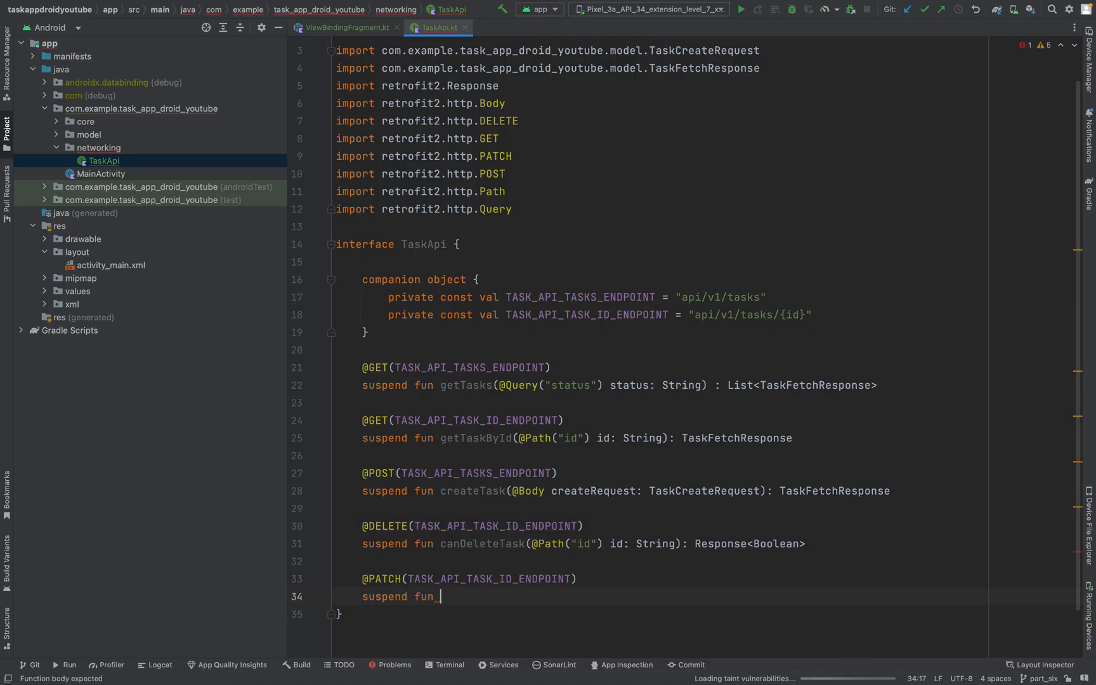
{"action": "type", "text": "update"}
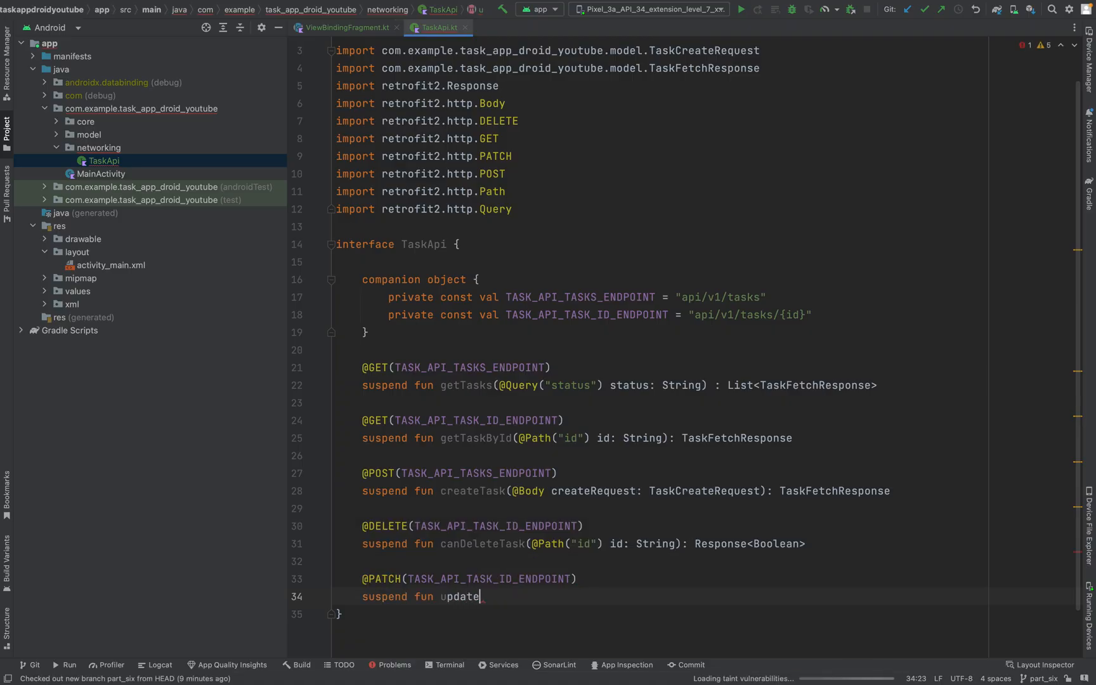
{"action": "type", "text": "Task"}
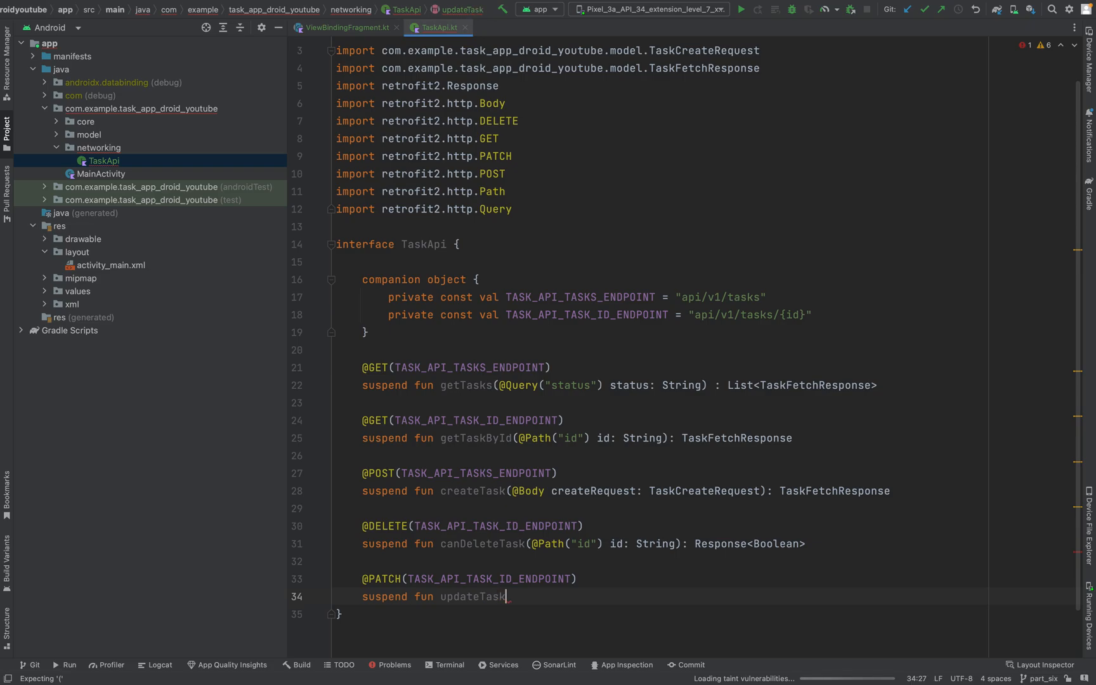
{"action": "type", "text": "()"}
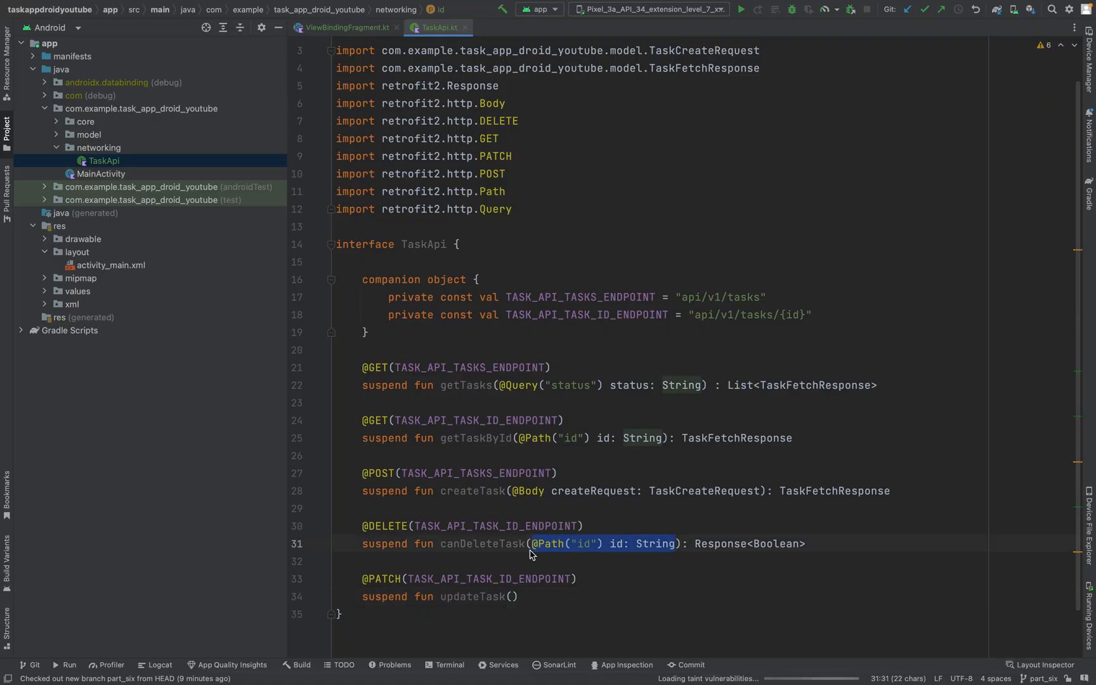
{"action": "type", "text": "@Path(\"id\") id: String, )"}
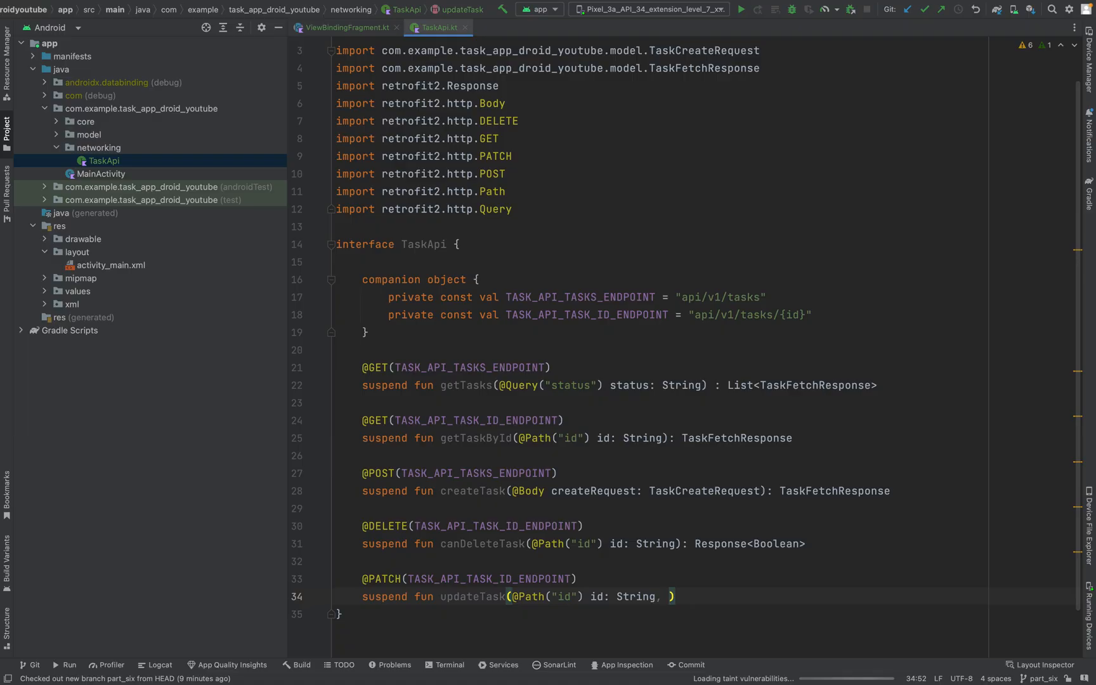
{"action": "type", "text": "@Body"}
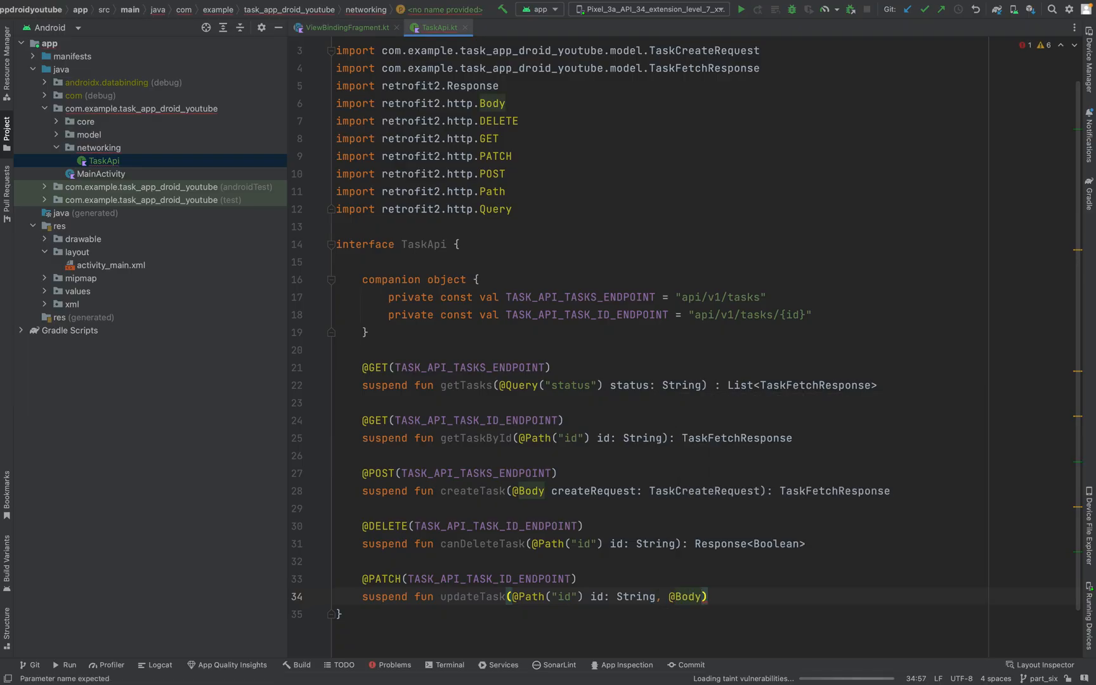
{"action": "type", "text": "updateRequest"}
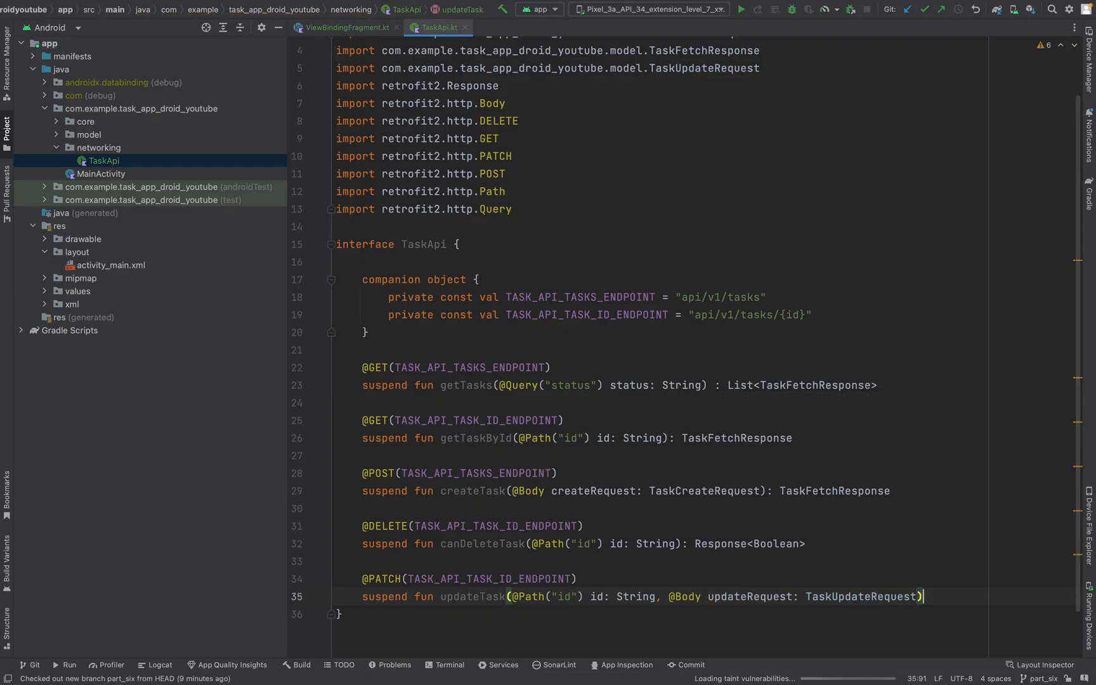
{"action": "type", "text": ": TaskFetchResponse"}
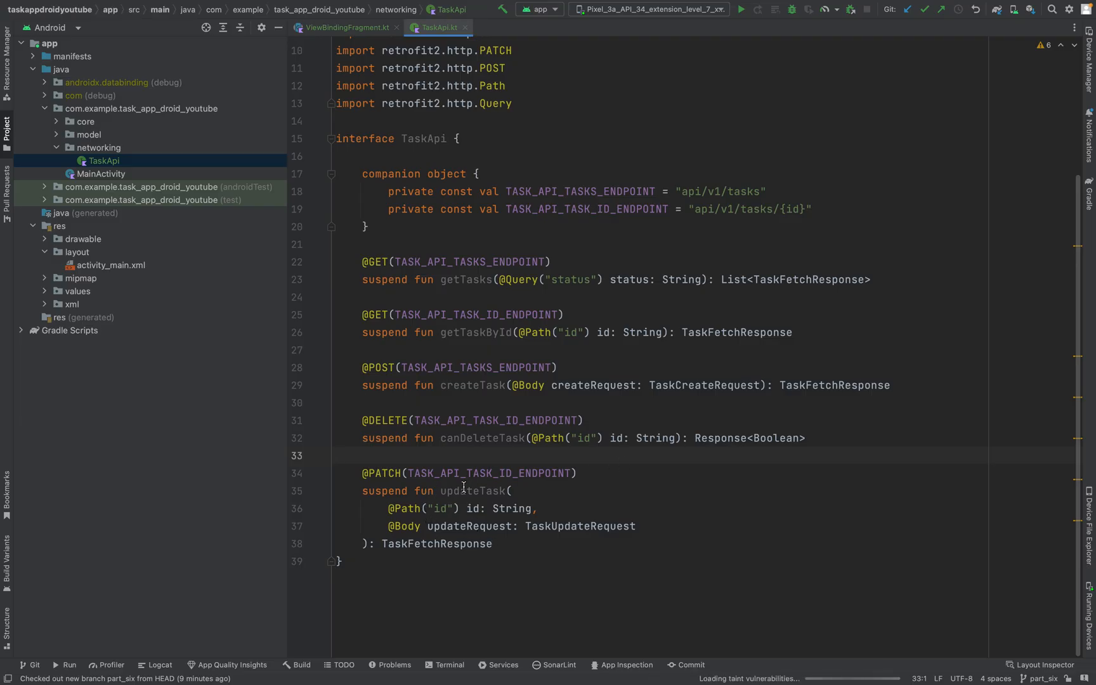
{"action": "double_click", "coordinate": [474, 490]}
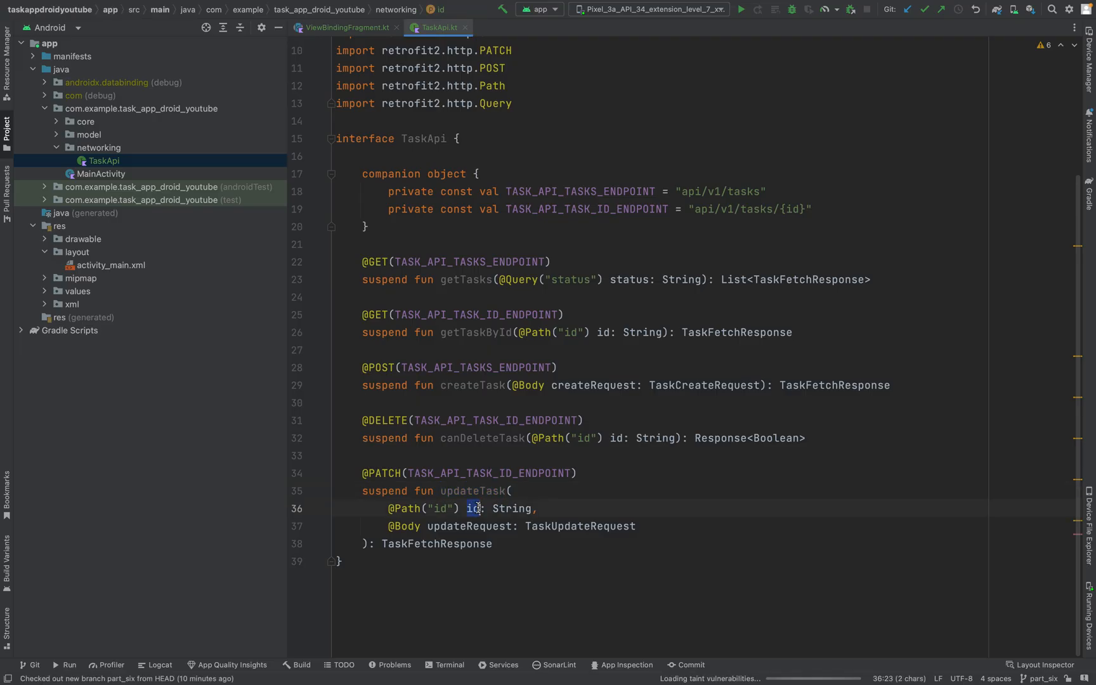
{"action": "double_click", "coordinate": [468, 525]}
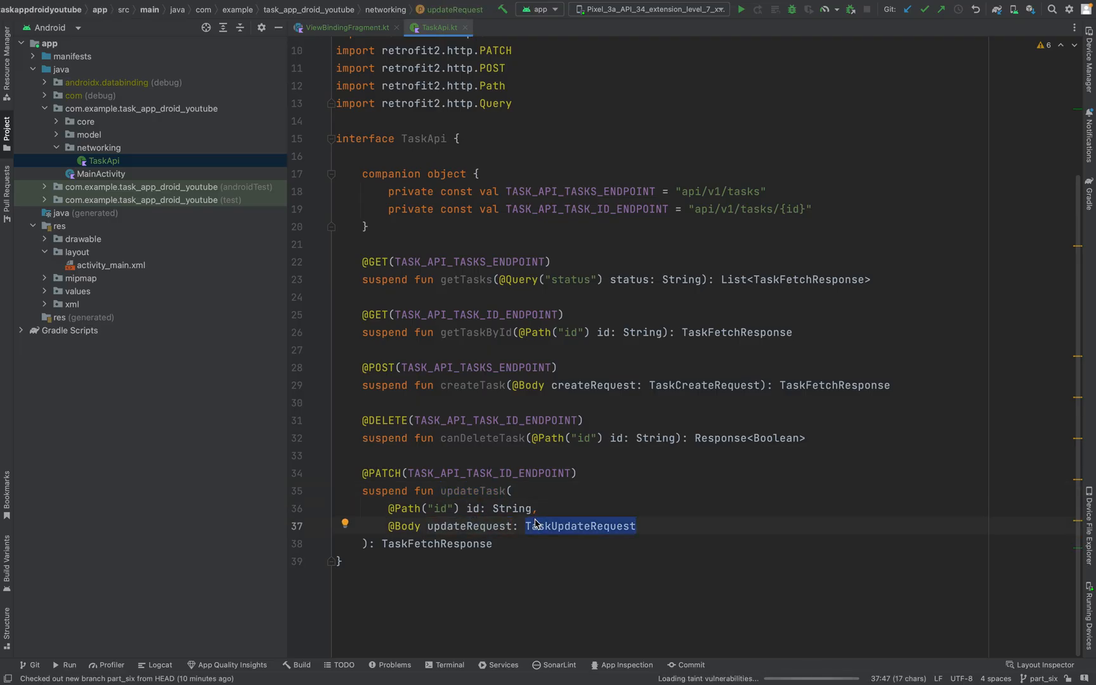
{"action": "left_click", "coordinate": [573, 525]}
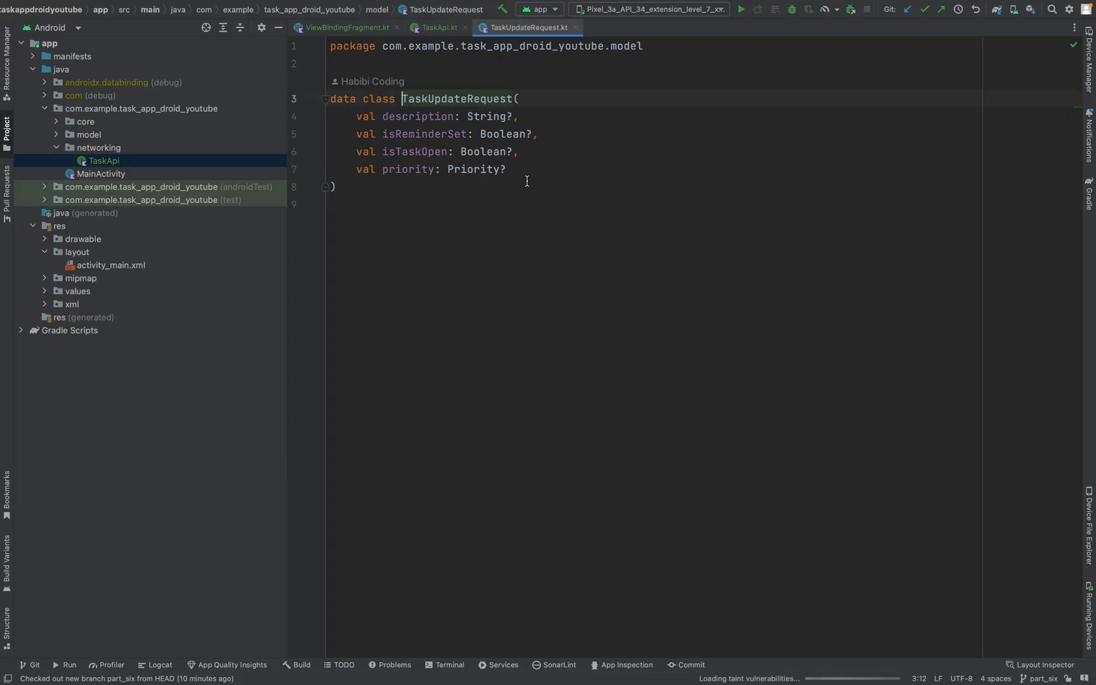
{"action": "mouse_move", "coordinate": [436, 26]}
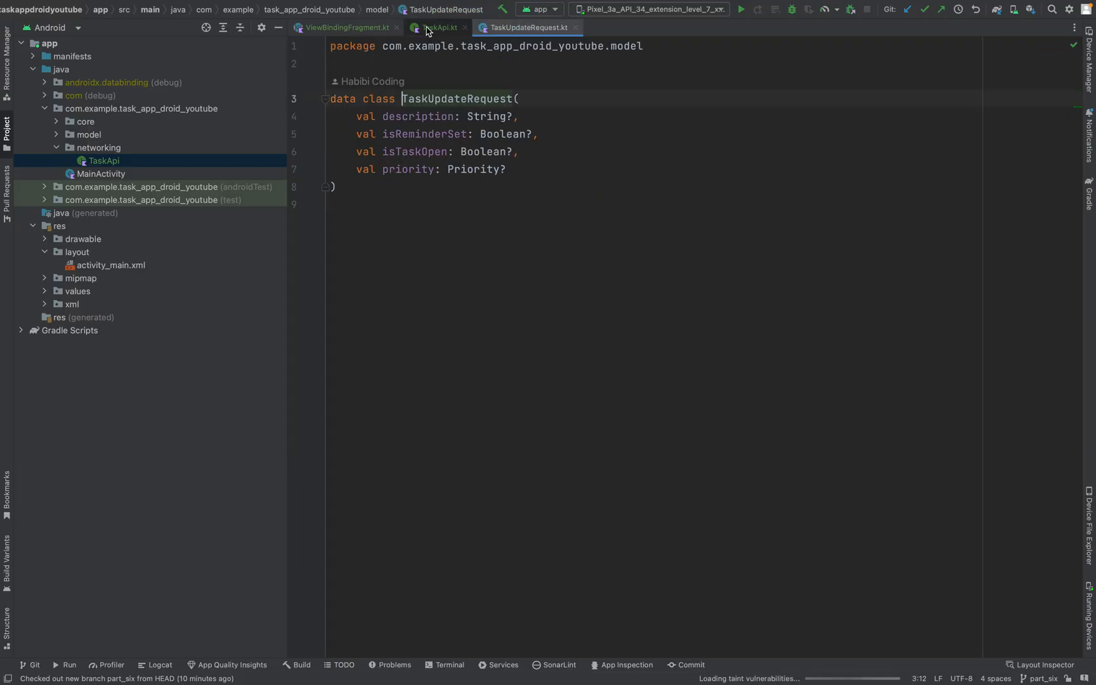
{"action": "left_click", "coordinate": [437, 27]}
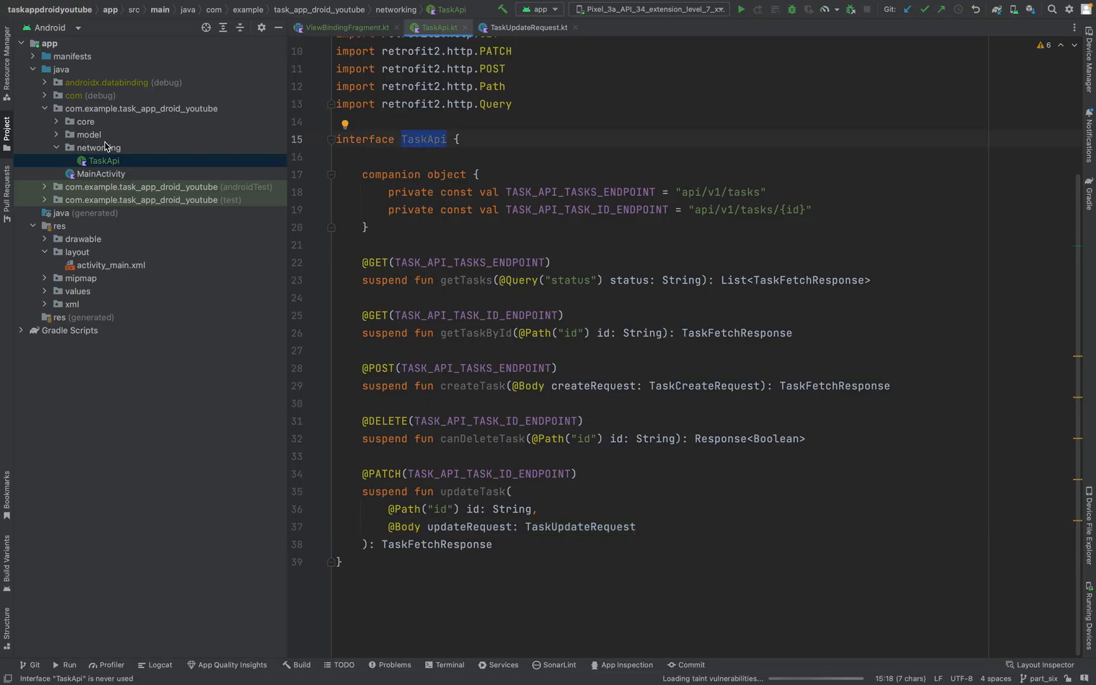
Create a new Kotlin object named TaskApiWebService in the networking package
{"action": "right_click", "coordinate": [98, 147]}
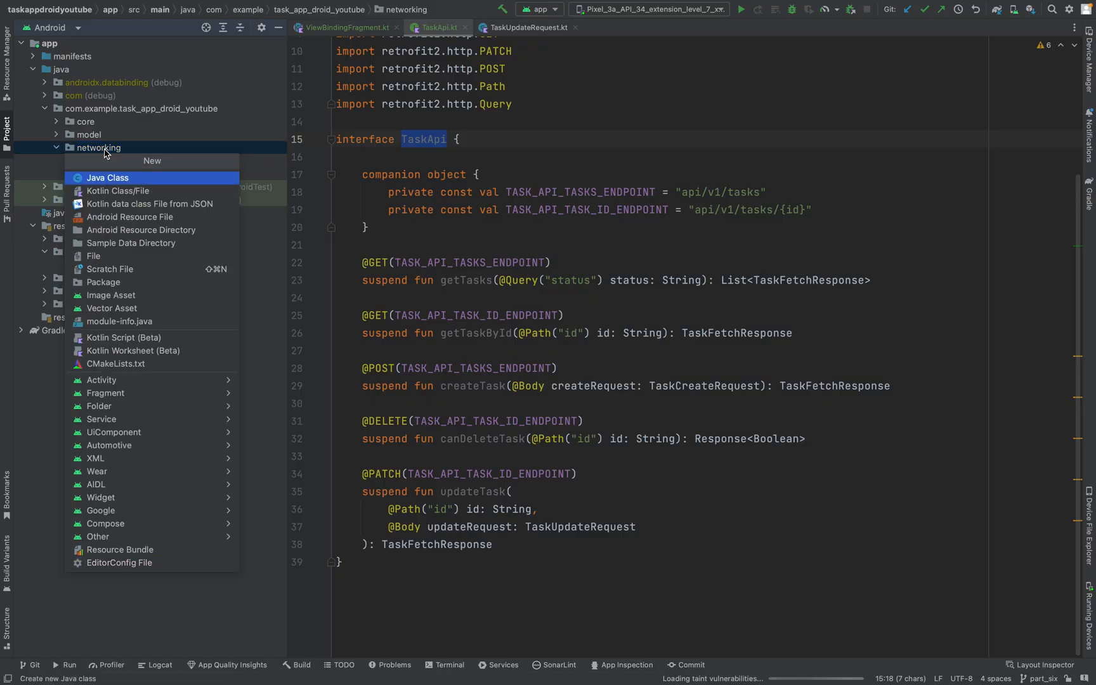
{"action": "left_click", "coordinate": [118, 190]}
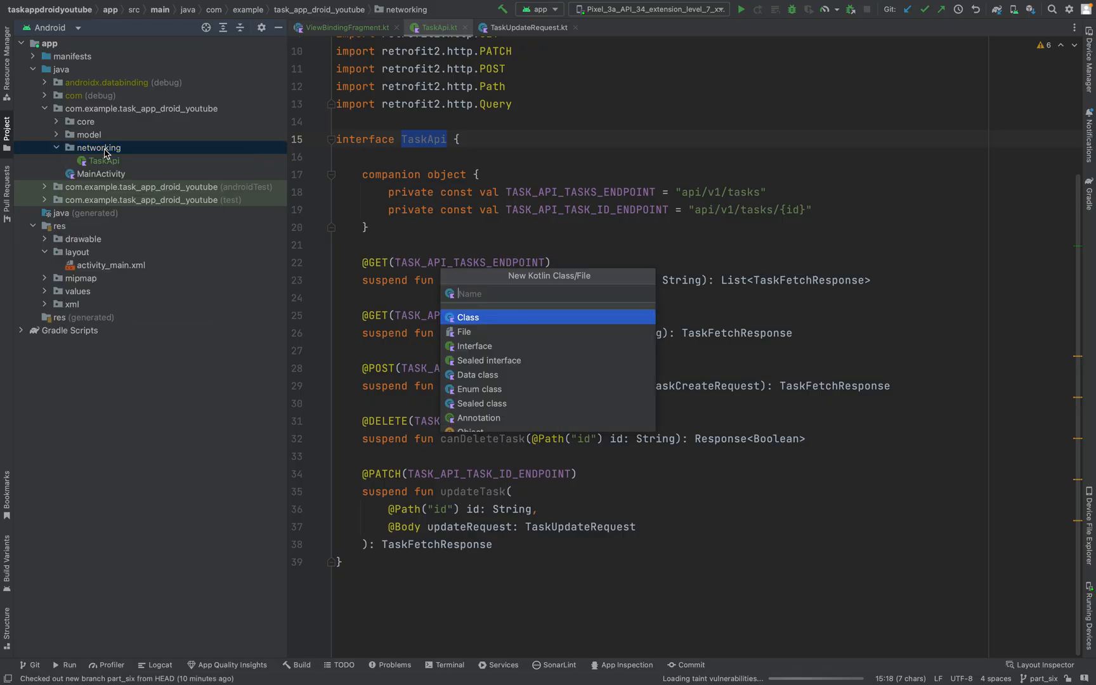
{"action": "type", "text": "TaskApiWebs"}
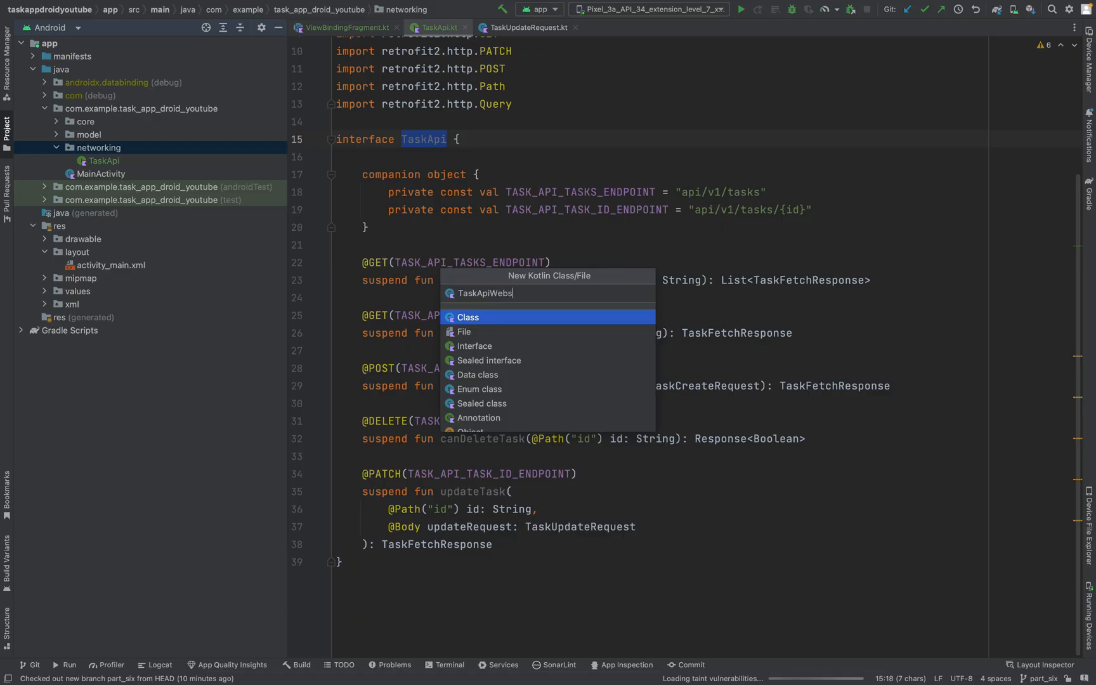
{"action": "type", "text": "erv"}
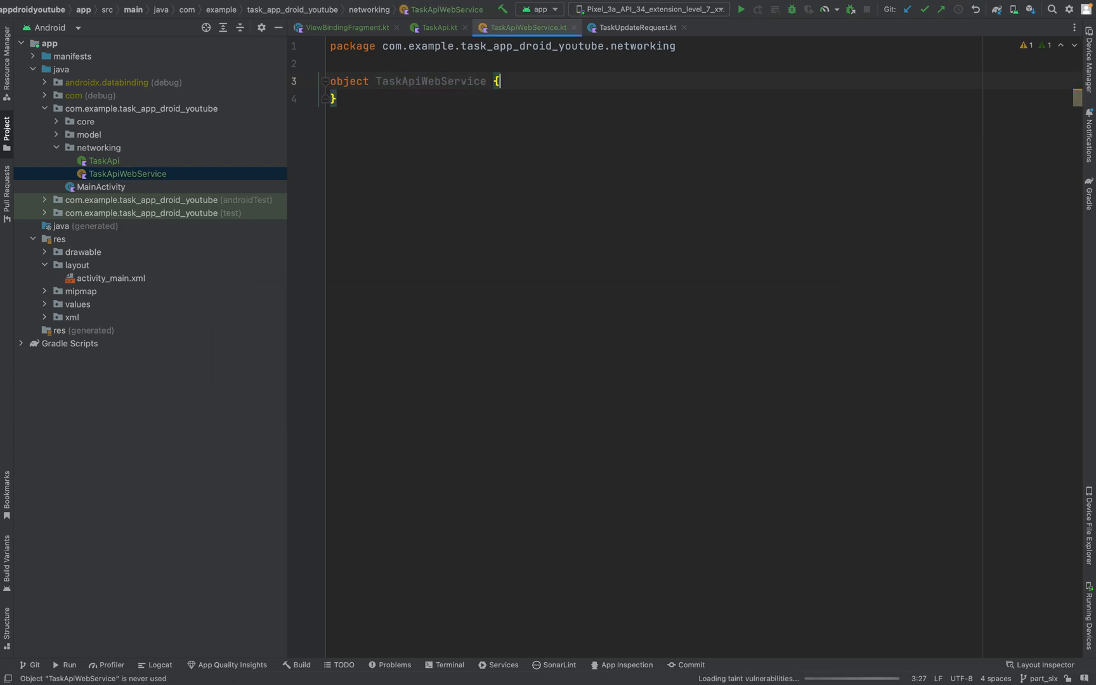
{"action": "key", "text": "enter"}
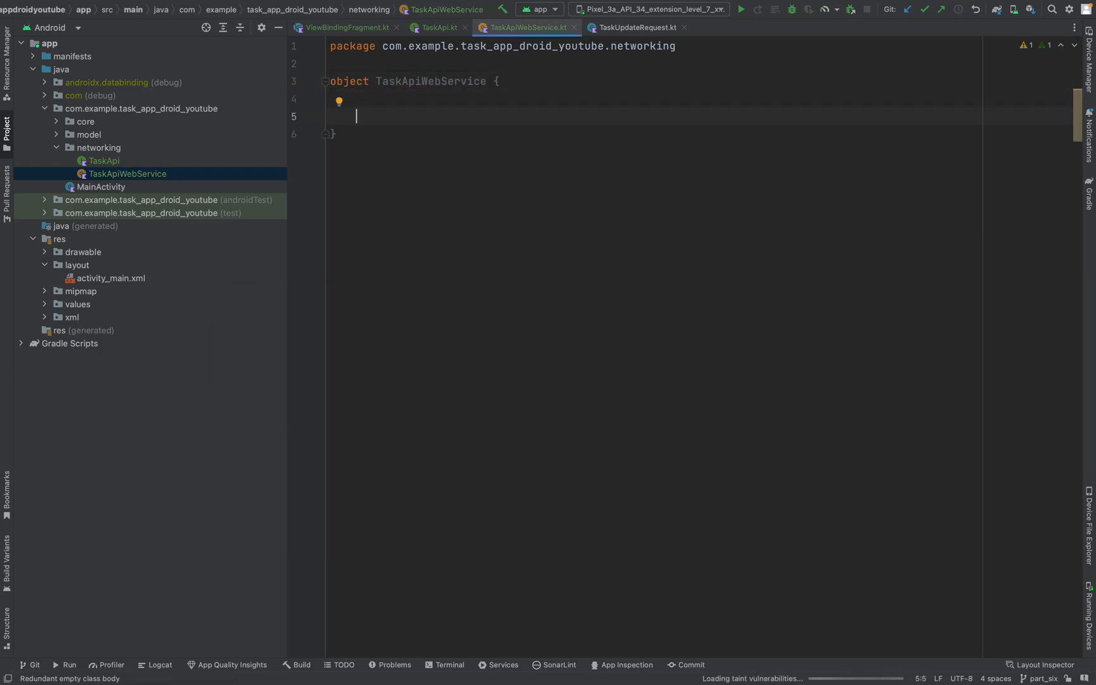
{"action": "type", "text": "private"}
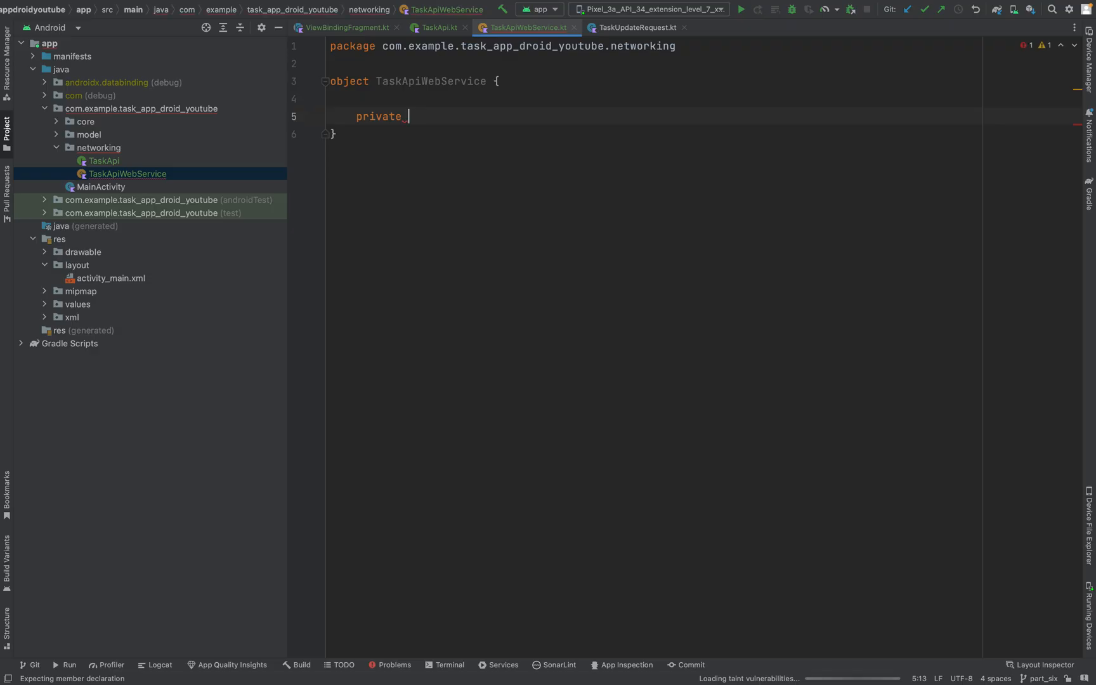
{"action": "key", "text": "Backspace"}
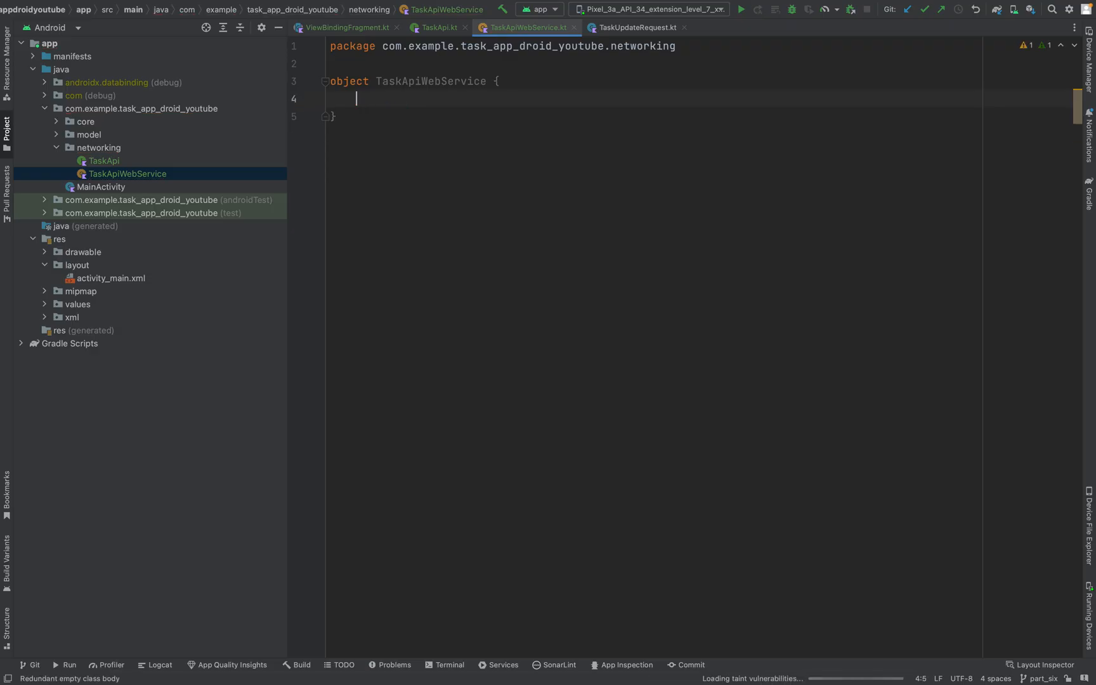
{"action": "type", "text": "com"}
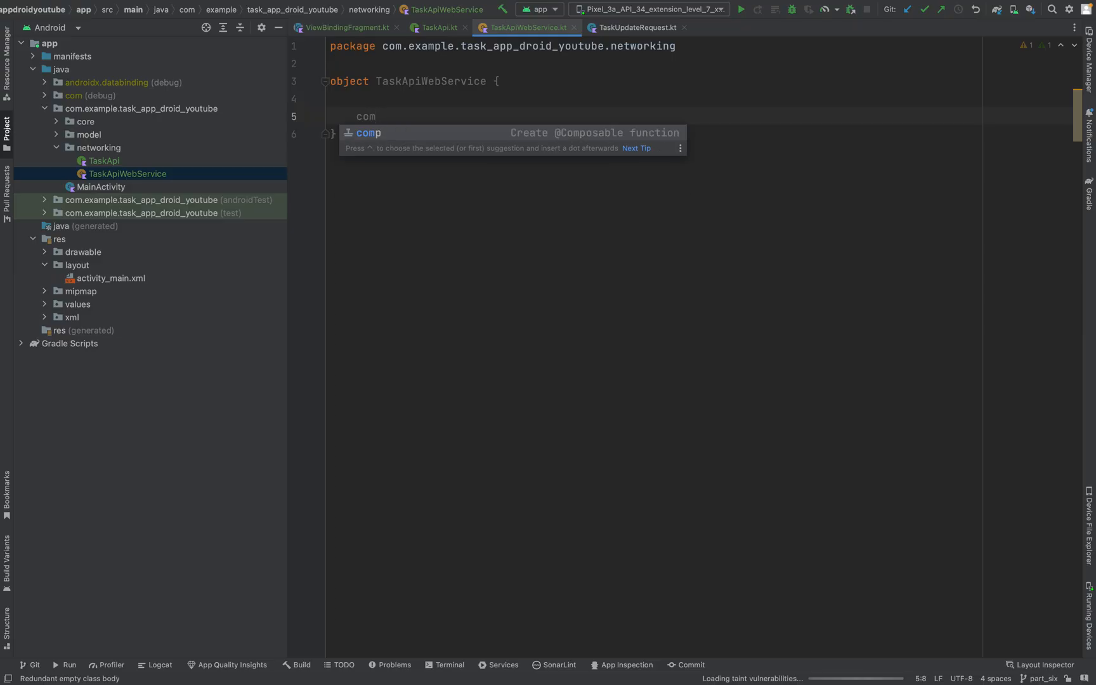
{"action": "type", "text": "pr"}
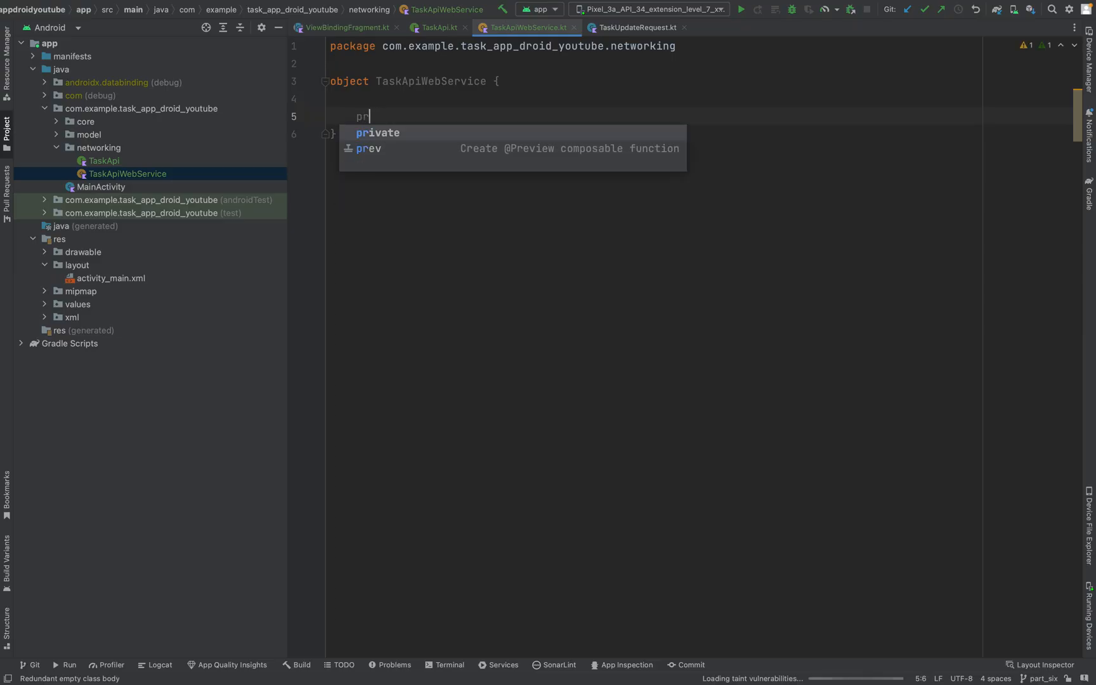
{"action": "type", "text": "ivate"}
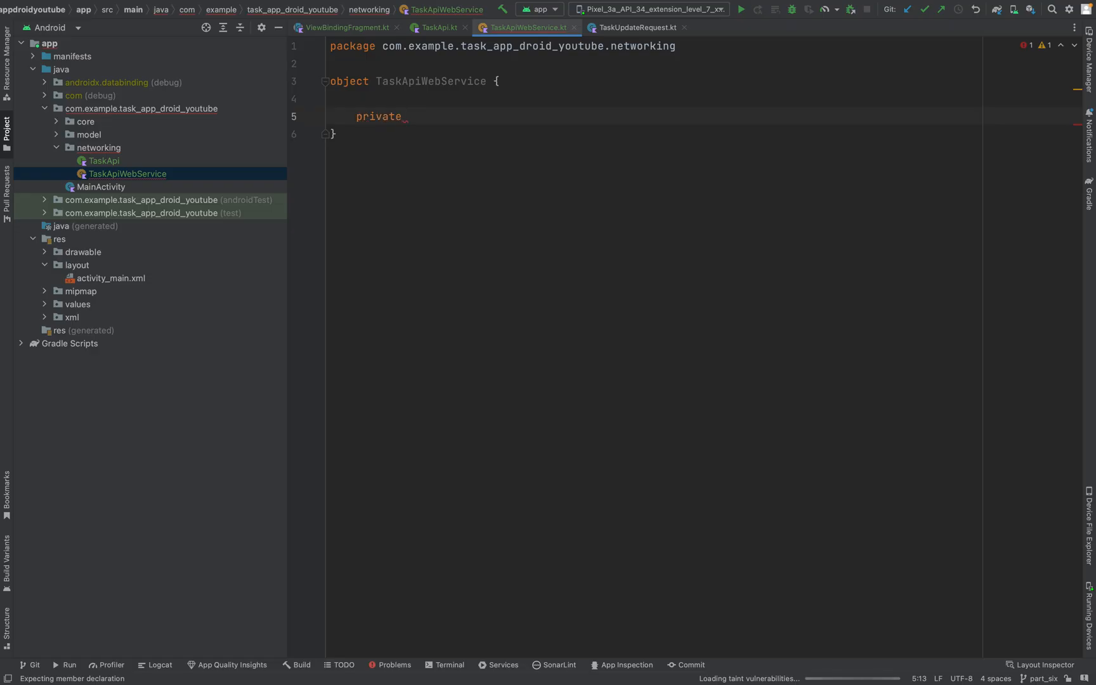
{"action": "type", "text": "cons"}
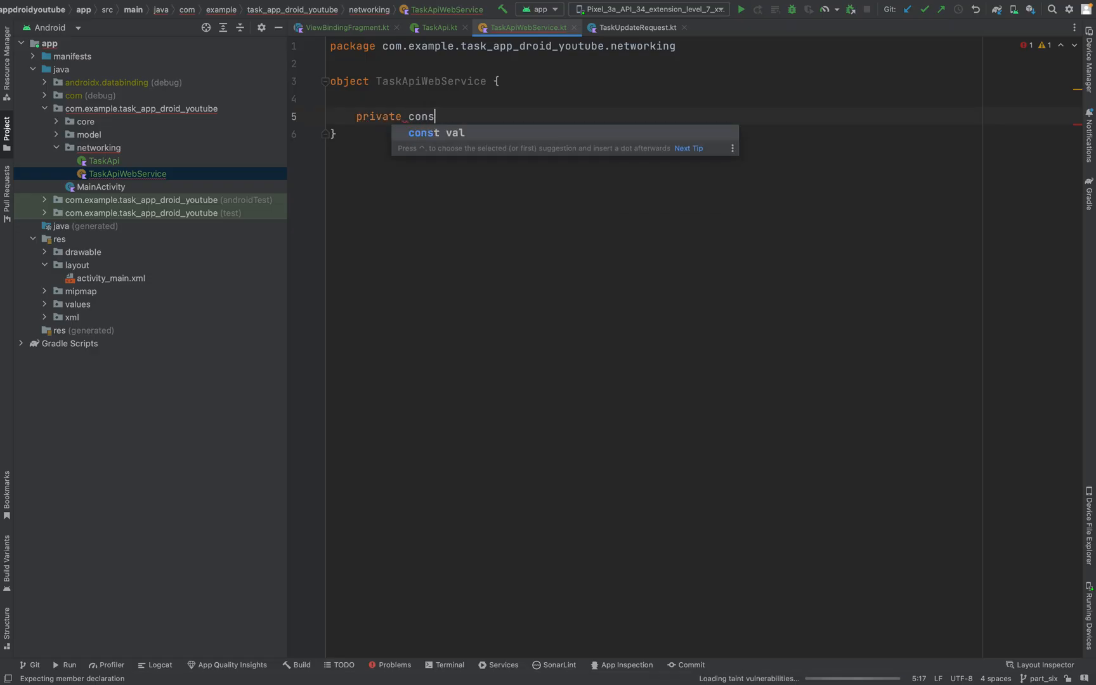
{"action": "key", "text": "Tab"}
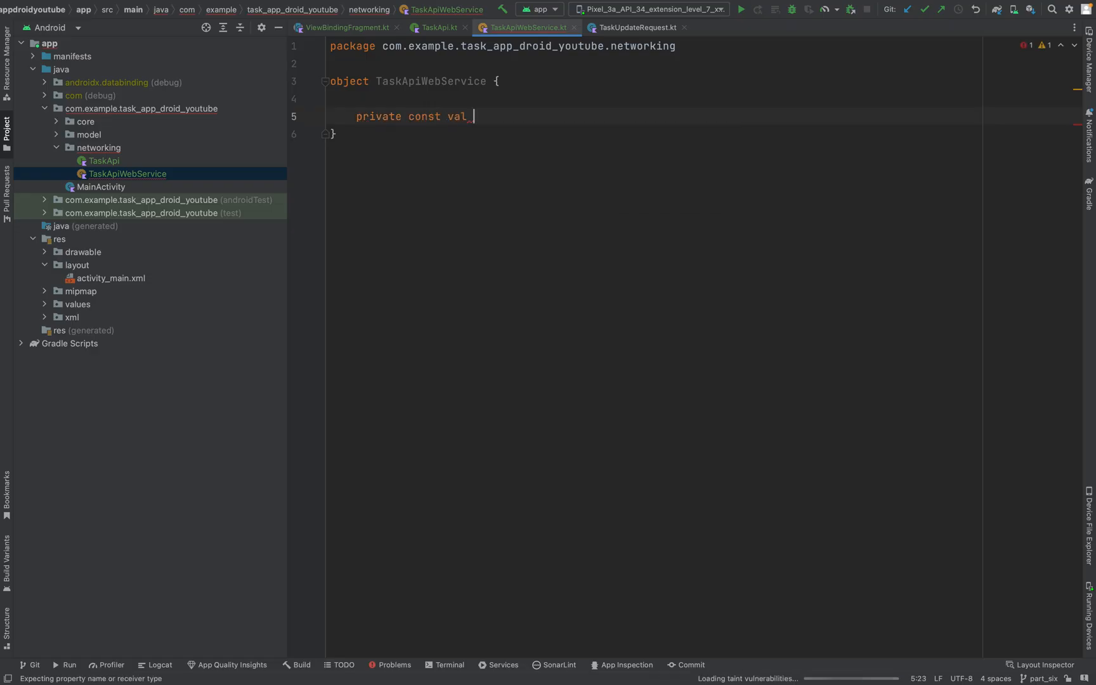
{"action": "type", "text": "TASK"}
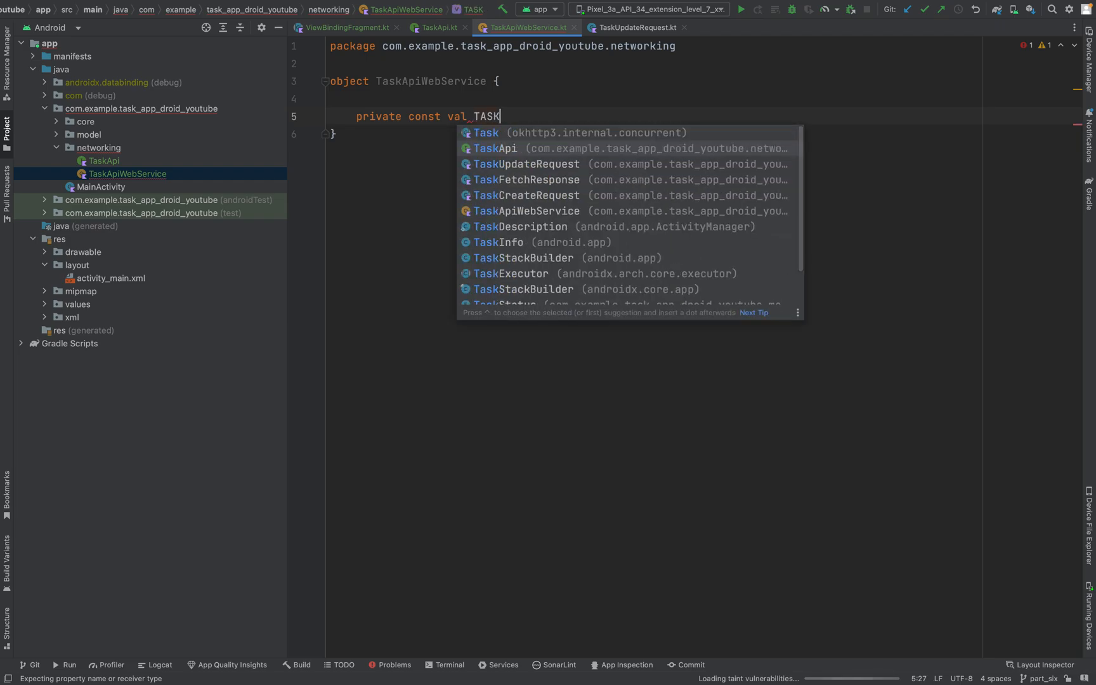
{"action": "type", "text": "_"}
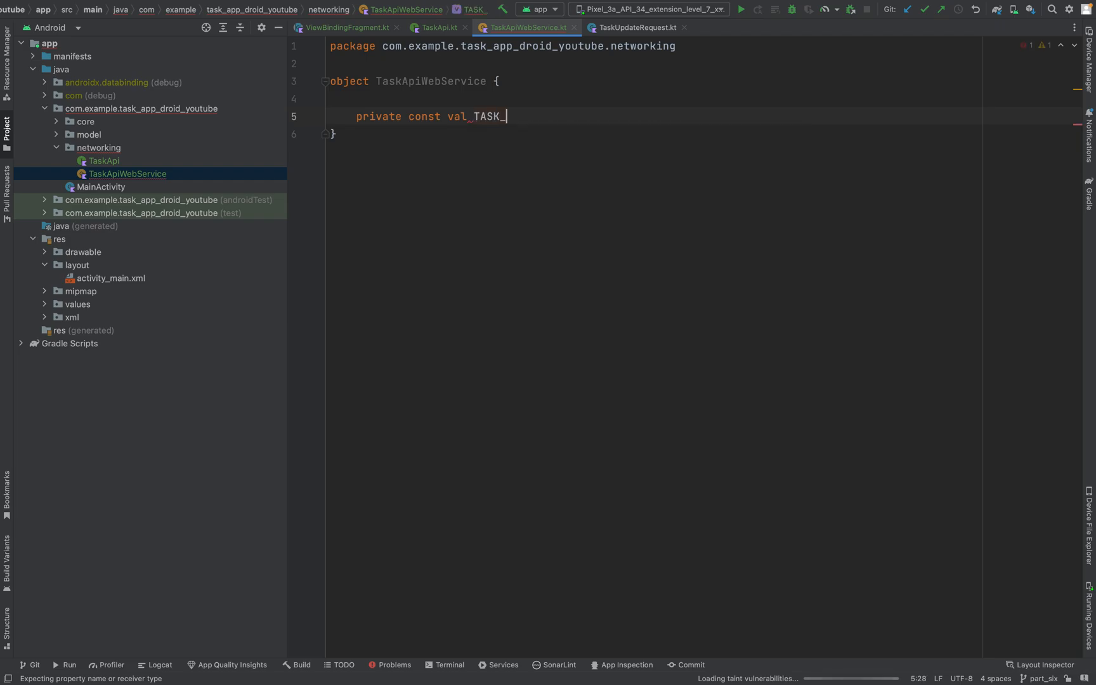
{"action": "type", "text": "API"}
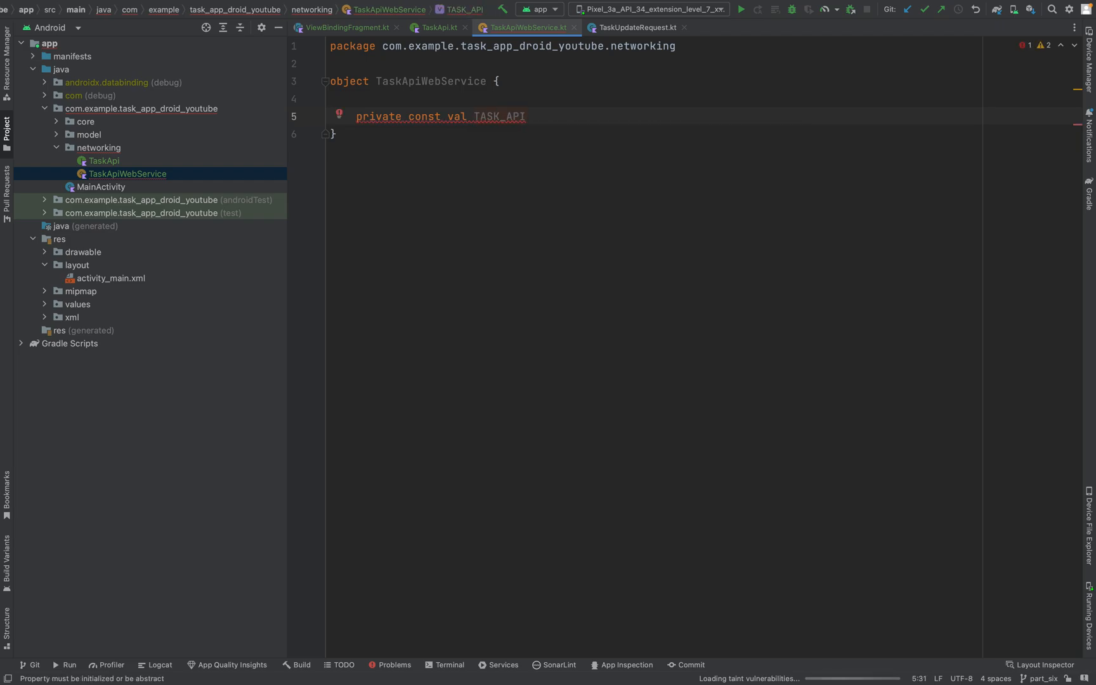
{"action": "type", "text": "_BASE"}
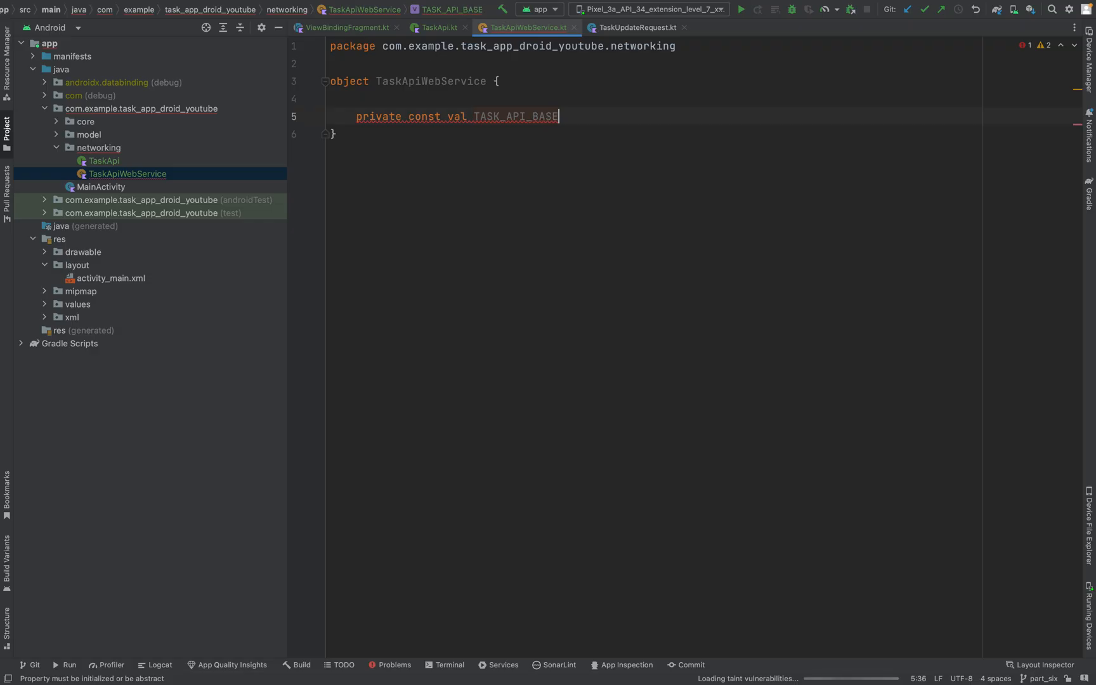
{"action": "type", "text": "_URL"}
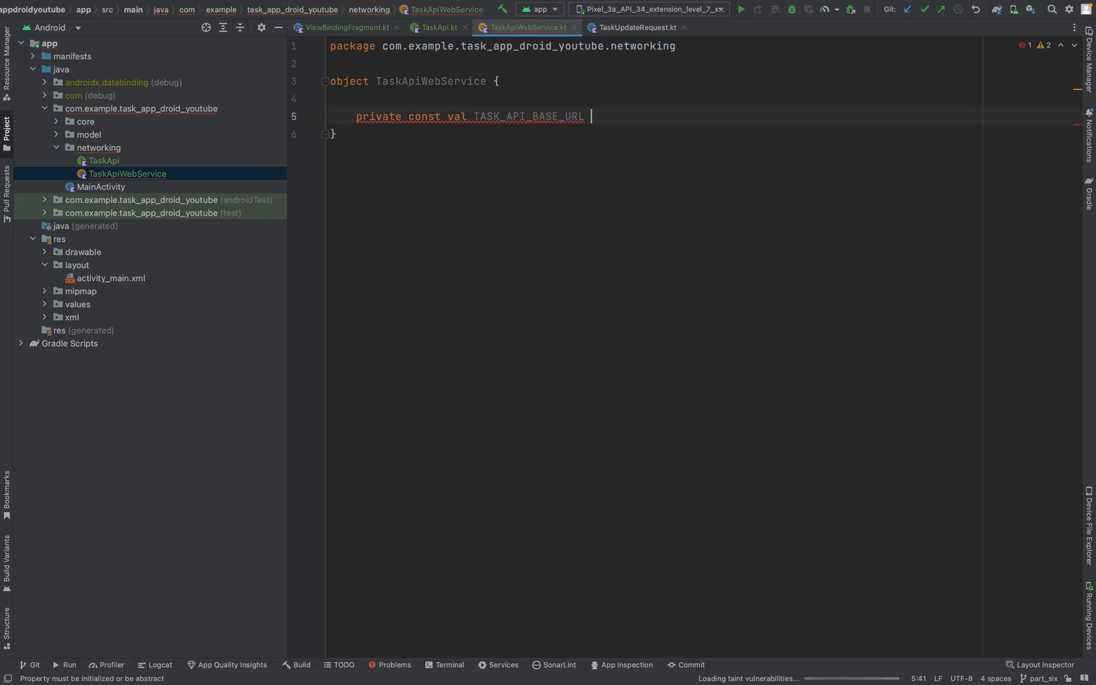
{"action": "type", "text": "+"}
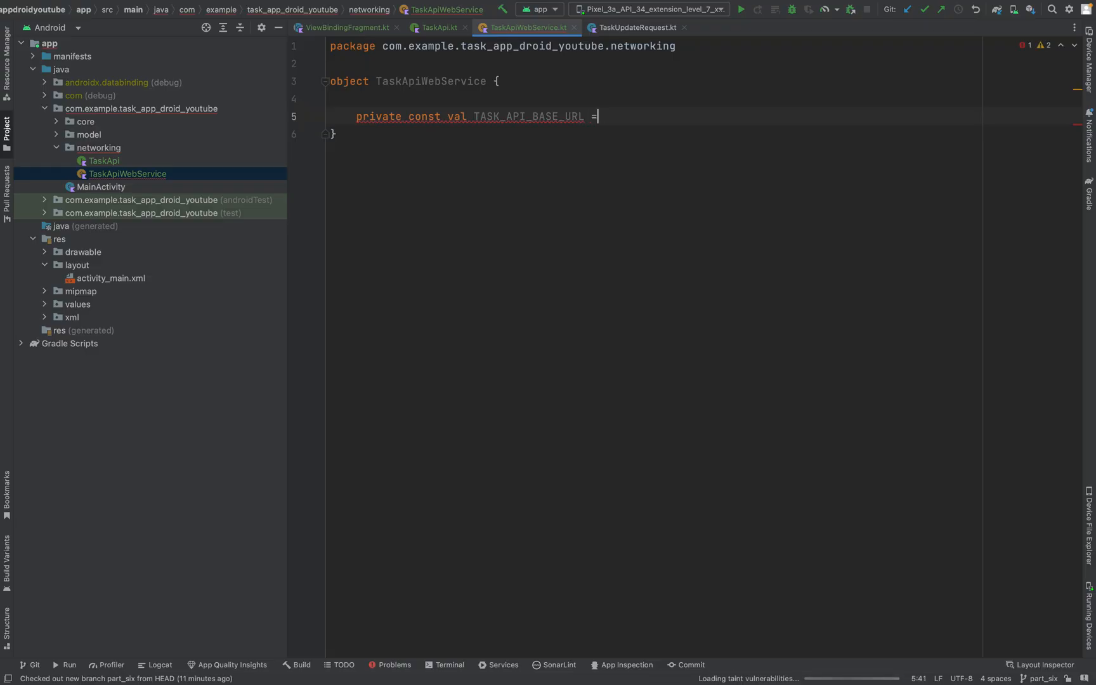
{"action": "type", "text": "\""}
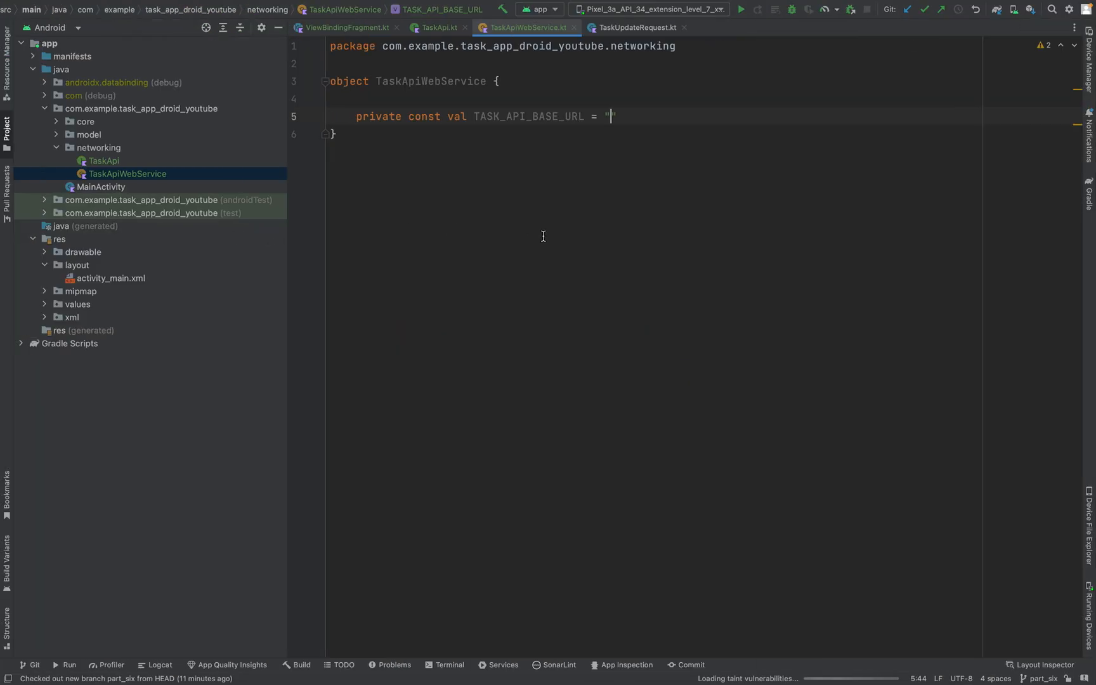
{"action": "type", "text": "https://api4android.onrender.com/"}
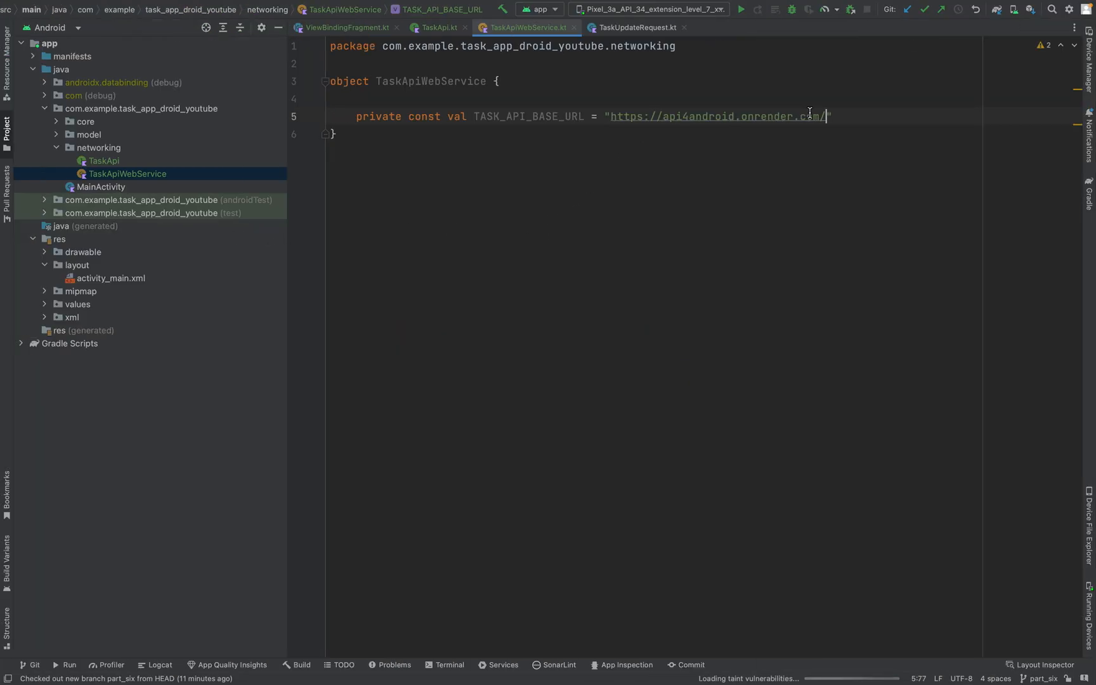
Declare private fun createOkHttpClient(): OkHttpClient with its body opened, importing OkHttpClient
{"action": "key", "text": "enter"}
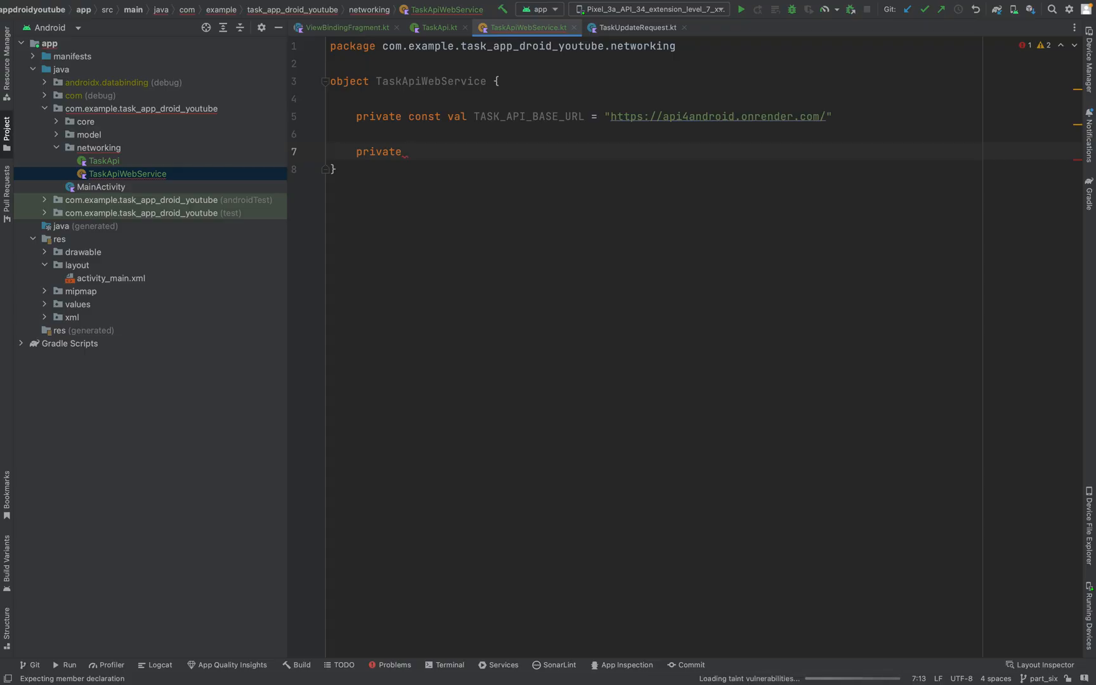
{"action": "type", "text": "fun"}
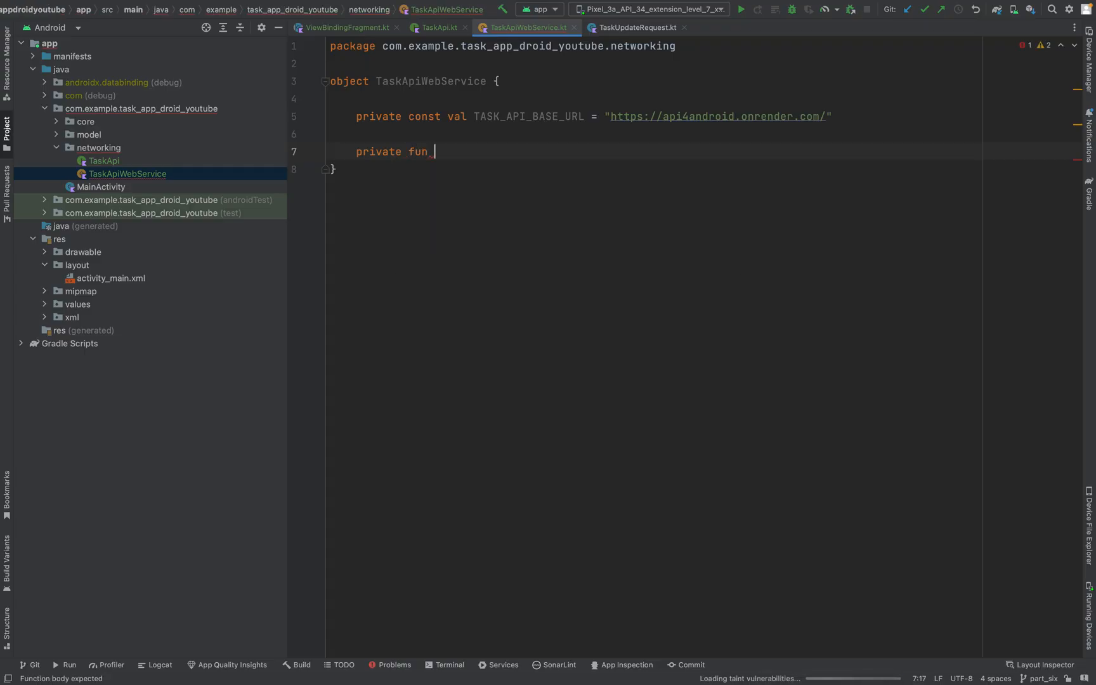
{"action": "type", "text": "create"}
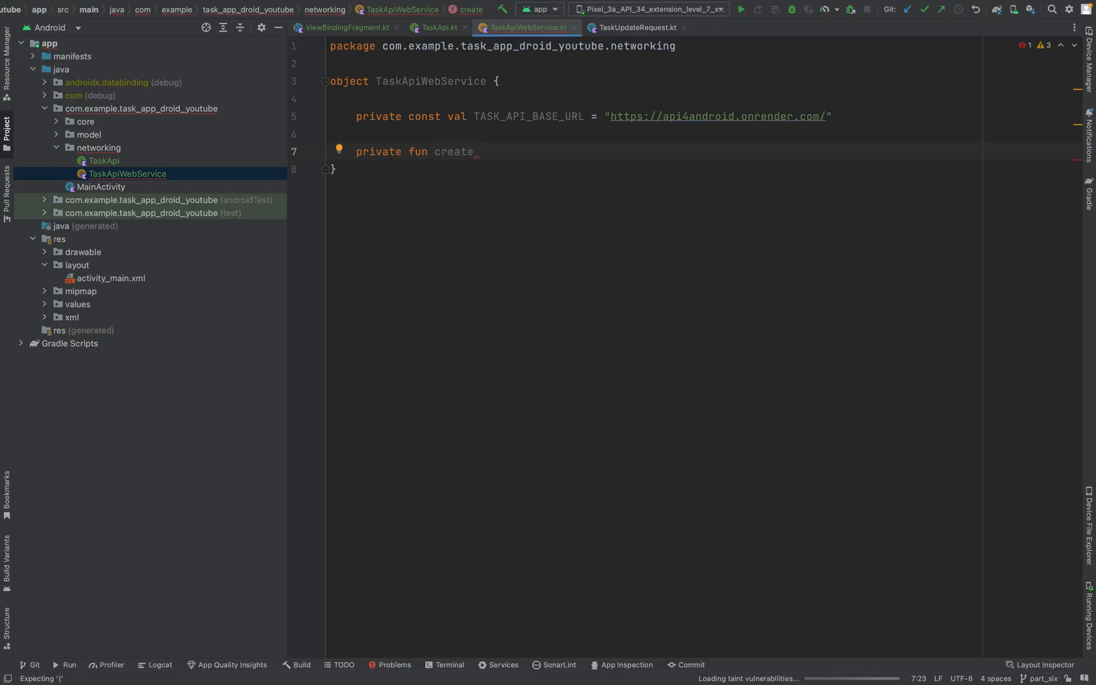
{"action": "type", "text": "Ok"}
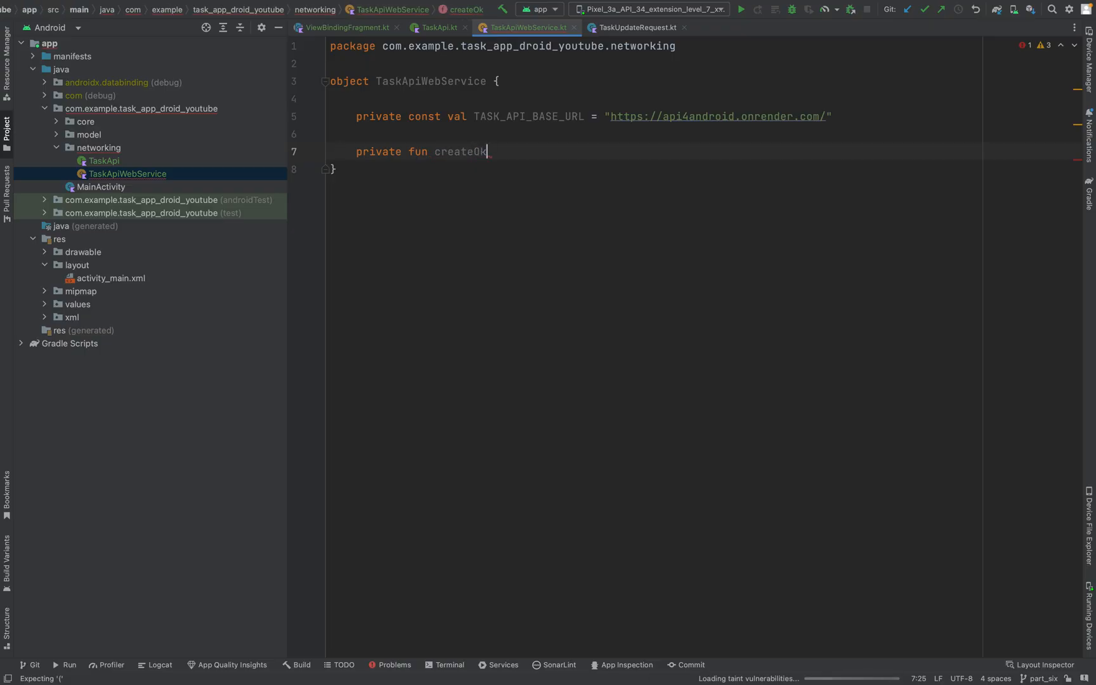
{"action": "type", "text": "Htt"}
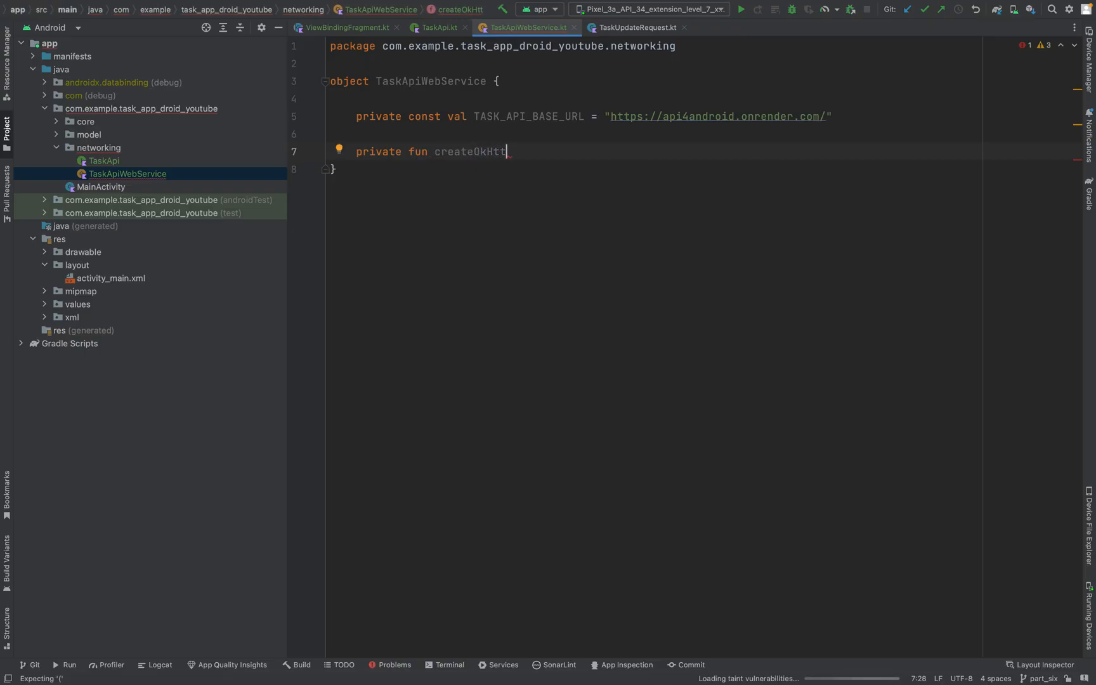
{"action": "type", "text": "pClient"}
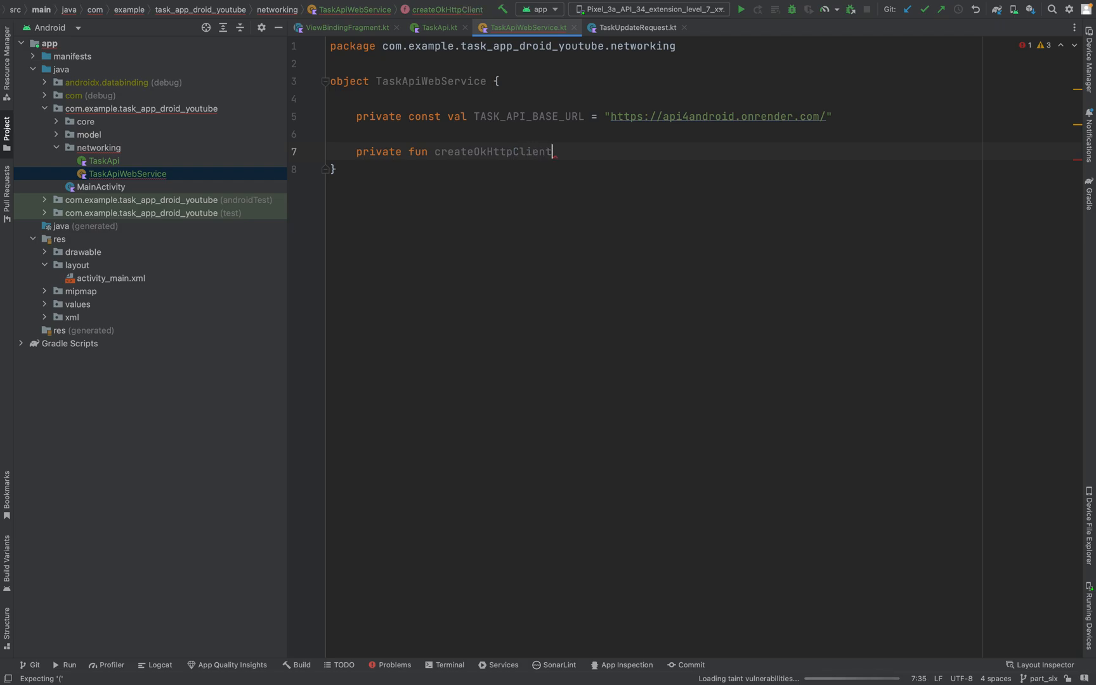
{"action": "type", "text": "()"}
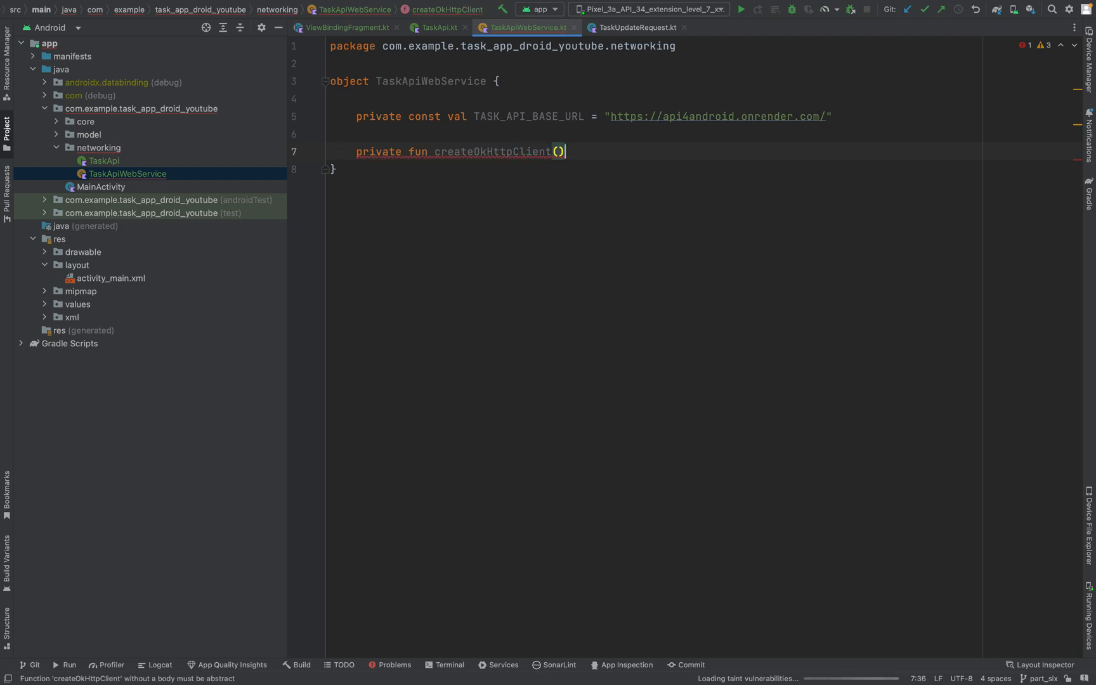
{"action": "type", "text": ":"}
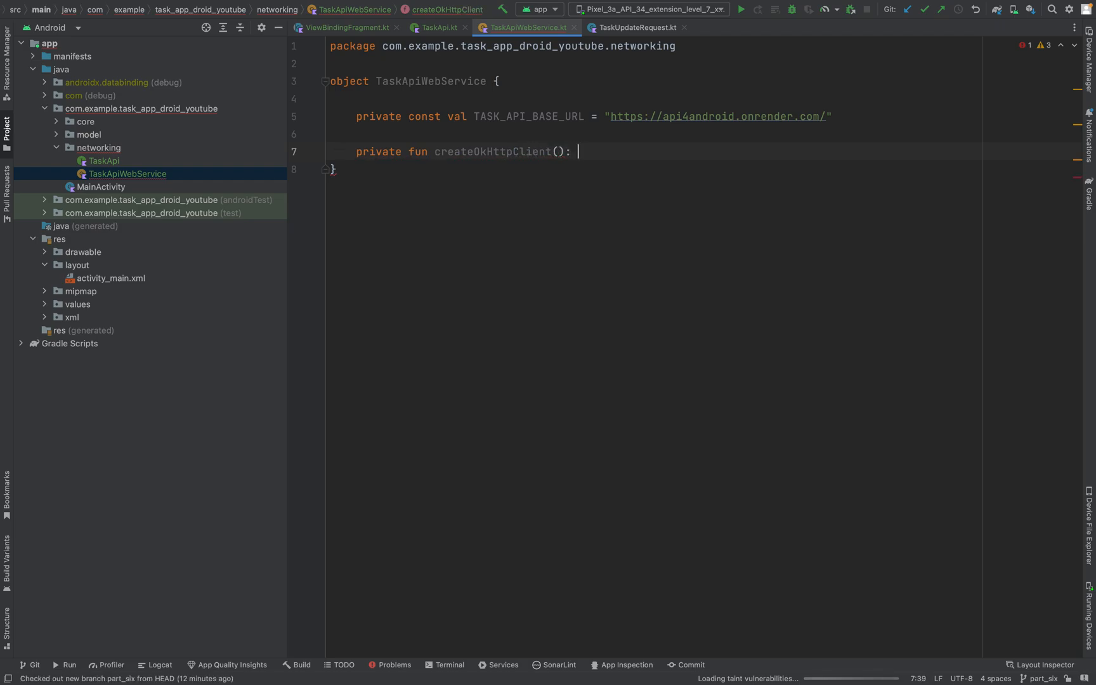
{"action": "type", "text": "OkH"}
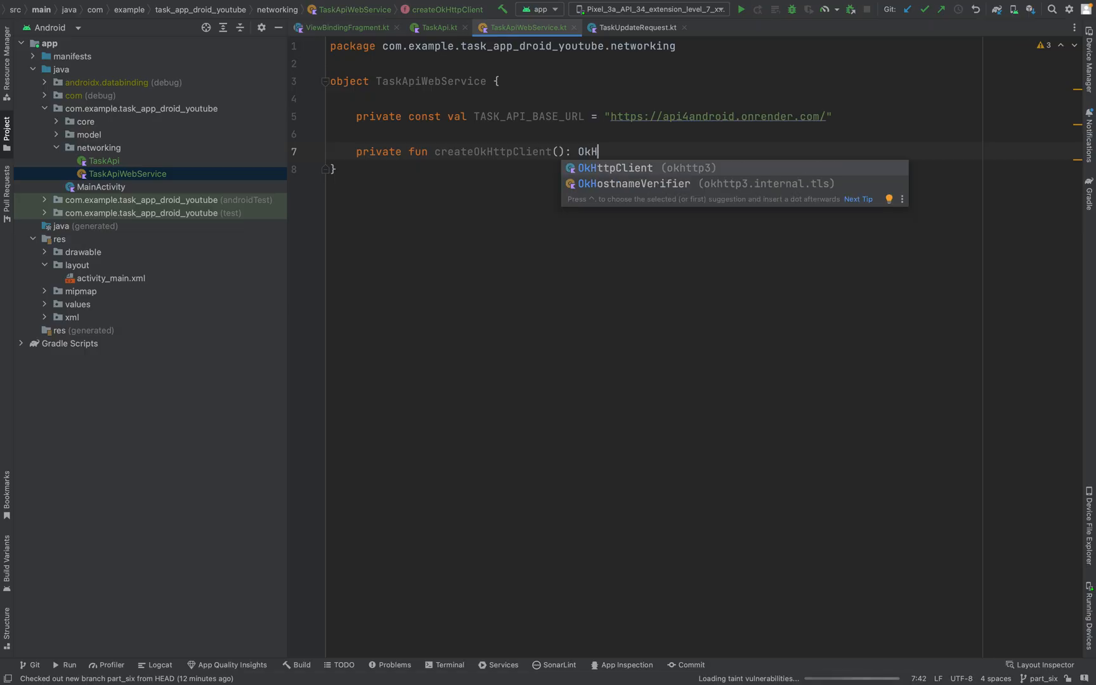
{"action": "left_click", "coordinate": [614, 167]}
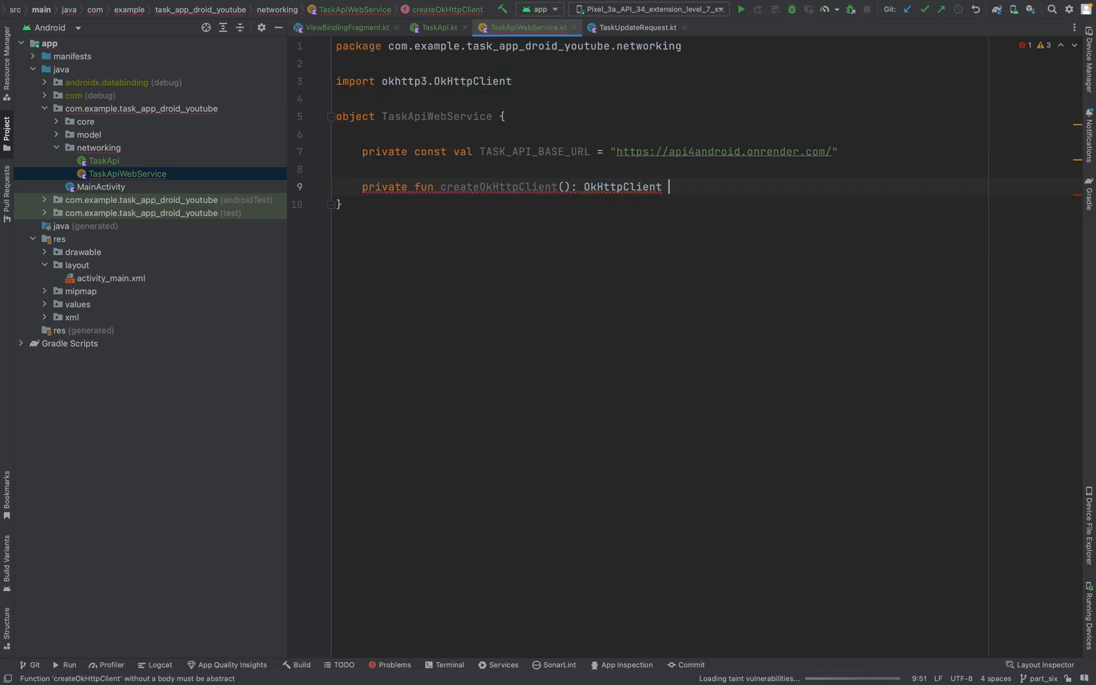
{"action": "type", "text": "{"}
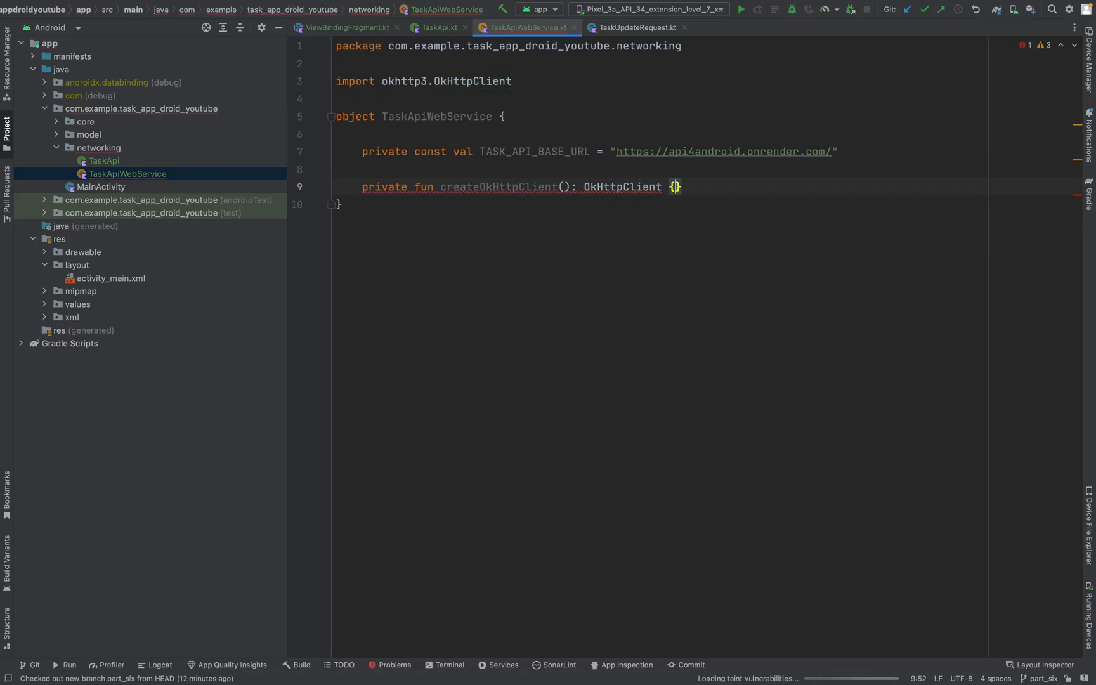
{"action": "key", "text": "enter"}
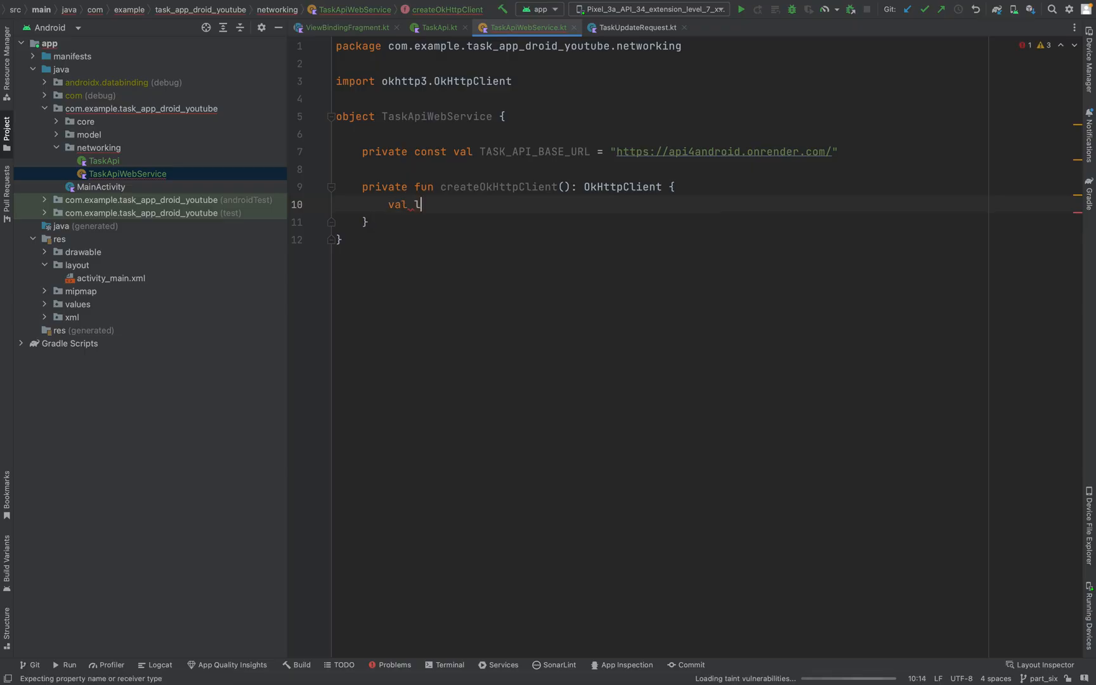
Define val logger = HttpLoggingInterceptor().setLevel(HttpLoggingInterceptor.Level.BODY) inside createOkHttpClient
{"action": "type", "text": "ogger ="}
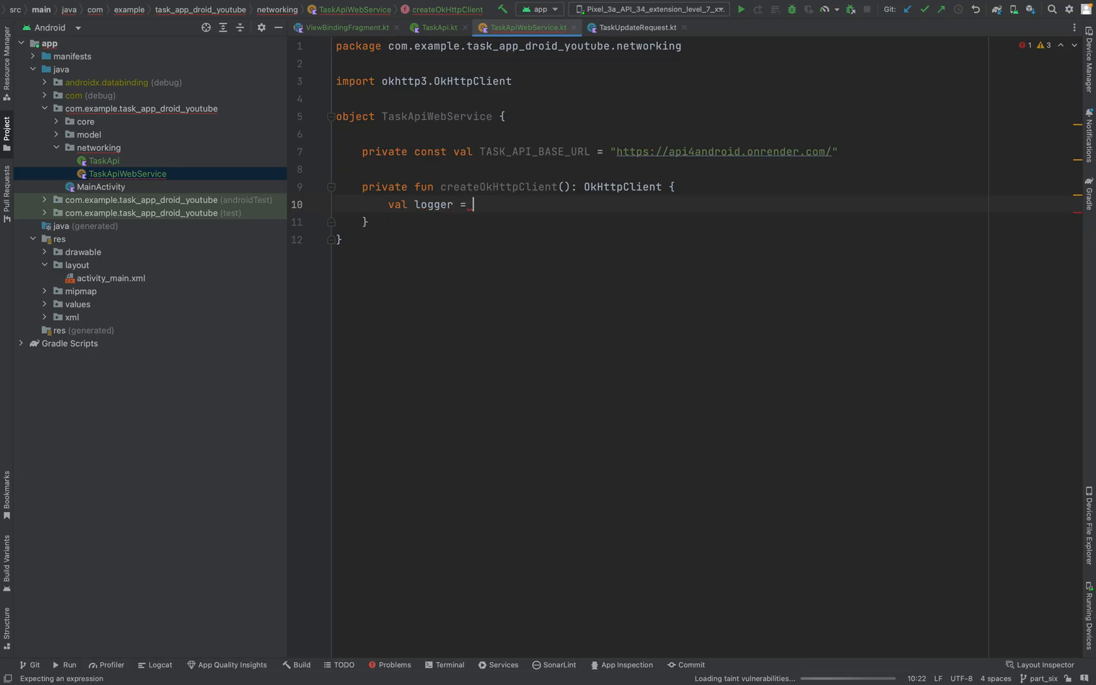
{"action": "type", "text": "HttpLoggingInterceptor"}
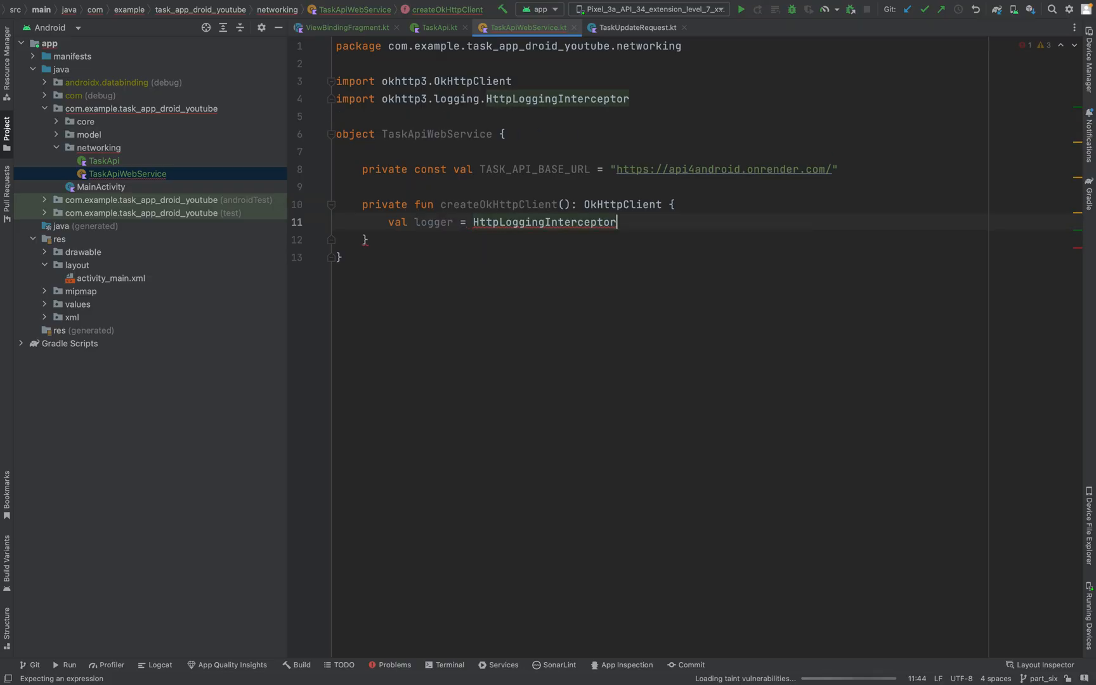
{"action": "type", "text": "()"}
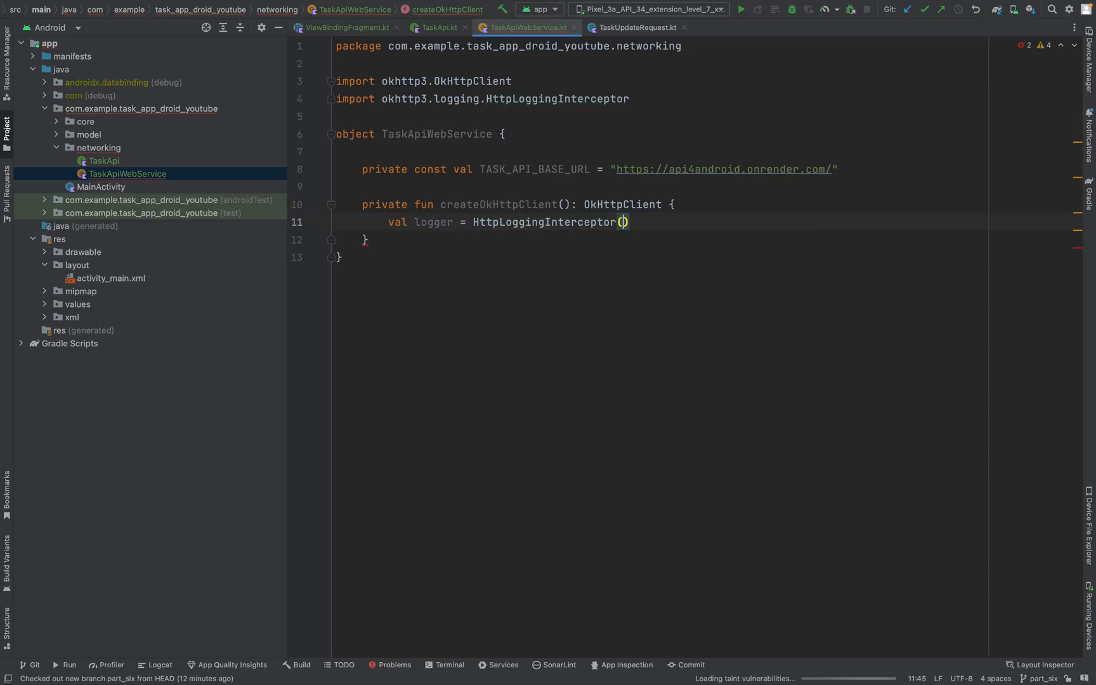
{"action": "type", "text": ".setLevel("}
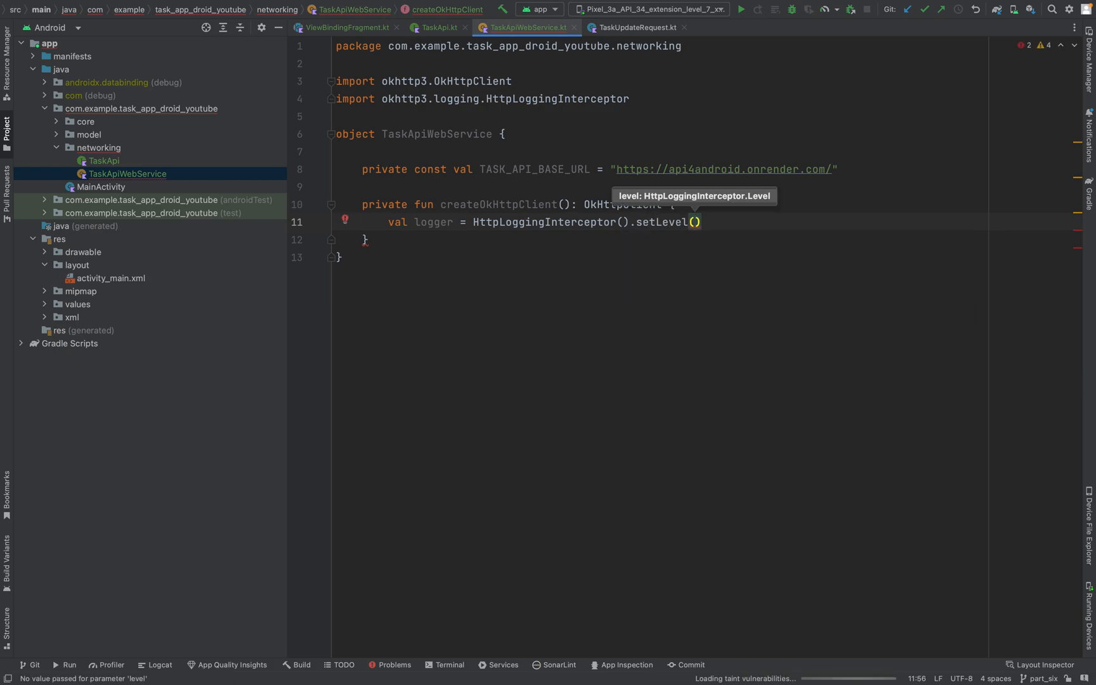
{"action": "type", "text": "HttpLoggingInterceptor"}
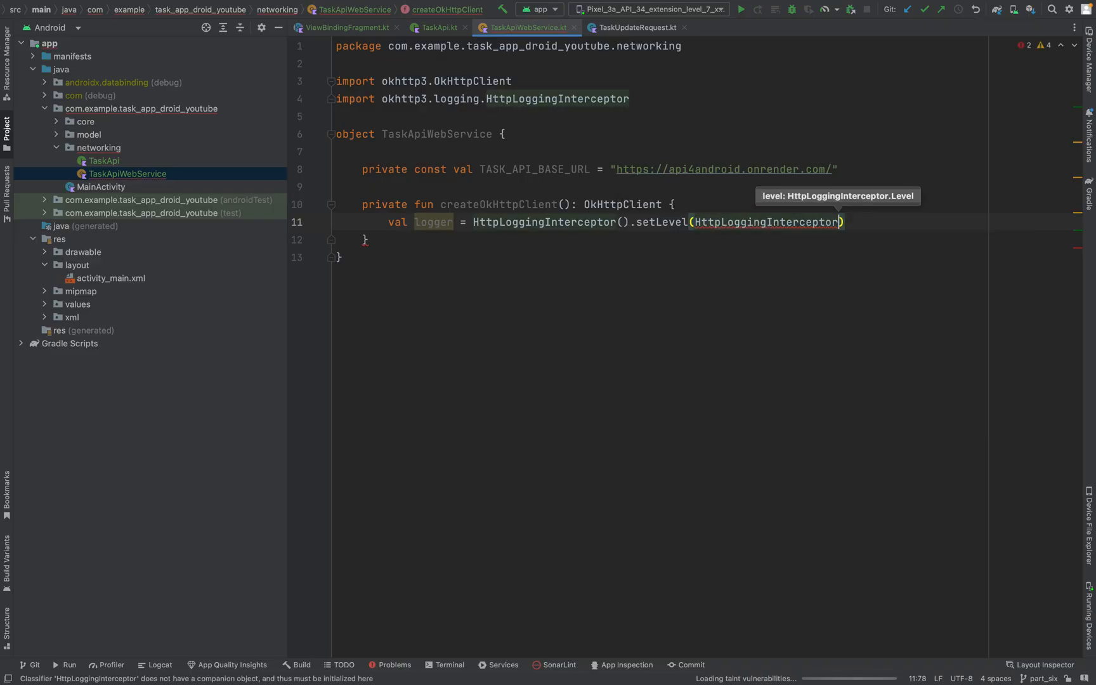
{"action": "type", "text": ".Level"}
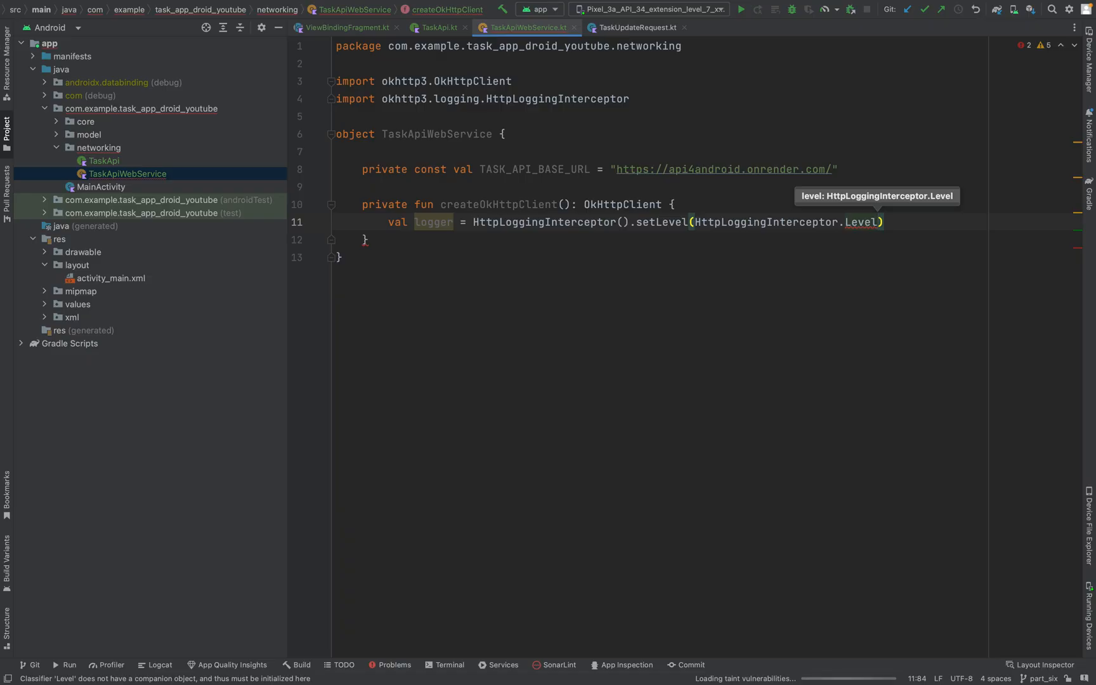
{"action": "type", "text": ".BODY"}
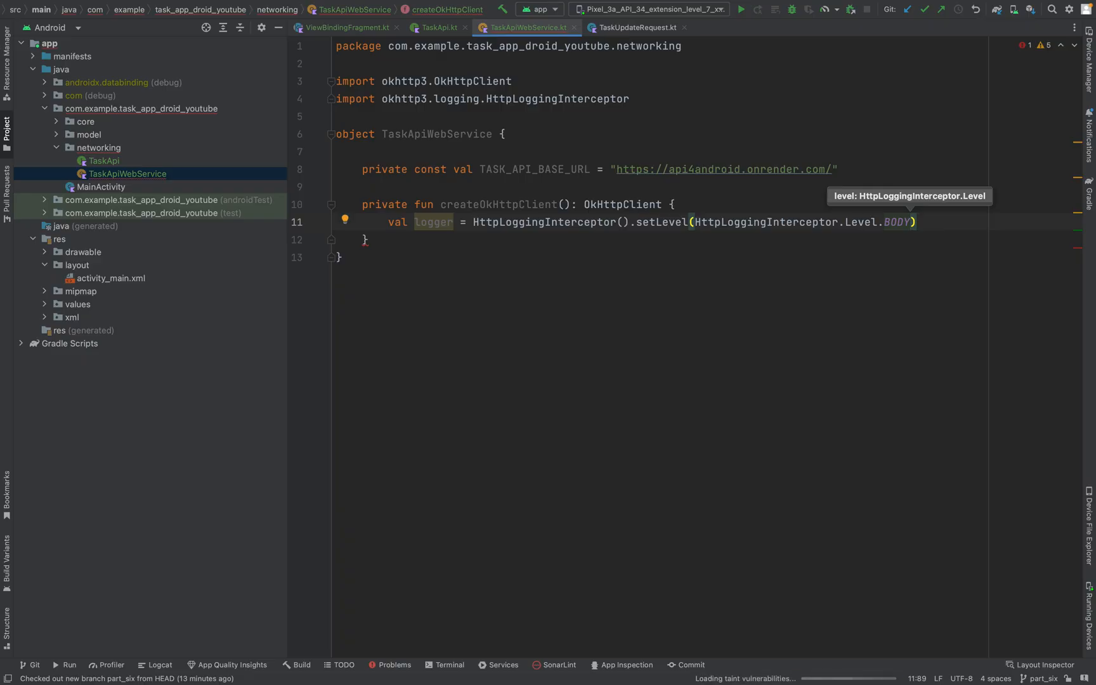
{"action": "key", "text": "enter"}
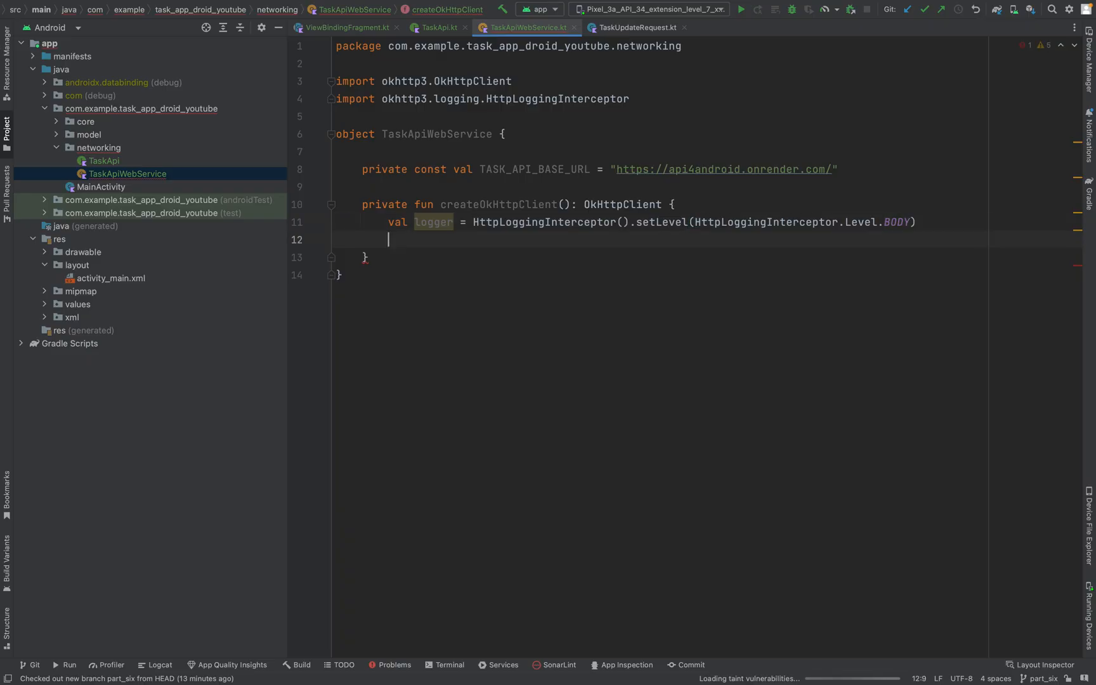
Return OkHttpClient.Builder() with addInterceptor(logger) in createOkHttpClient
{"action": "type", "text": "return"}
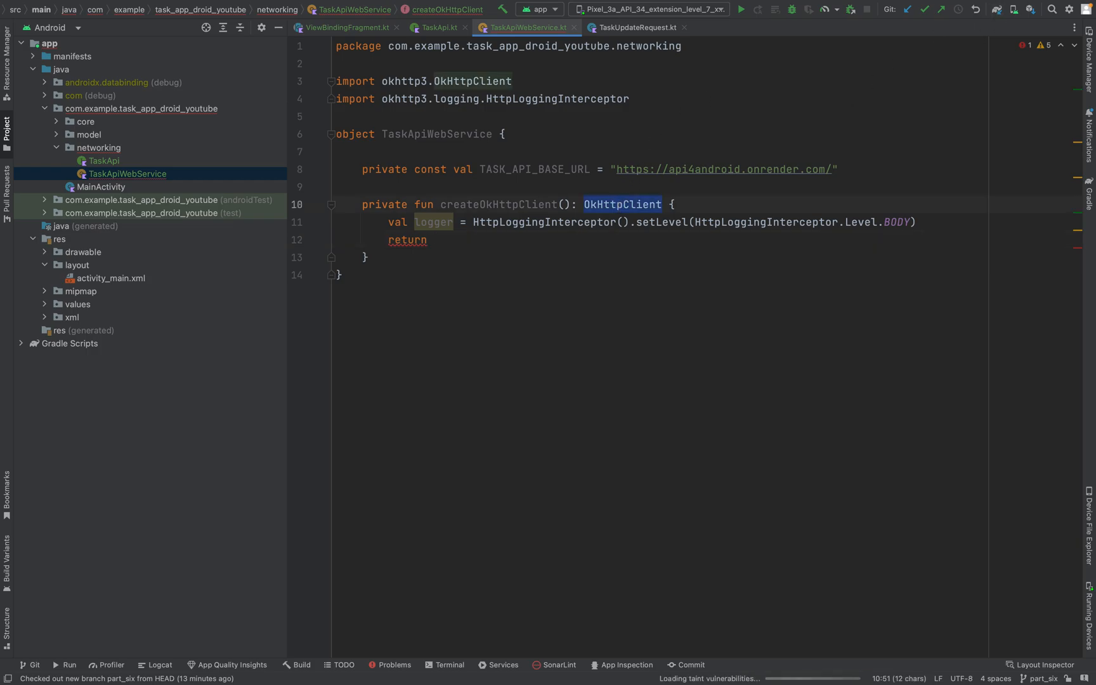
{"action": "type", "text": "OkHttpClient"}
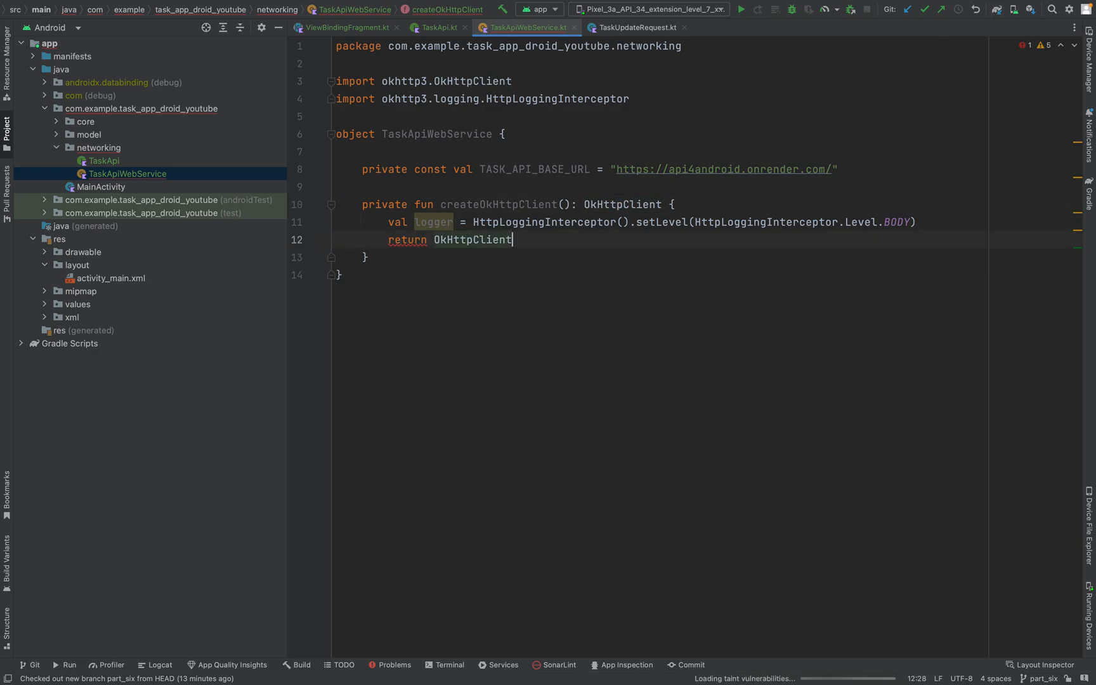
{"action": "type", "text": ".Builder"}
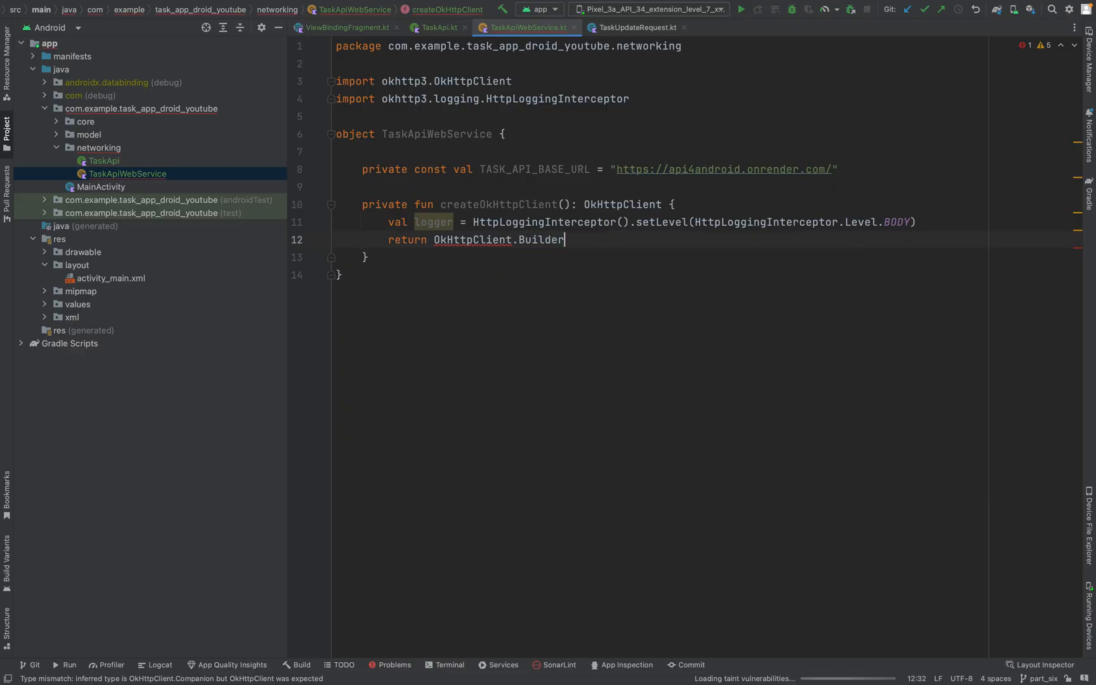
{"action": "type", "text": "()"}
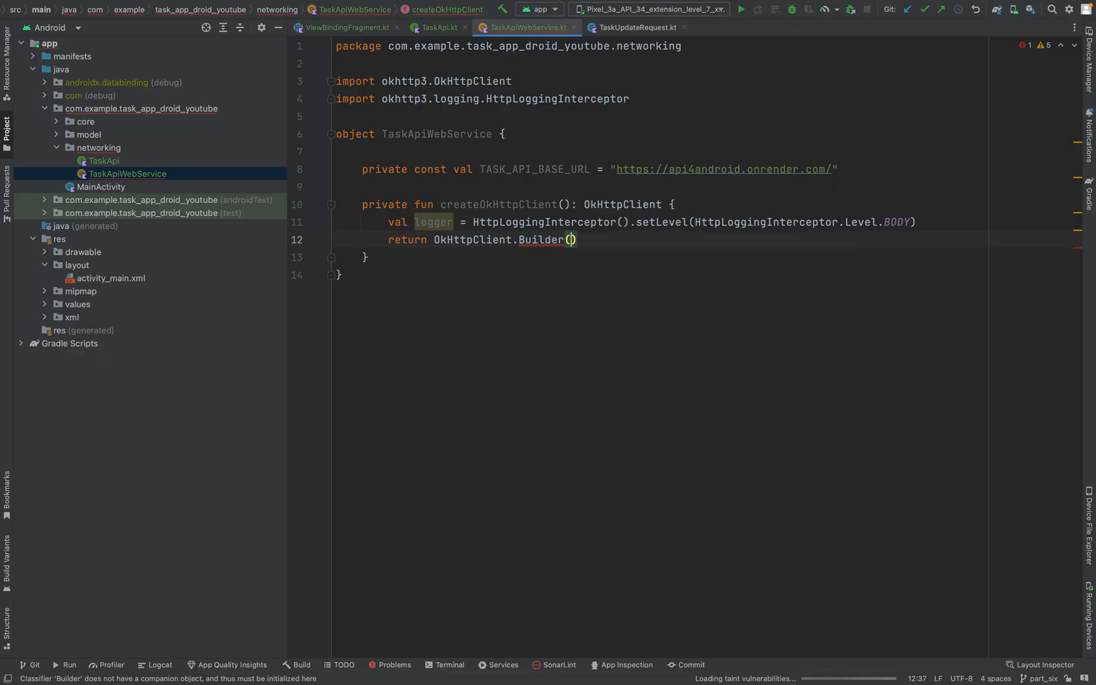
{"action": "type", "text": "."}
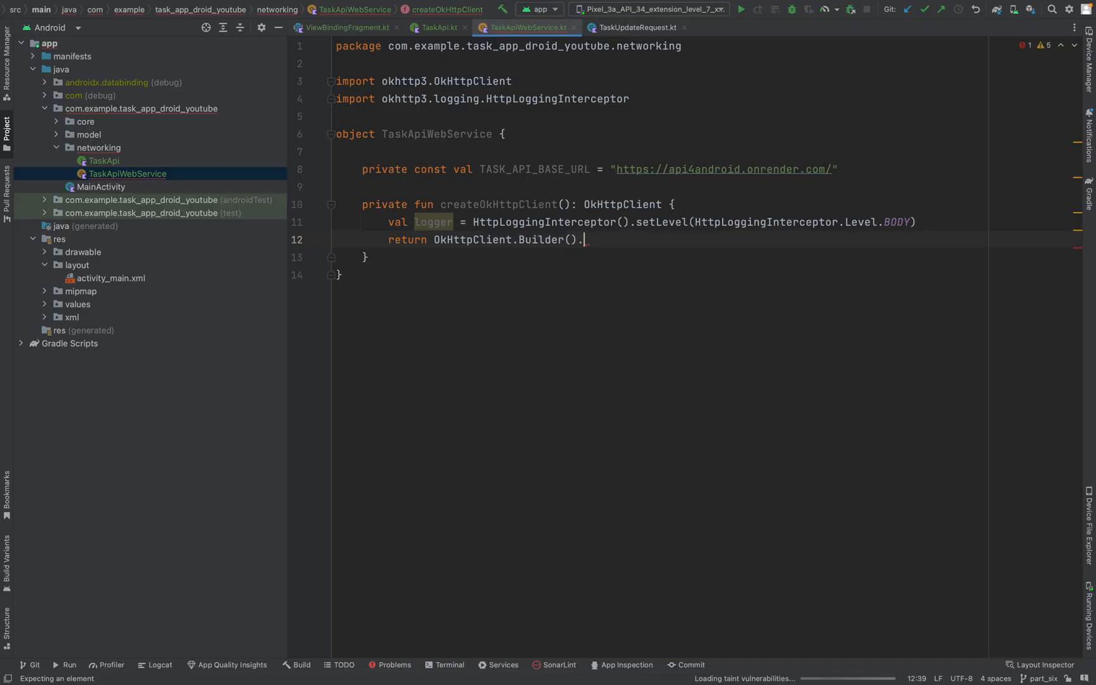
{"action": "type", "text": "addInterceptor("}
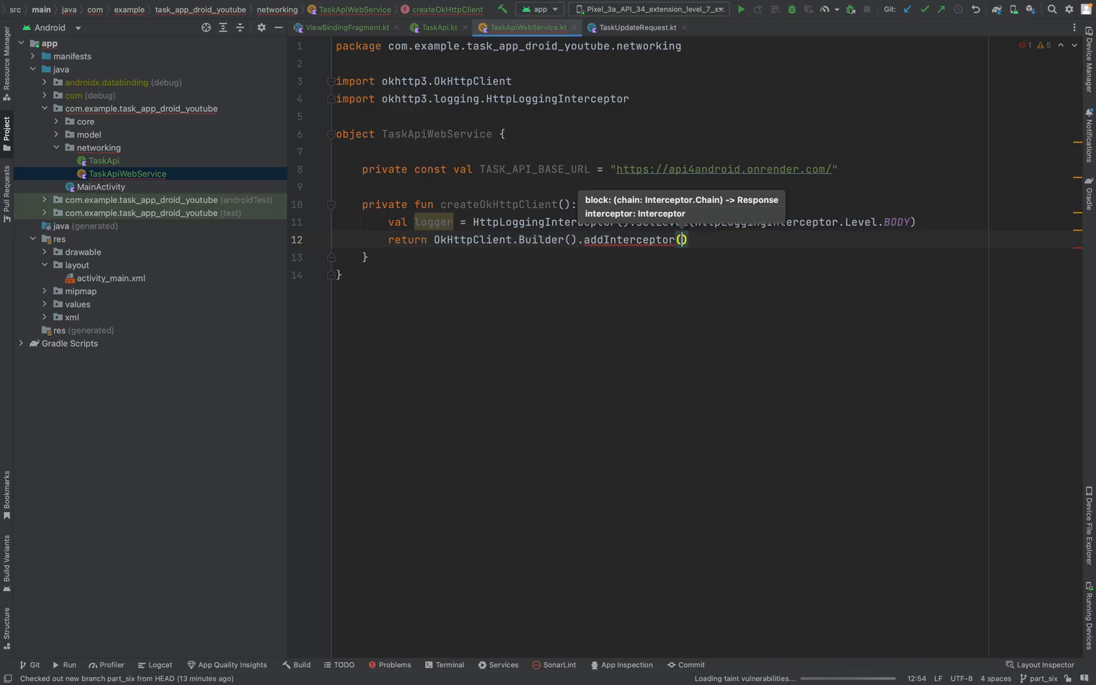
{"action": "type", "text": "logger"}
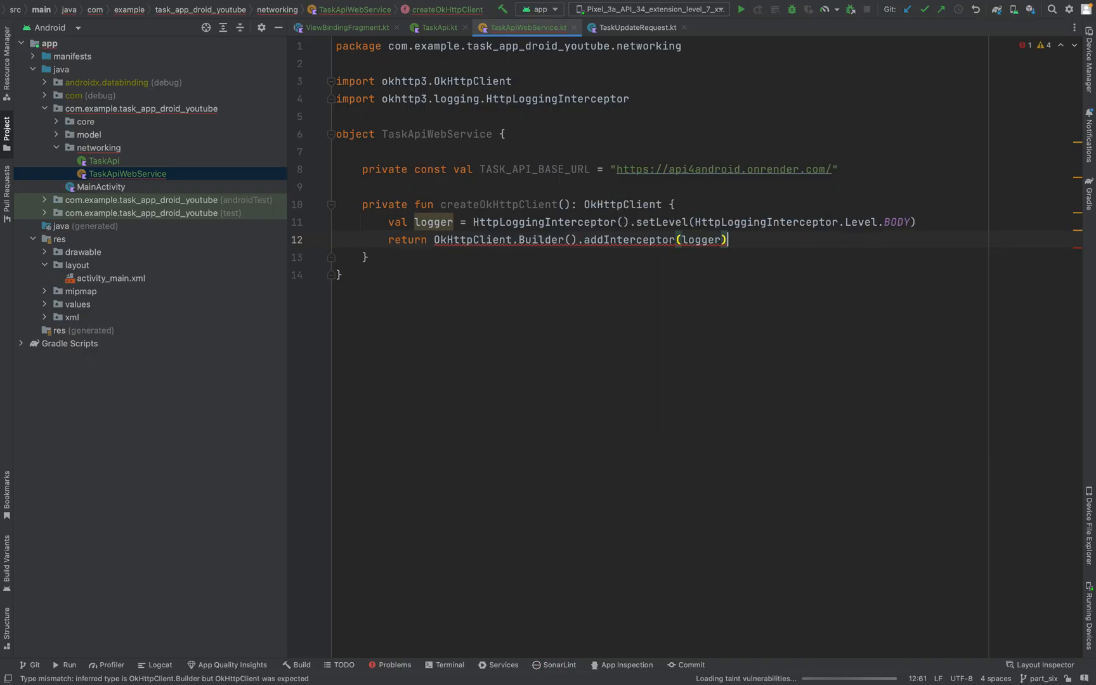
Chain connectTimeout(15, TimeUnit.SECONDS) and retryOnConnectionFailure(true) onto the builder
{"action": "type", "text": "."}
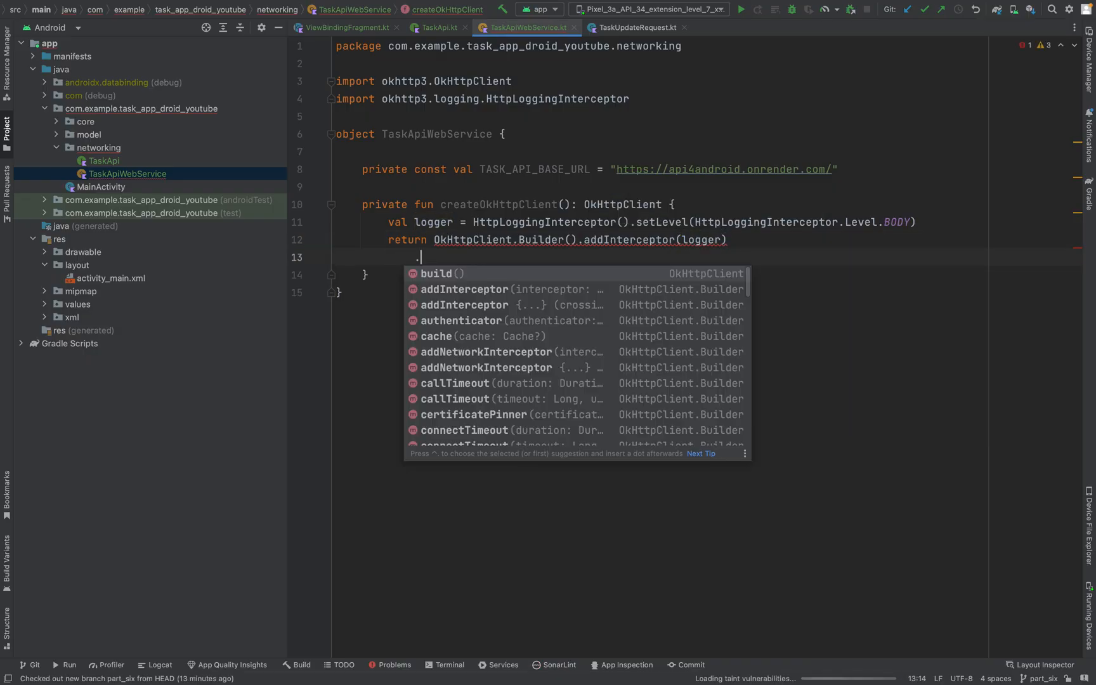
{"action": "type", "text": "connectTimeout("}
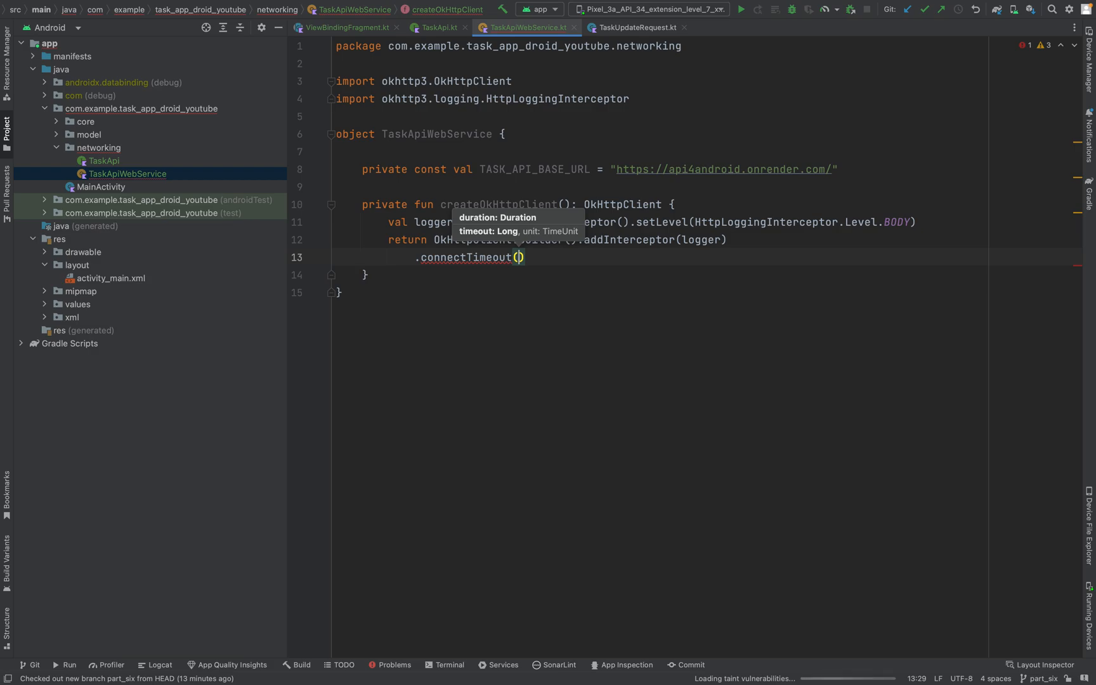
{"action": "type", "text": "15,"}
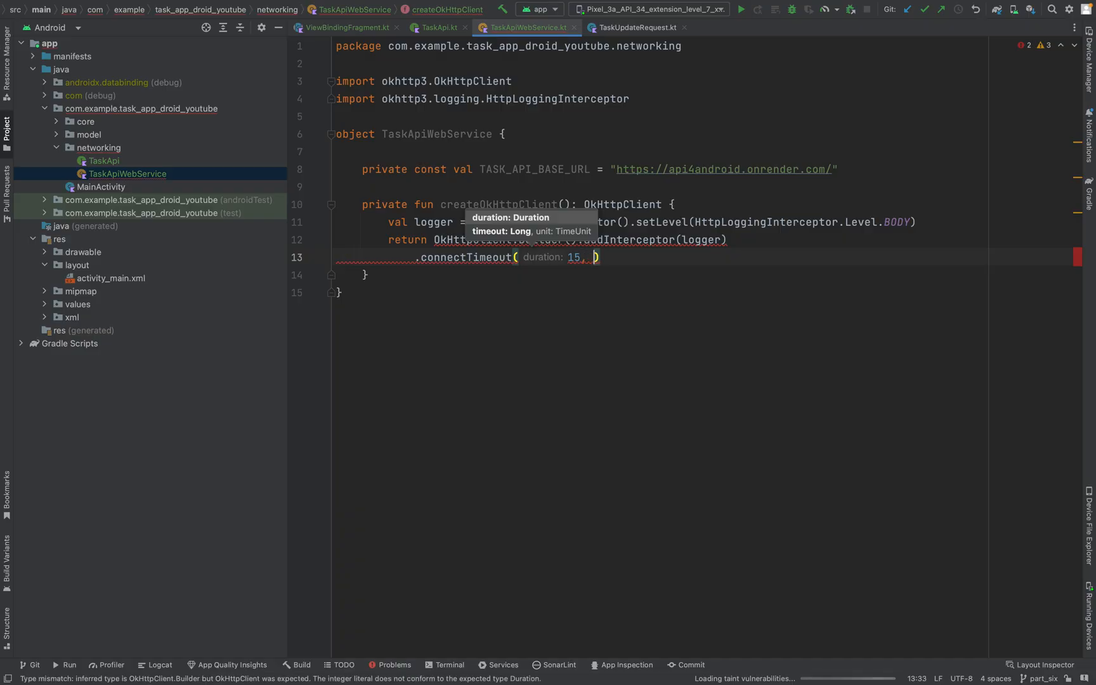
{"action": "type", "text": "Ti"}
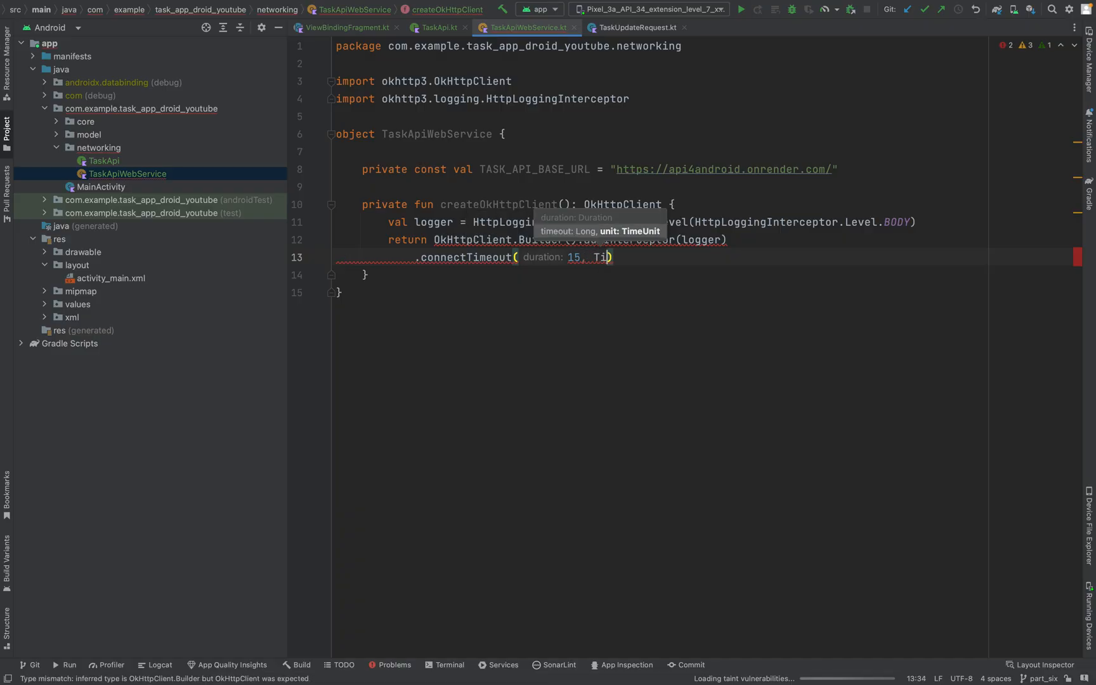
{"action": "type", "text": "meUnit.SECONDS"}
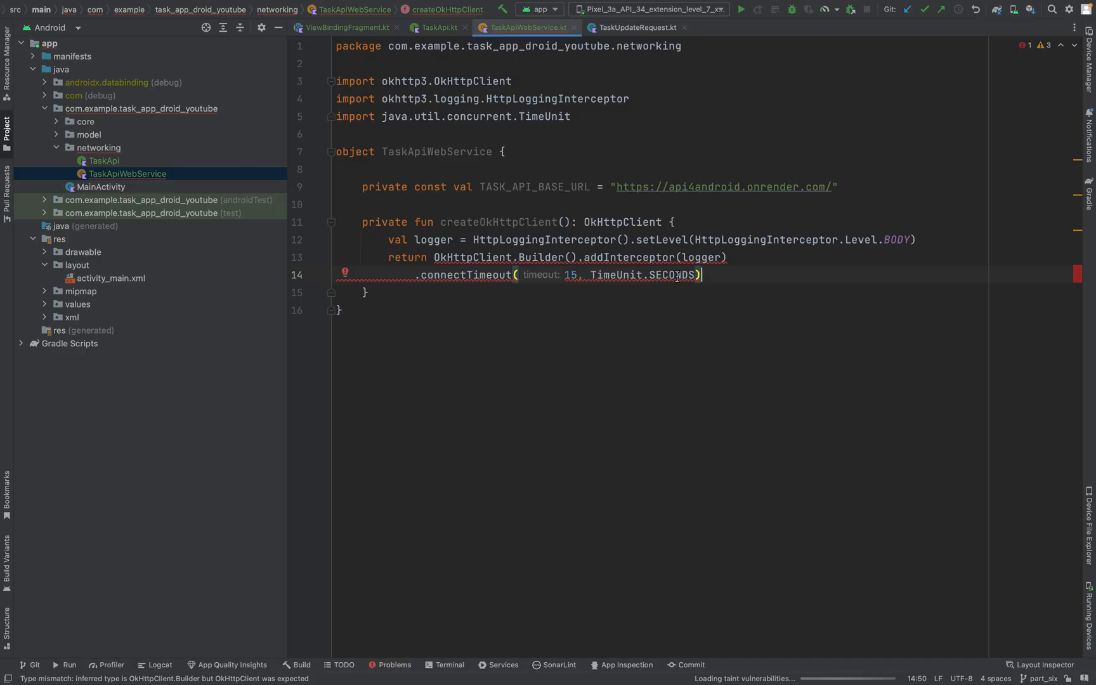
{"action": "type", "text": ".rett"}
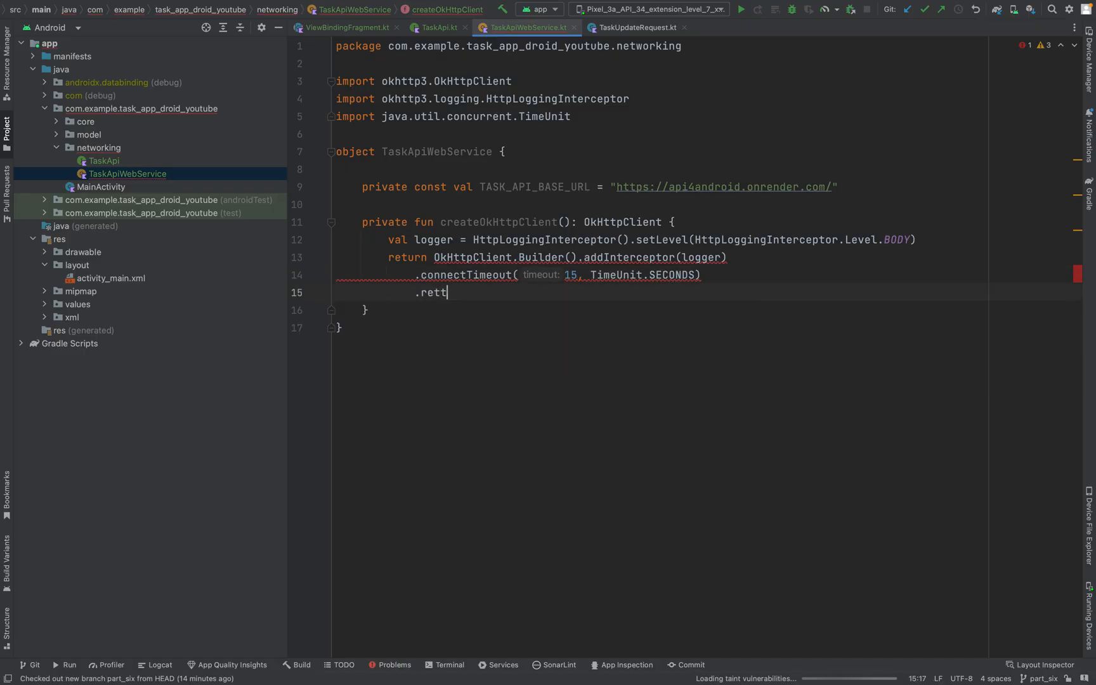
{"action": "type", "text": "ryOnConnectionFailure("}
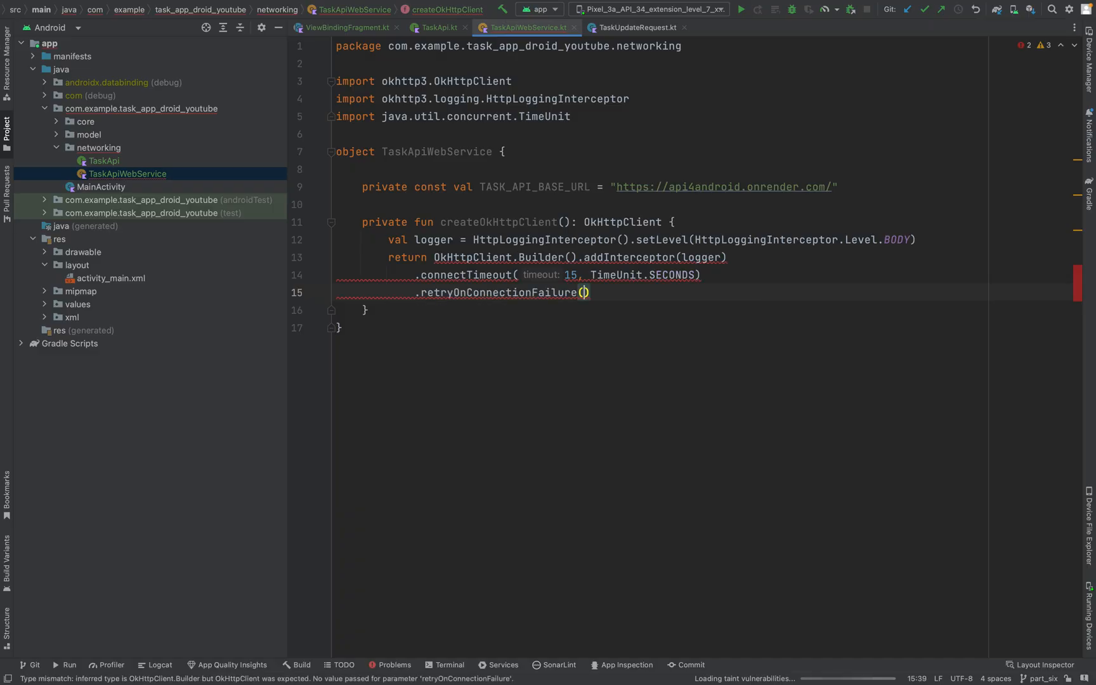
{"action": "type", "text": "true"}
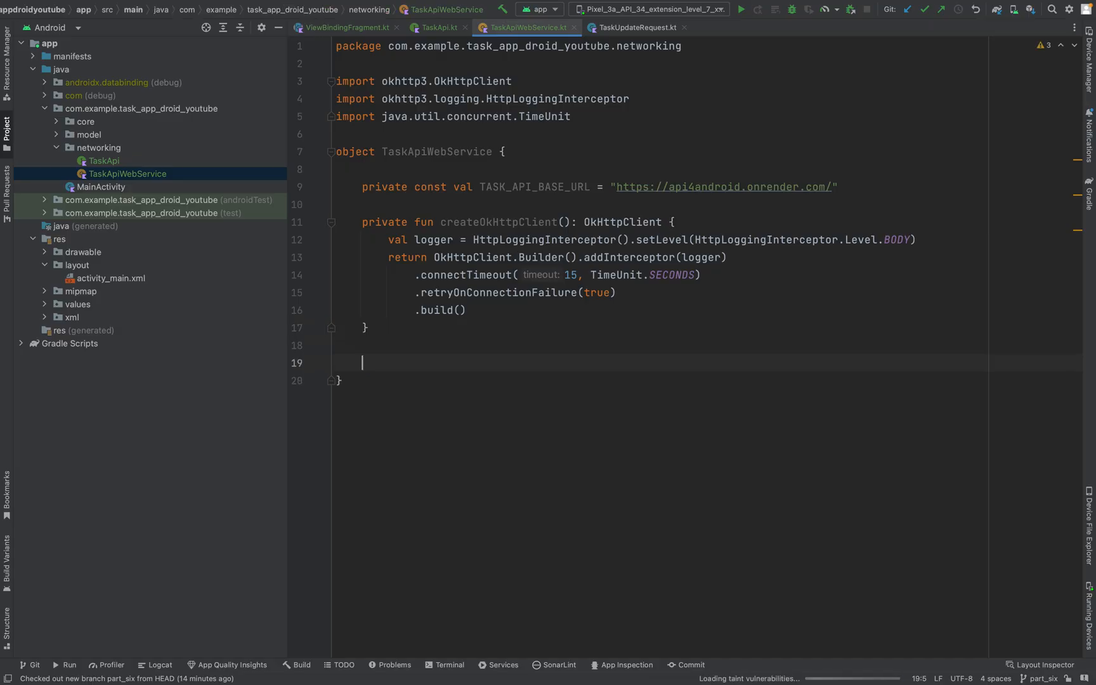
Declare fun getTaskApiClient(): TaskApi with its body started by a val declaration
{"action": "type", "text": "fu"}
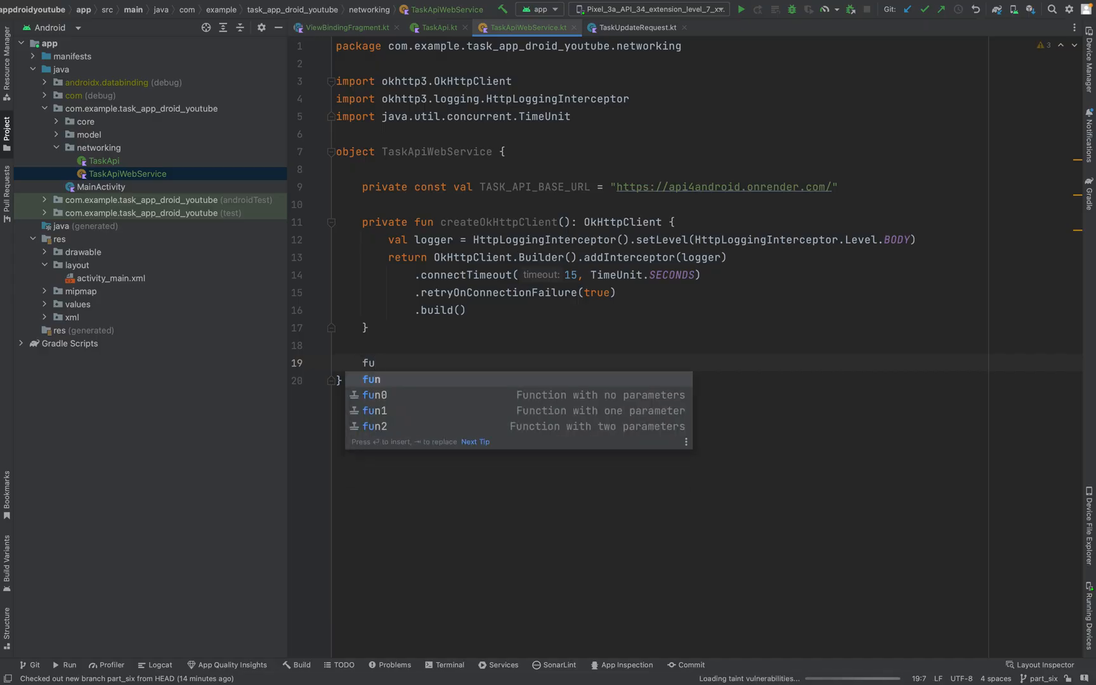
{"action": "type", "text": "n"}
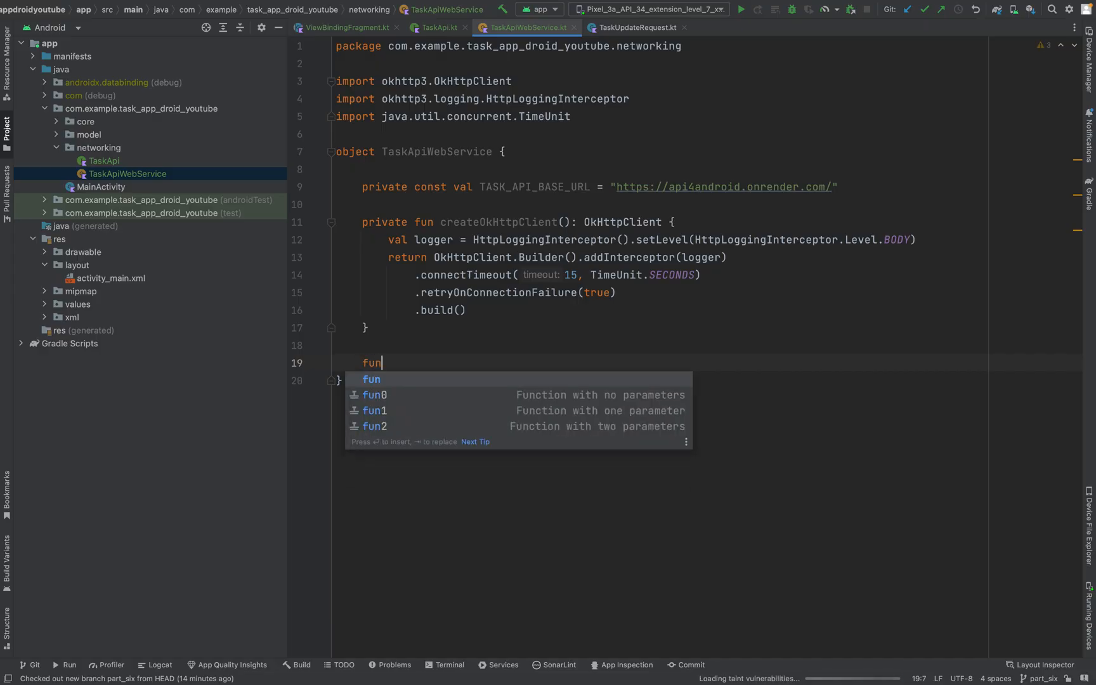
{"action": "type", "text": "get"}
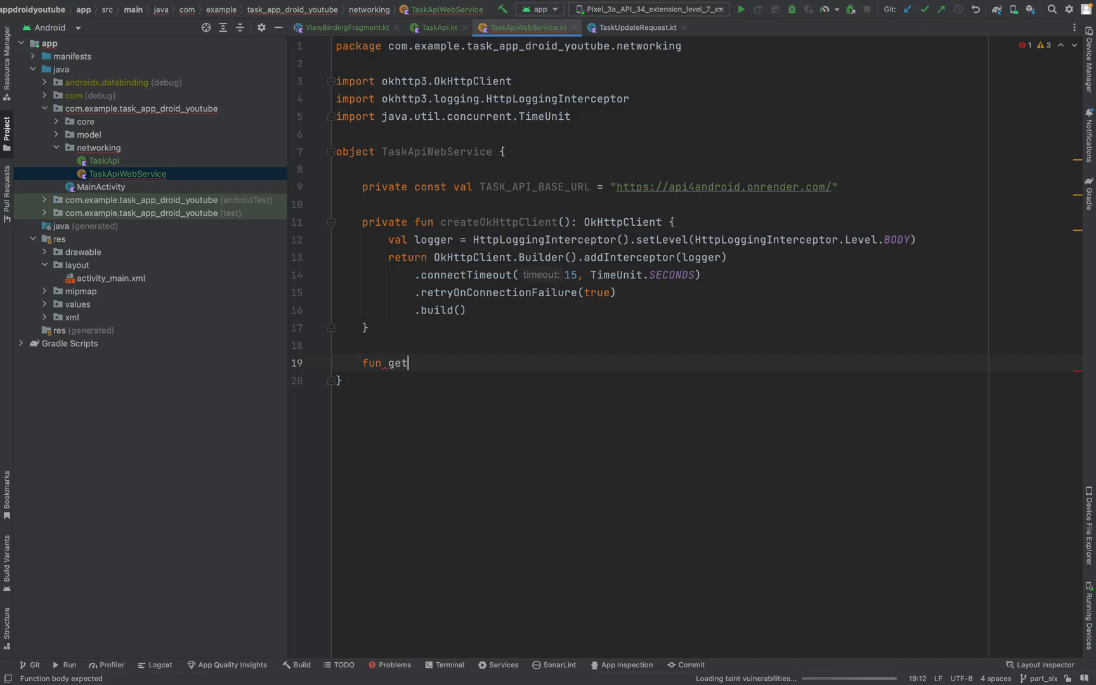
{"action": "type", "text": "Task"}
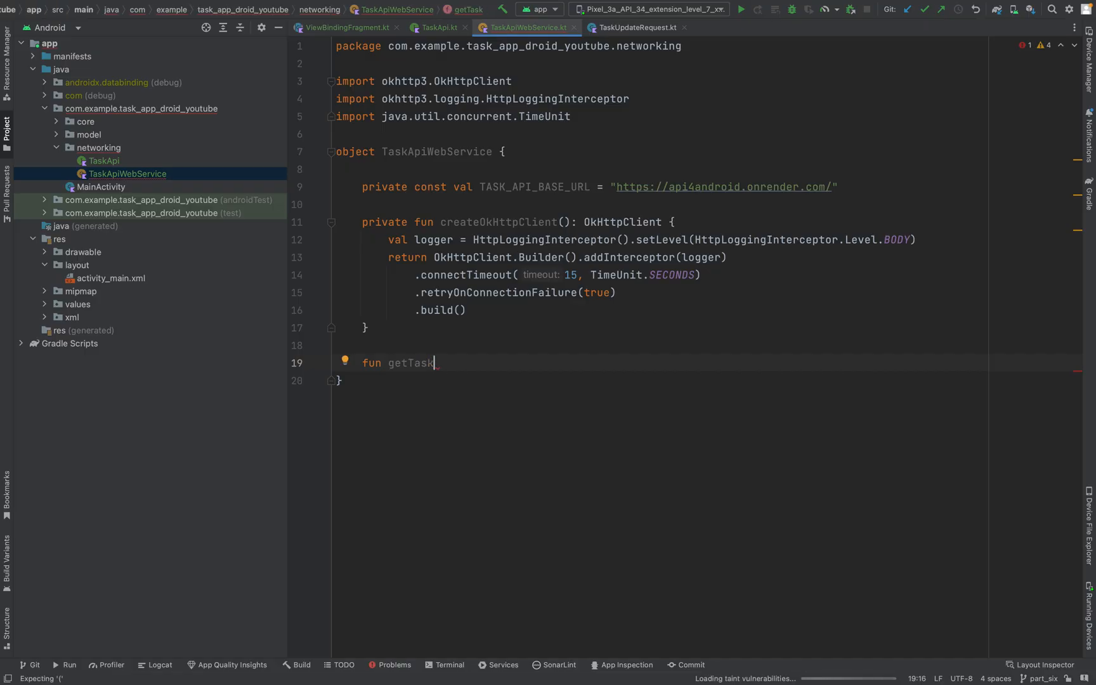
{"action": "type", "text": "ApiCl"}
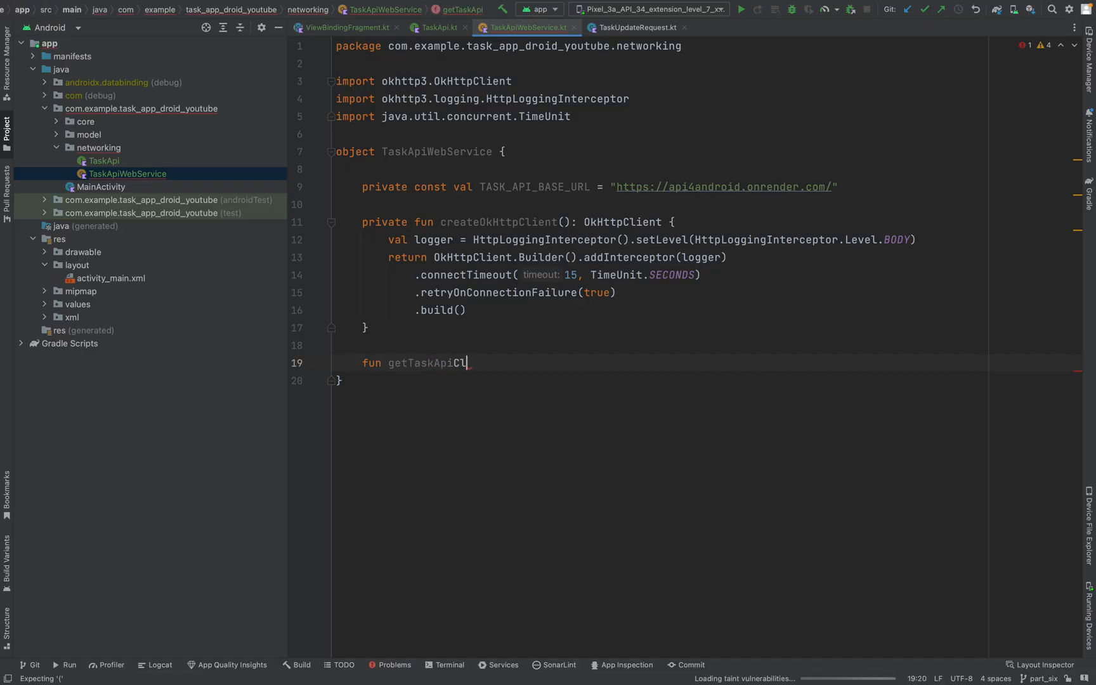
{"action": "type", "text": "ient"}
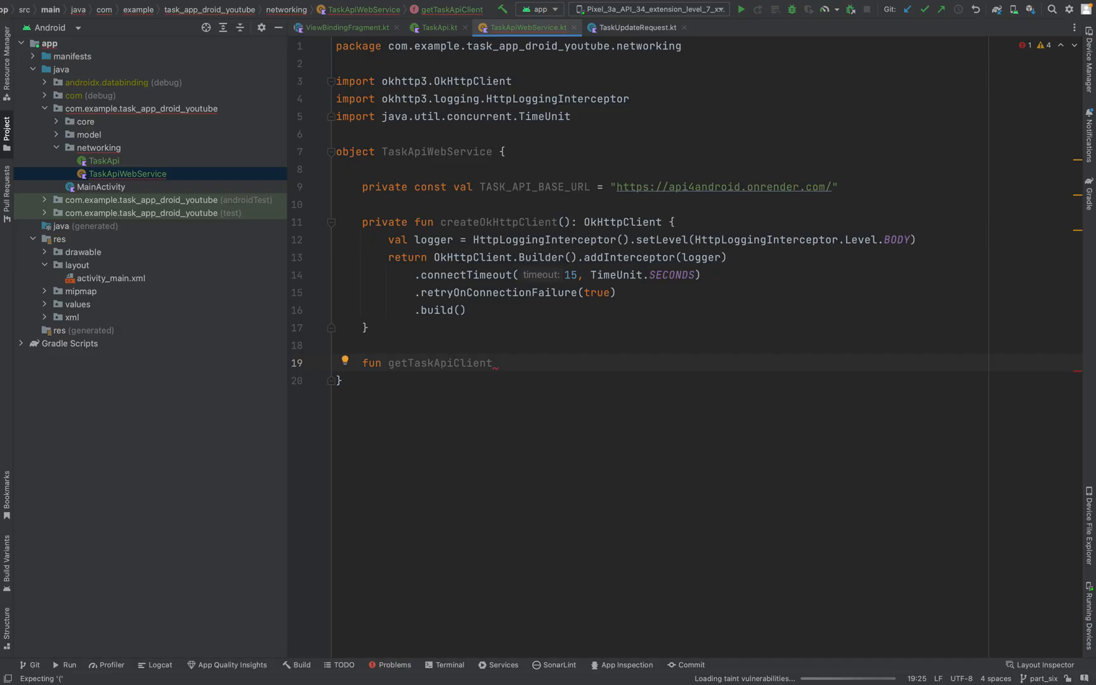
{"action": "type", "text": "()"}
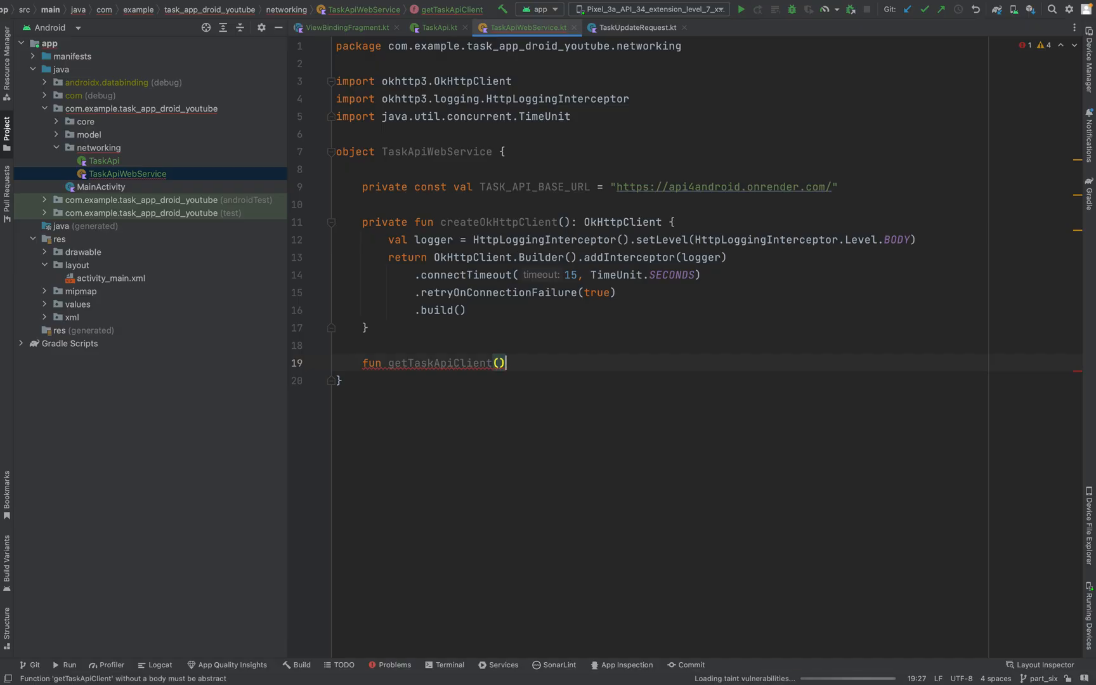
{"action": "type", "text": ": TaskApi"}
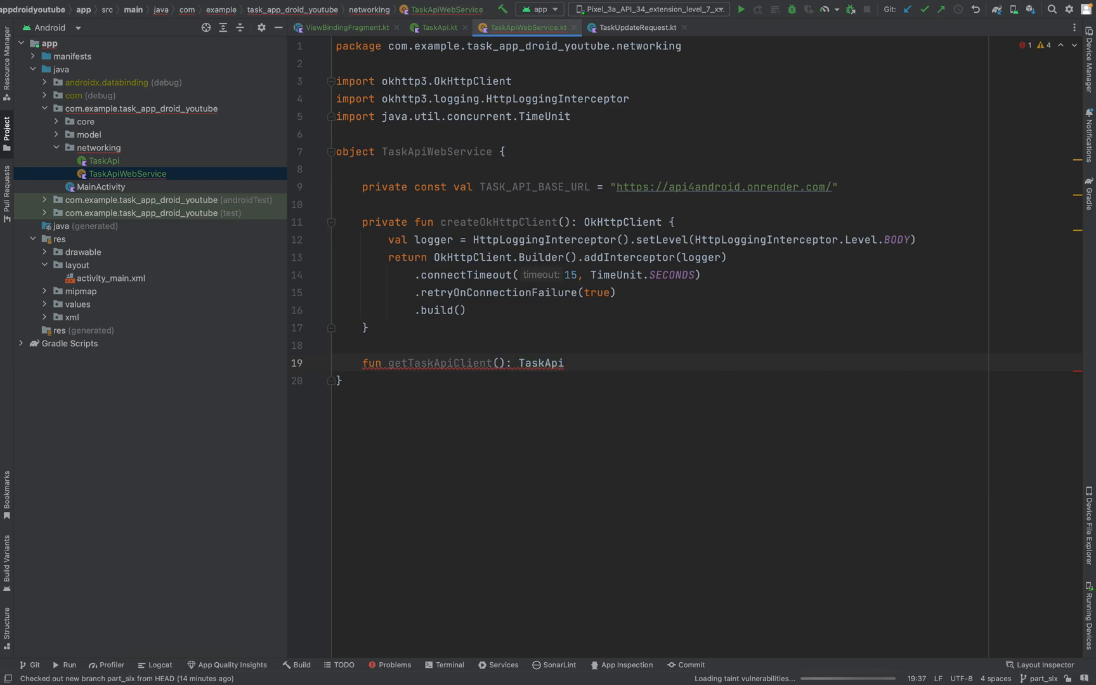
{"action": "type", "text": "{"}
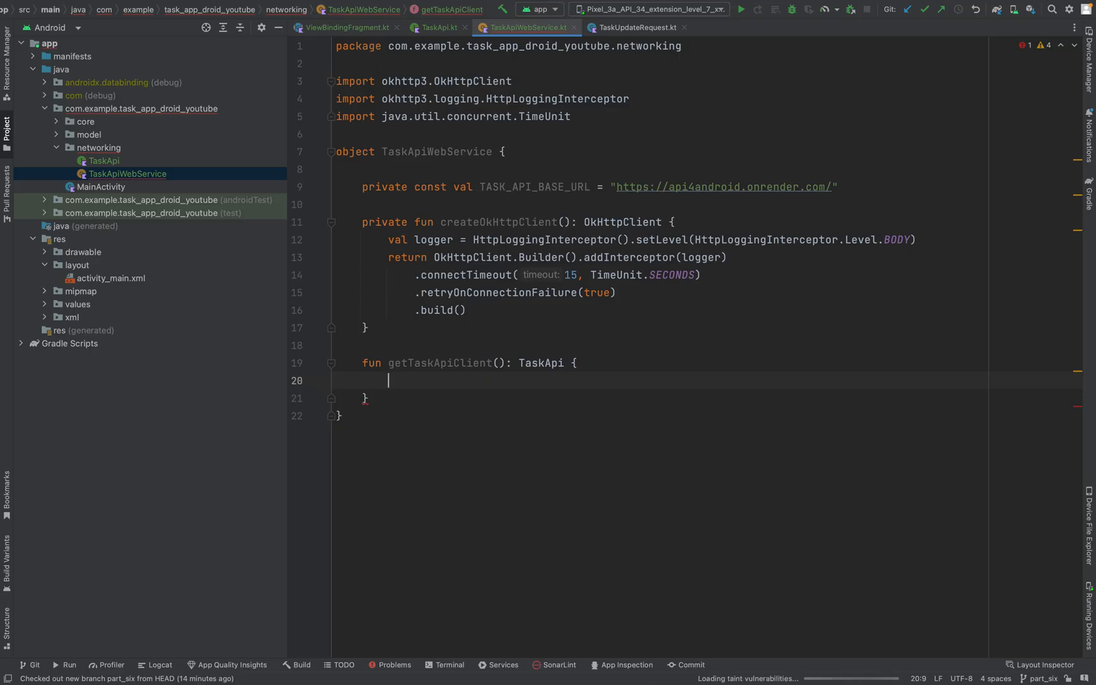
{"action": "type", "text": "val"}
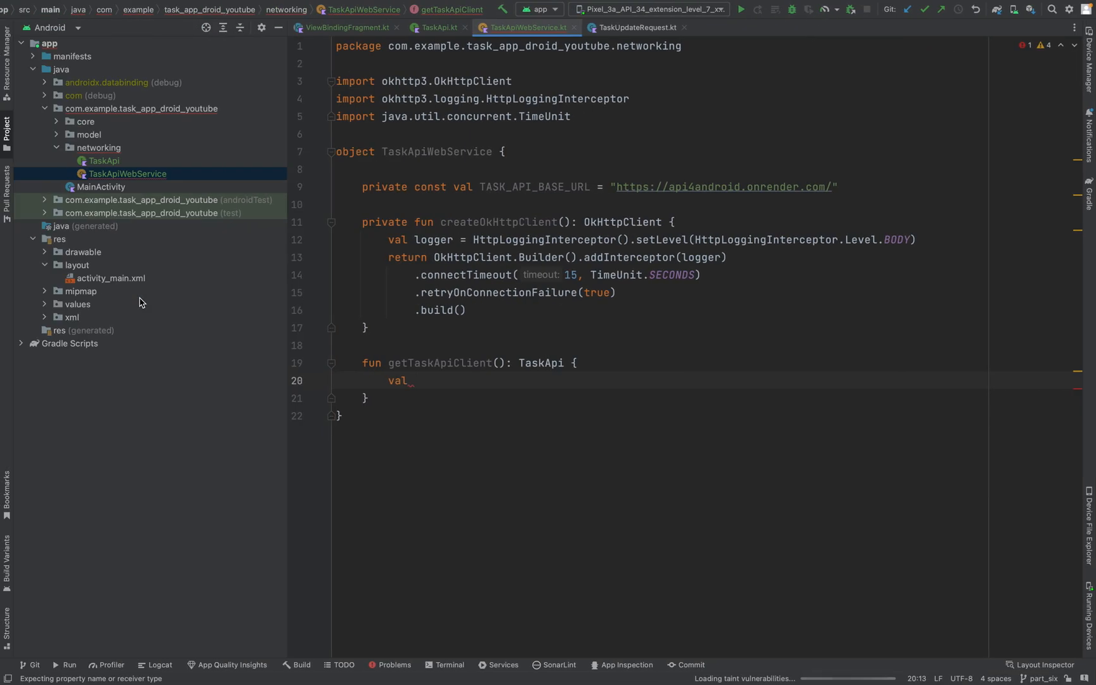
Define val gson = GsonBuilder().setLenient().create() in getTaskApiClient
{"action": "type", "text": "gs"}
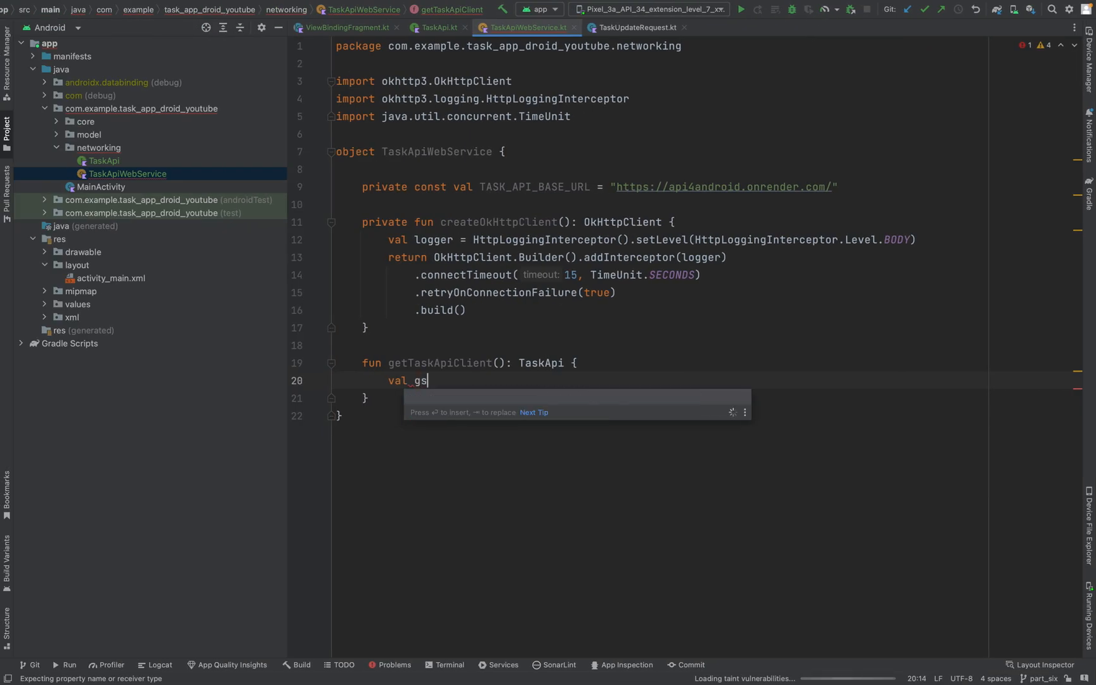
{"action": "type", "text": "on"}
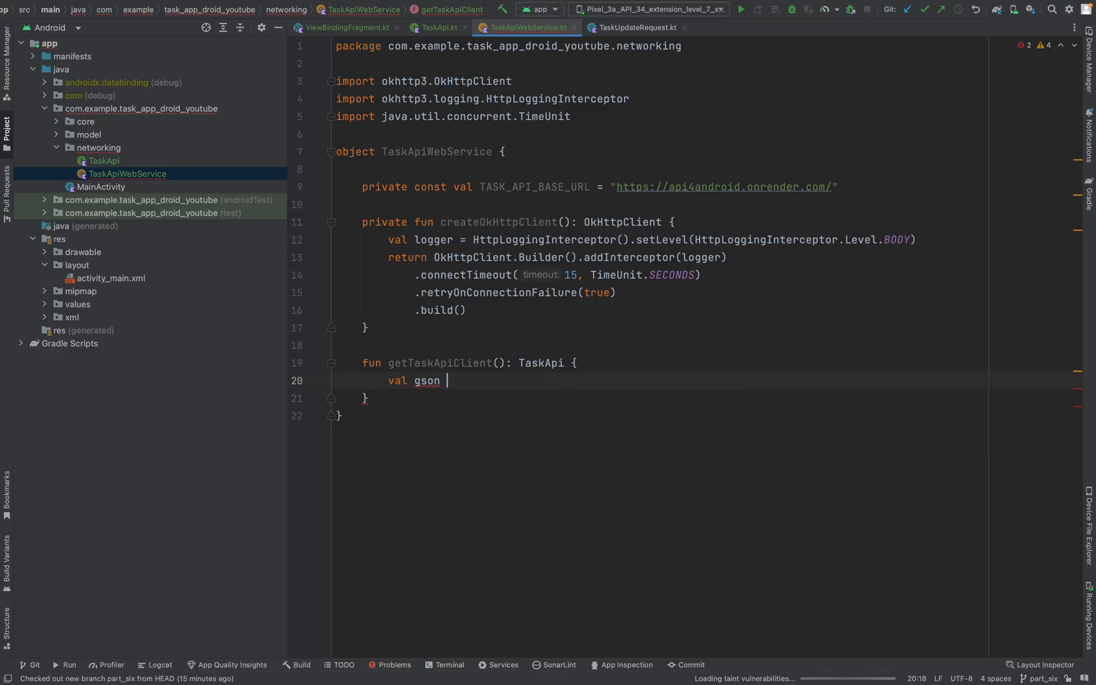
{"action": "type", "text": "="}
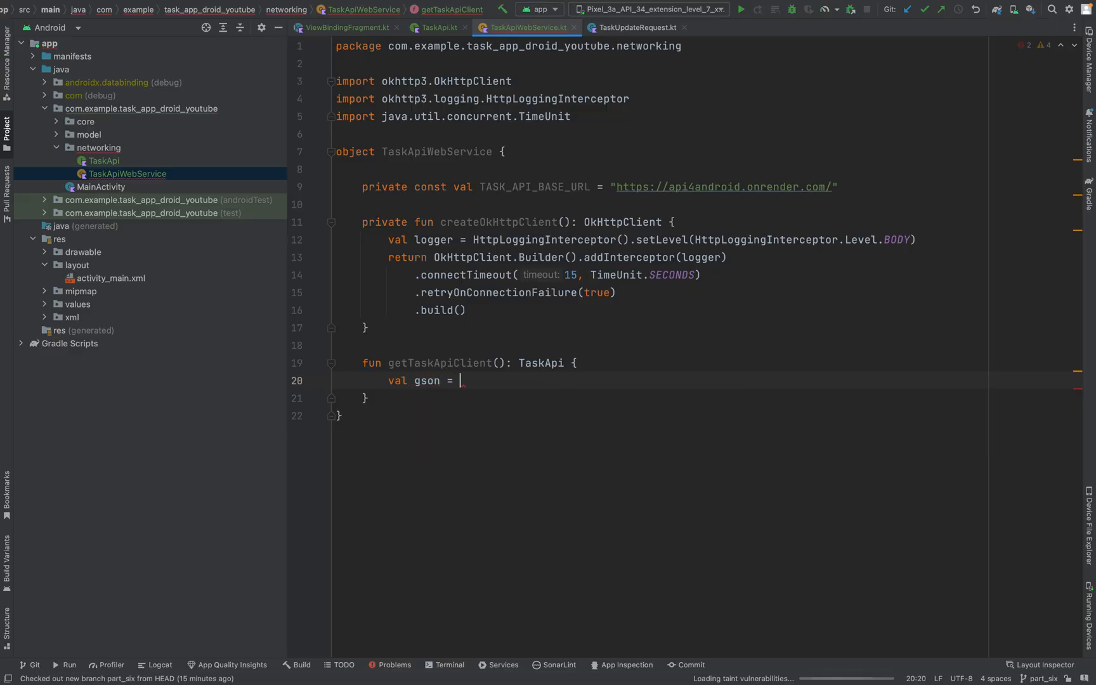
{"action": "type", "text": "GsonBuilder"}
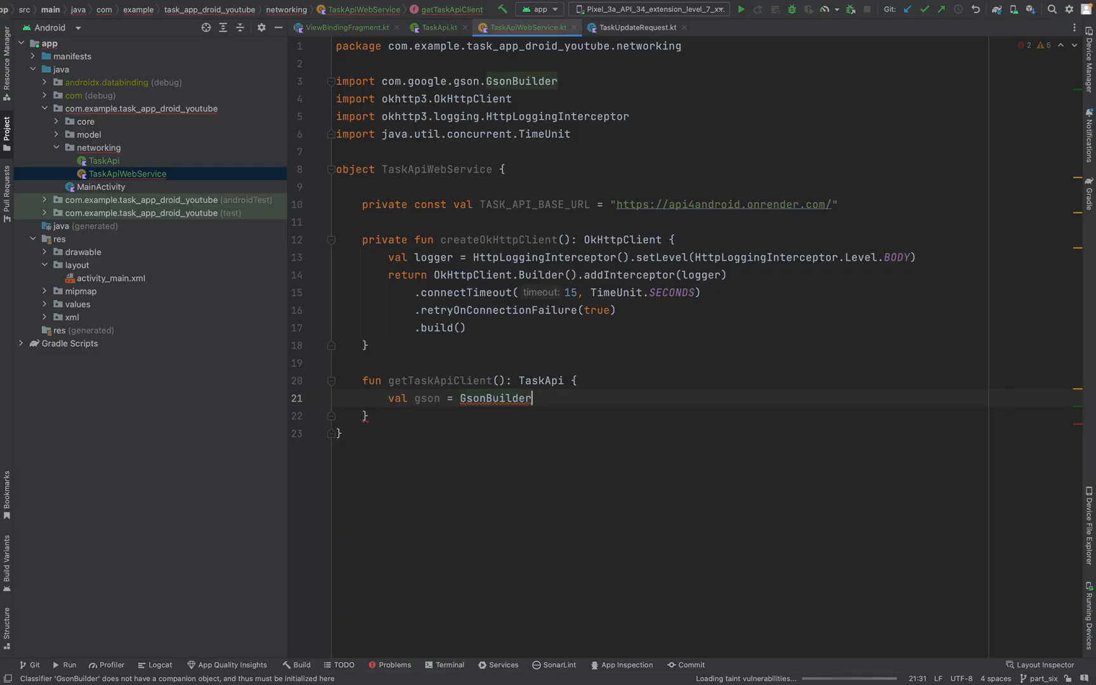
{"action": "type", "text": "().setLenient("}
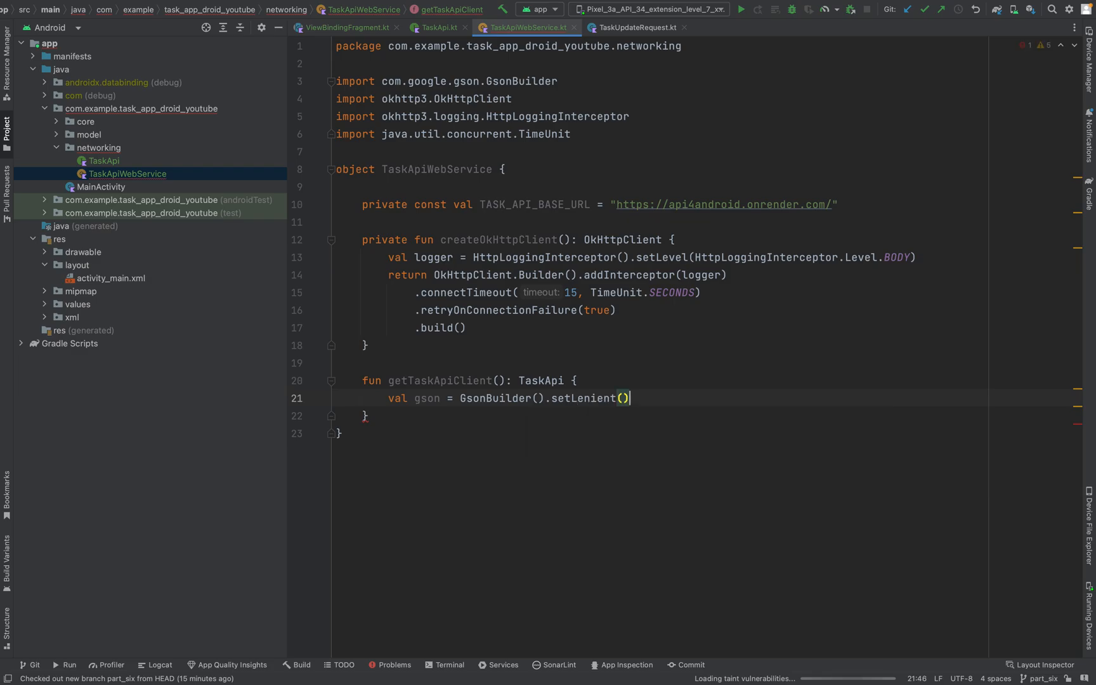
{"action": "type", "text": ".create("}
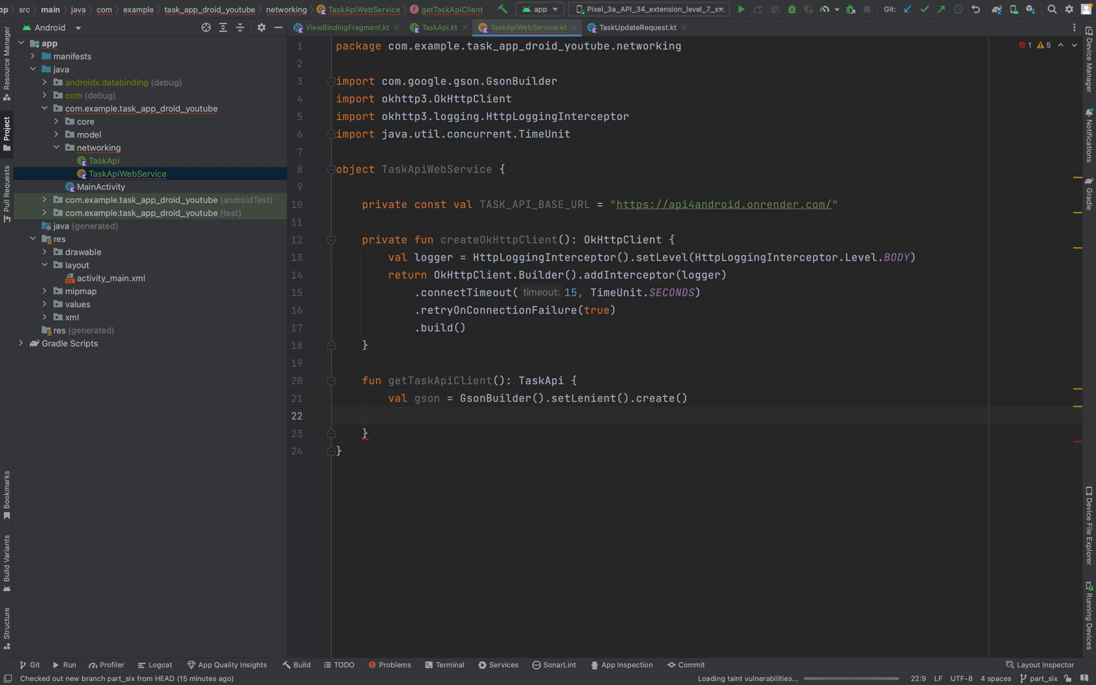
Define val okHttpClient = createOkHttpClient() and begin the return statement
{"action": "type", "text": "v"}
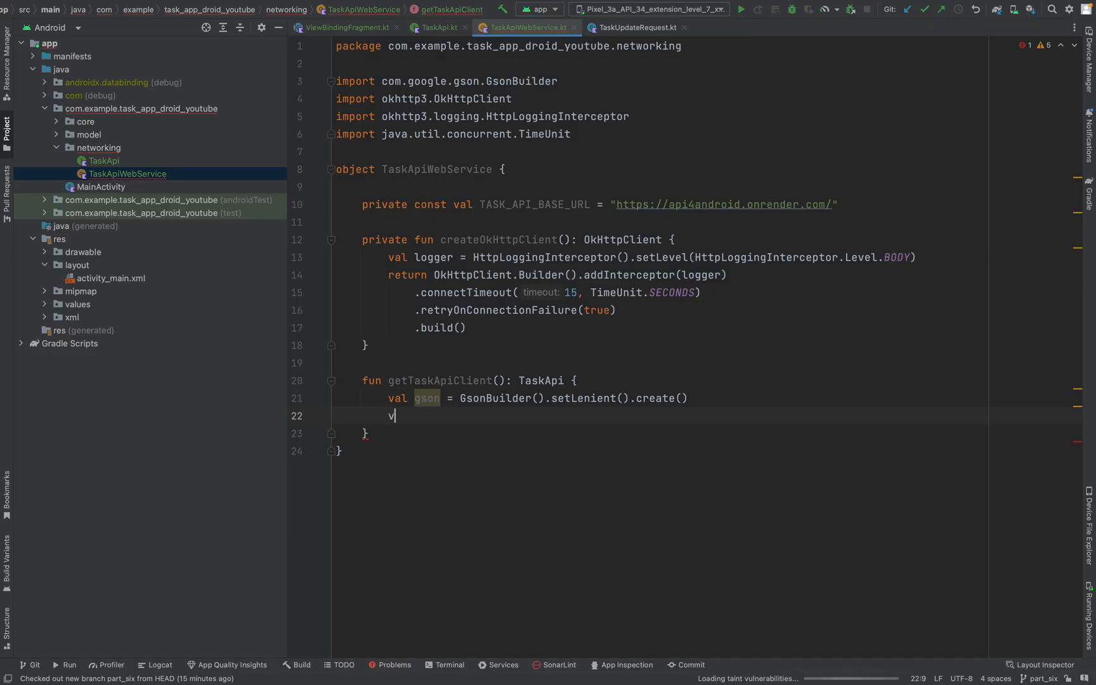
{"action": "type", "text": "al"}
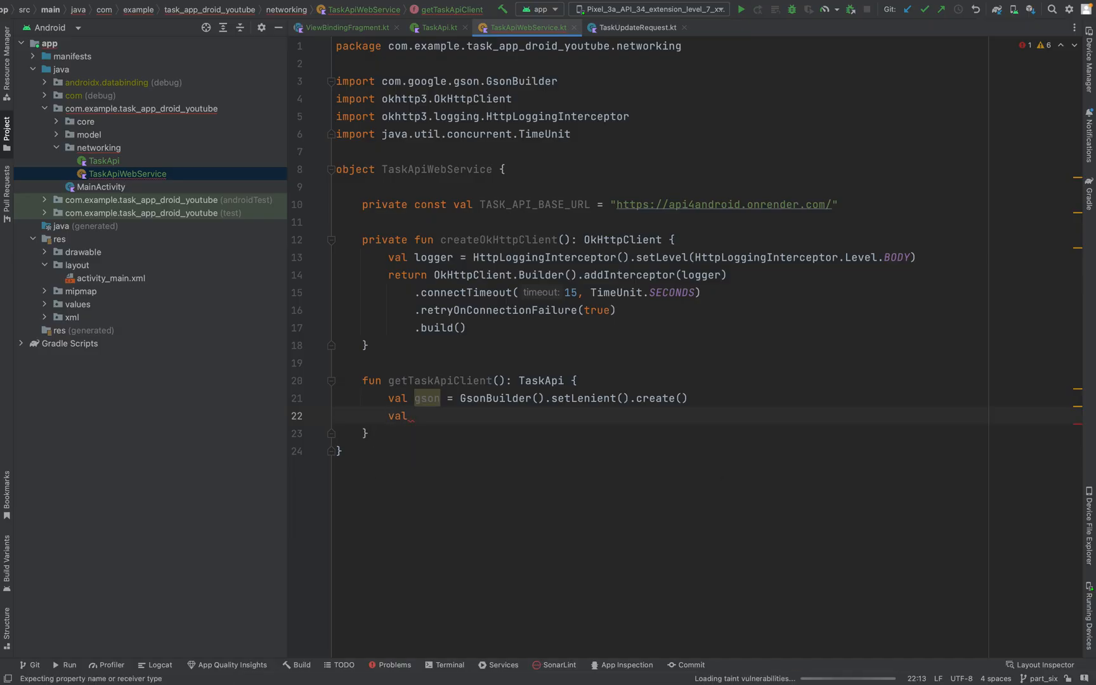
{"action": "type", "text": "okH"}
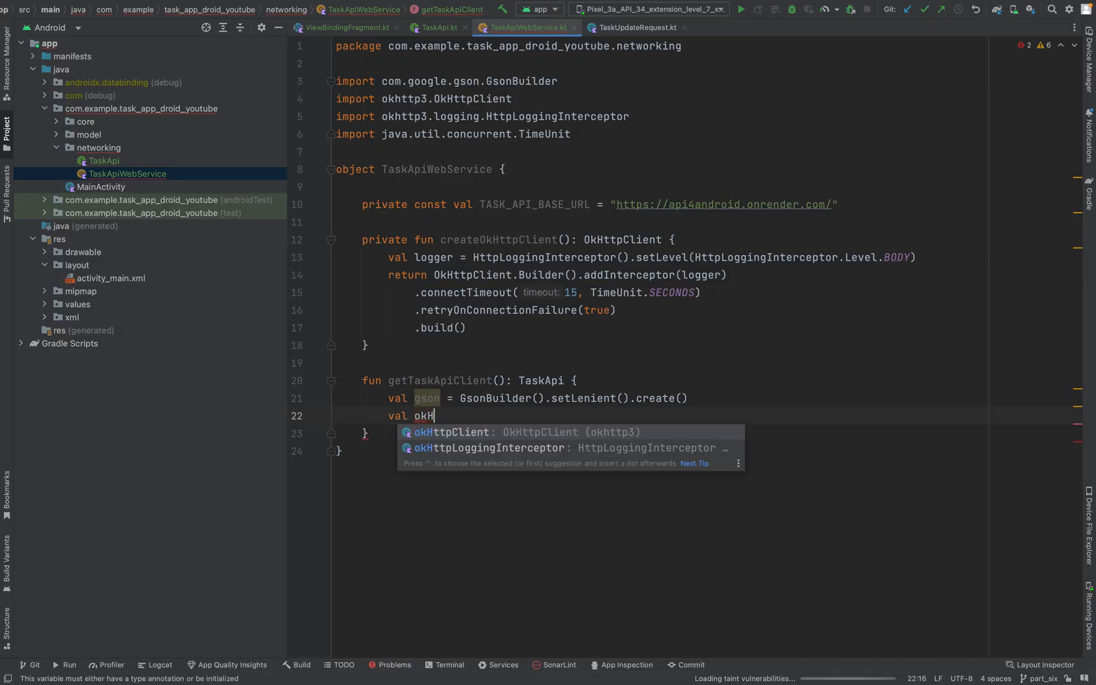
{"action": "type", "text": "ttpClient"}
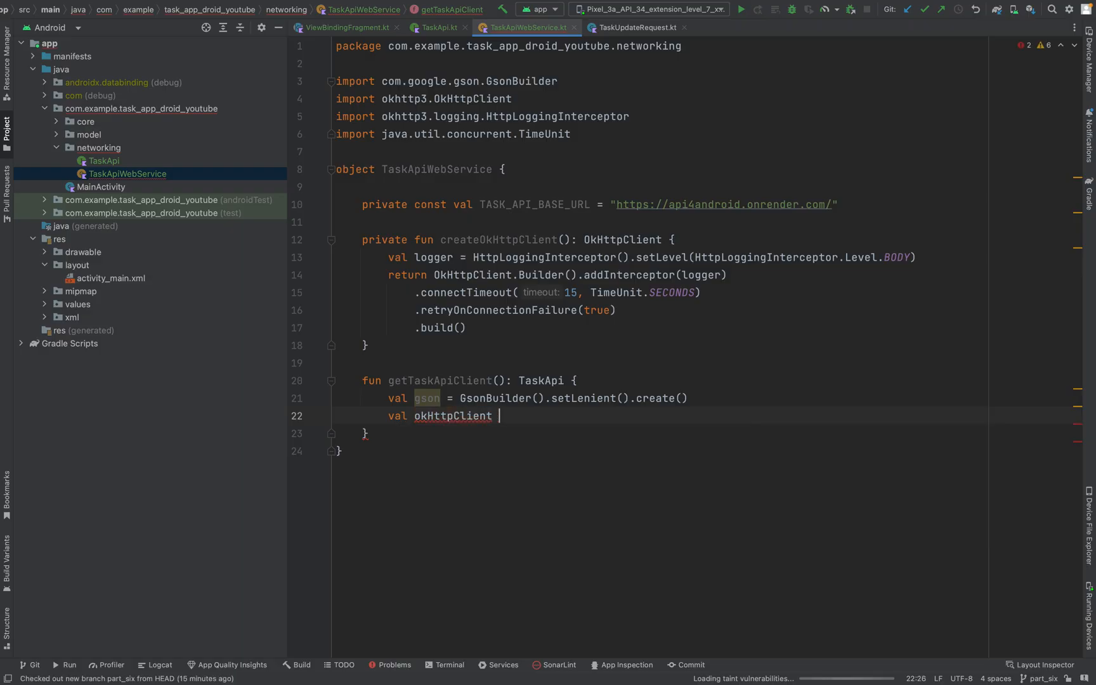
{"action": "type", "text": "="}
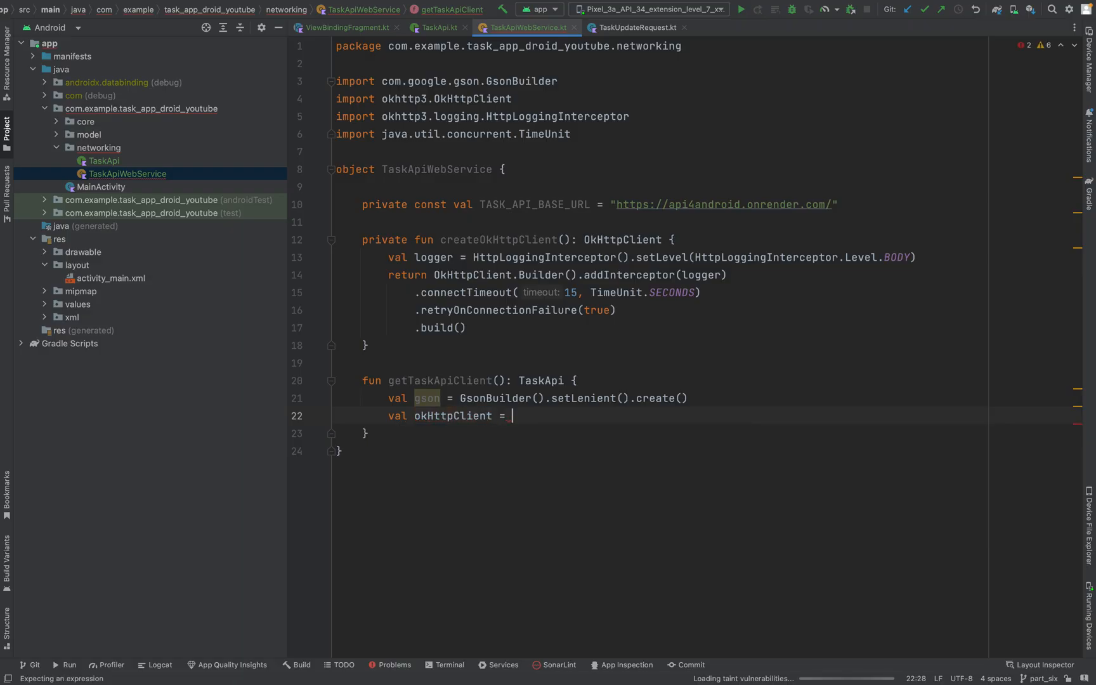
{"action": "type", "text": "createOkHttpClient()"}
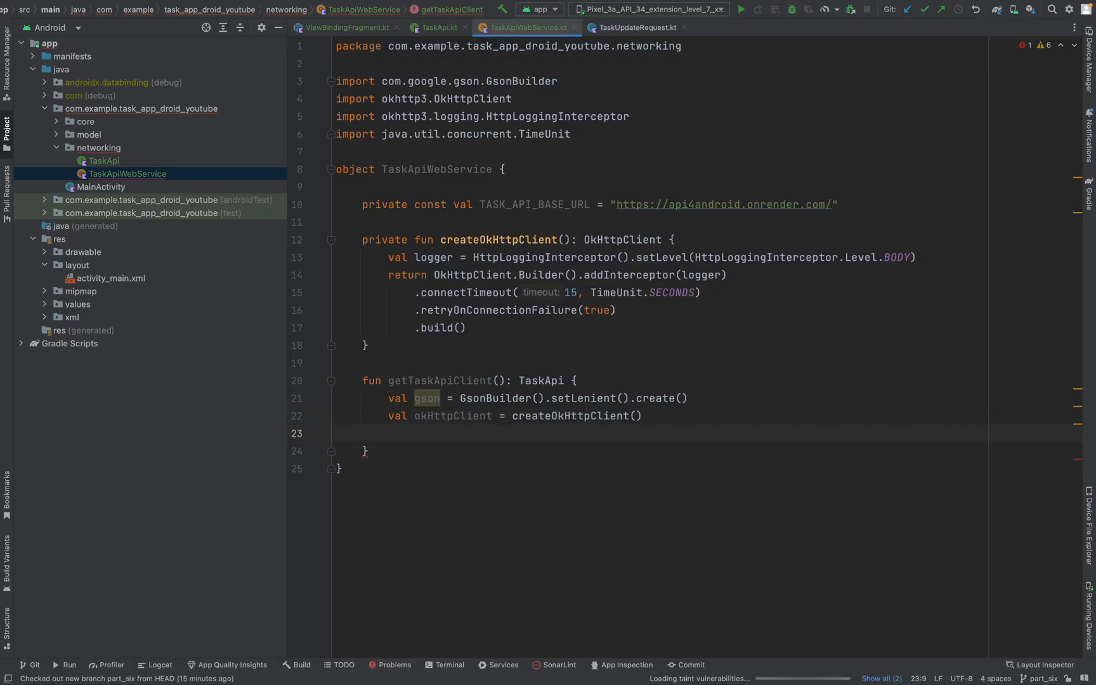
{"action": "type", "text": "re"}
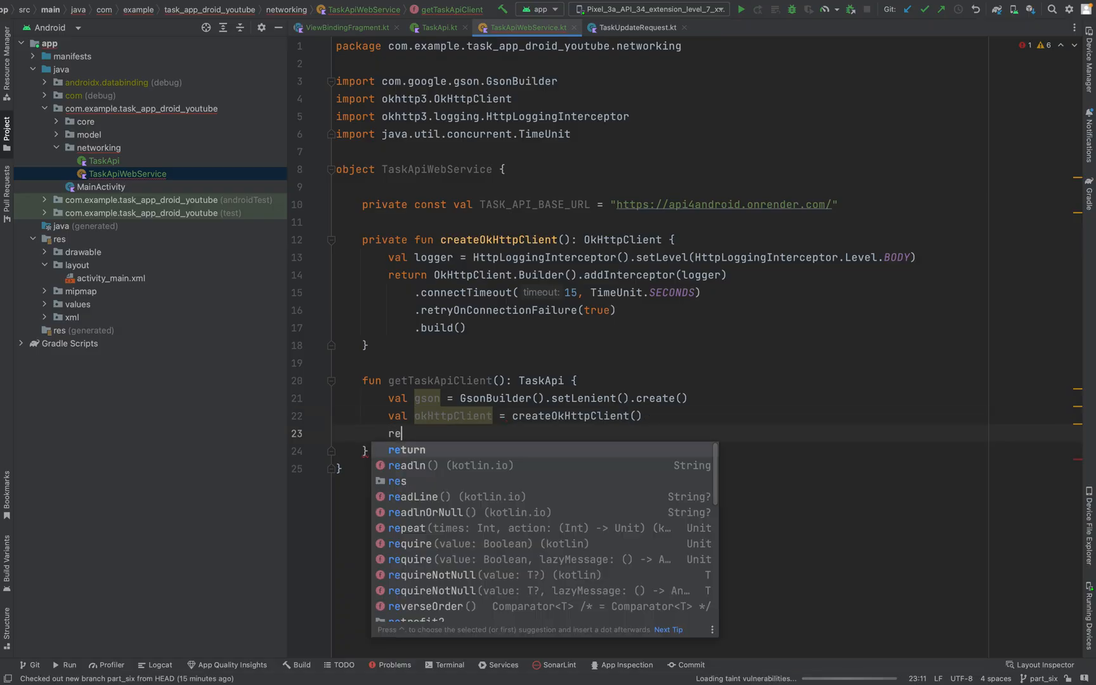
Return Retrofit.Builder().client(okHttpClient).baseUrl(TASK_API_BASE_URL), importing Retrofit
{"action": "type", "text": "tr"}
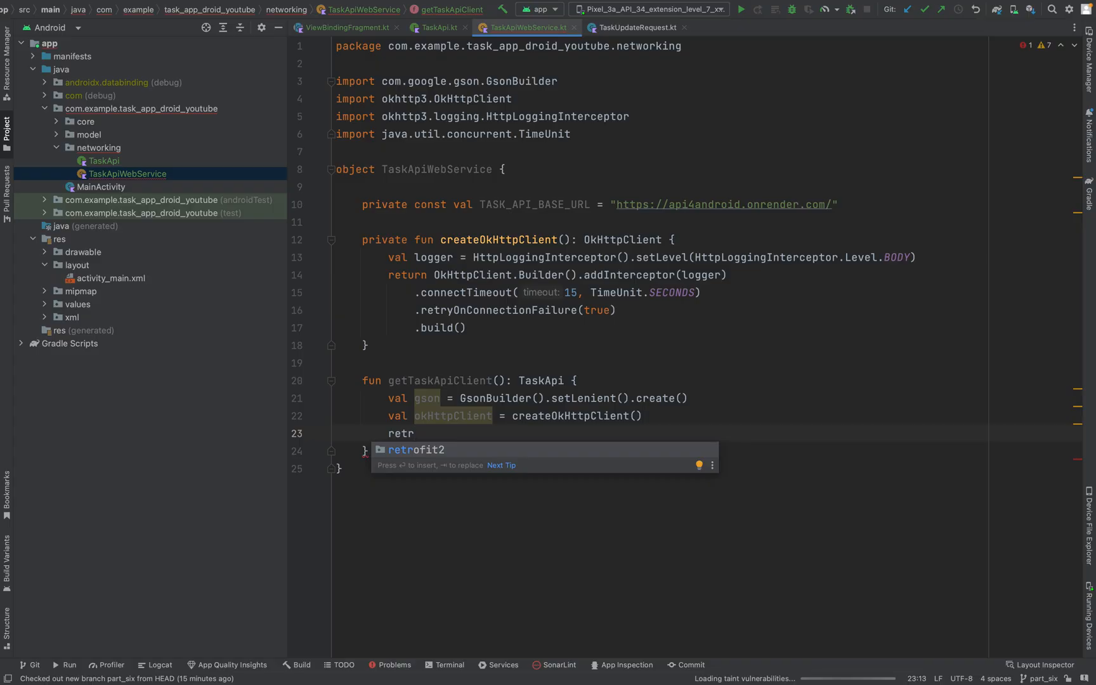
{"action": "mouse_move", "coordinate": [229, 350]}
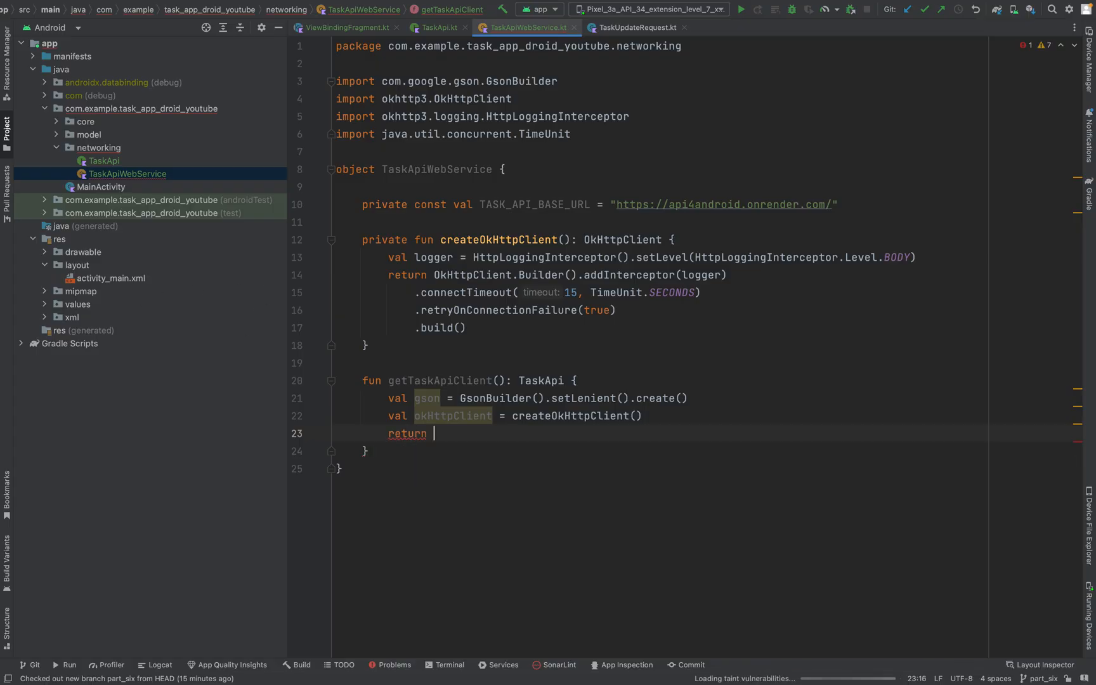
{"action": "type", "text": "Re"}
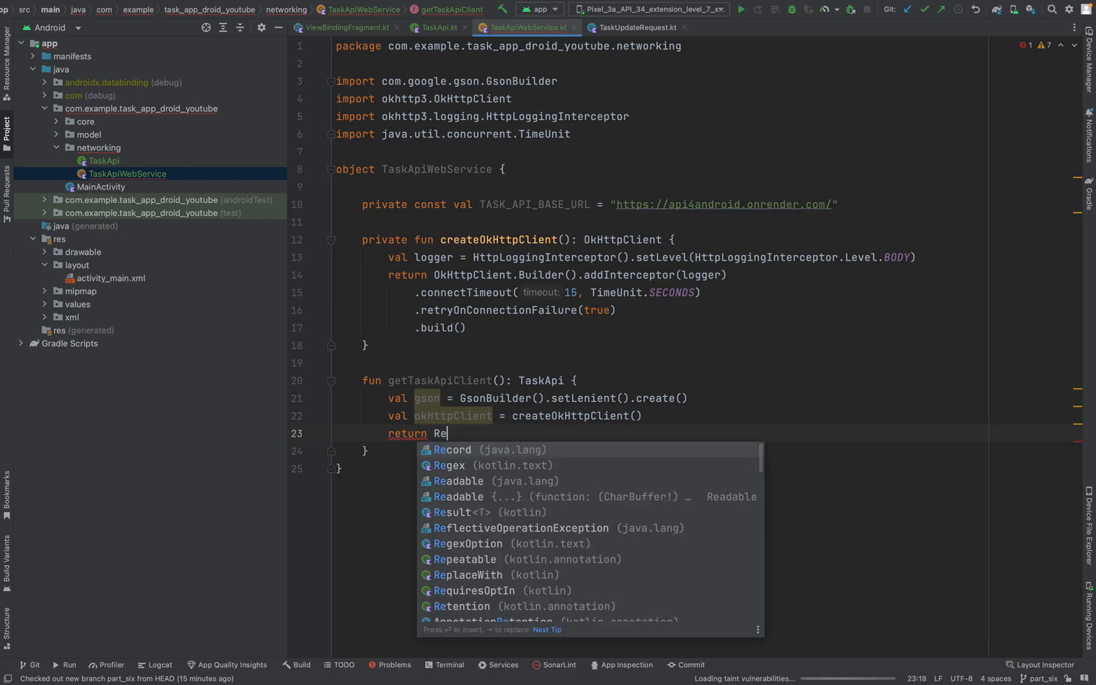
{"action": "type", "text": "trof"}
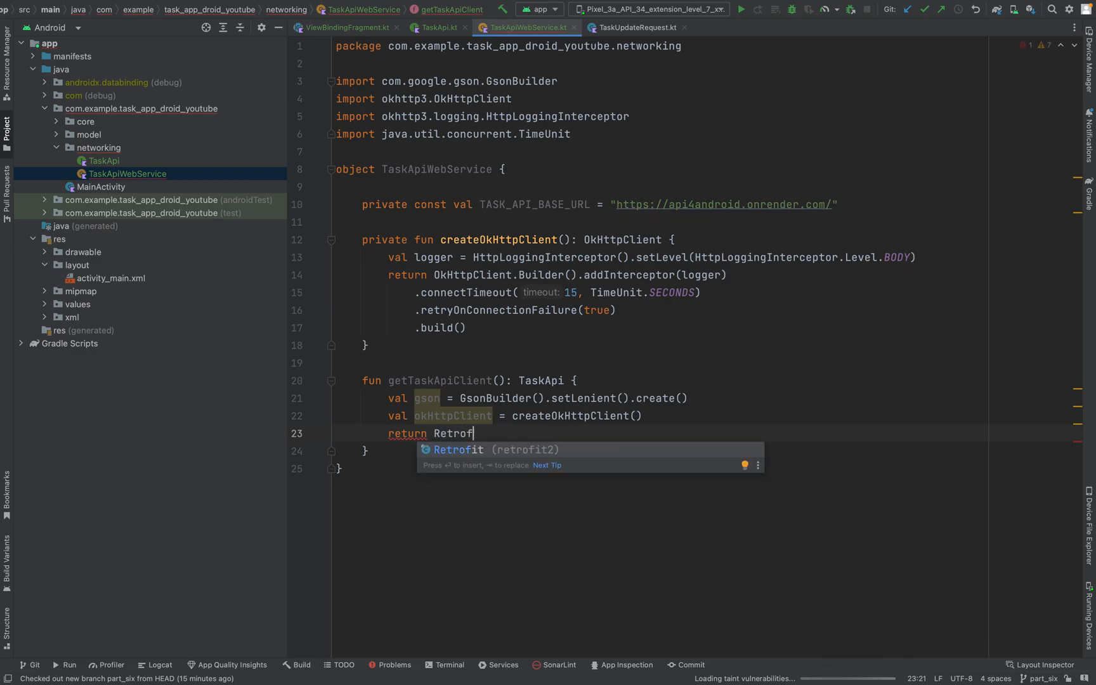
{"action": "key", "text": "Enter"}
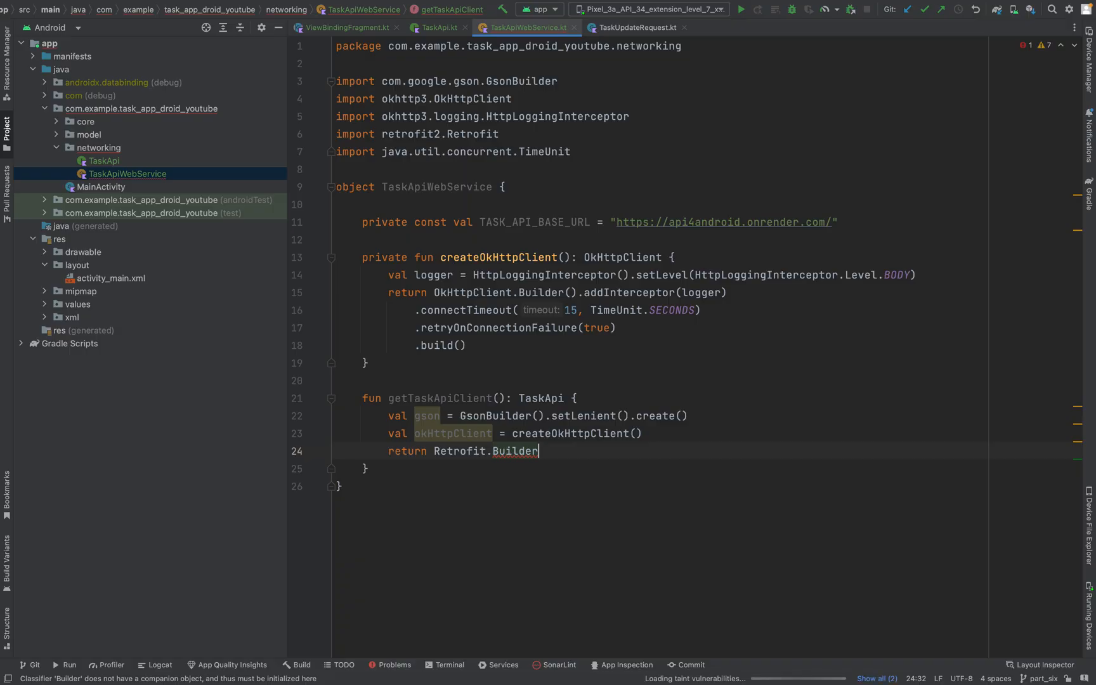
{"action": "type", "text": "().client("}
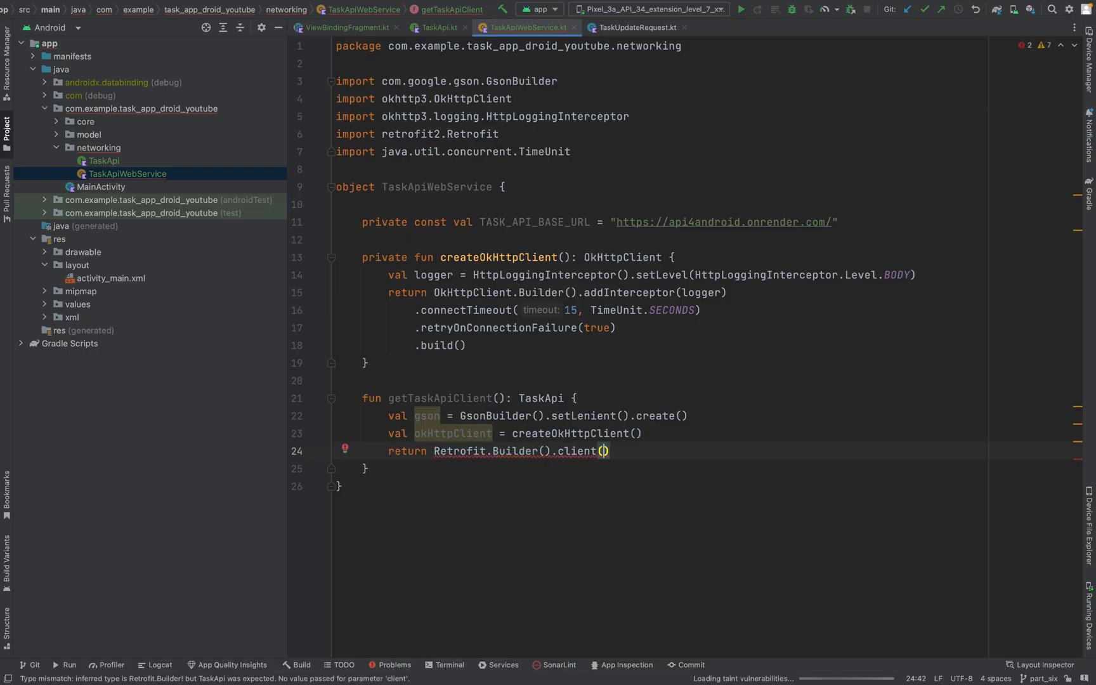
{"action": "type", "text": "okHttpClient"}
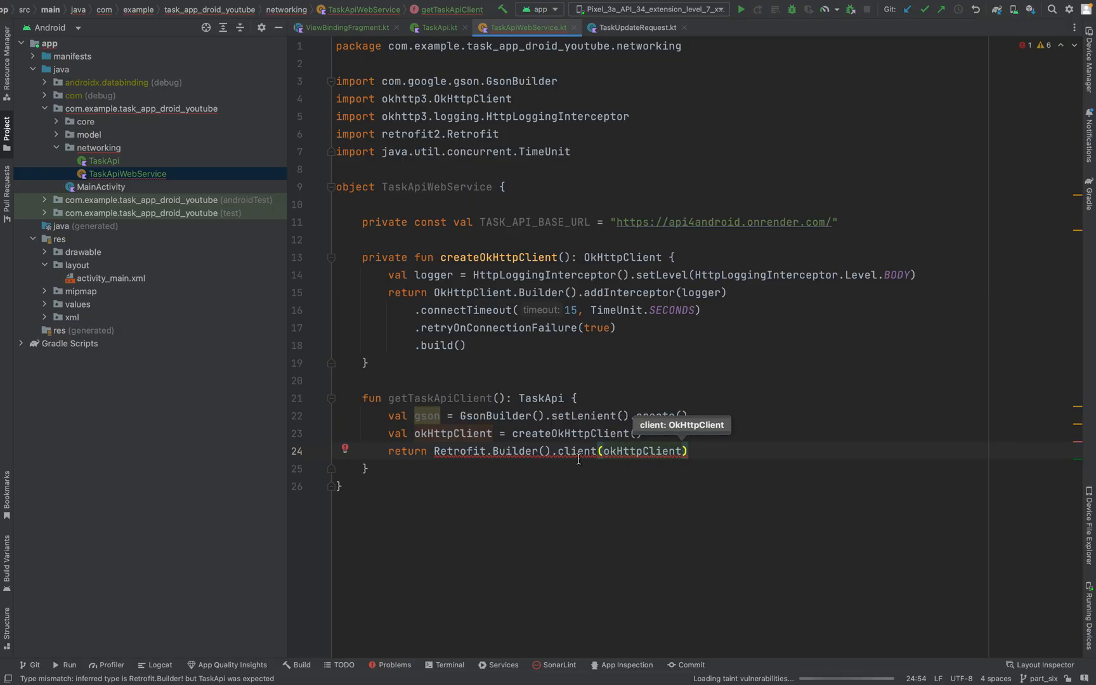
{"action": "key", "text": "Enter"}
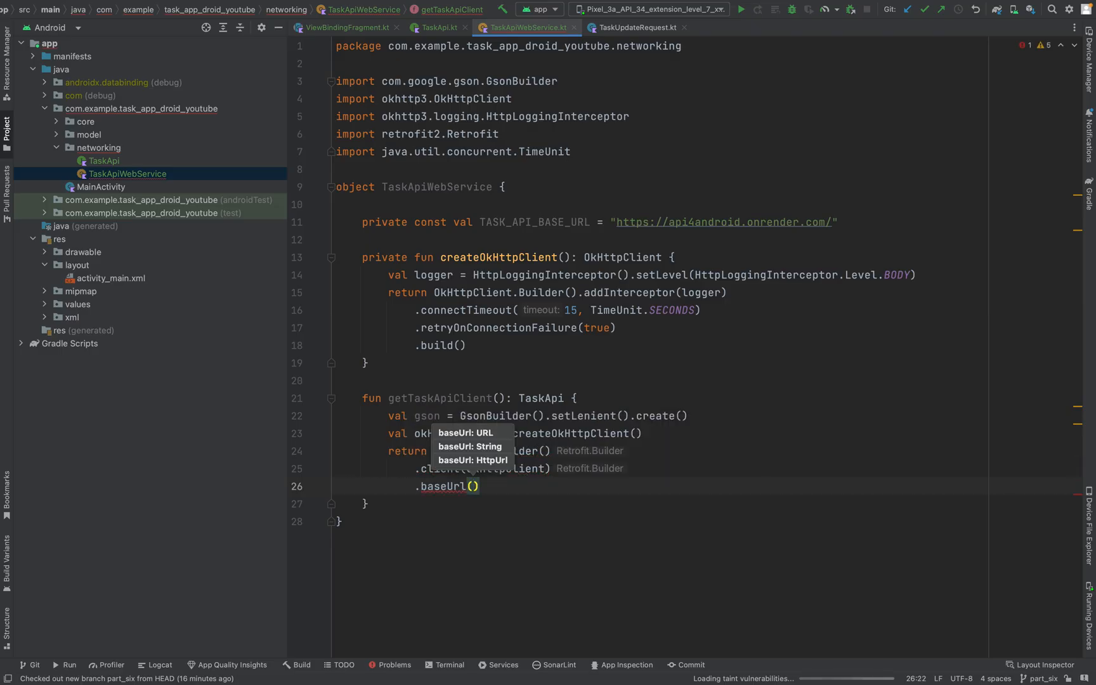
{"action": "type", "text": "TASK_API_BASE_URL"}
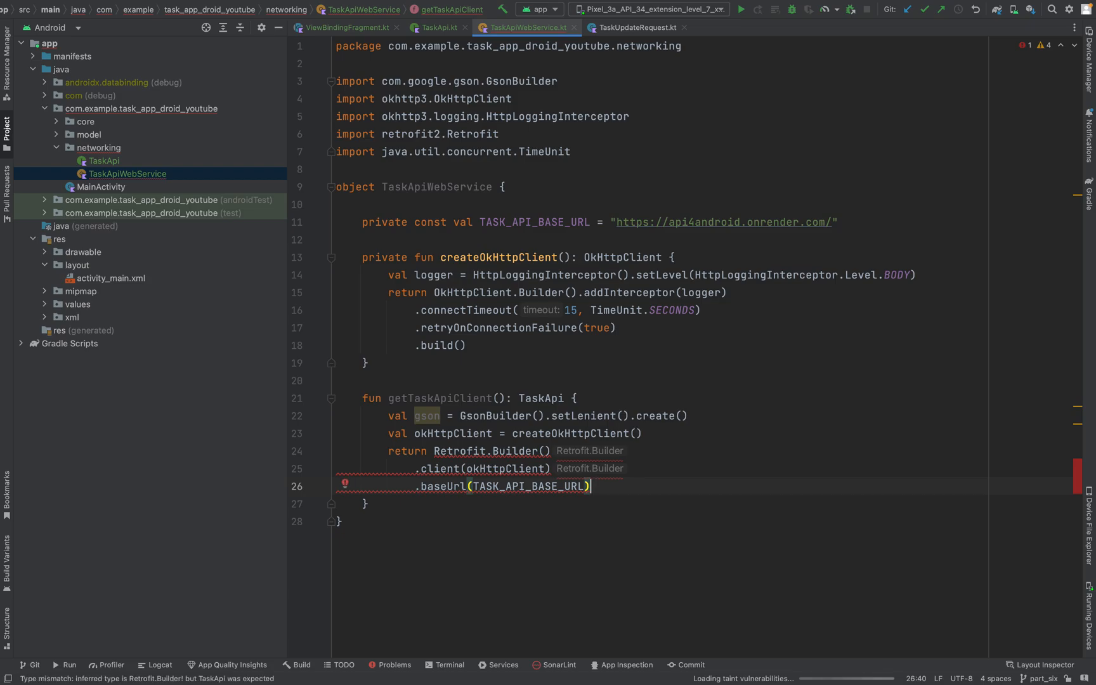
{"action": "type", "text": ".add"}
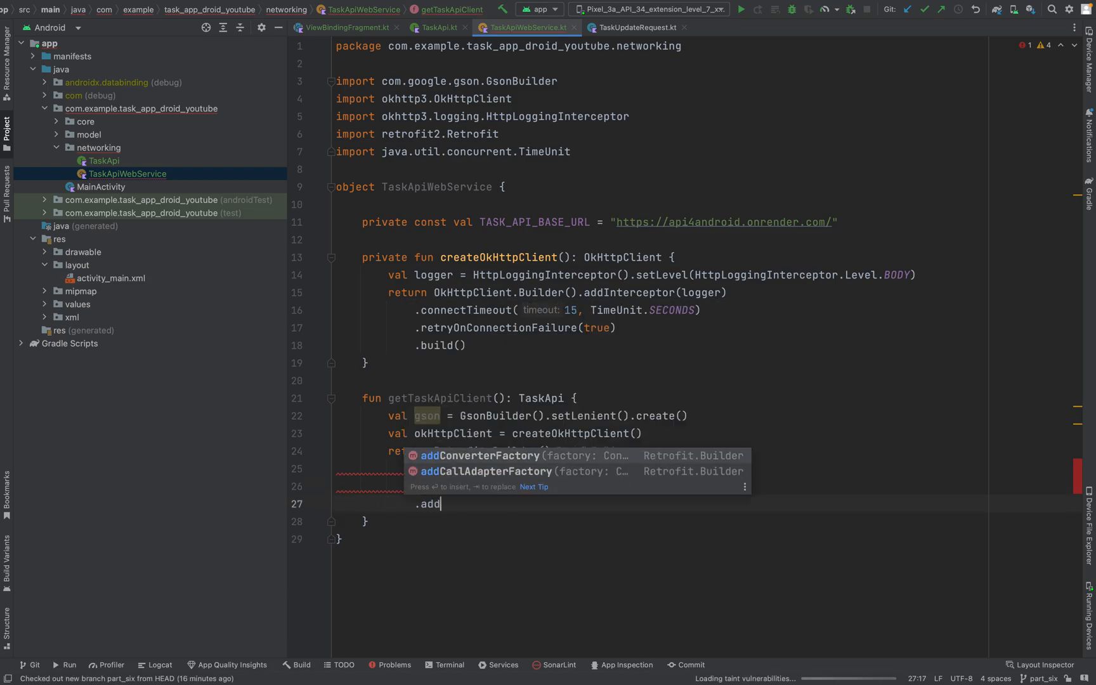
Add .addConverterFactory(ScalarsConverterFactory.create()) to the Retrofit builder chain
{"action": "left_click", "coordinate": [480, 455]}
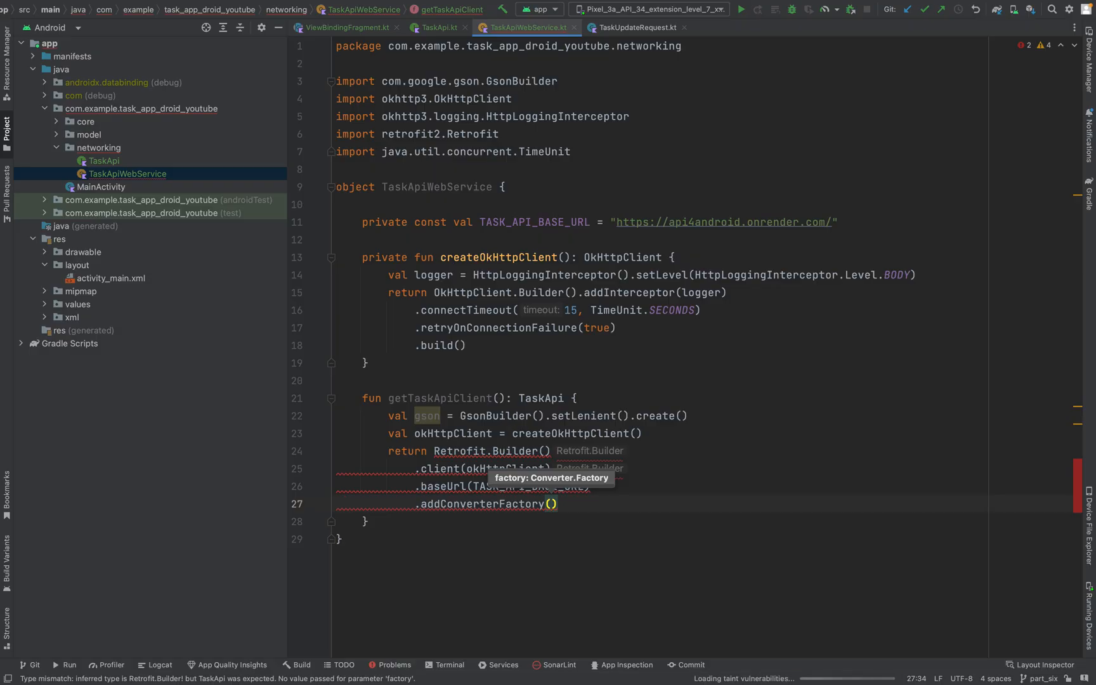
{"action": "type", "text": "ScalarsConverterFactory"}
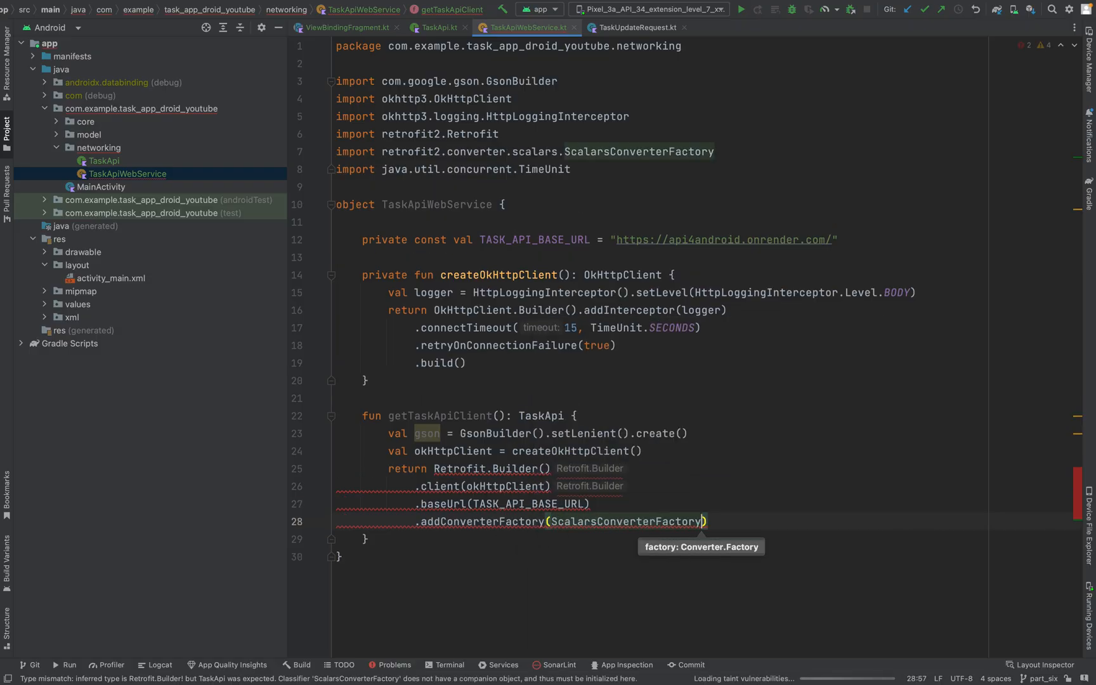
{"action": "type", "text": ".create("}
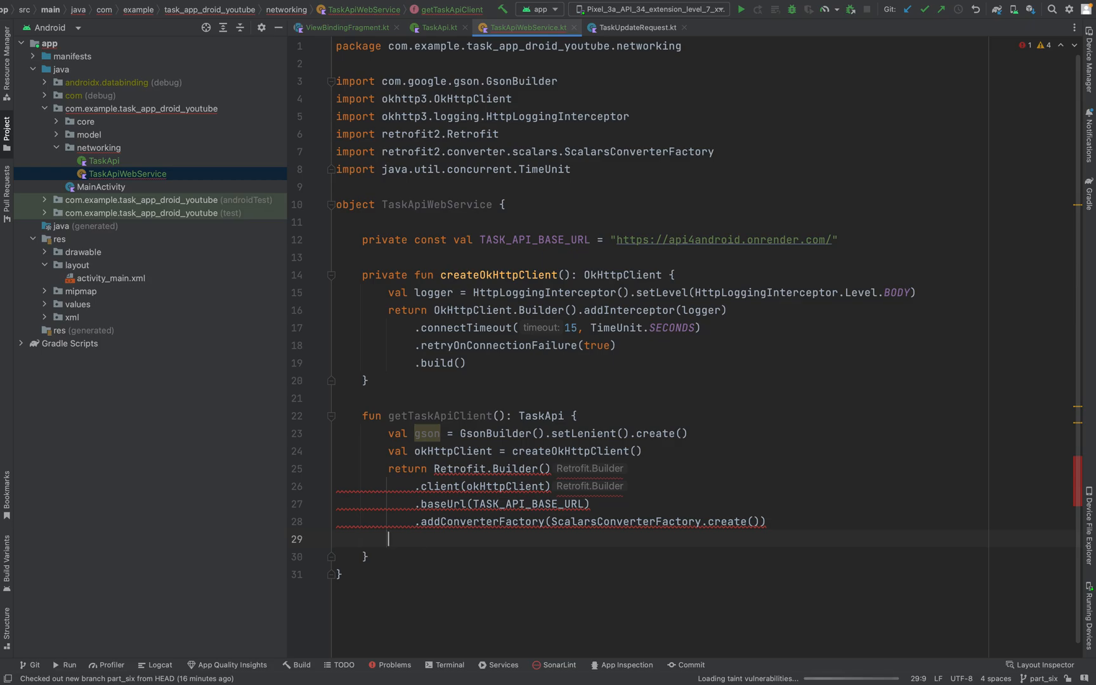
Add .addConverterFactory(GsonConverterFactory.create(gson)) and begin the next builder call
{"action": "type", "text": ".addConverterFactory()"}
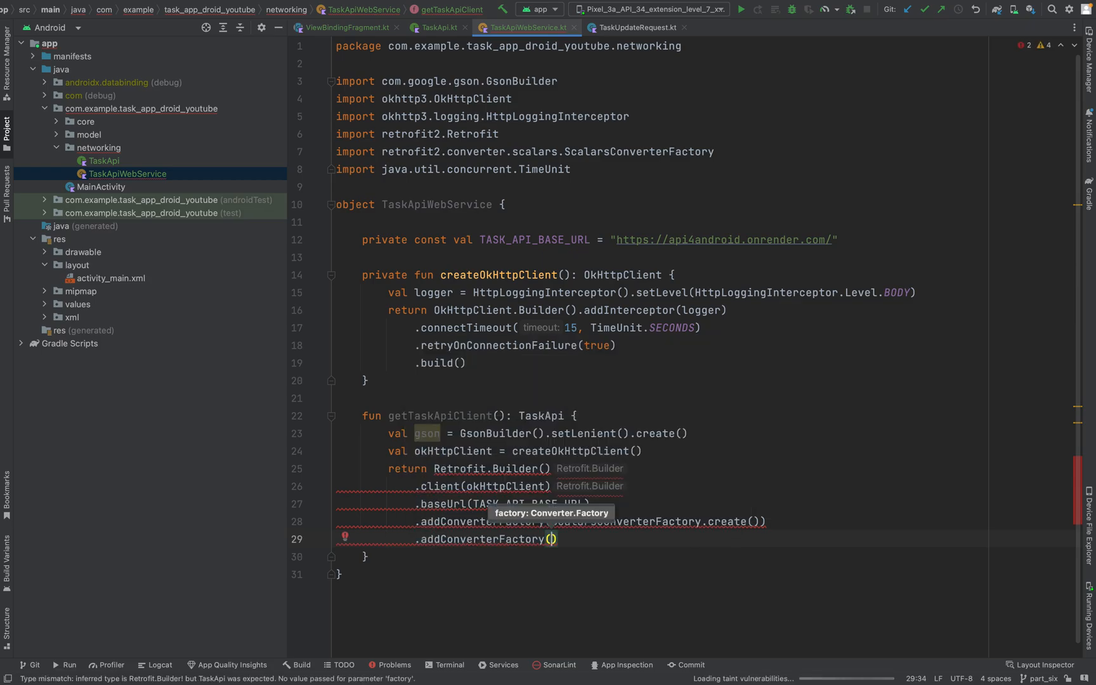
{"action": "type", "text": "GsonConverterFactory.create("}
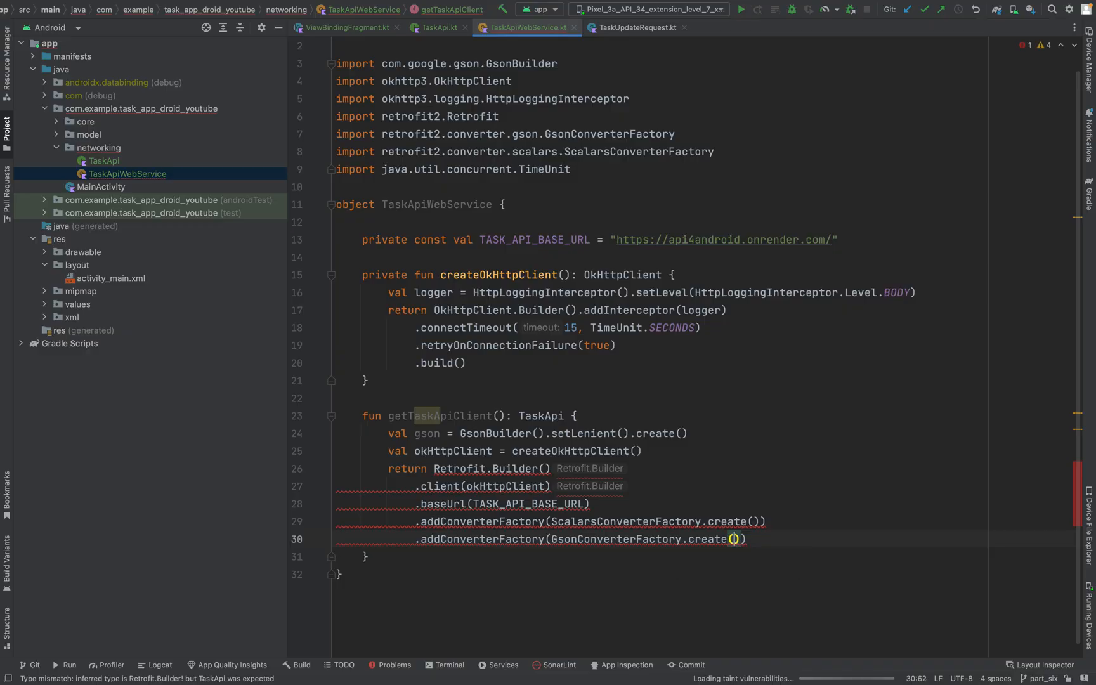
{"action": "type", "text": "gson"}
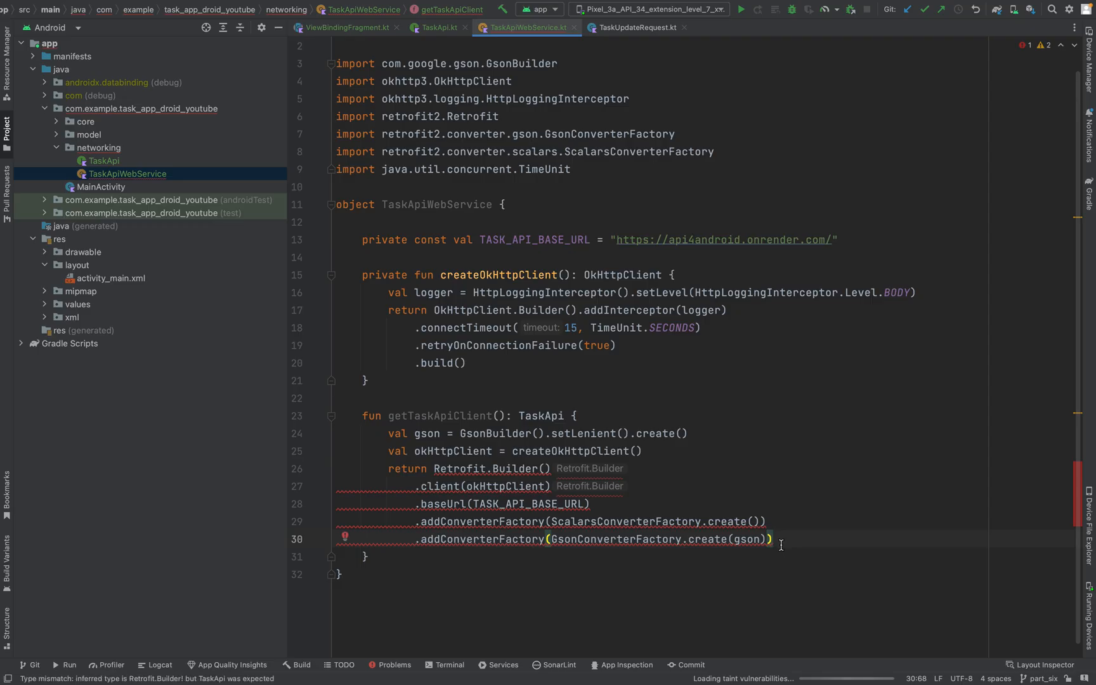
{"action": "type", "text": "."}
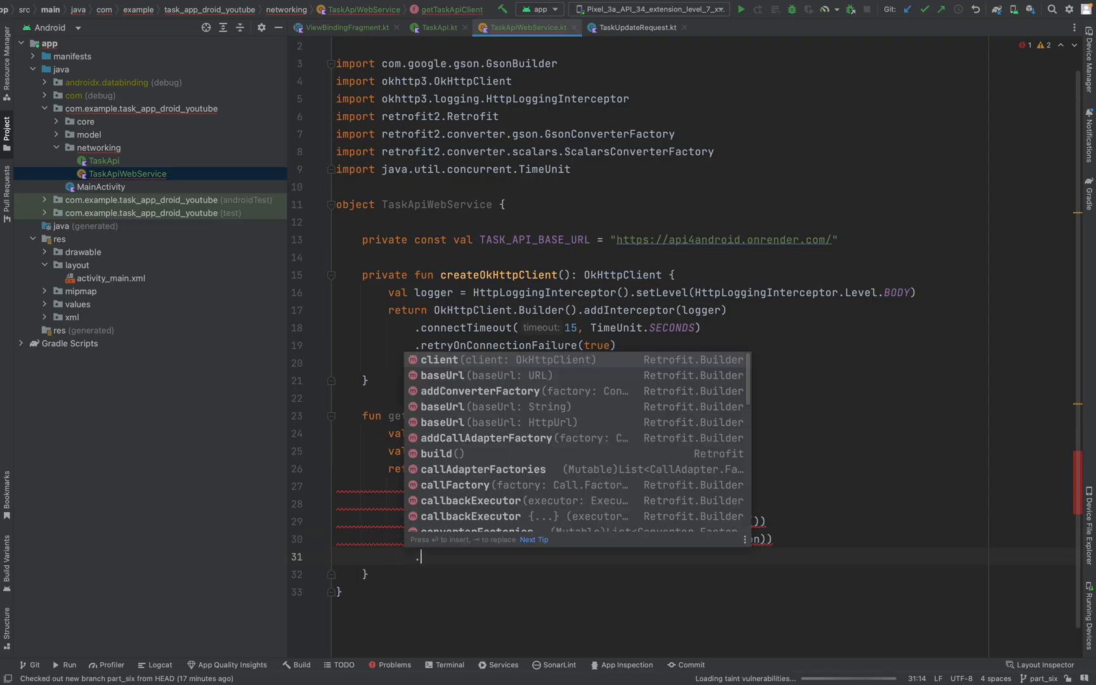
End the chain with .build().create(TaskApi::class.java) so it returns a TaskApi
{"action": "type", "text": "ba"}
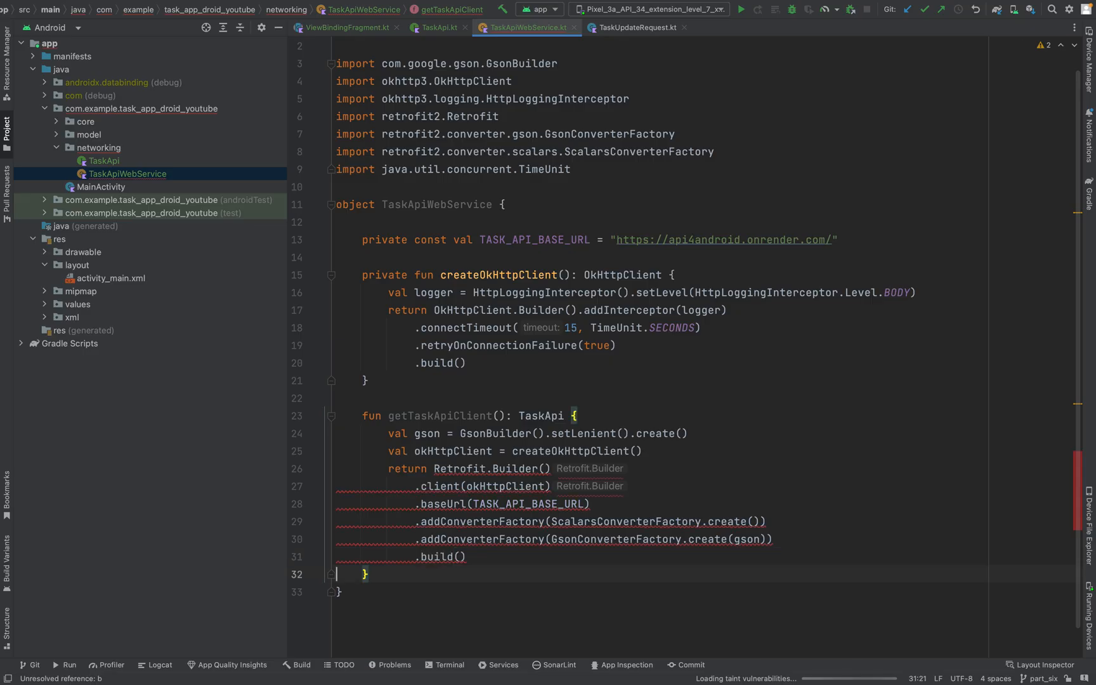
{"action": "type", "text": ".create("}
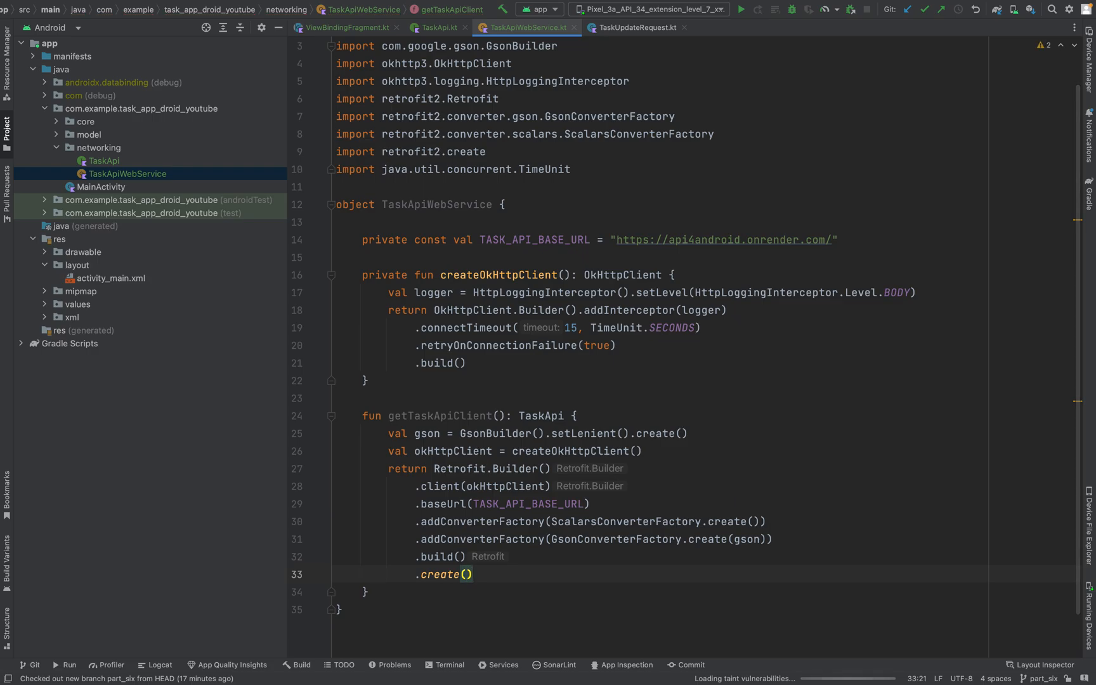
{"action": "type", "text": "TaskApi"}
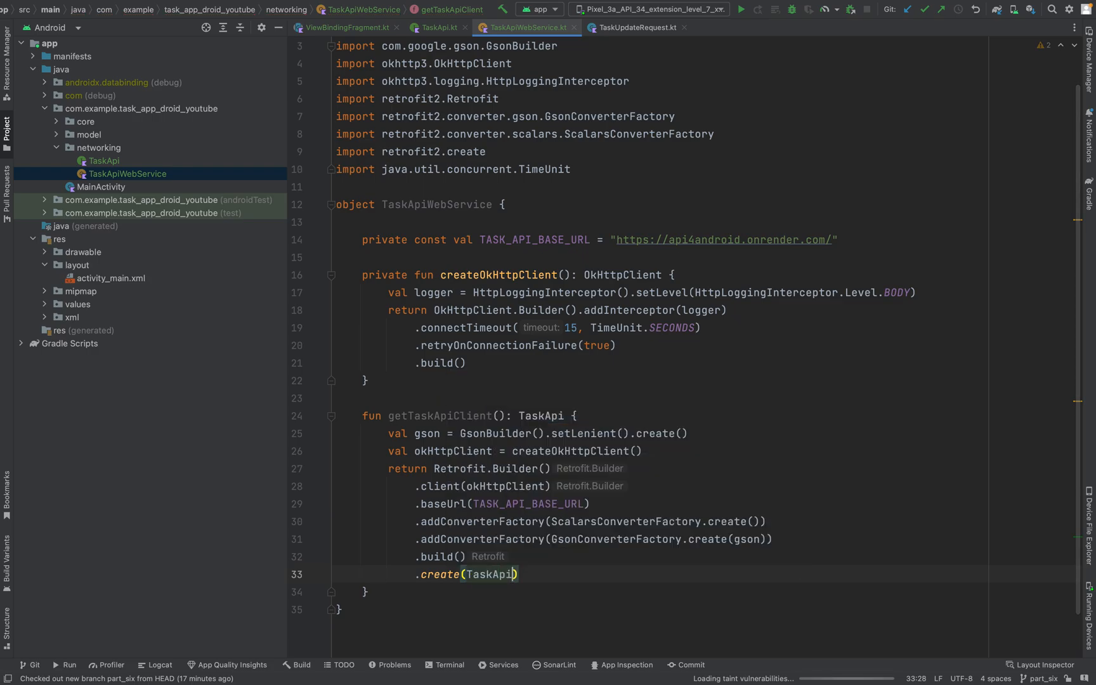
{"action": "type", "text": ":"}
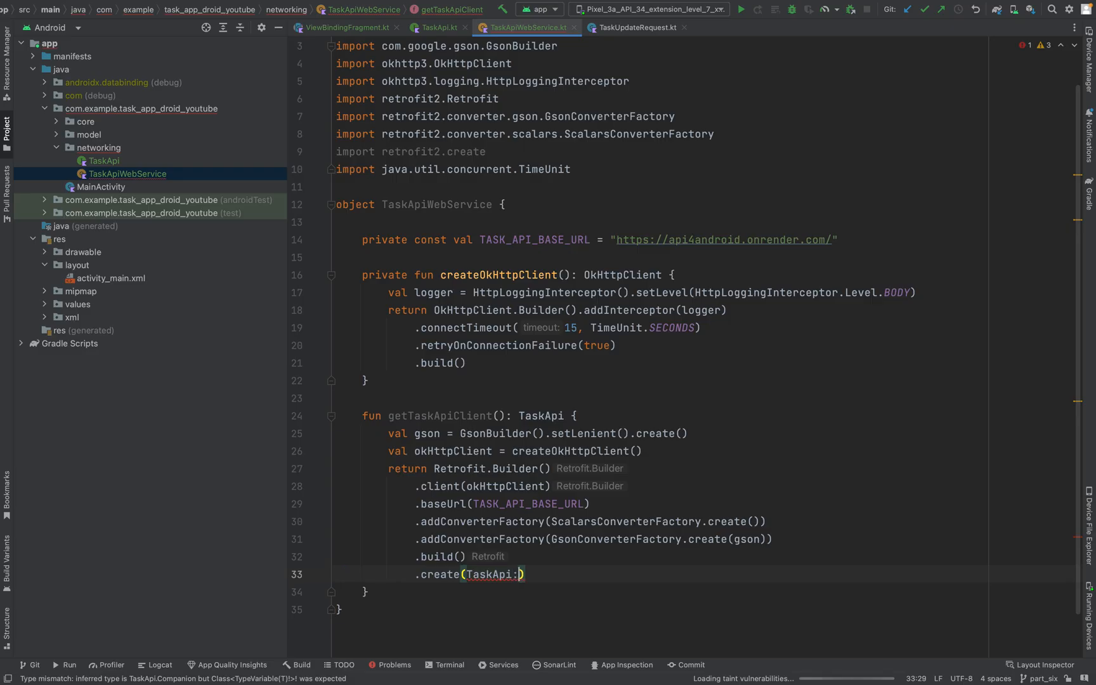
{"action": "type", "text": ":class.java"}
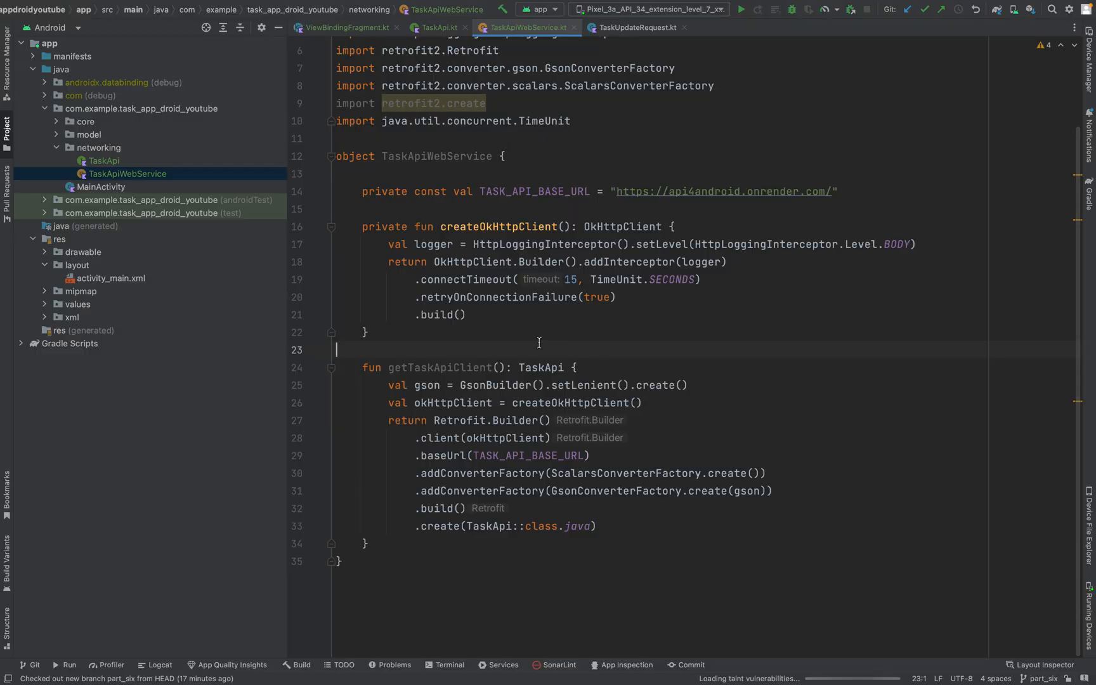
{"action": "mouse_move", "coordinate": [439, 330]}
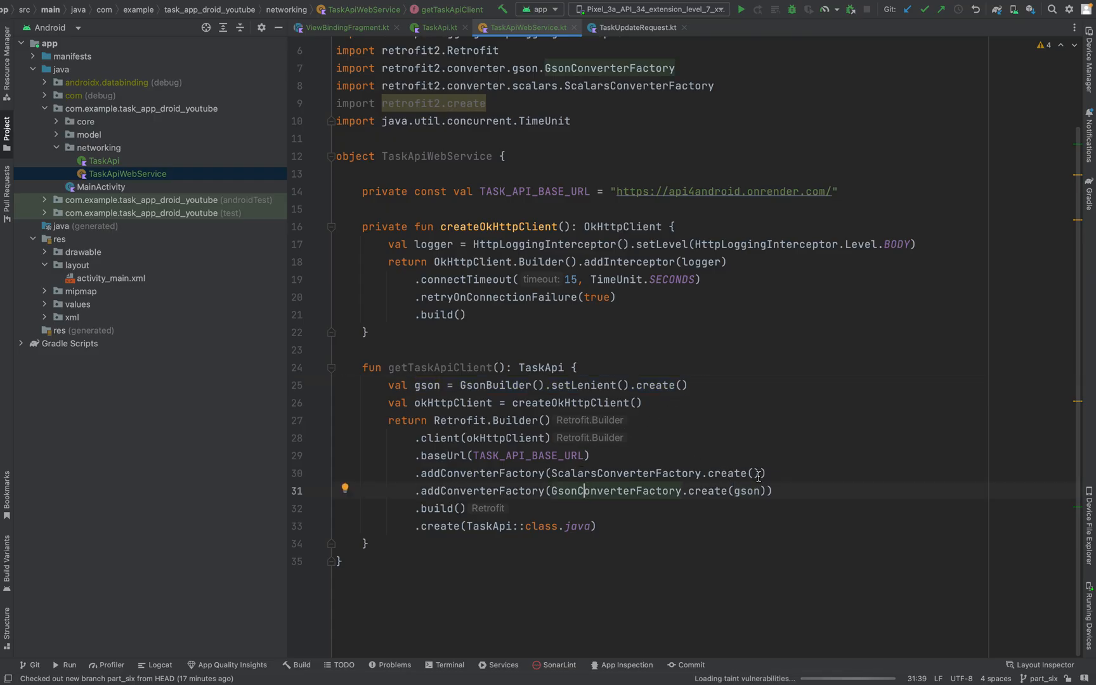
{"action": "triple_click", "coordinate": [587, 473]}
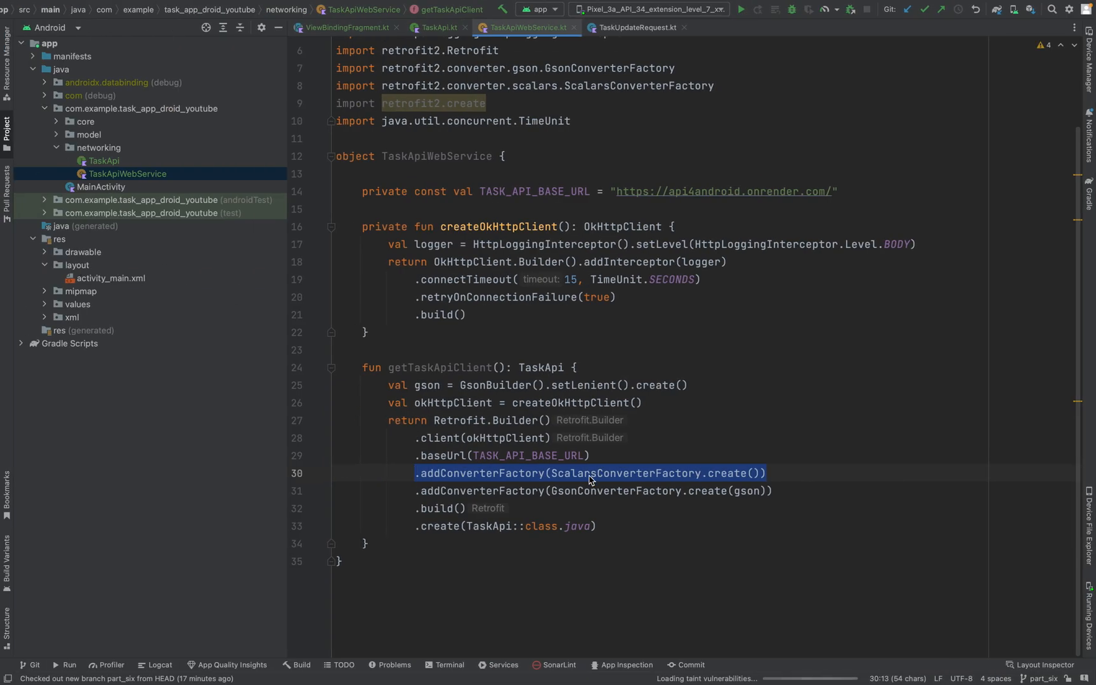
{"action": "double_click", "coordinate": [625, 473]}
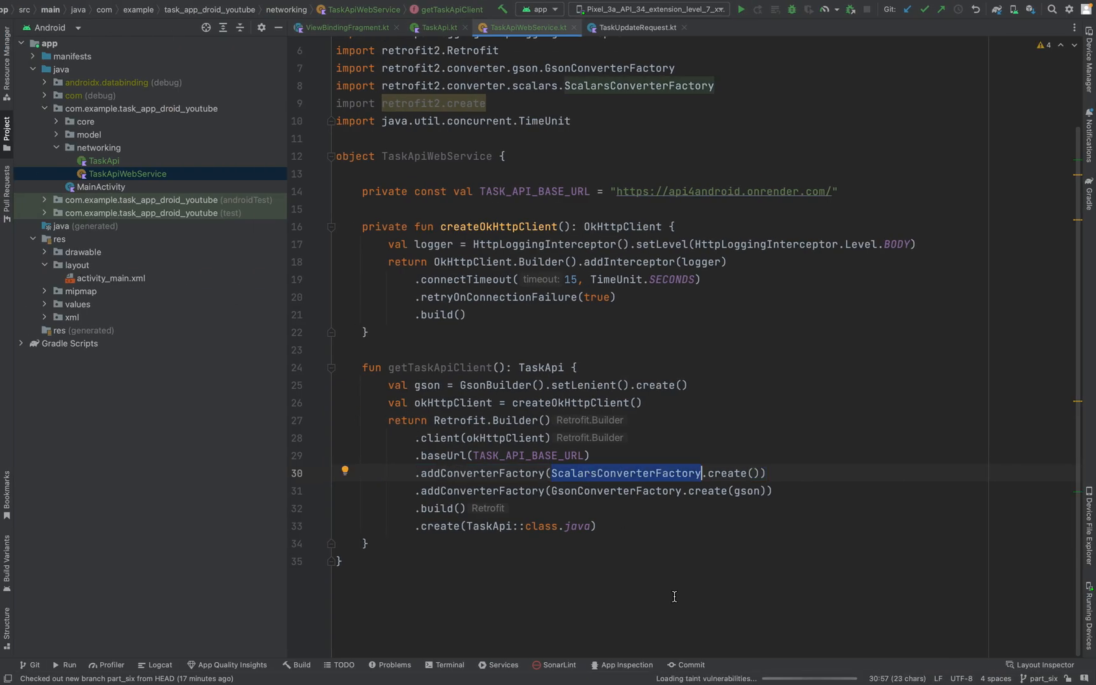
{"action": "mouse_move", "coordinate": [592, 493]}
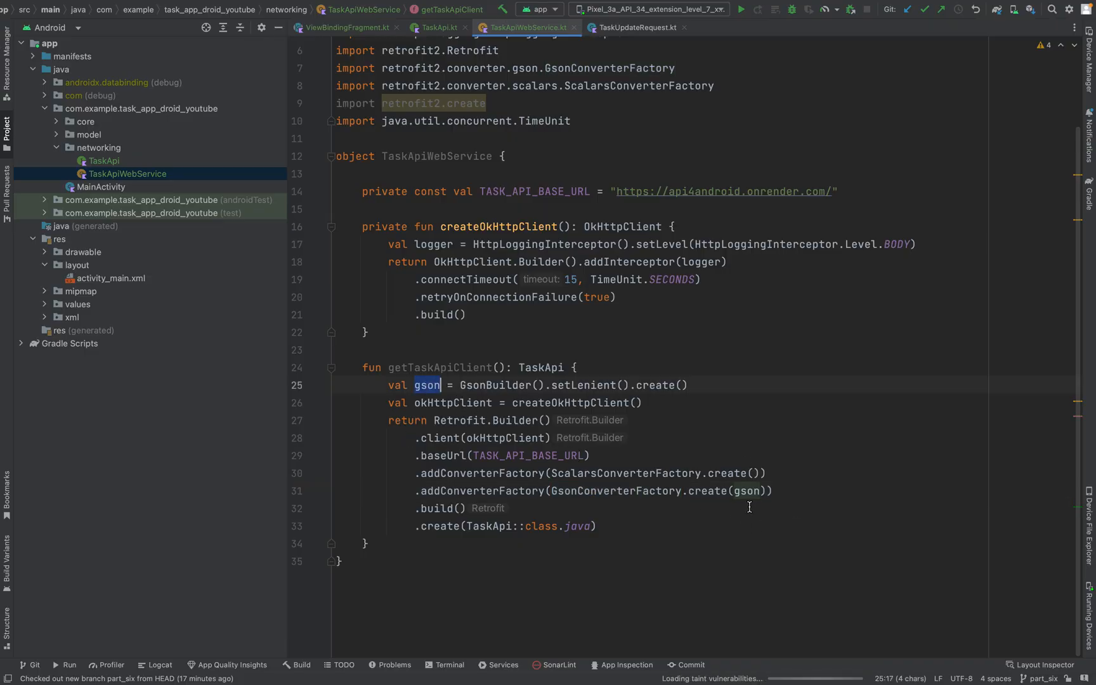
{"action": "double_click", "coordinate": [490, 525]}
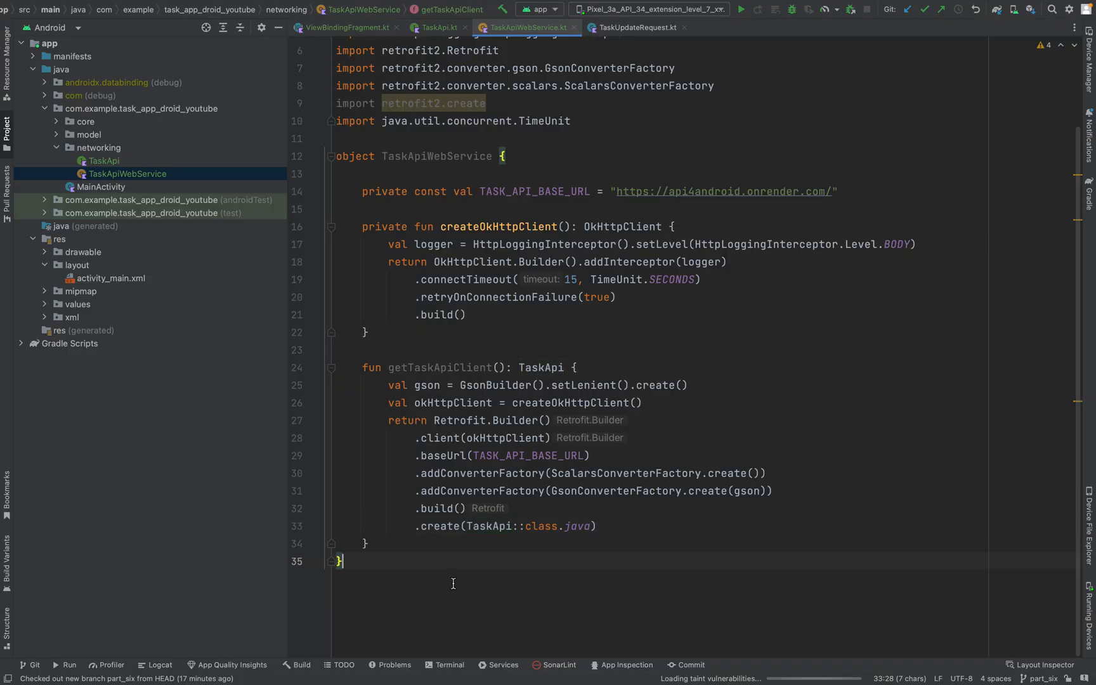
{"action": "left_click", "coordinate": [340, 559]}
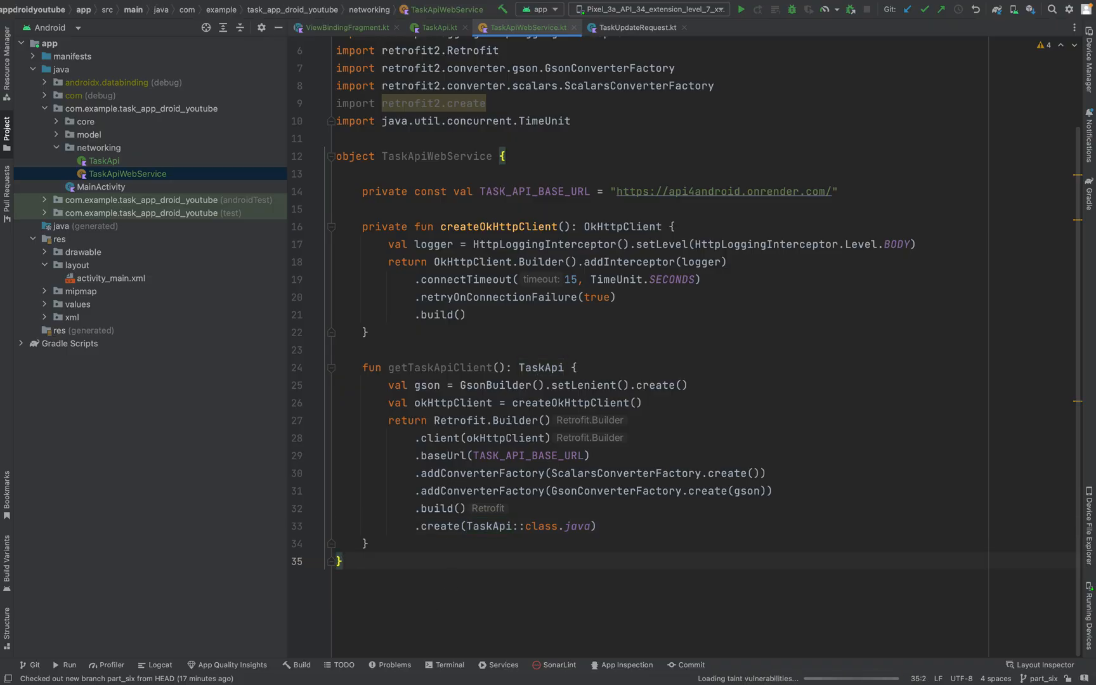